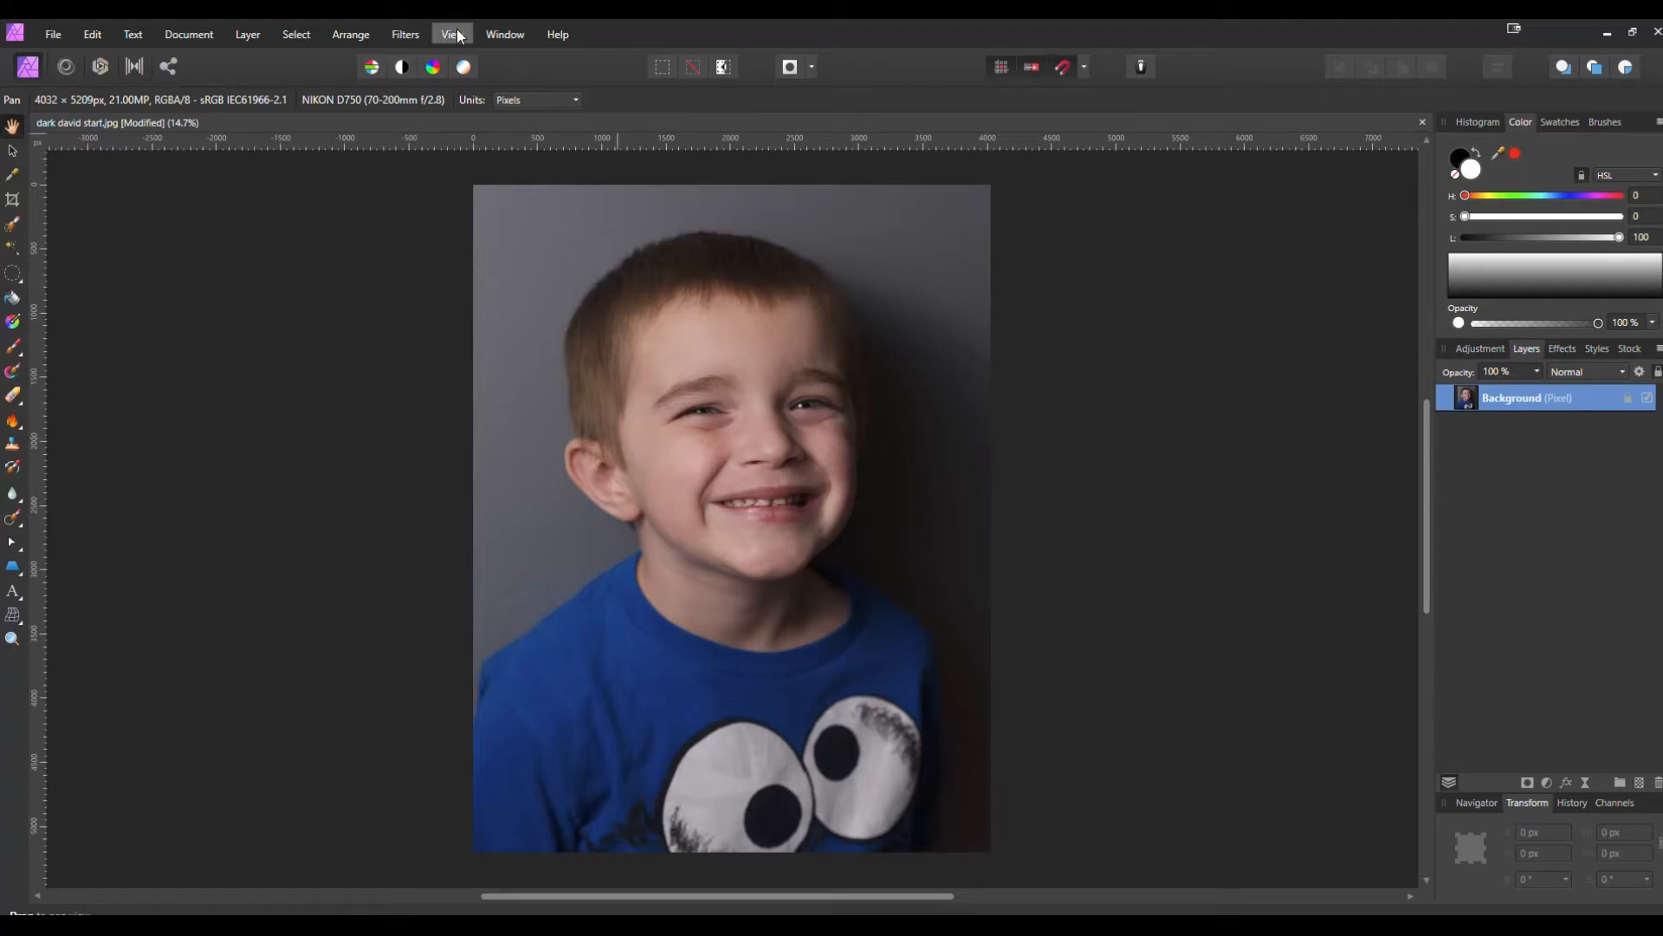
# Step: Open the View menu to reach Studio > Macro beside the boy's photo
pyautogui.click(453, 34)
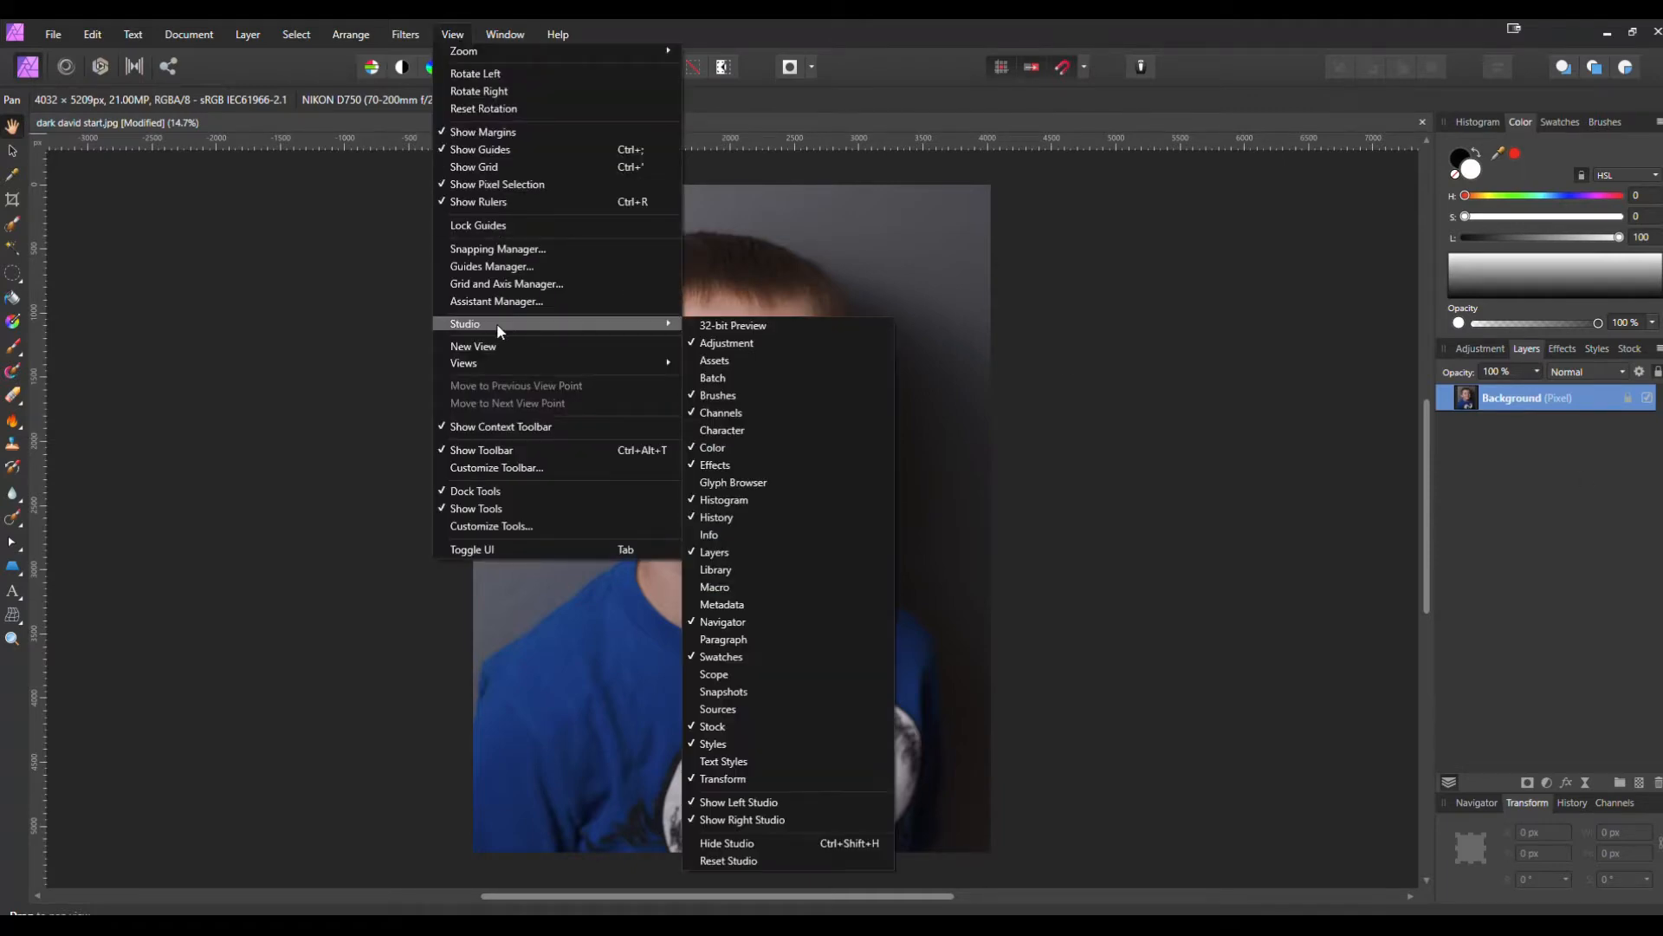
pyautogui.moveTo(662, 350)
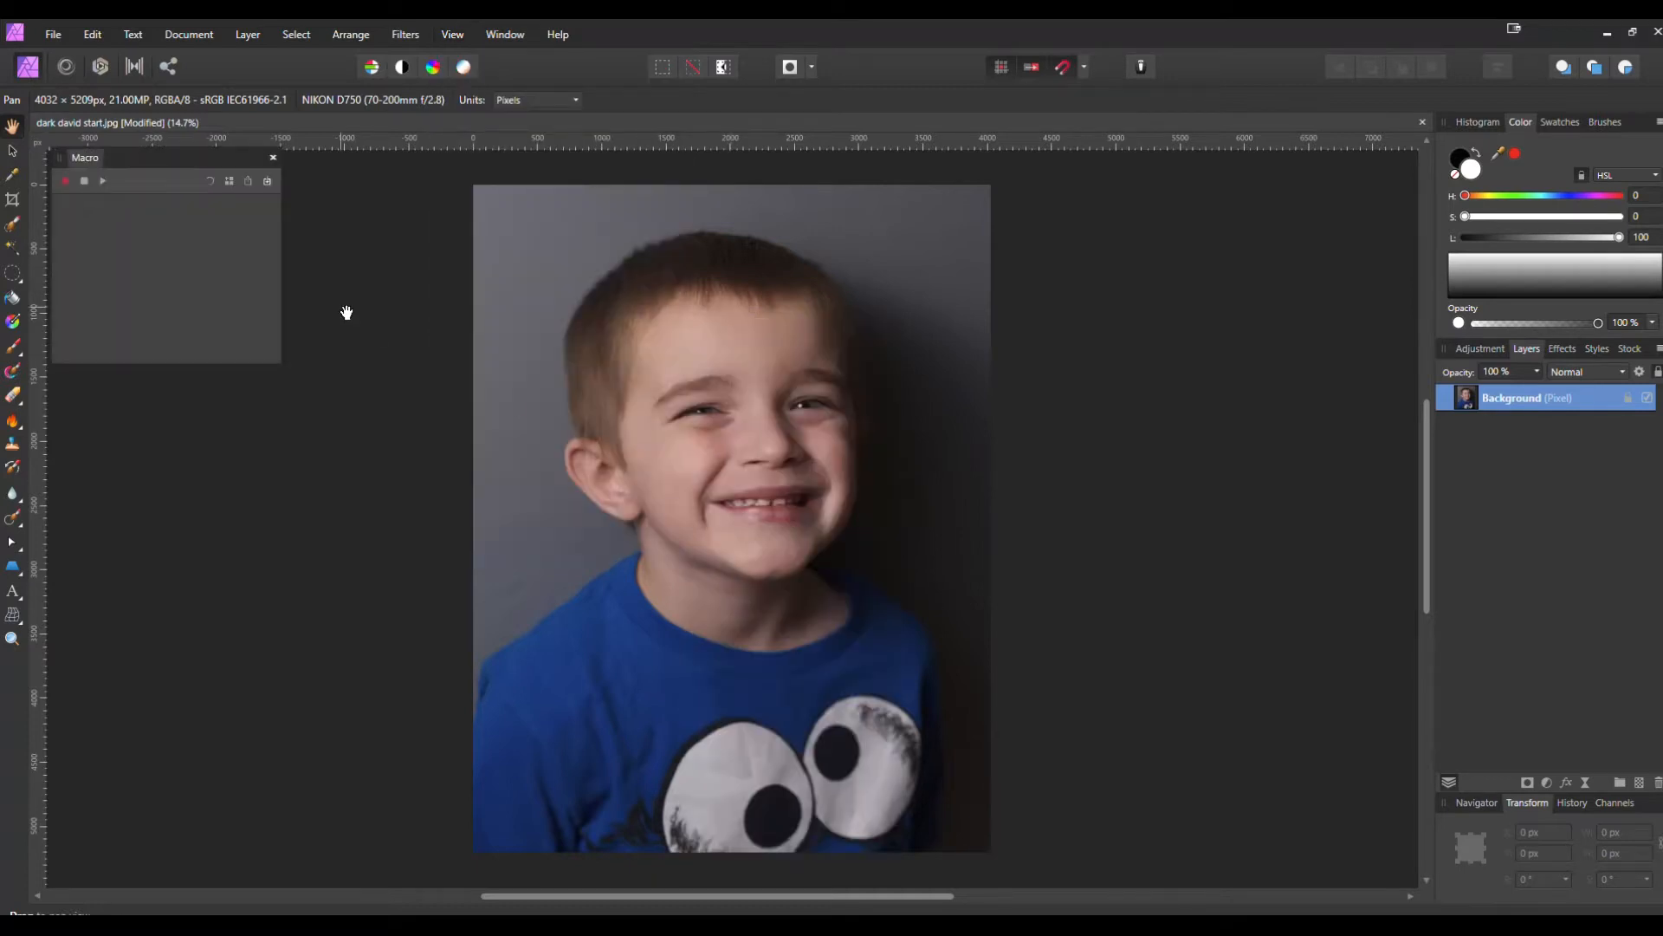
pyautogui.moveTo(209, 237)
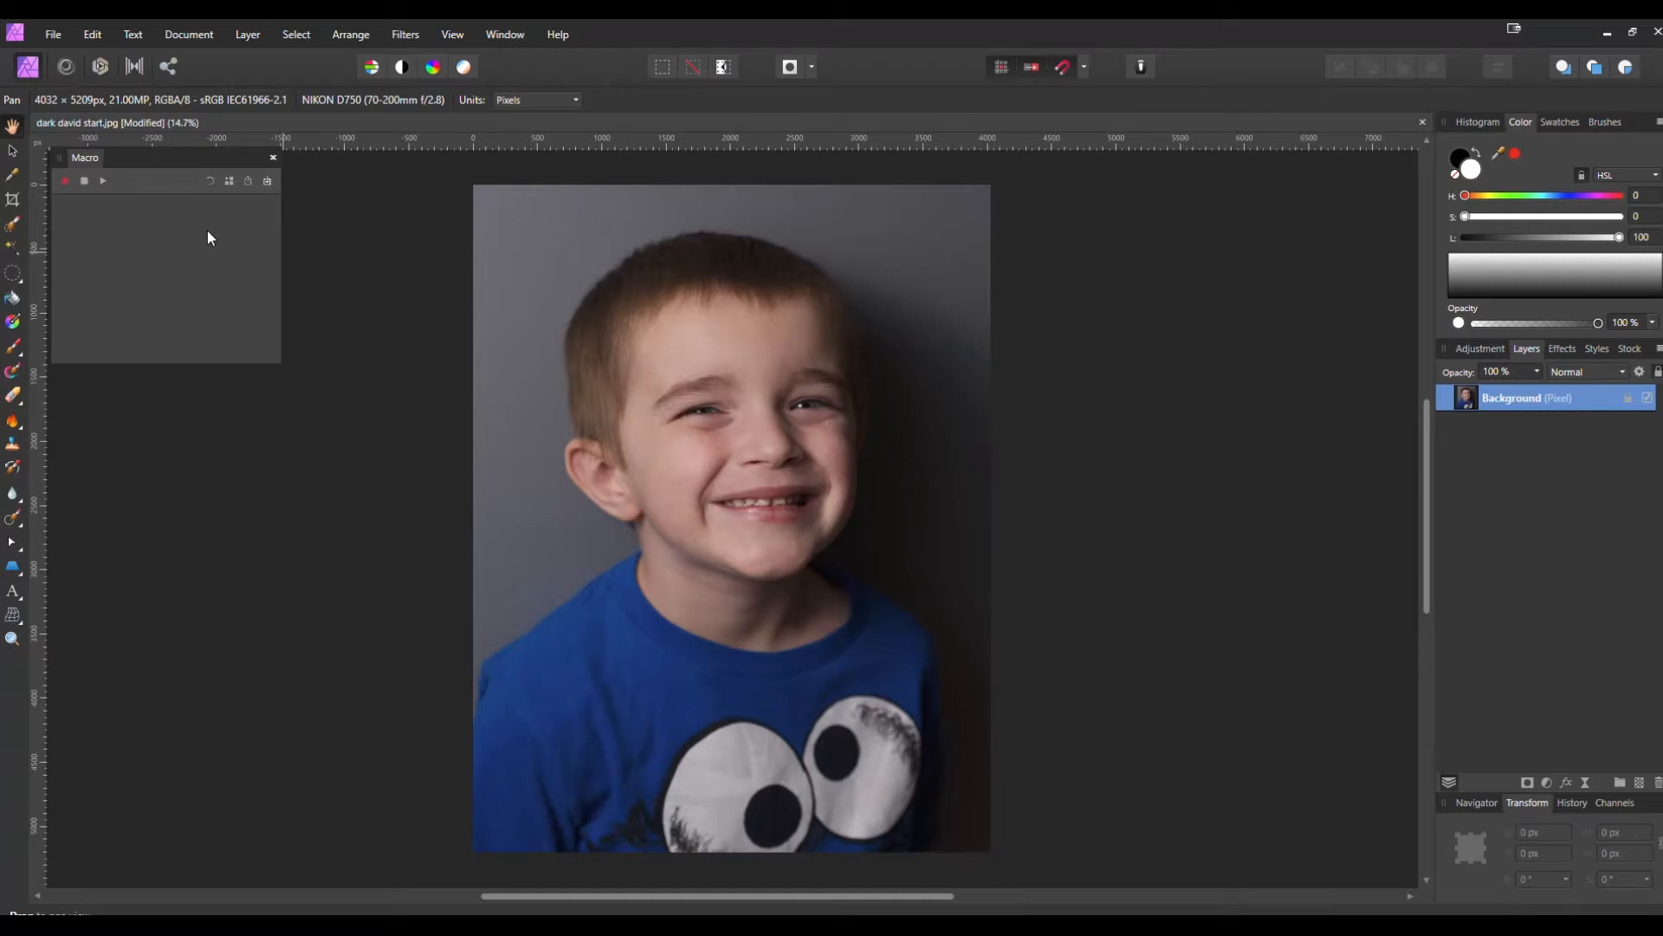
pyautogui.moveTo(65, 180)
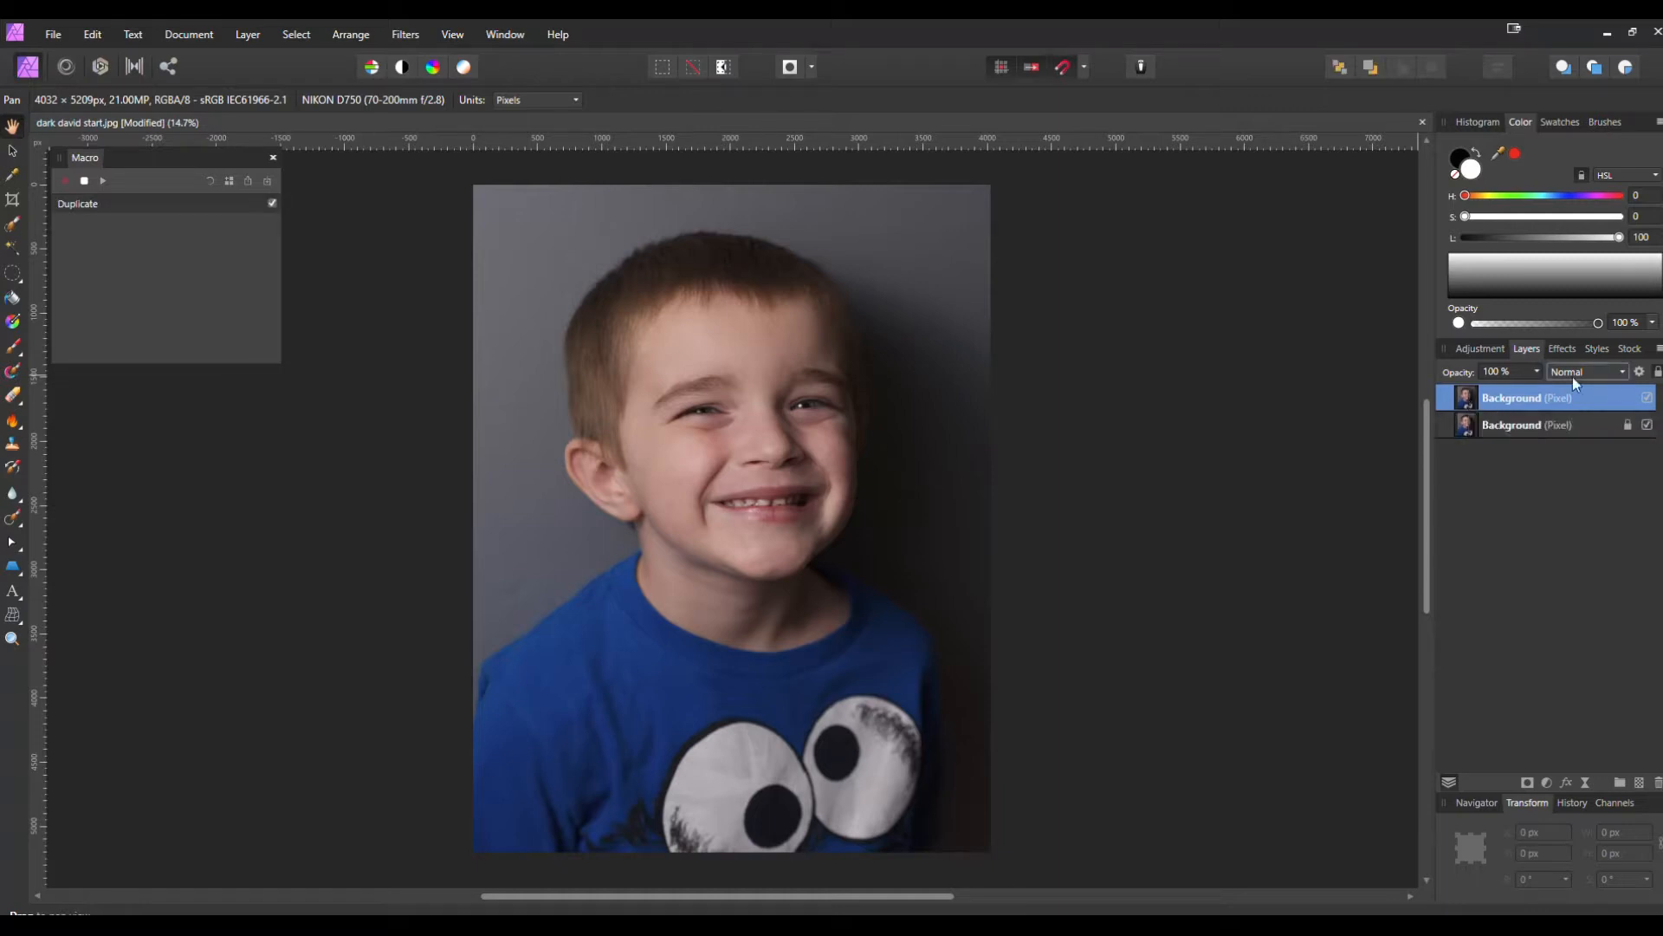
# Step: Rename the duplicated photo layer 'Sketch Layer' and set its blend mode to Color Dodge
pyautogui.doubleClick(1512, 397)
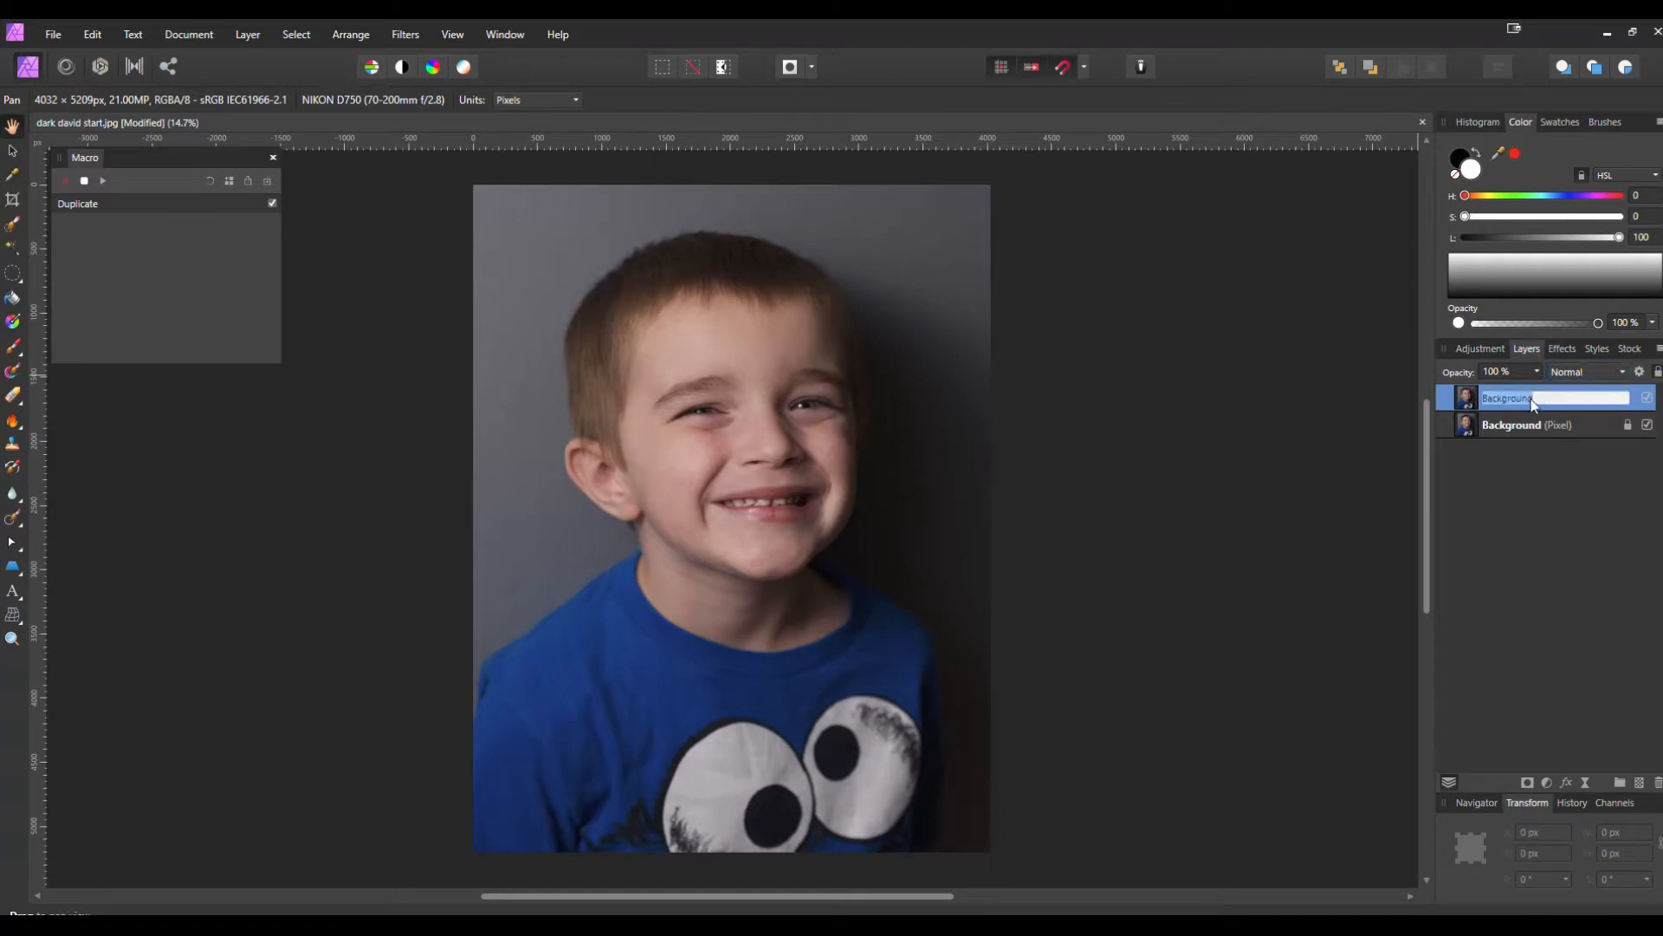
pyautogui.write('Sketch Layer')
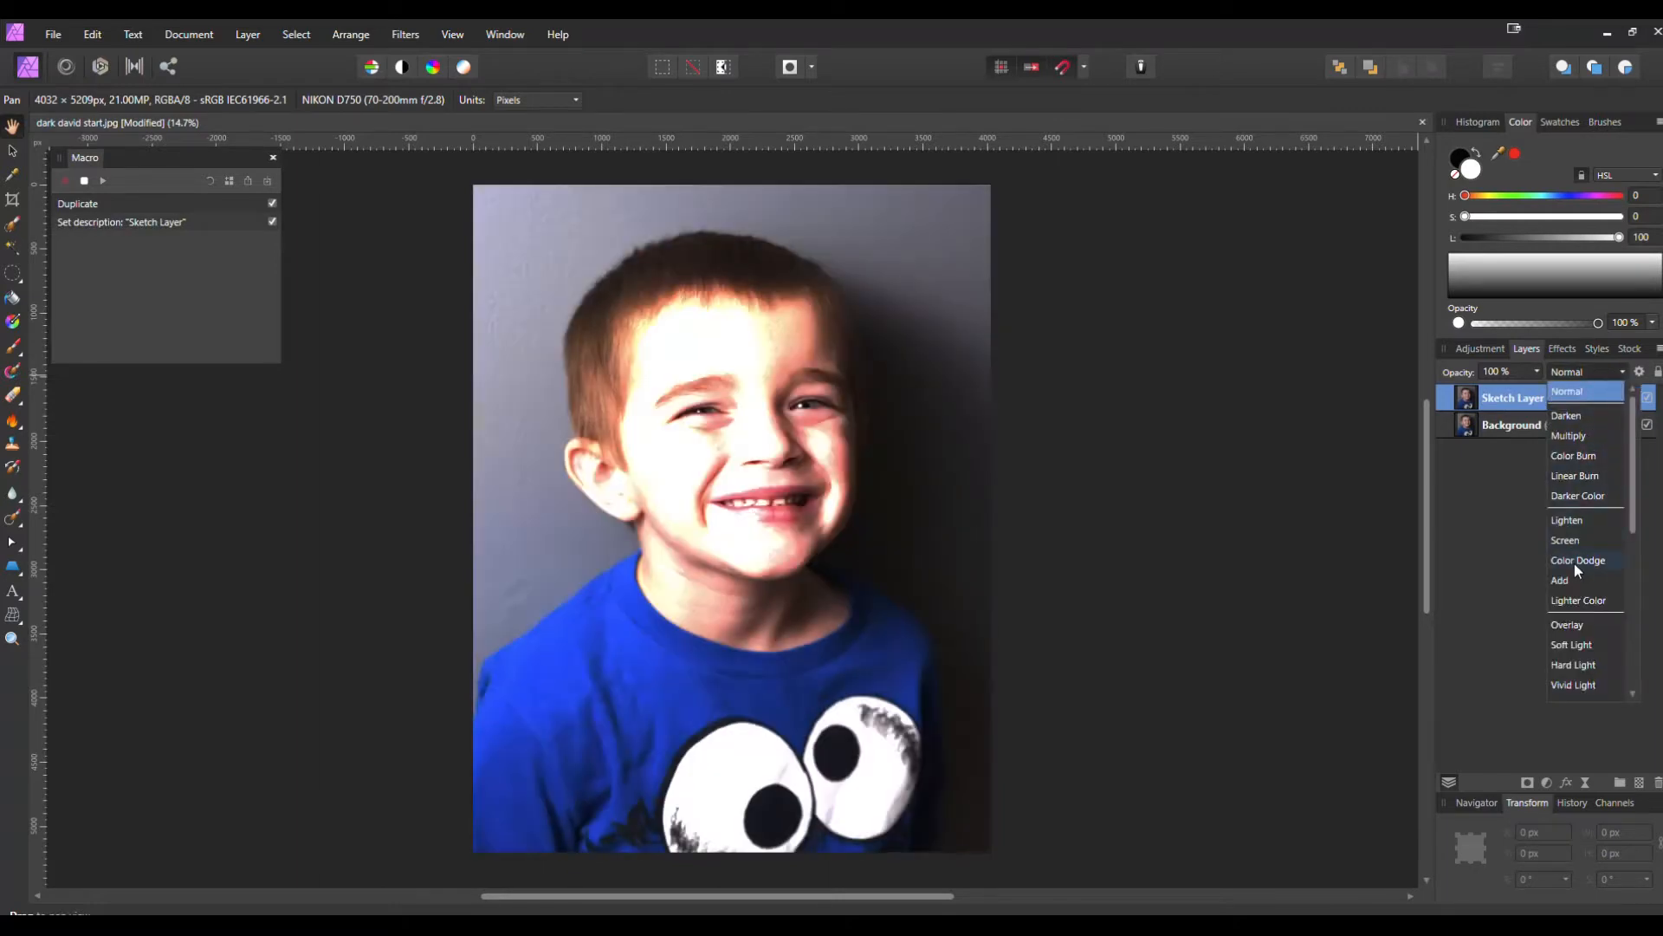
pyautogui.click(1578, 561)
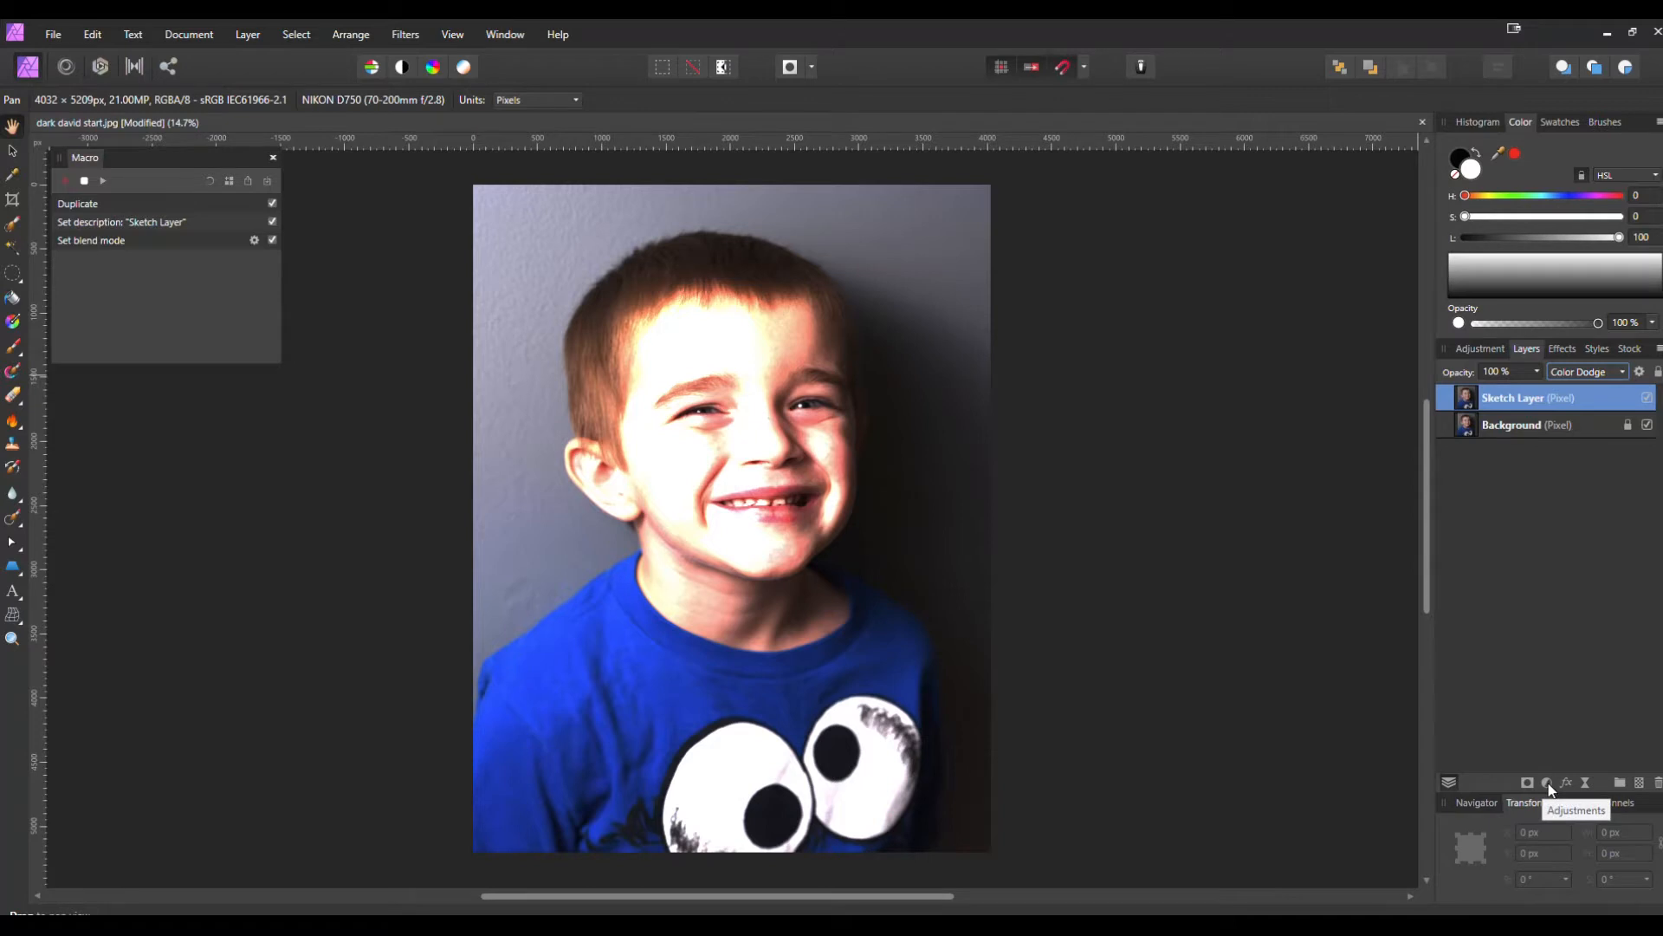
# Step: Add an Invert adjustment above Sketch Layer and dismiss the Macro Recorder warning
pyautogui.click(1546, 783)
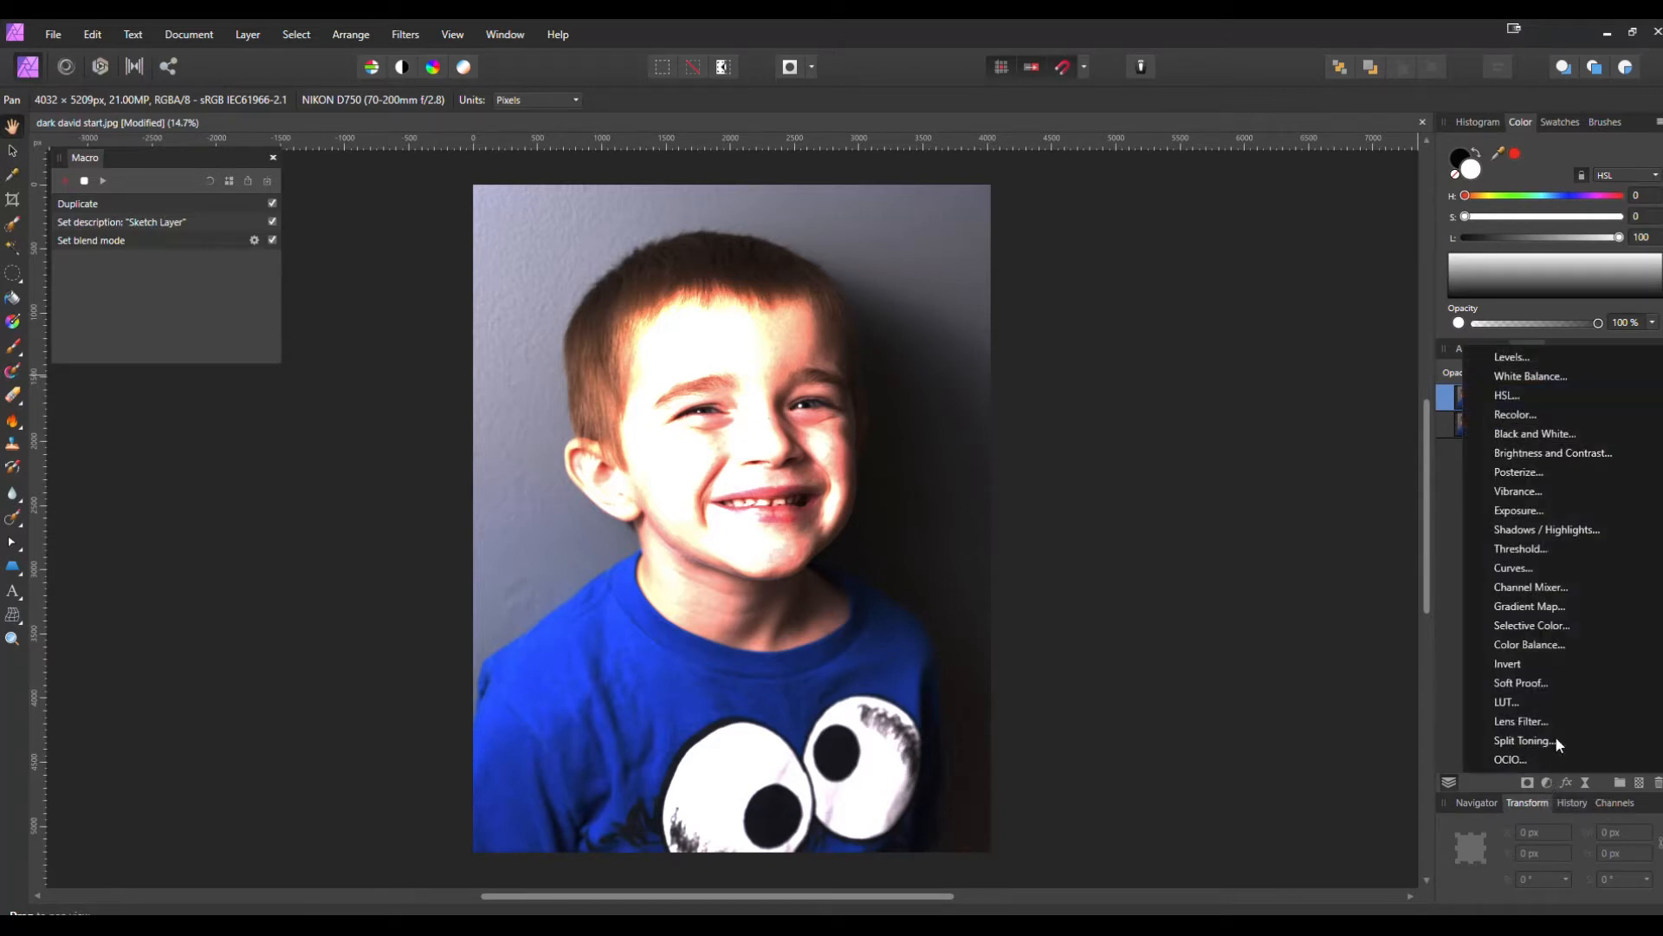
pyautogui.moveTo(1538, 663)
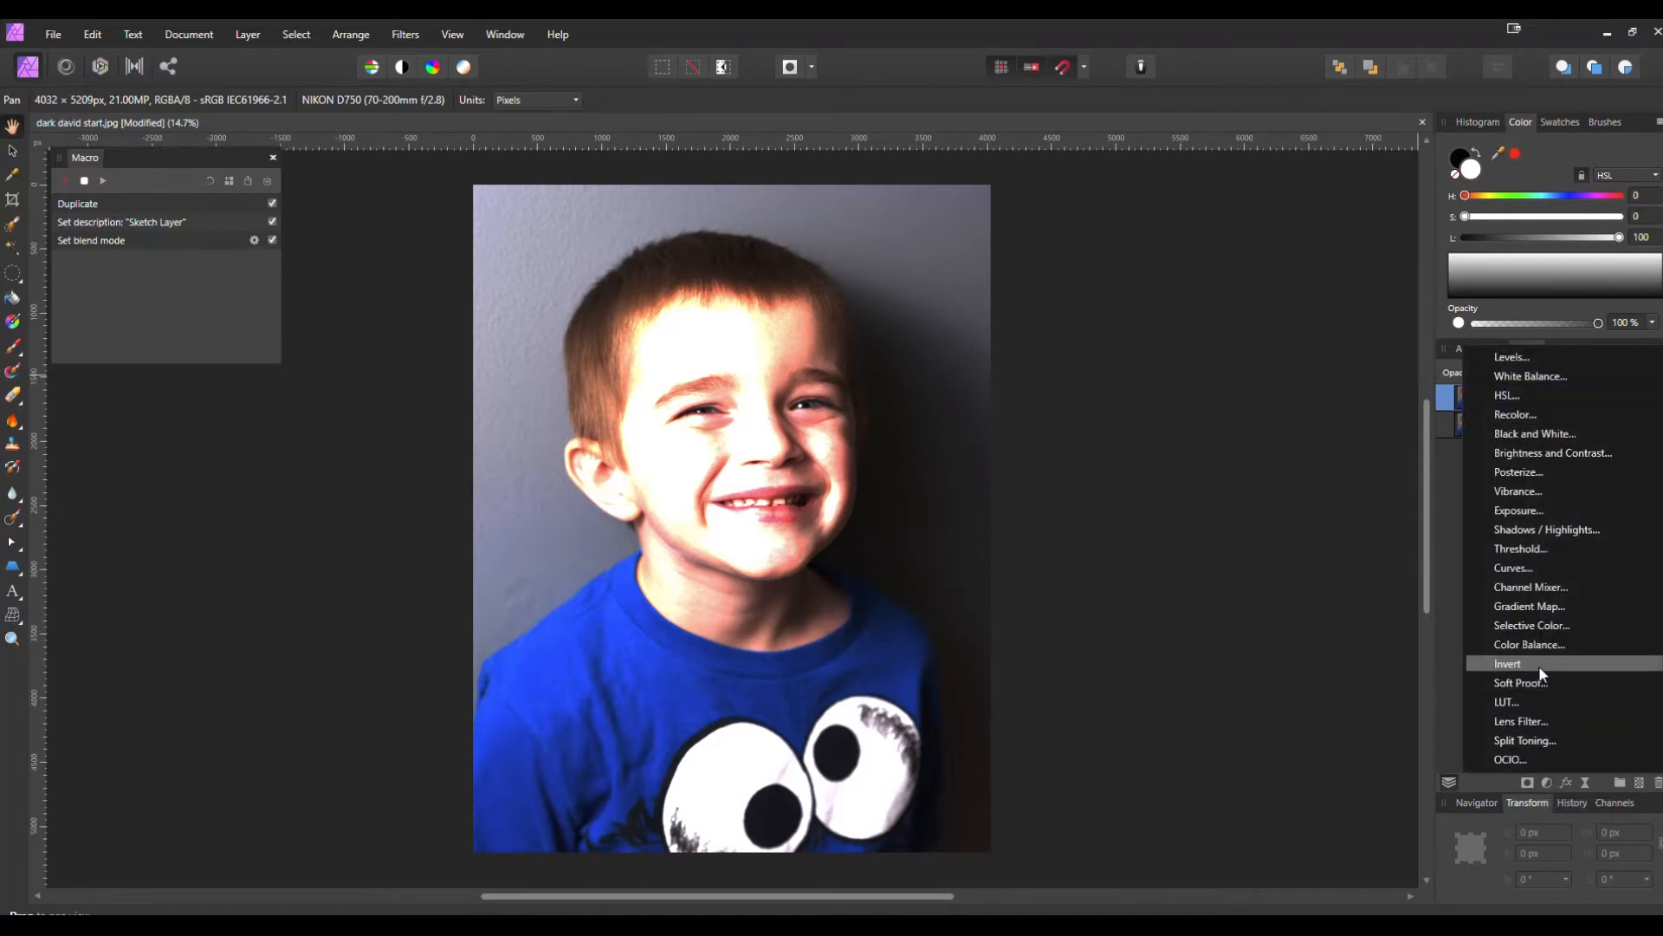
pyautogui.click(1508, 662)
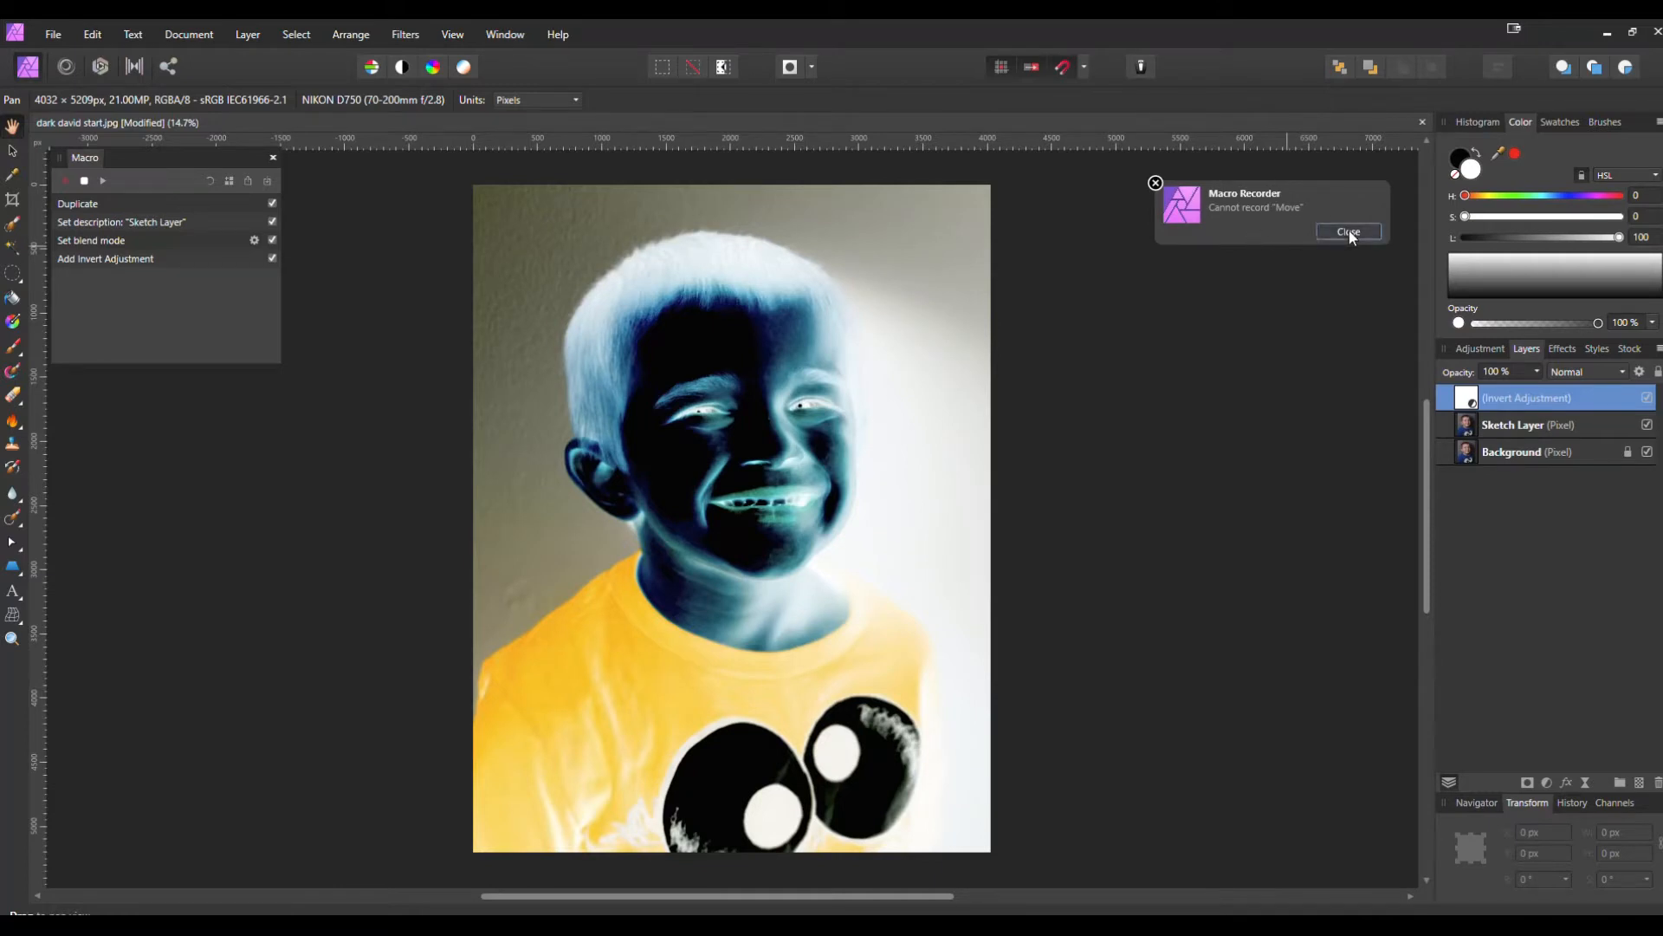
pyautogui.click(1348, 231)
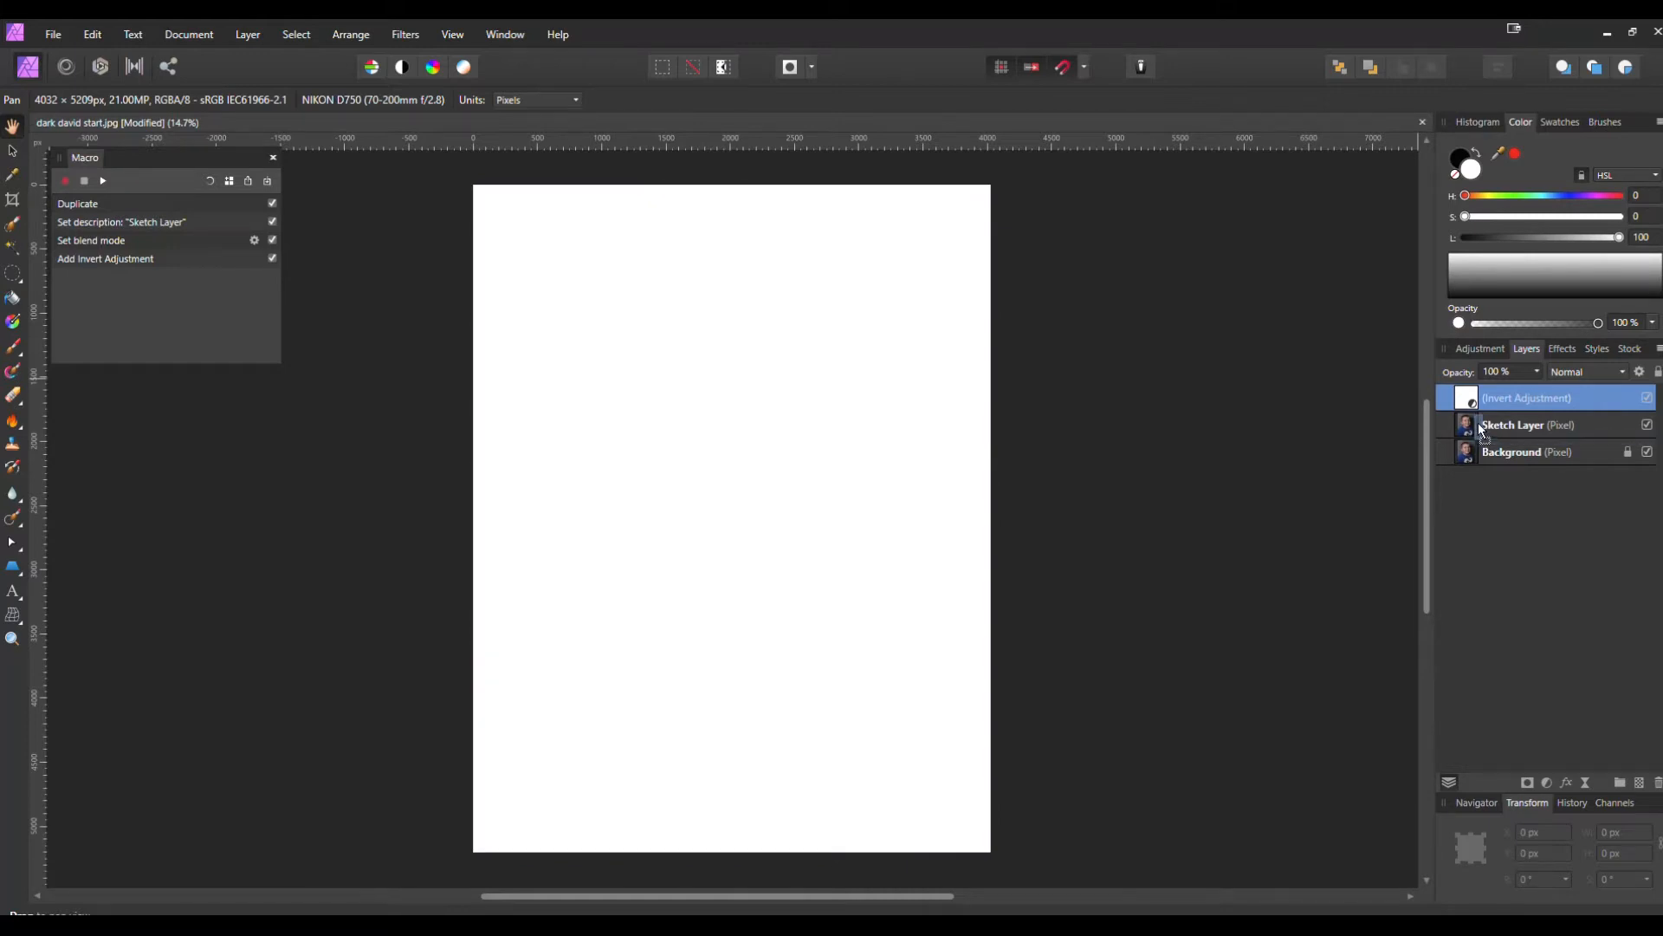
# Step: Nest Invert inside Sketch Layer, then reselect the parent with 'Select parent layer'
pyautogui.click(1539, 424)
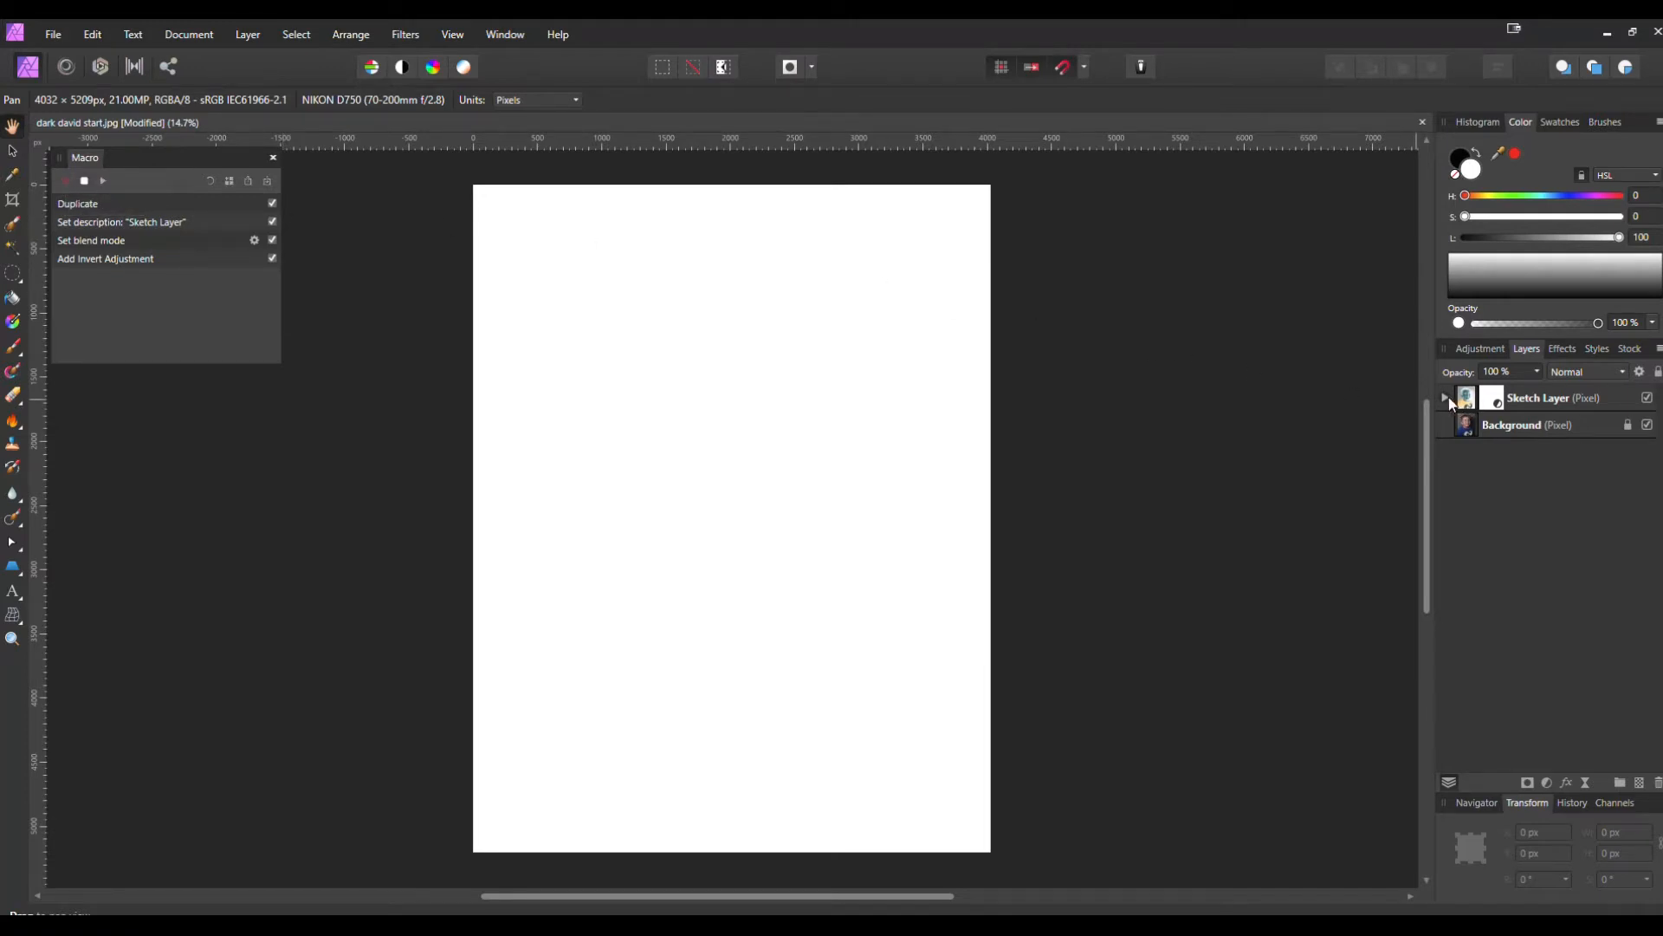
pyautogui.click(1445, 397)
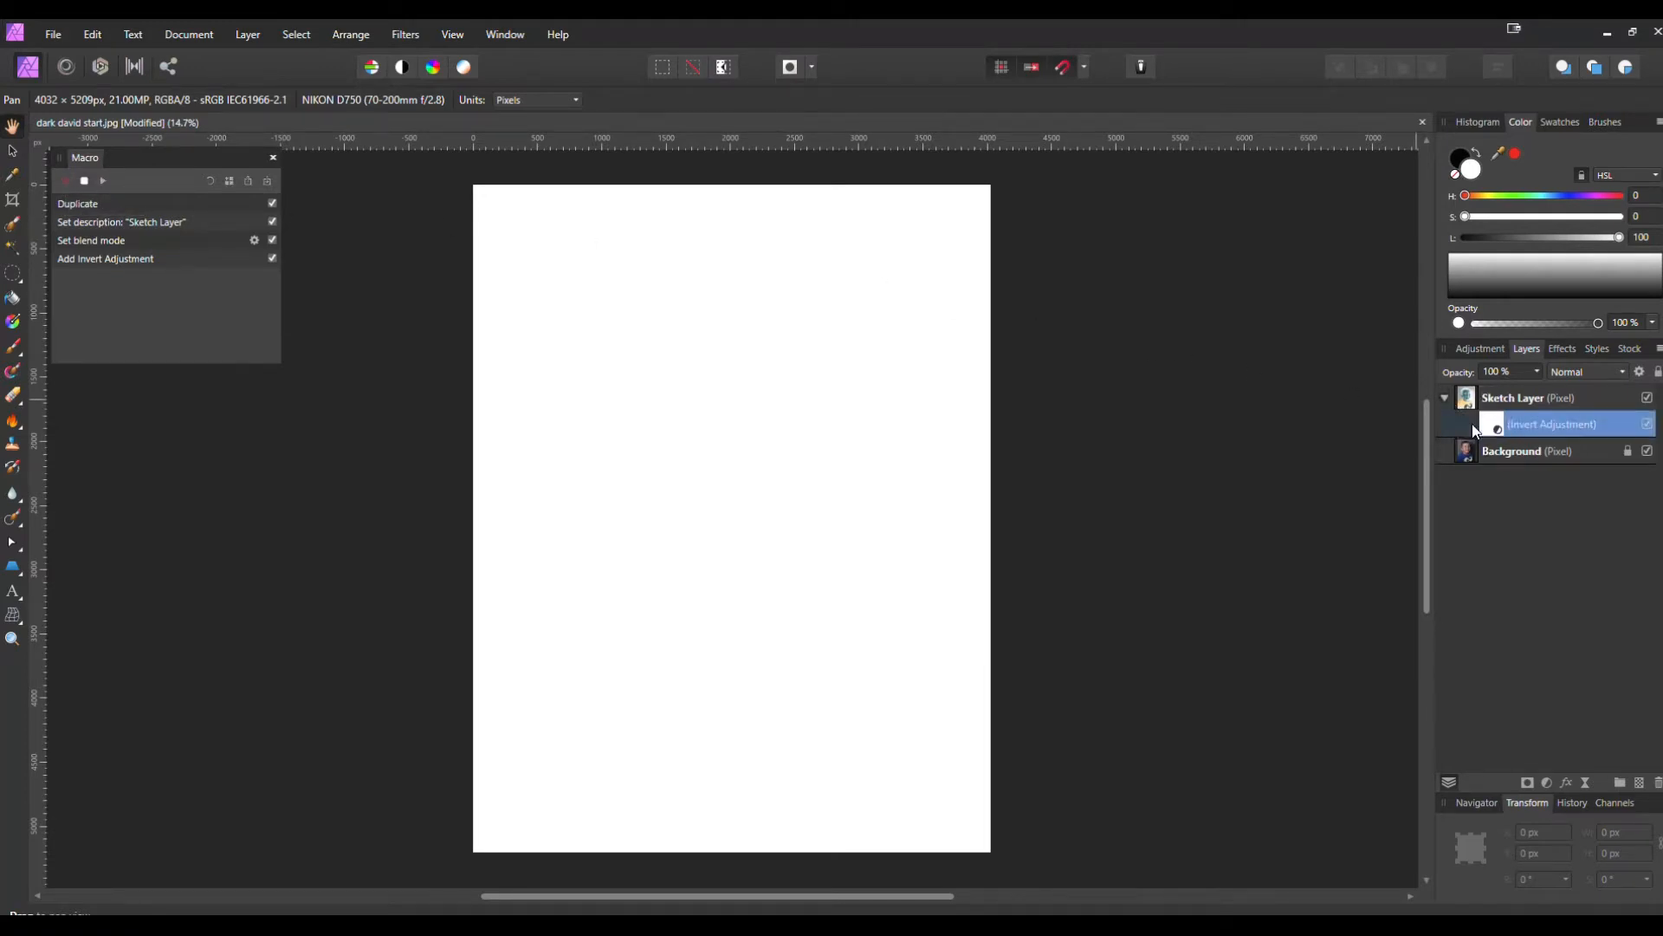
pyautogui.doubleClick(1549, 396)
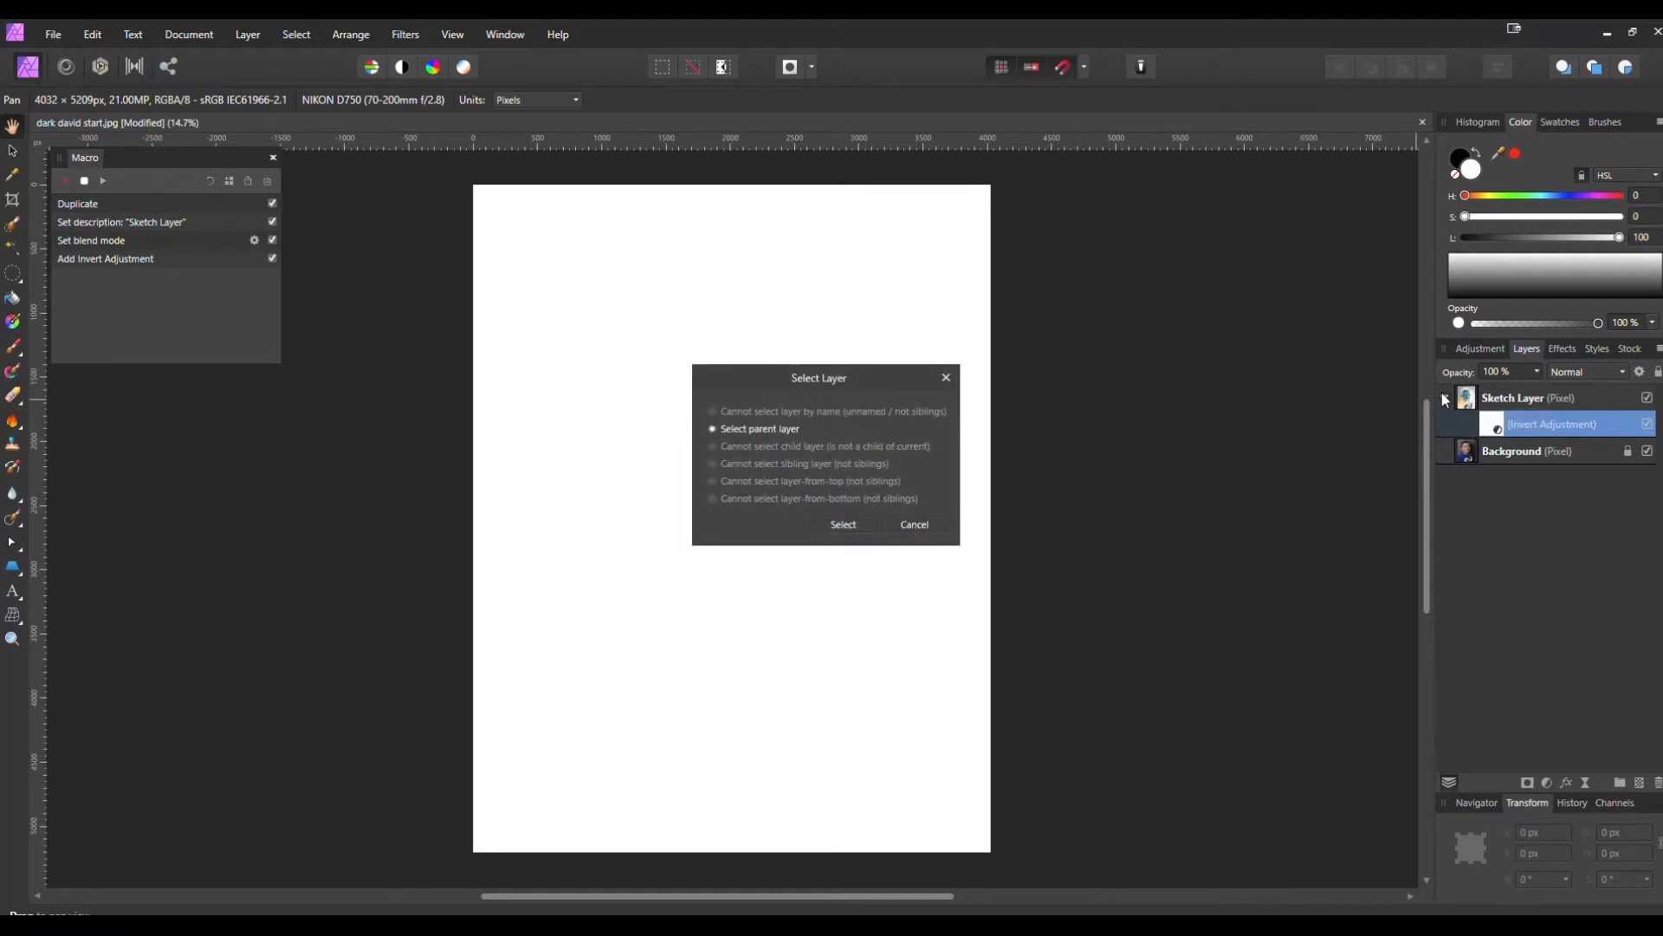
pyautogui.click(842, 525)
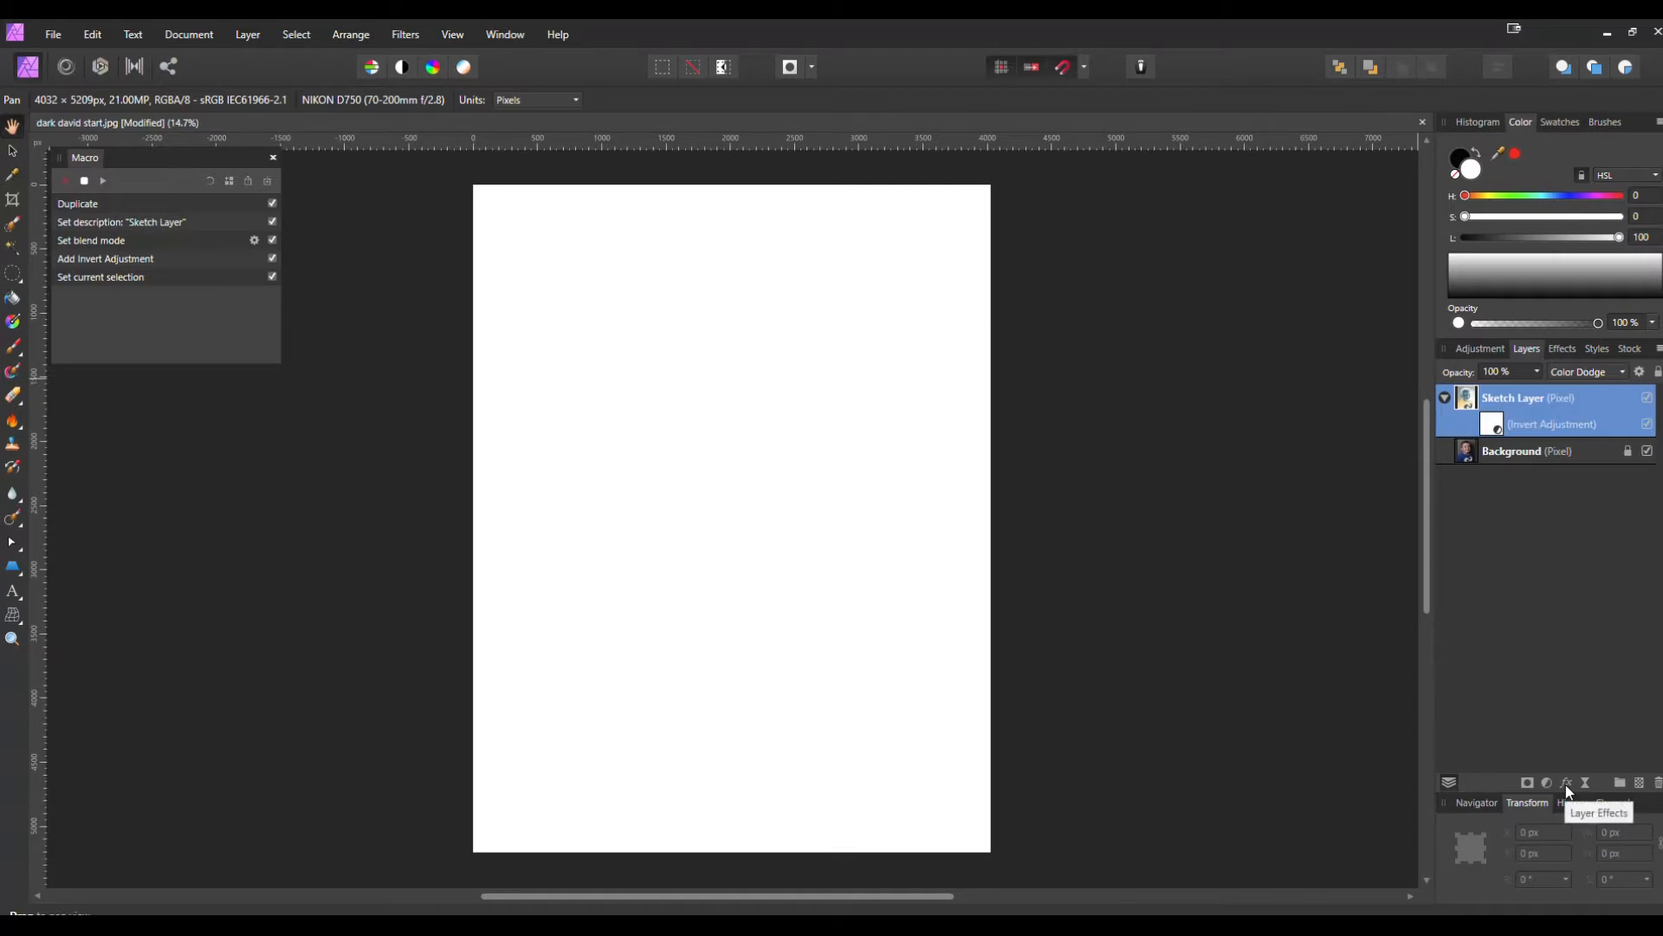
# Step: Apply a Gaussian Blur layer effect with a radius of about 10.9 px
pyautogui.click(1567, 783)
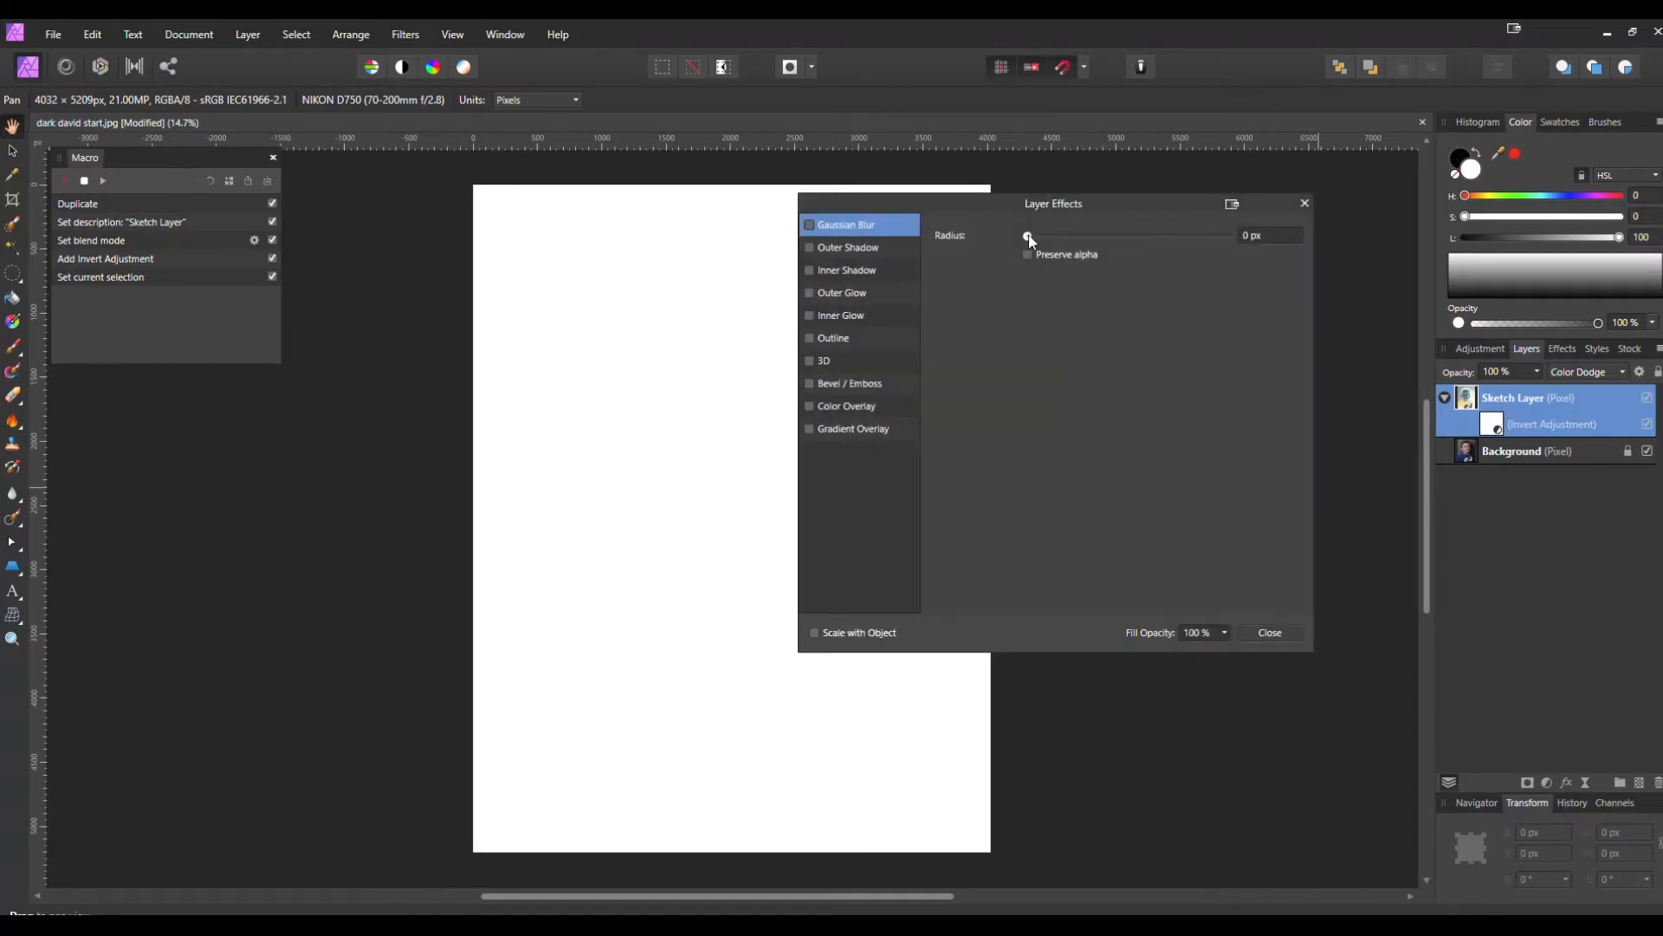
pyautogui.moveTo(1026, 236); pyautogui.dragTo(1084, 235)
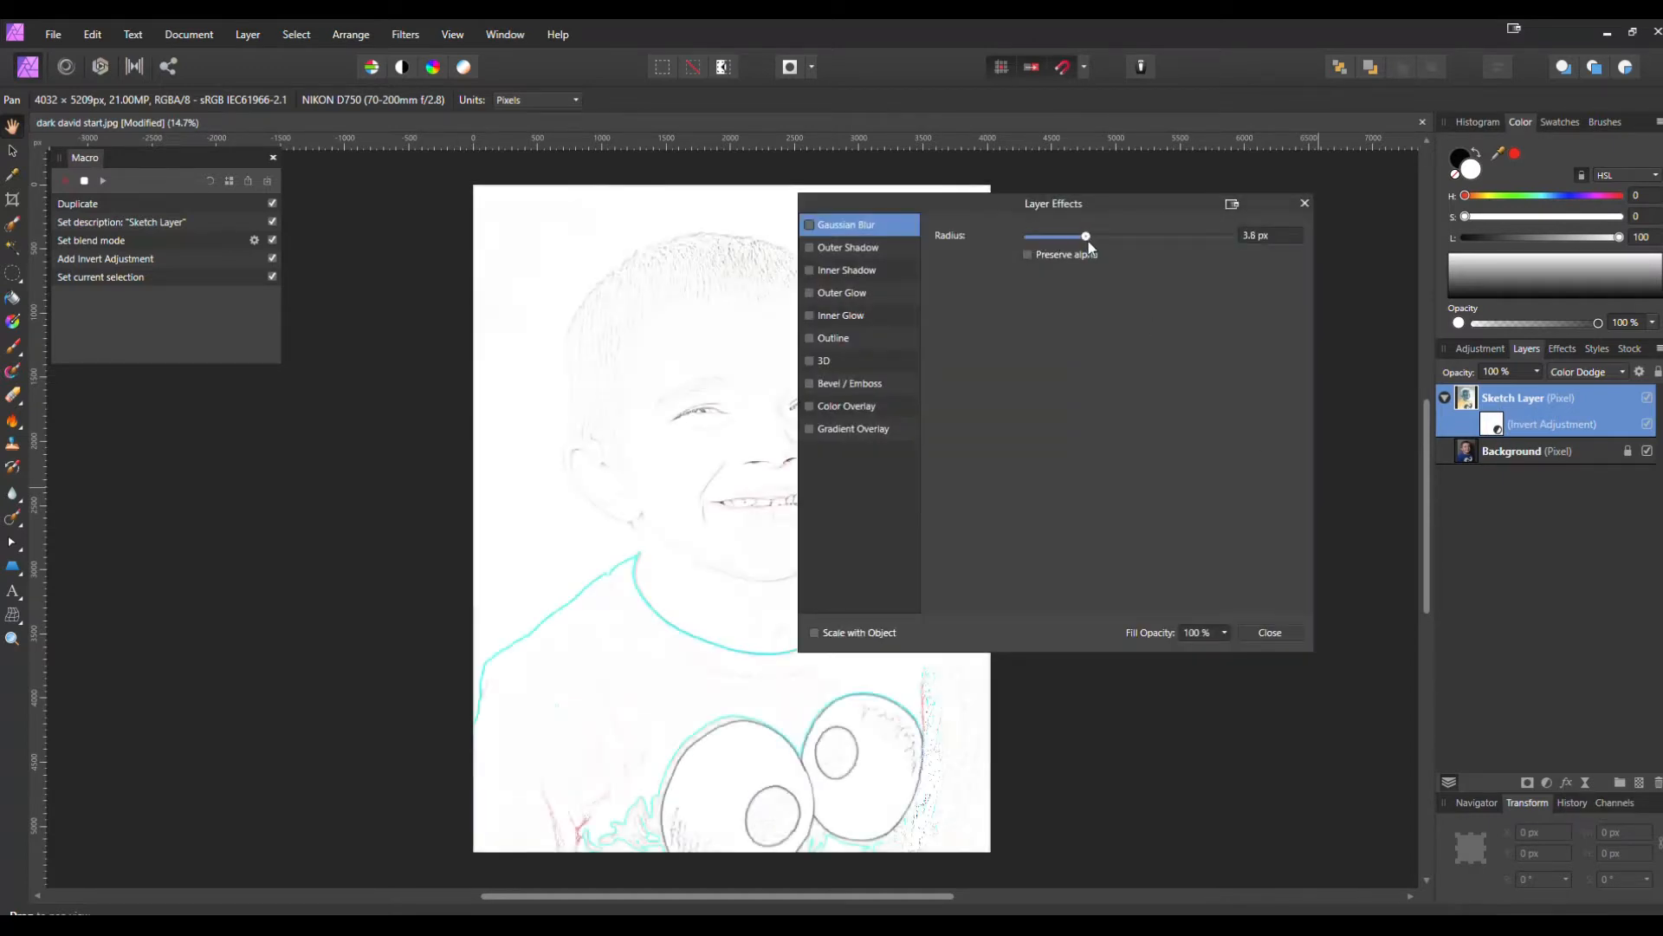
pyautogui.moveTo(1083, 236); pyautogui.dragTo(1145, 317)
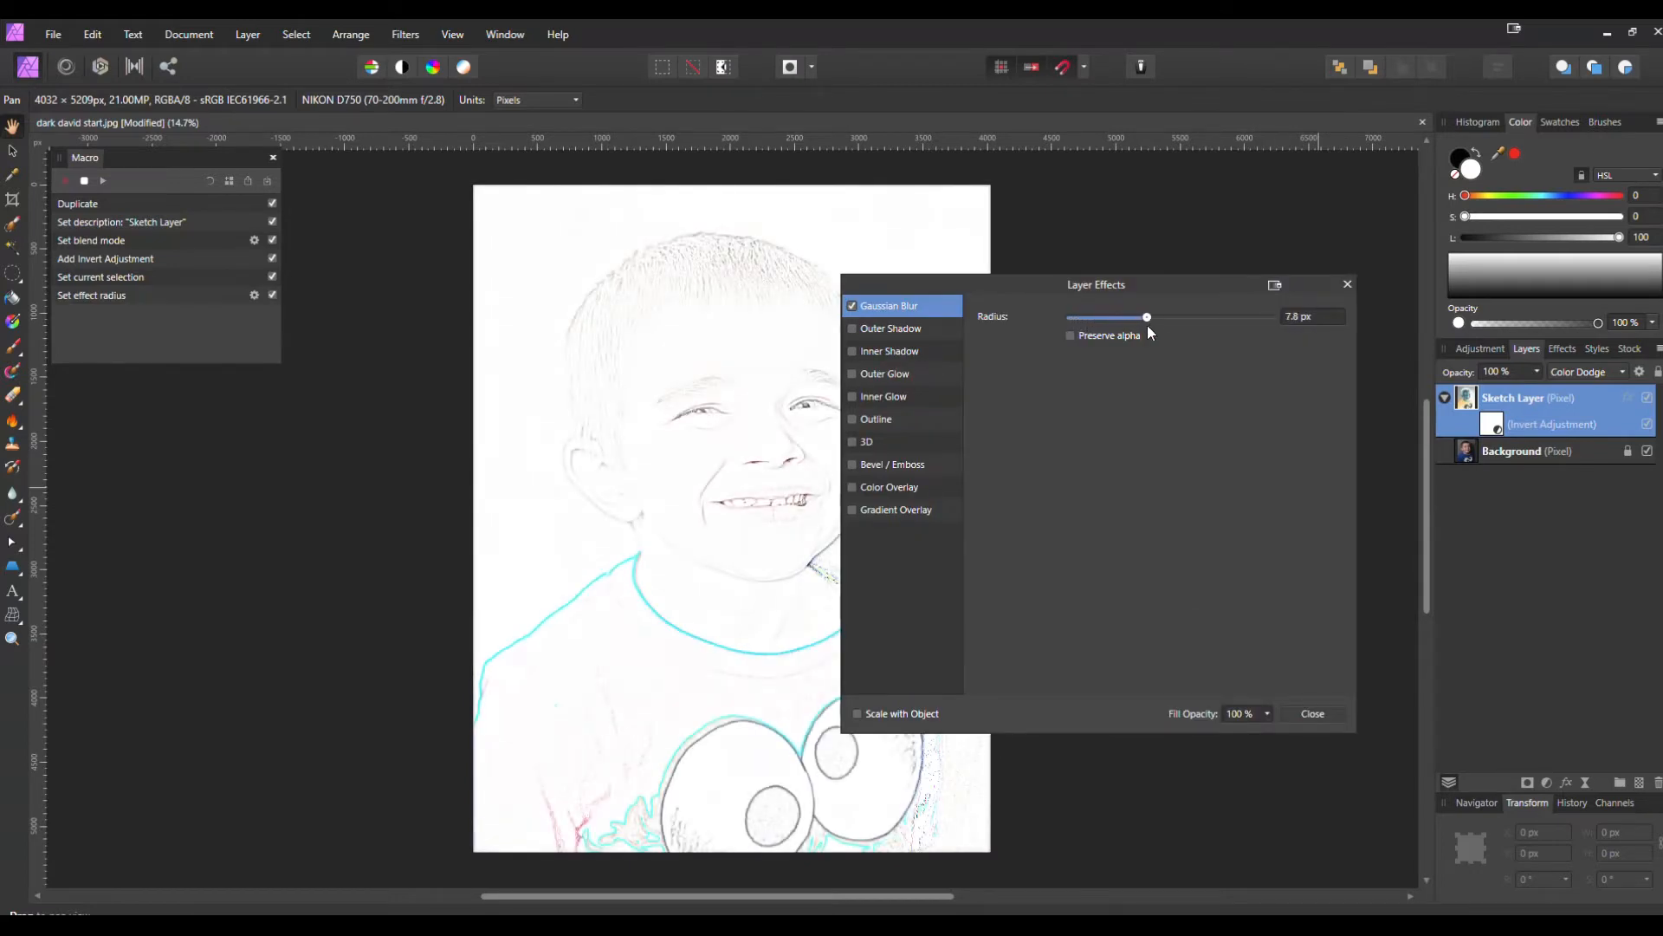
pyautogui.moveTo(1145, 317); pyautogui.dragTo(1247, 316)
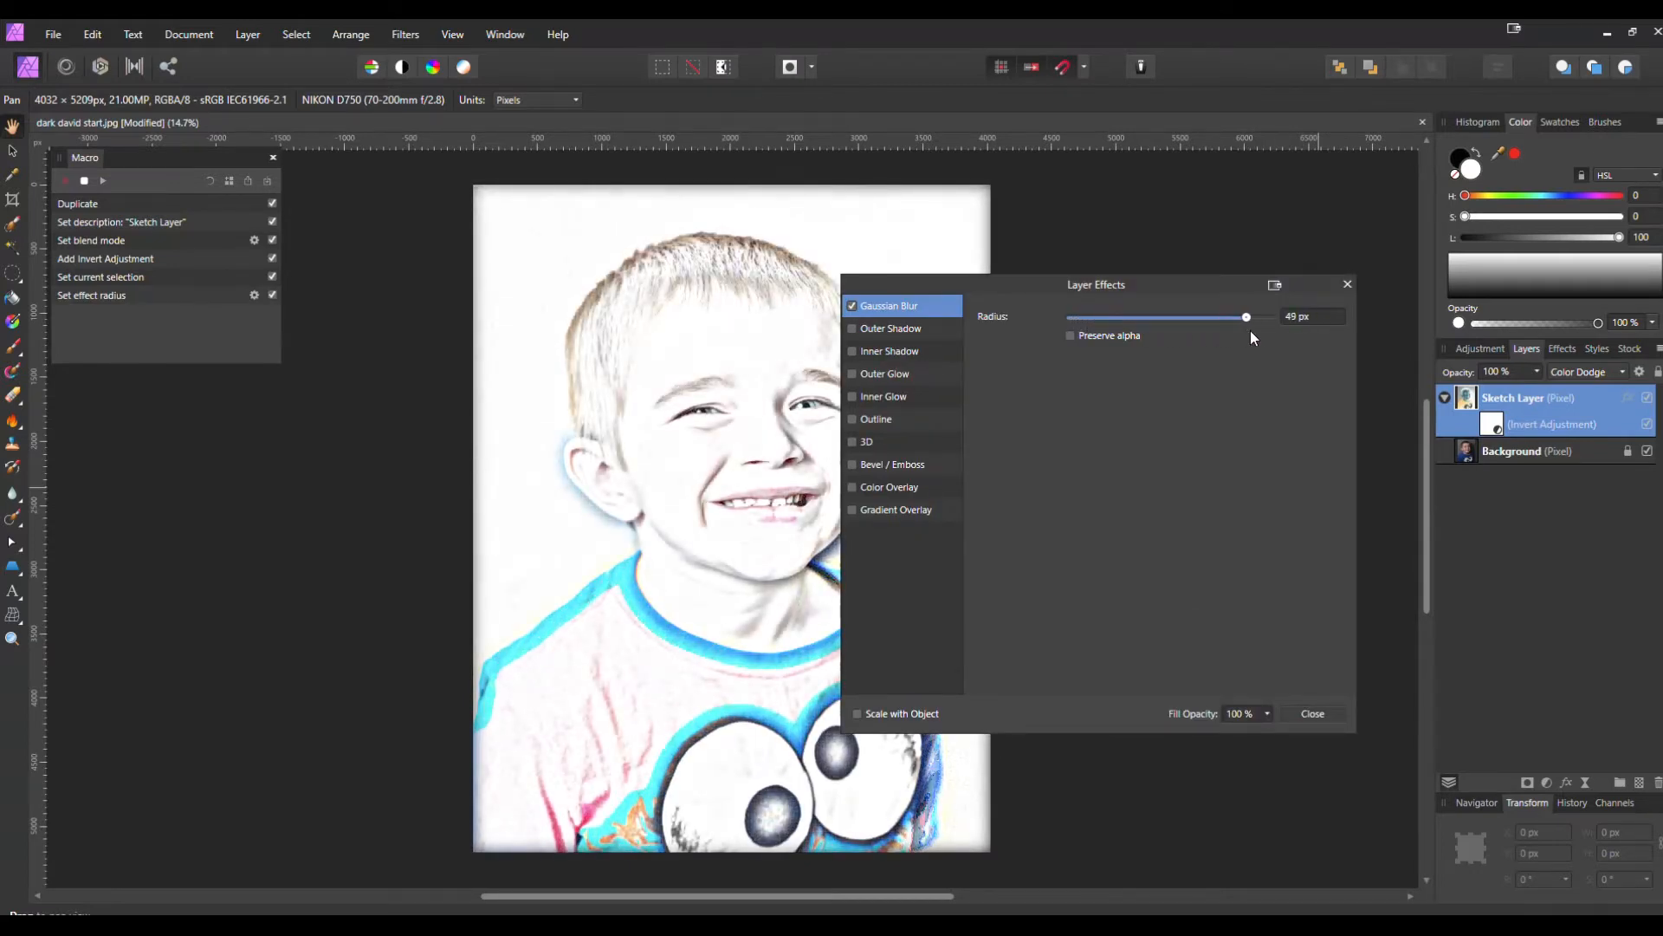
pyautogui.moveTo(1246, 316); pyautogui.dragTo(1299, 306)
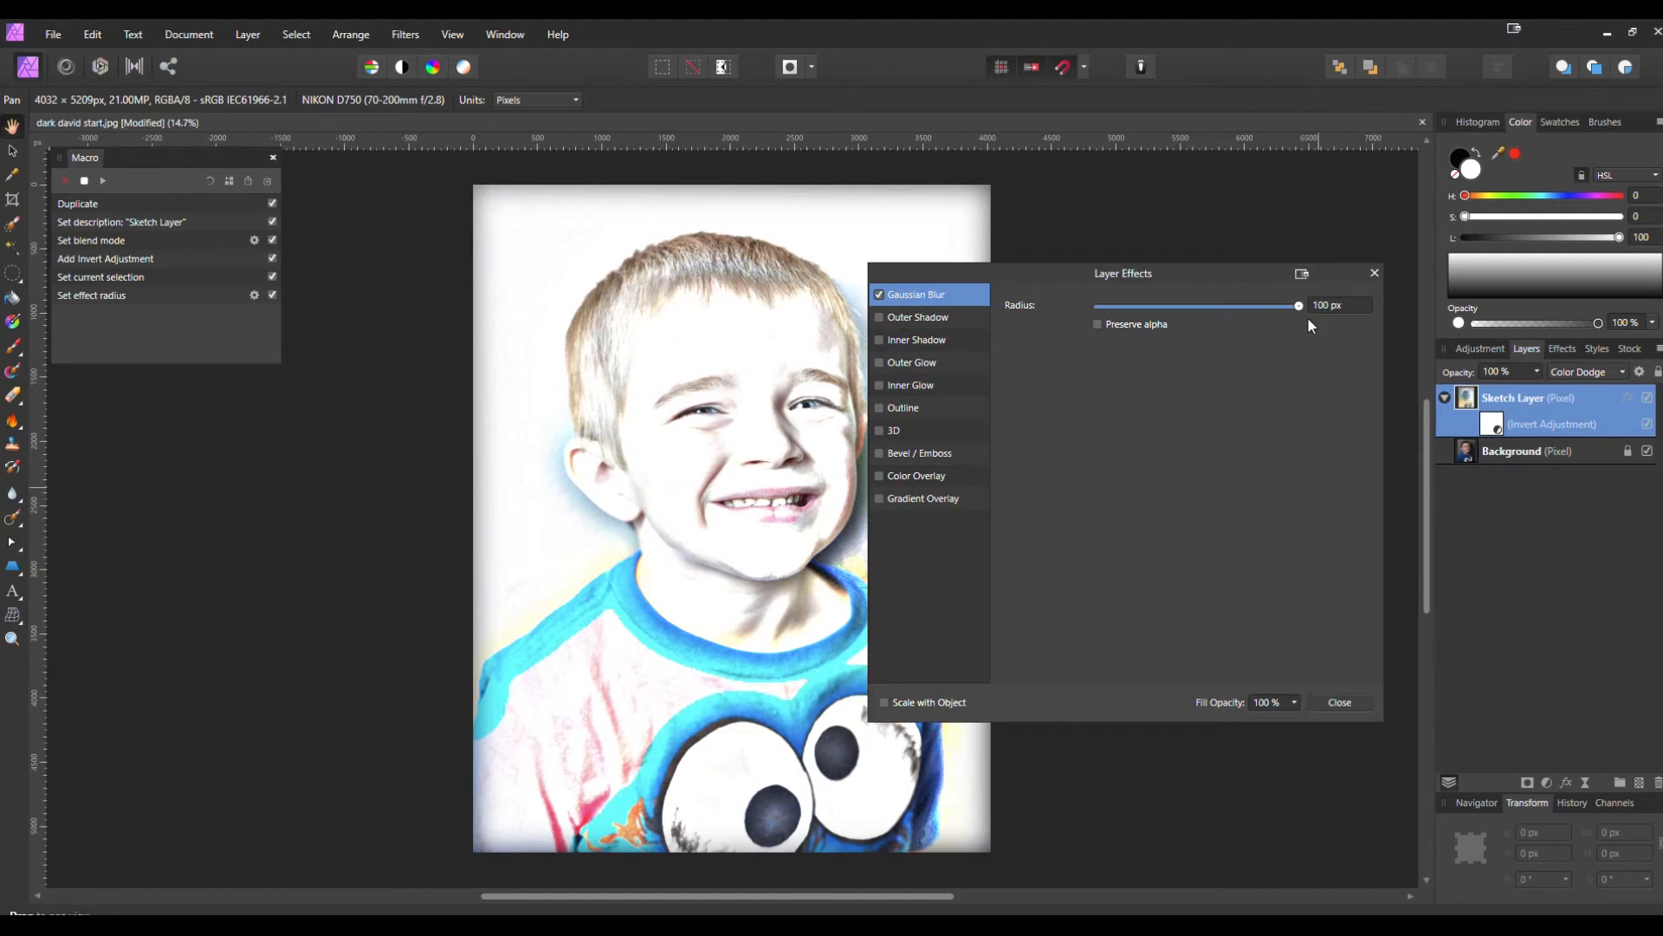
pyautogui.moveTo(1298, 306); pyautogui.dragTo(1215, 306)
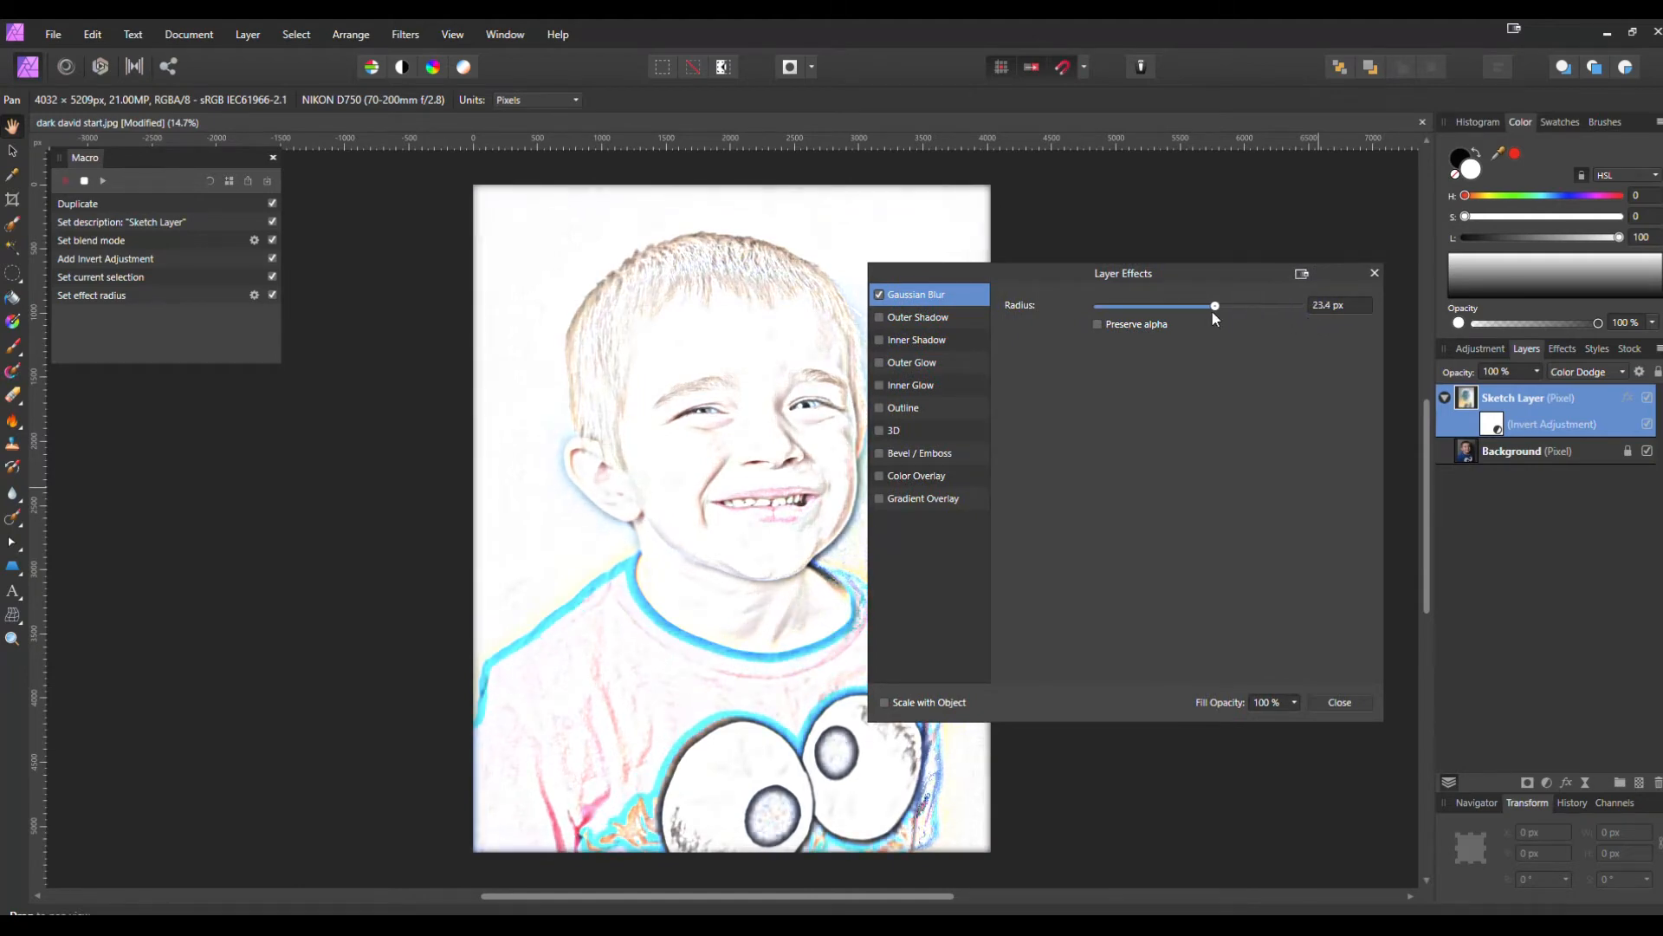
pyautogui.moveTo(1215, 306); pyautogui.dragTo(1154, 306)
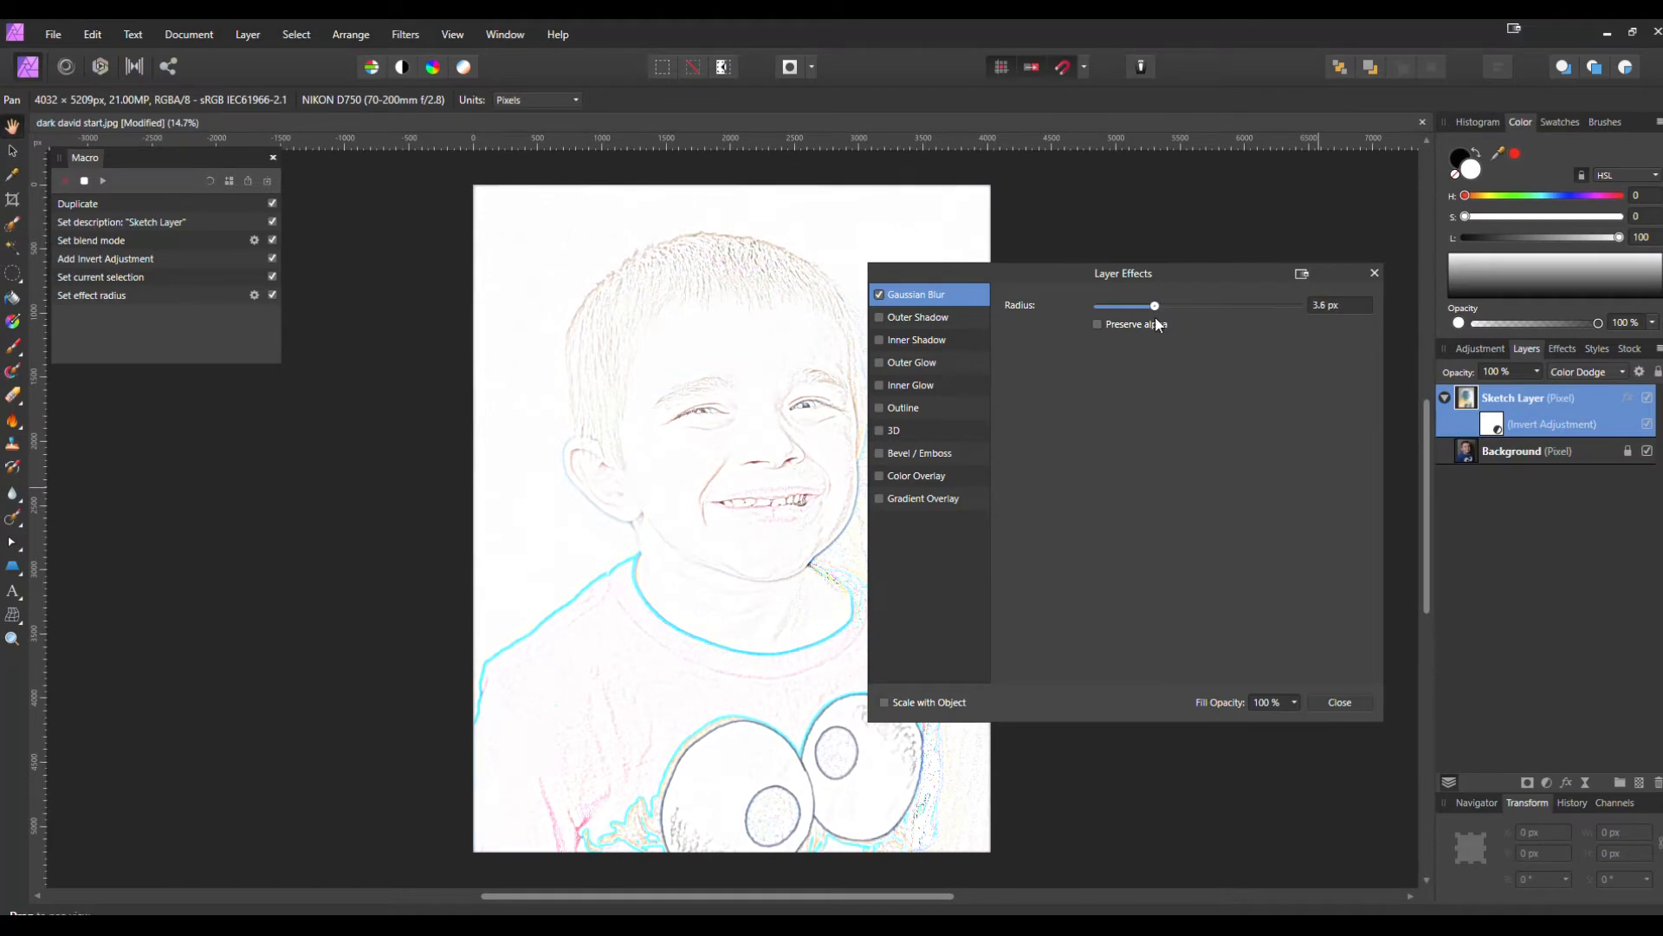
pyautogui.moveTo(1154, 306); pyautogui.dragTo(1193, 306)
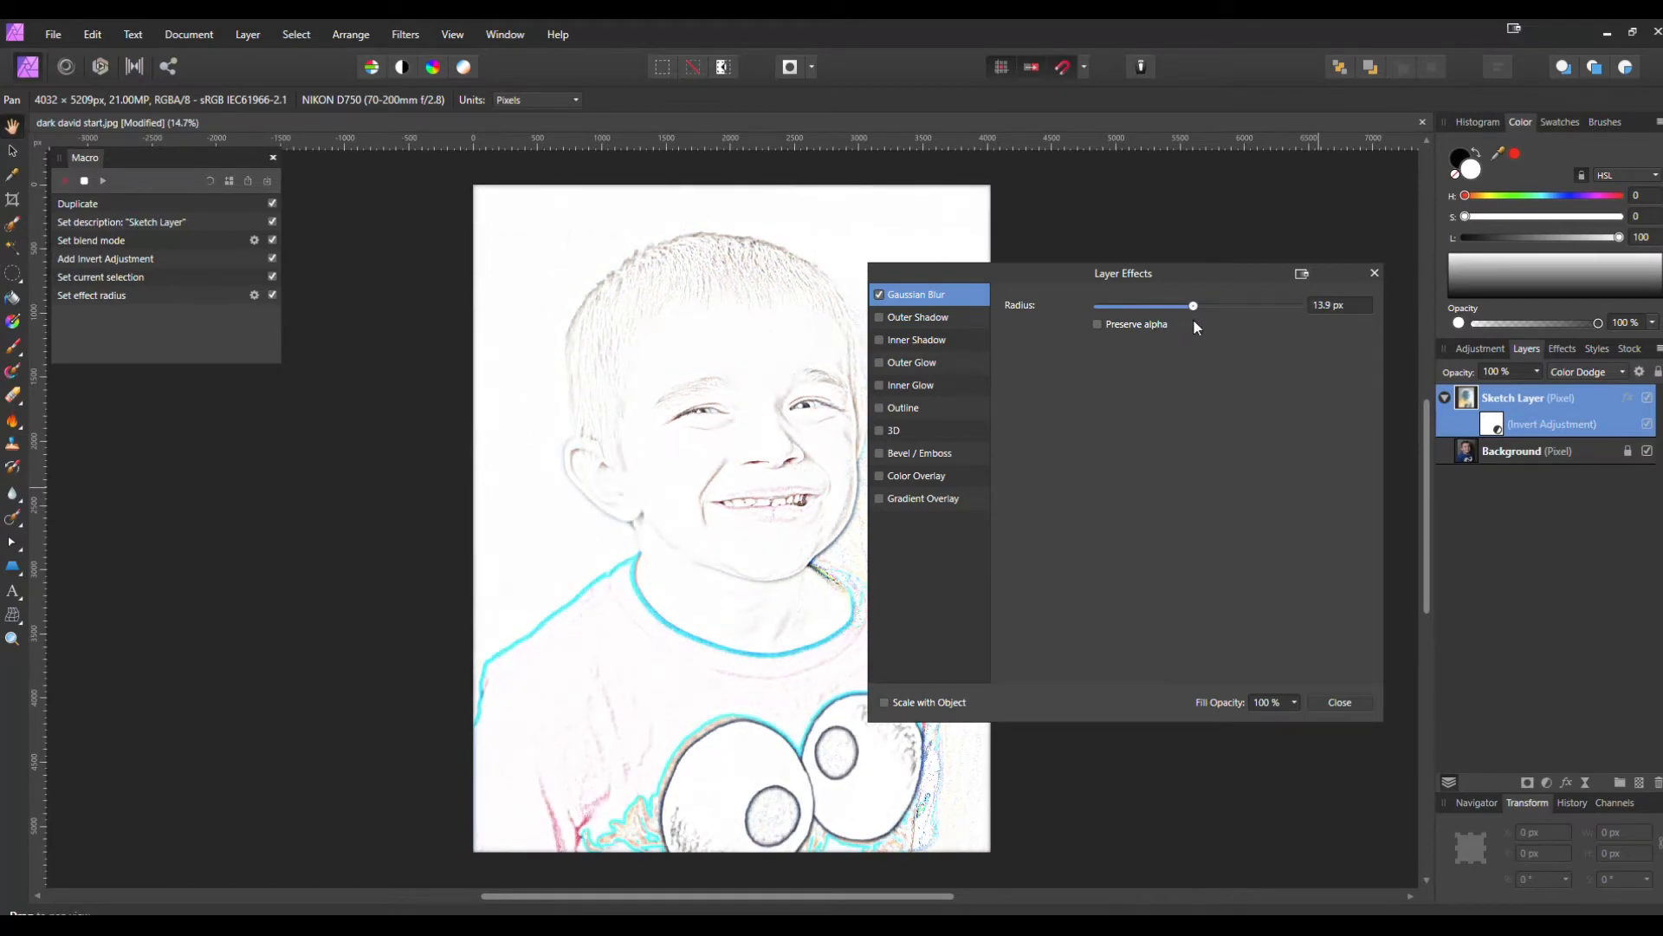
pyautogui.moveTo(1192, 306); pyautogui.dragTo(1215, 306)
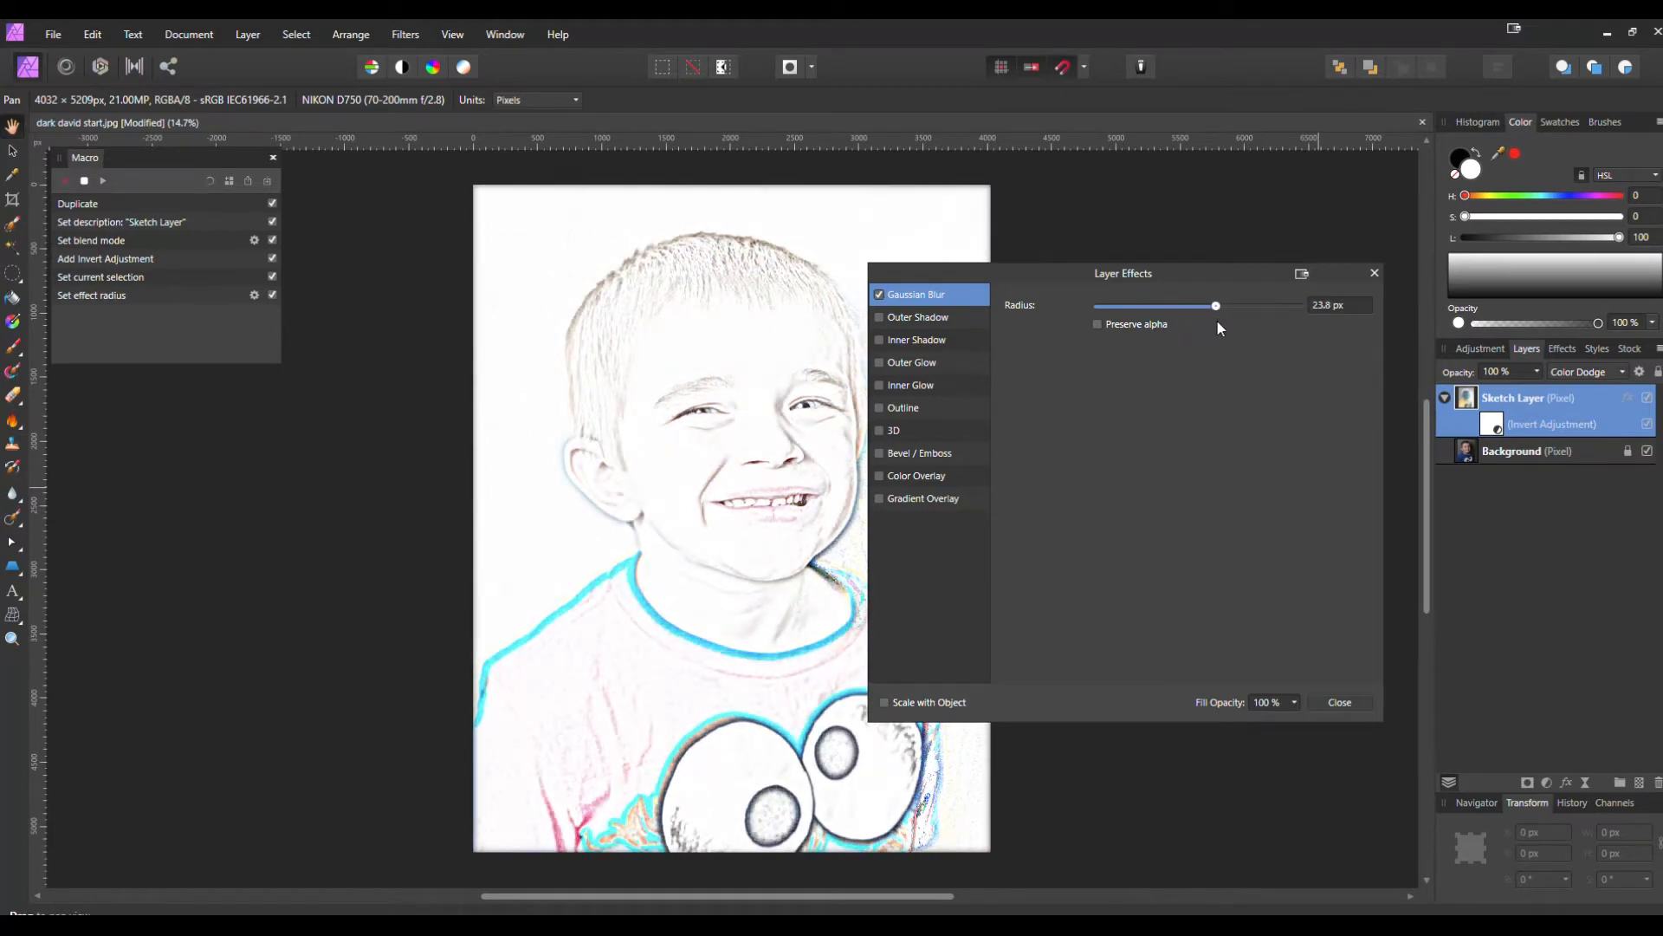
pyautogui.moveTo(1215, 306); pyautogui.dragTo(1218, 306)
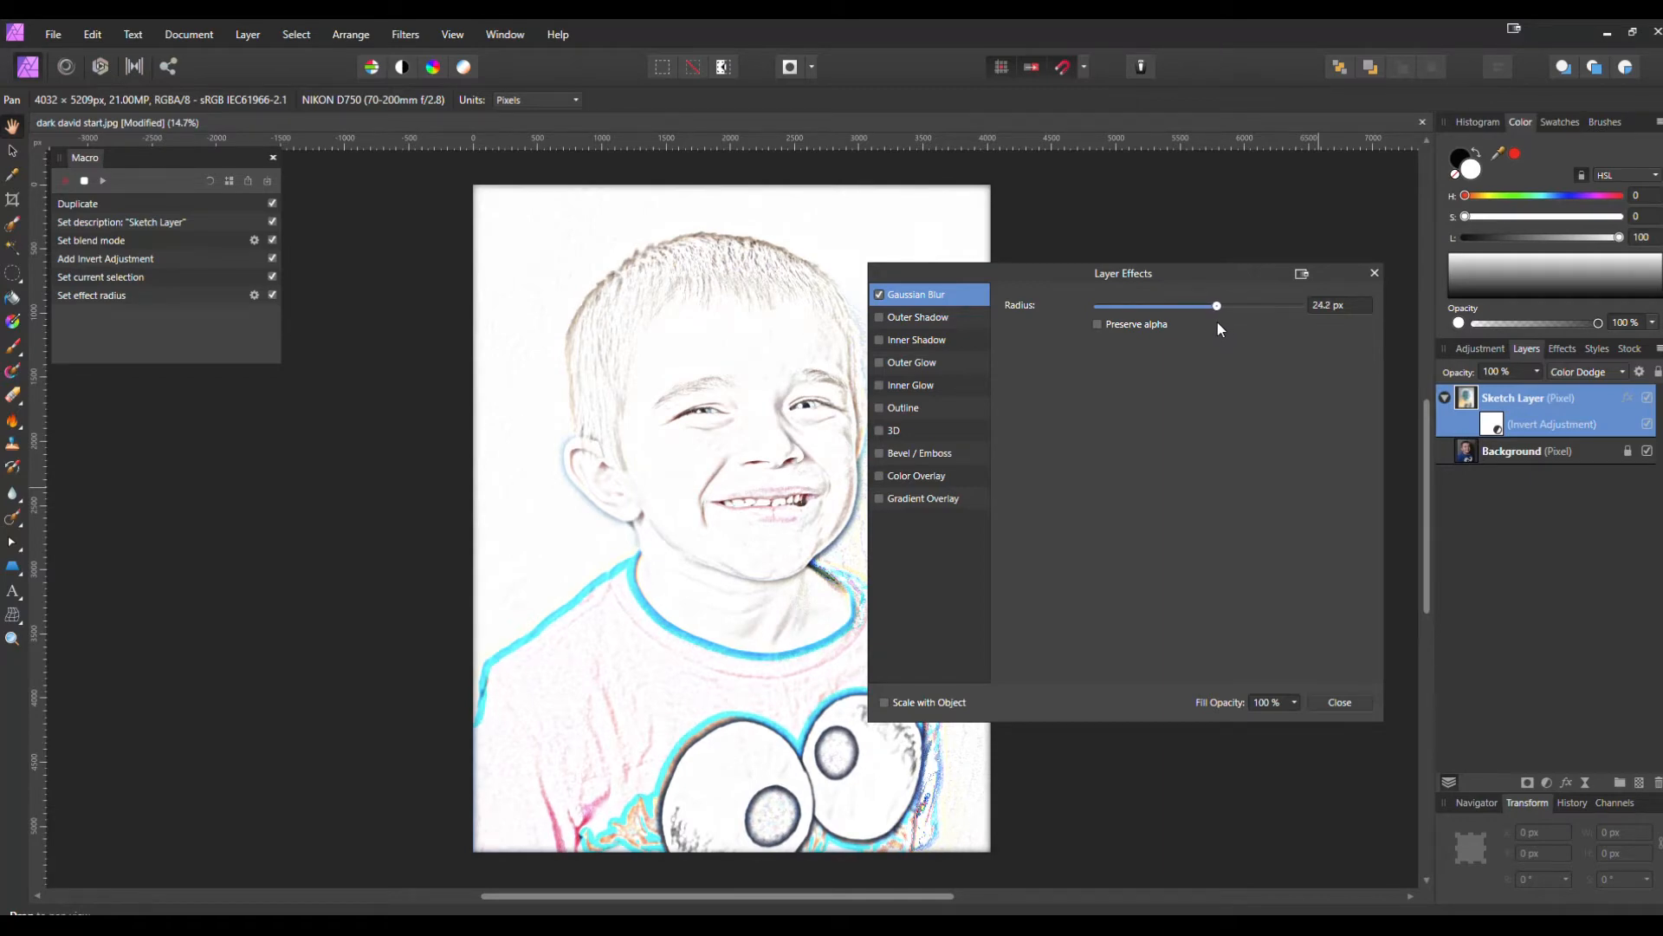
pyautogui.moveTo(1217, 306); pyautogui.dragTo(1203, 306)
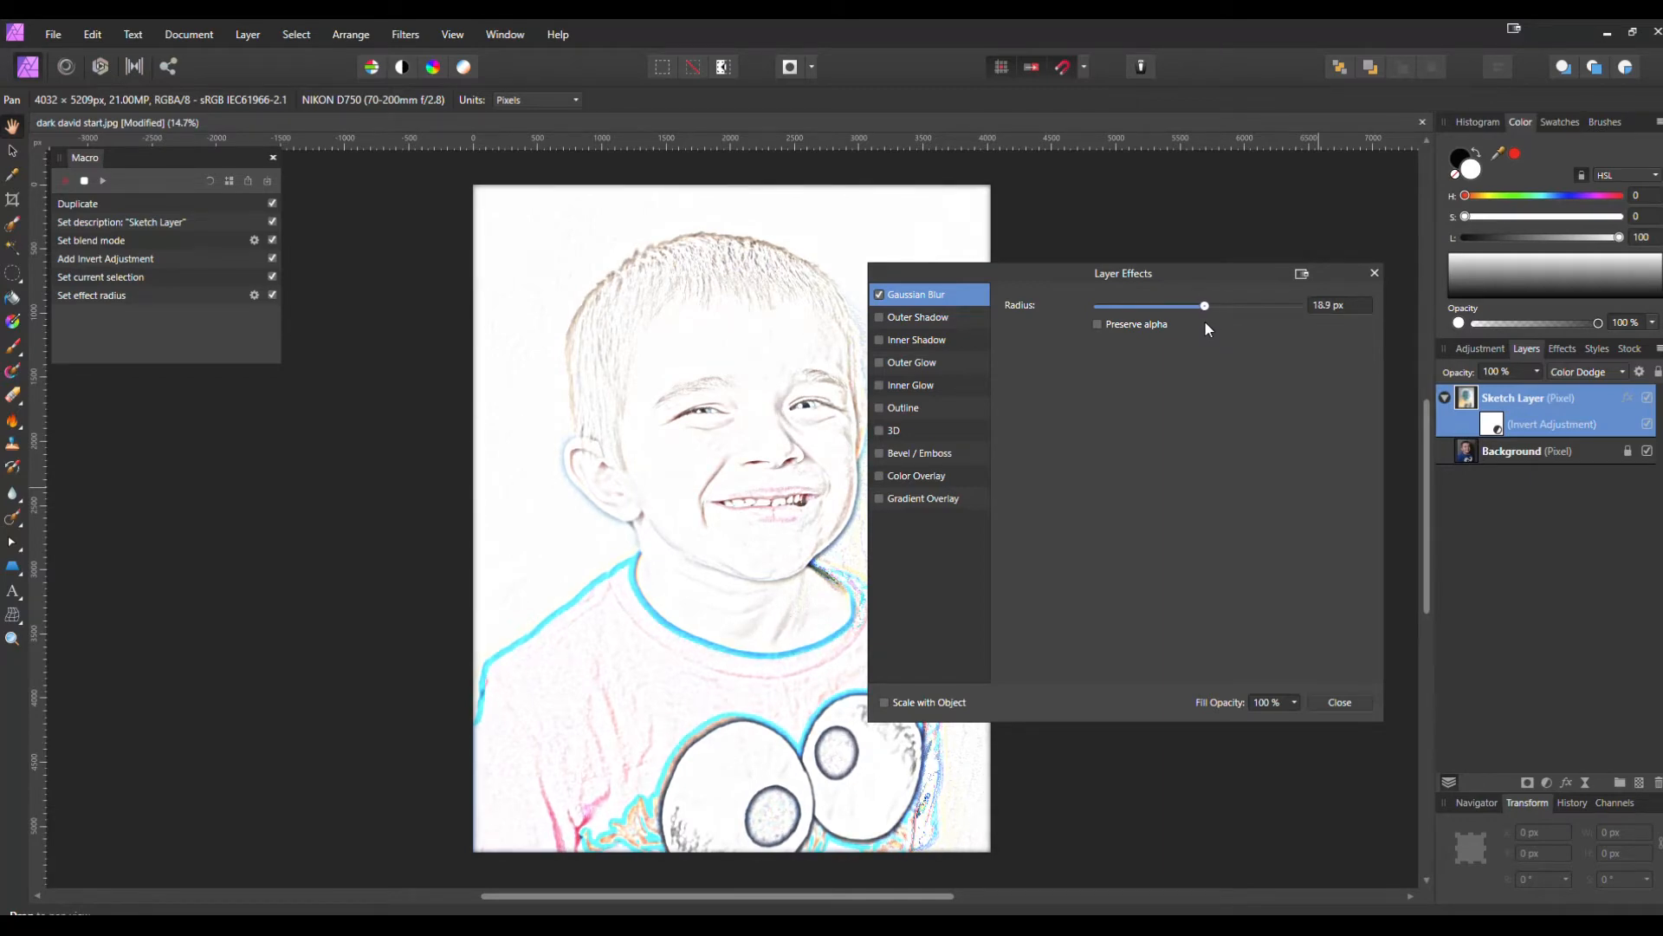
pyautogui.moveTo(1203, 305); pyautogui.dragTo(1207, 305)
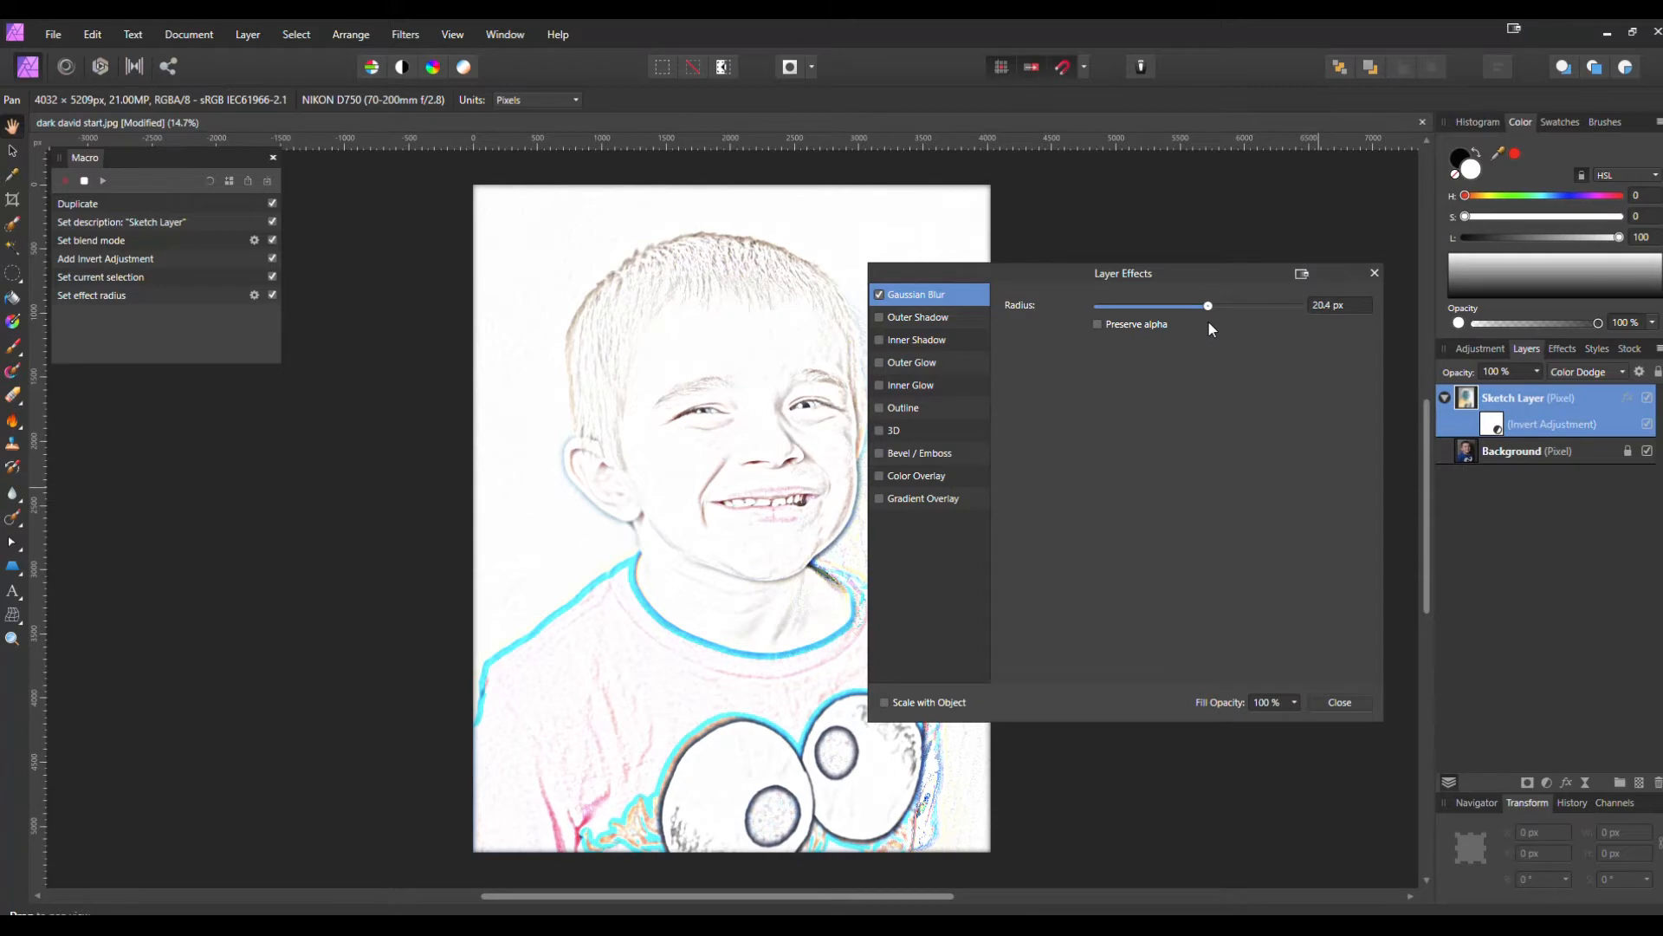
pyautogui.moveTo(1206, 306); pyautogui.dragTo(1217, 306)
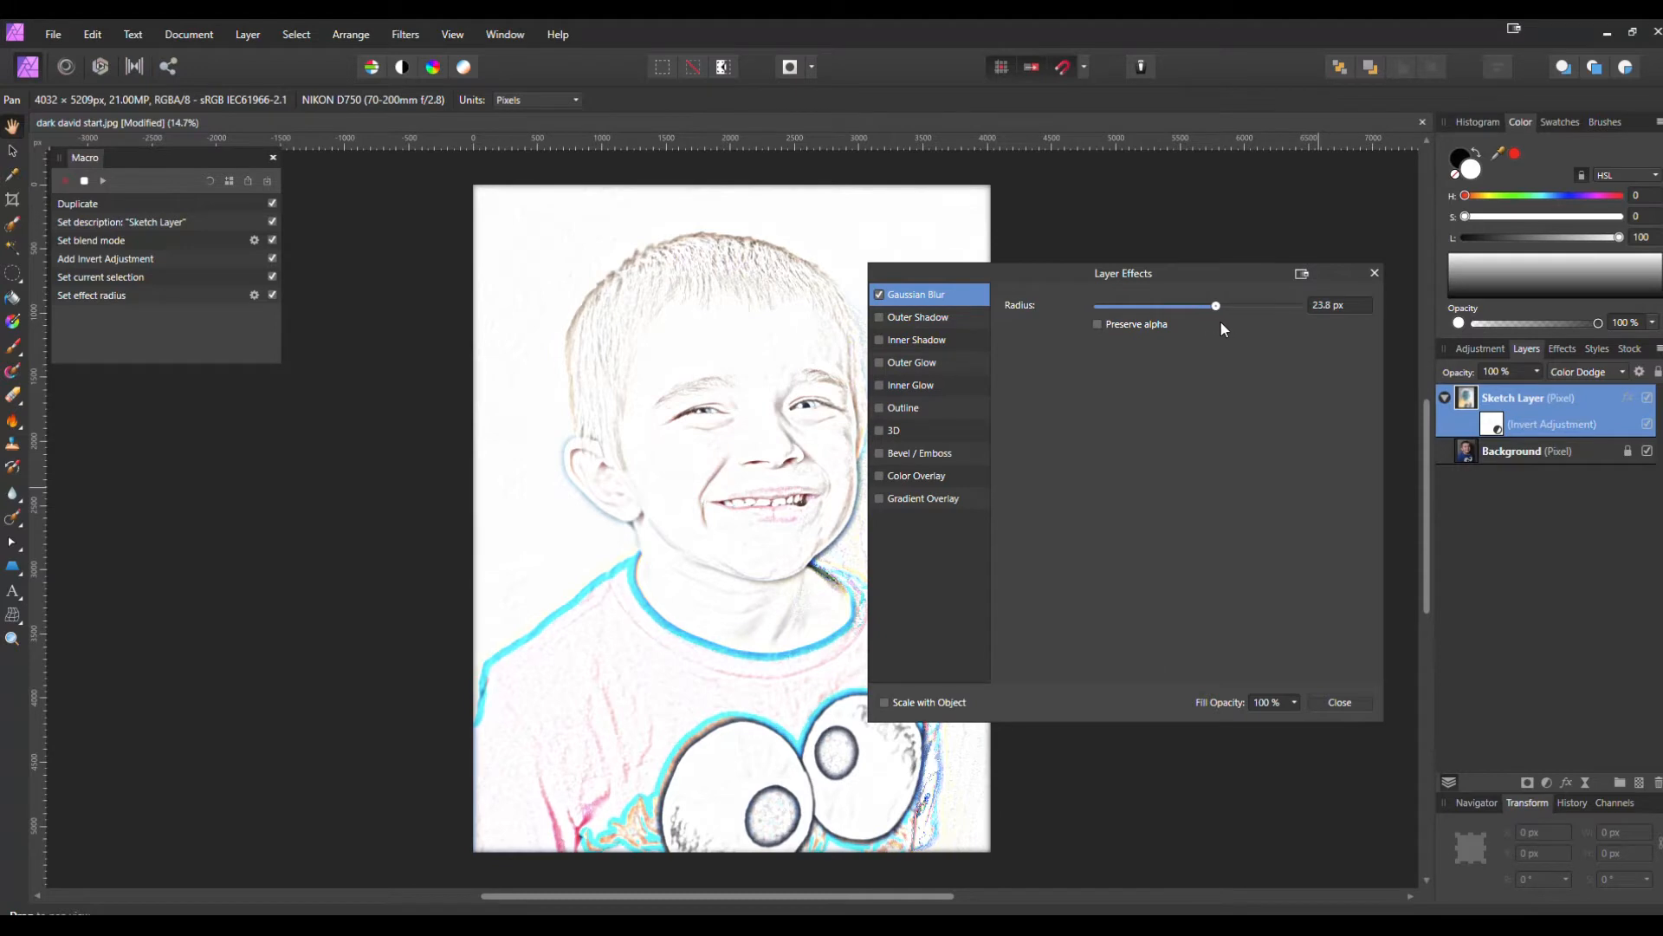
pyautogui.moveTo(1215, 306); pyautogui.dragTo(1170, 306)
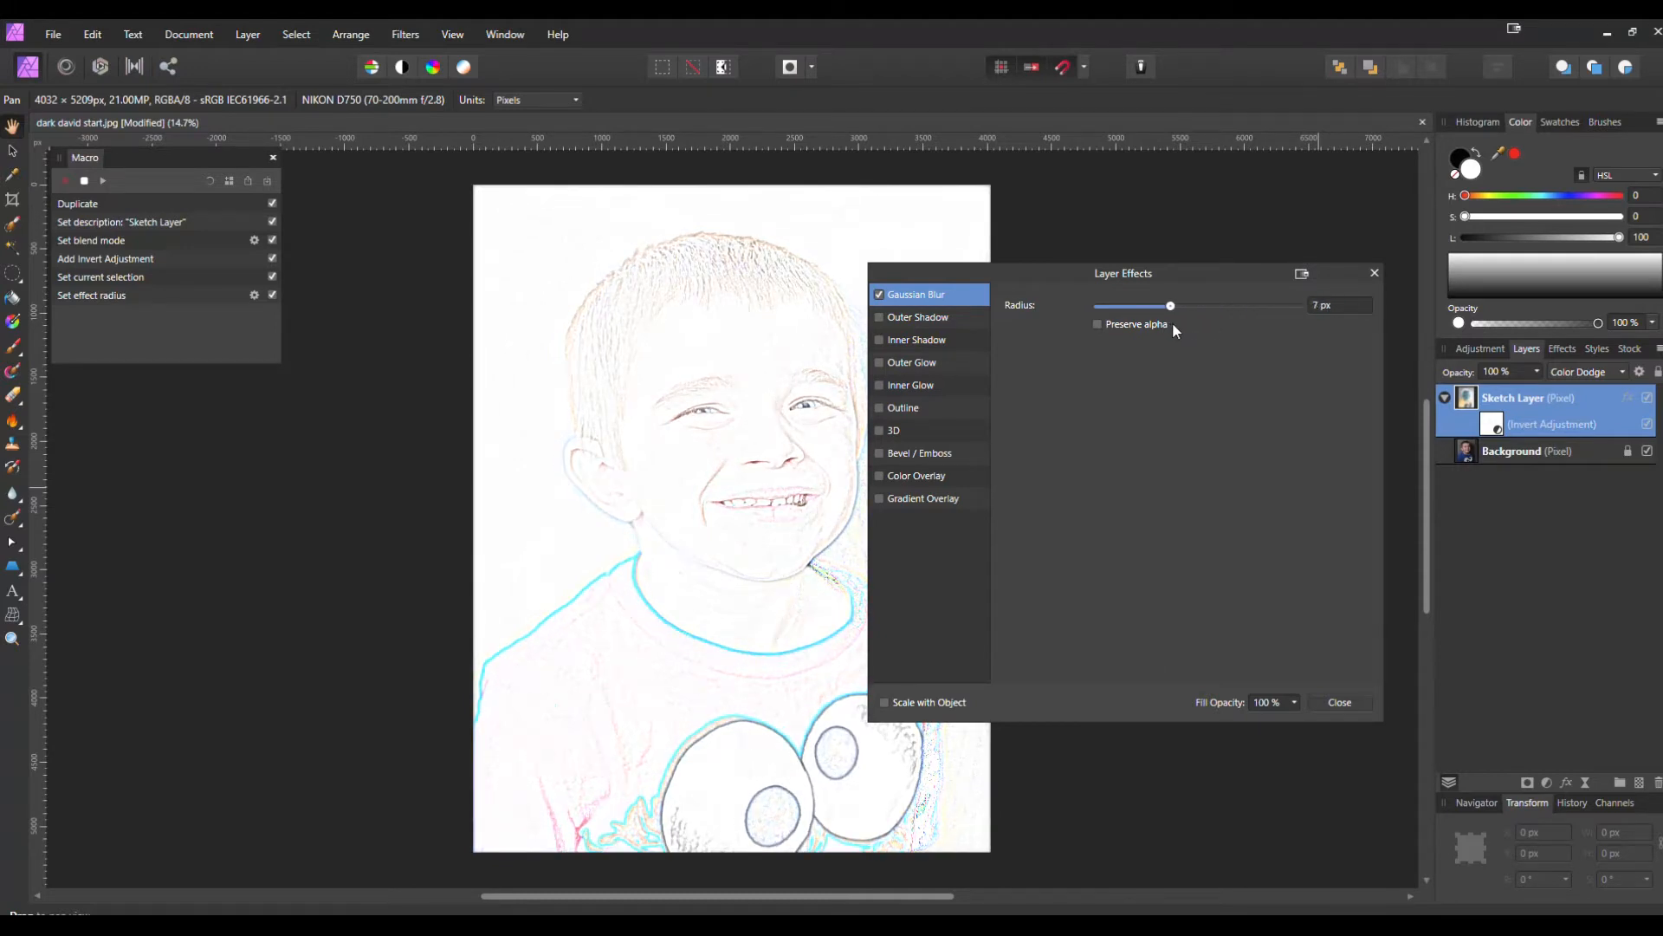
pyautogui.moveTo(1170, 306); pyautogui.dragTo(1186, 306)
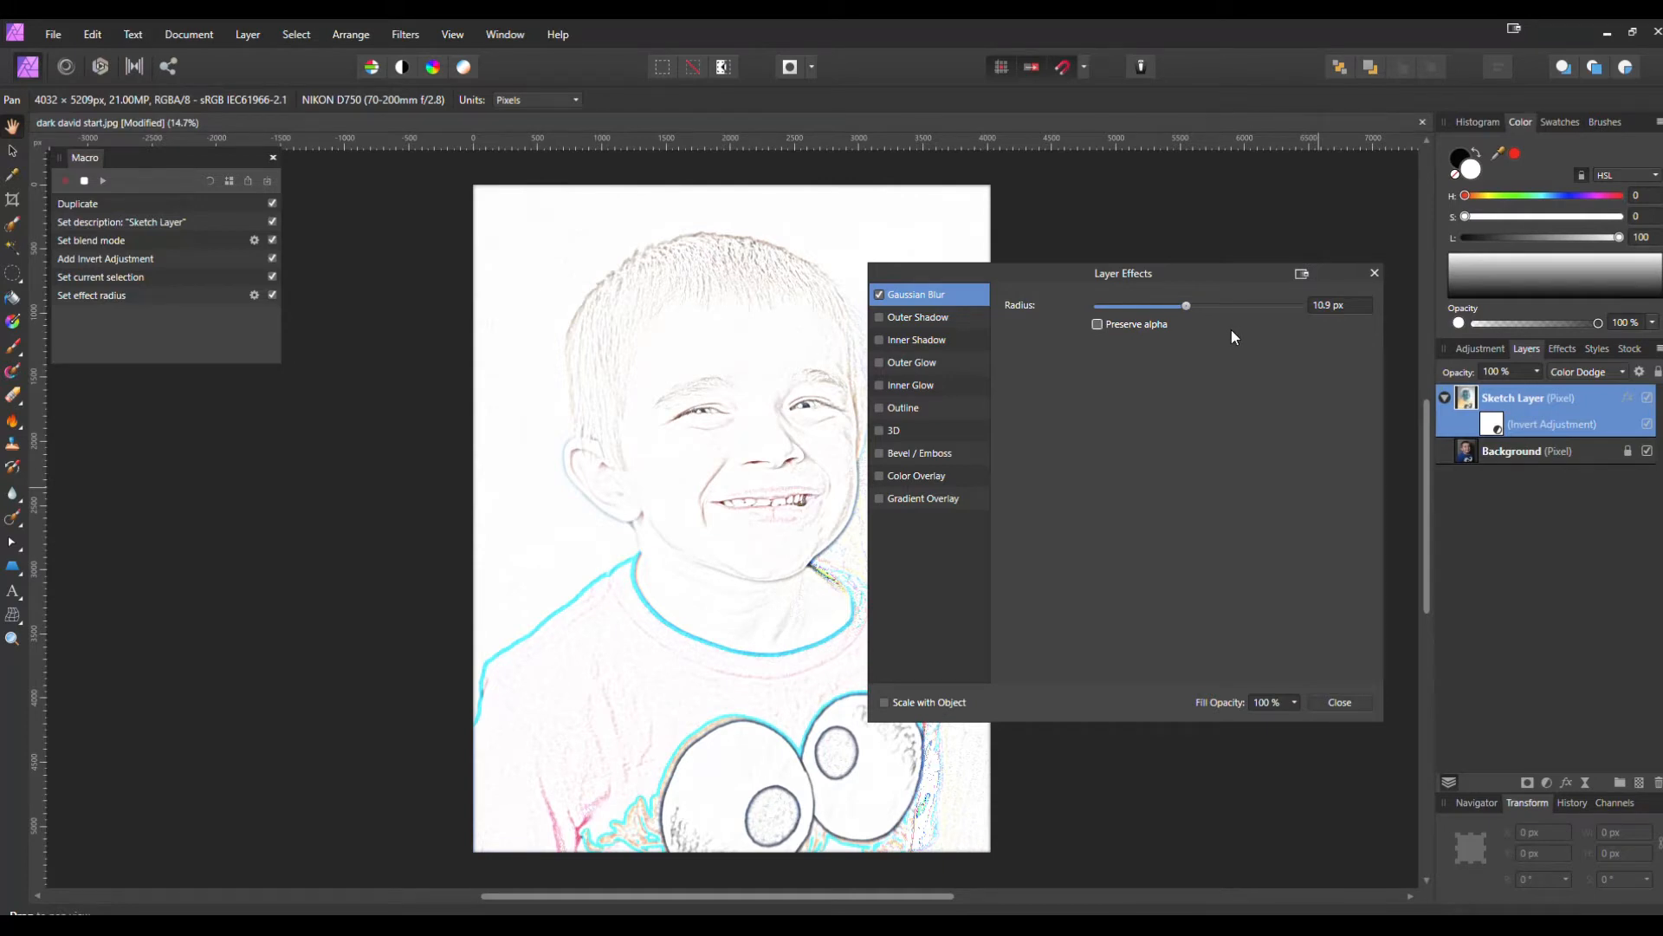
pyautogui.click(1338, 701)
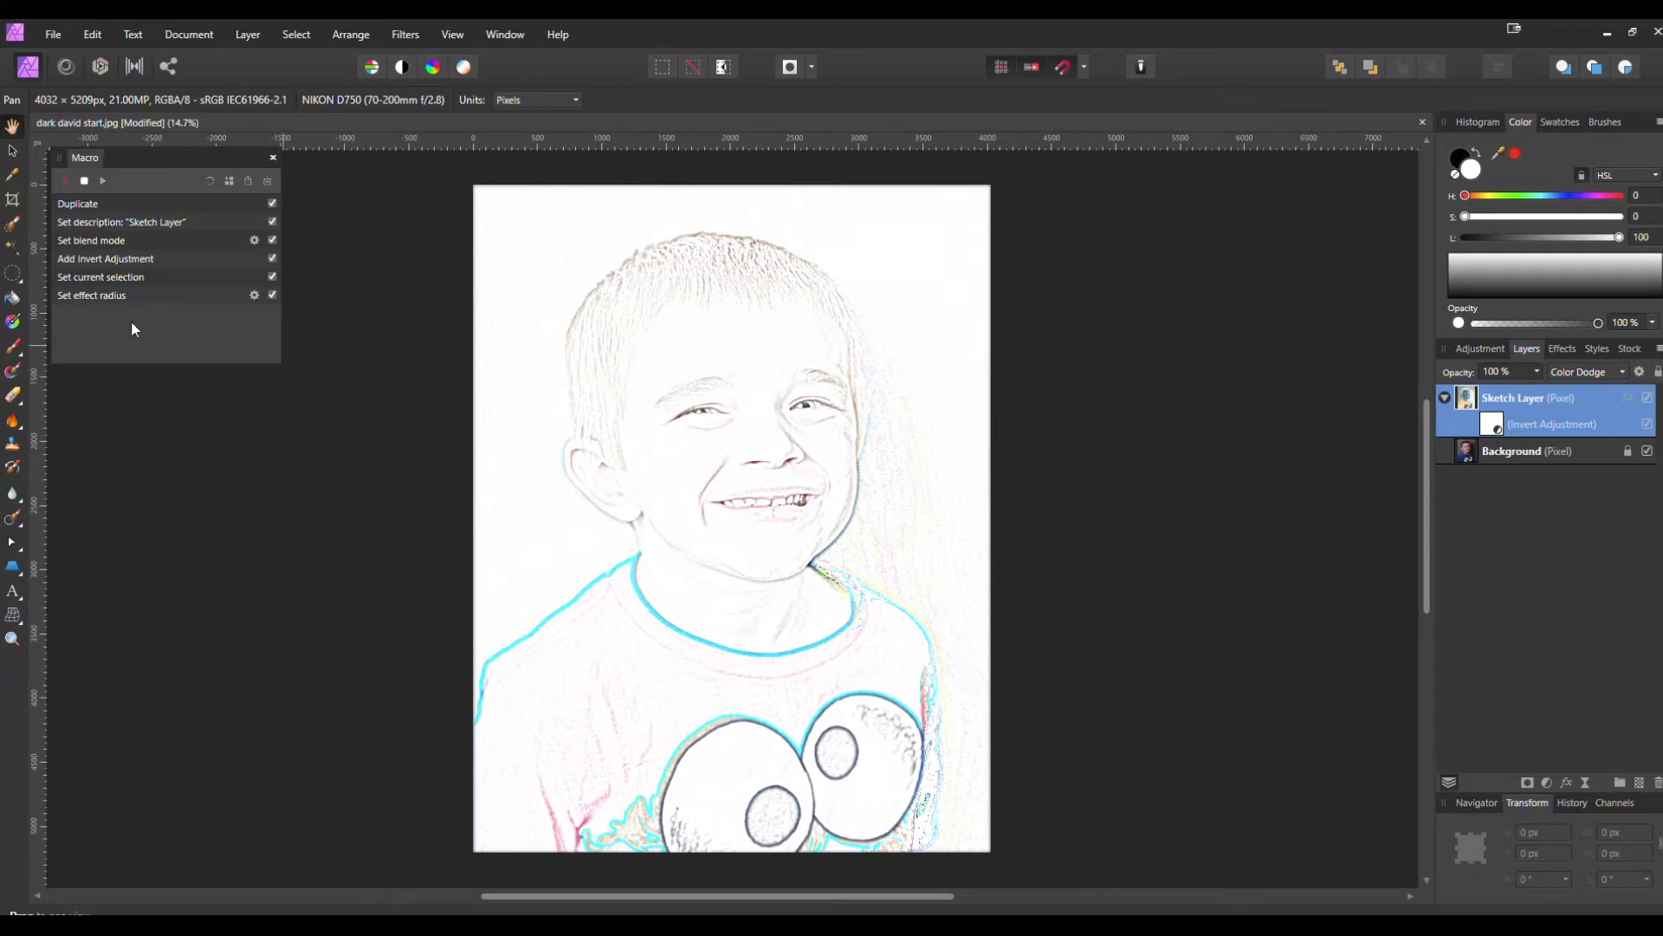
pyautogui.moveTo(90, 308)
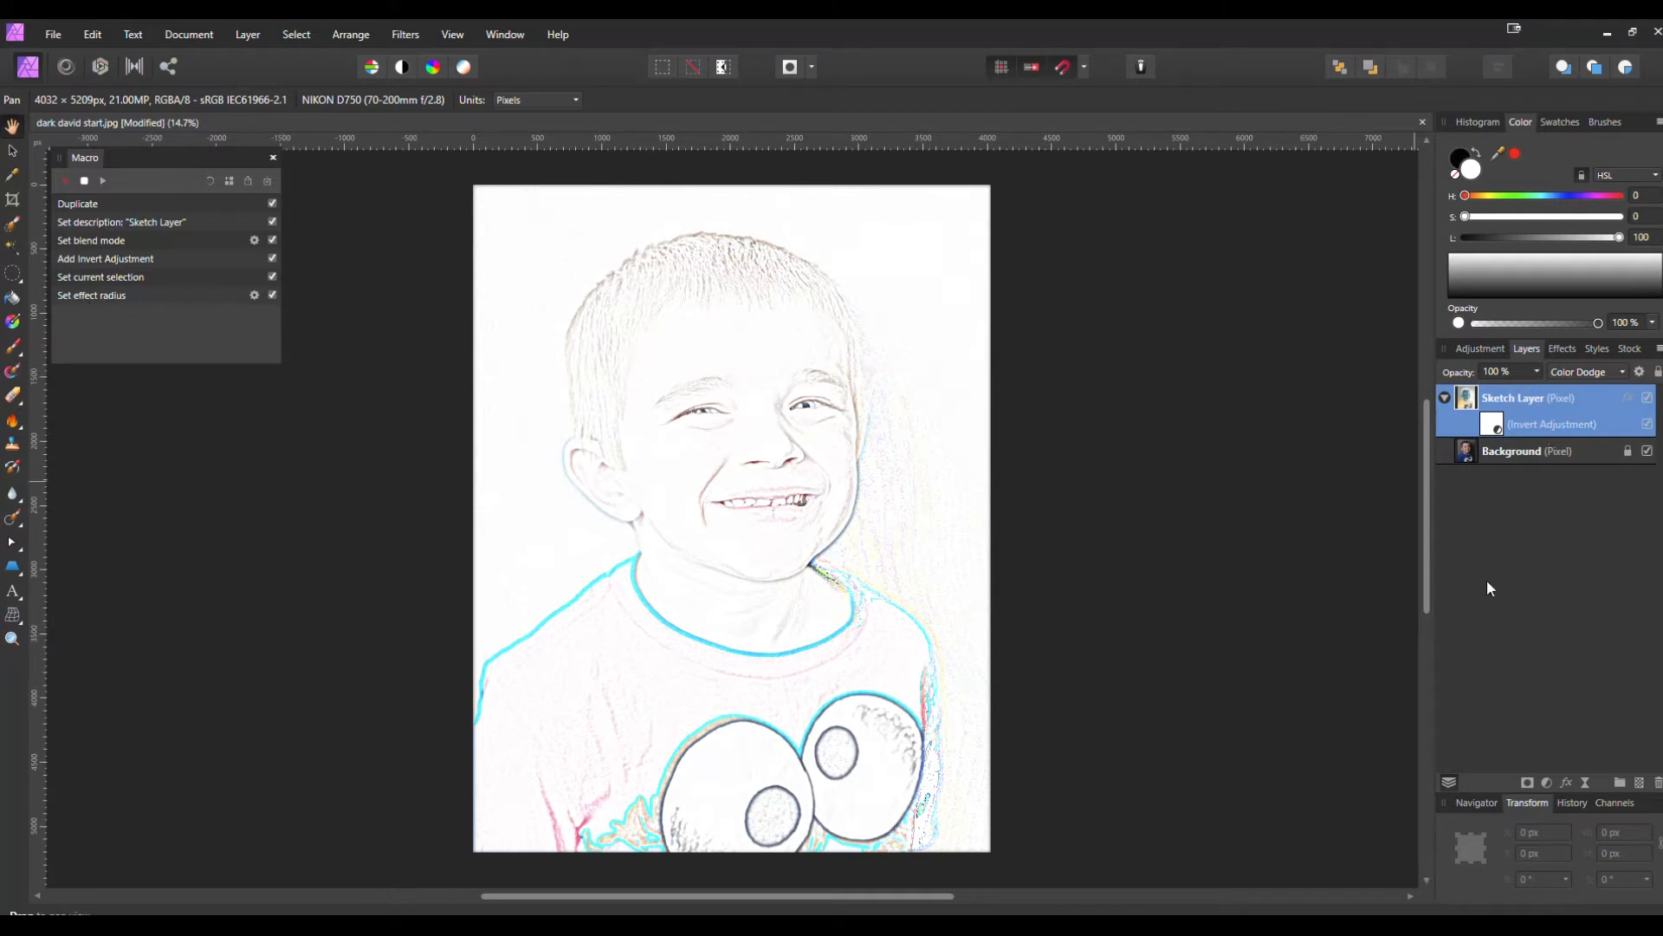
pyautogui.click(1546, 783)
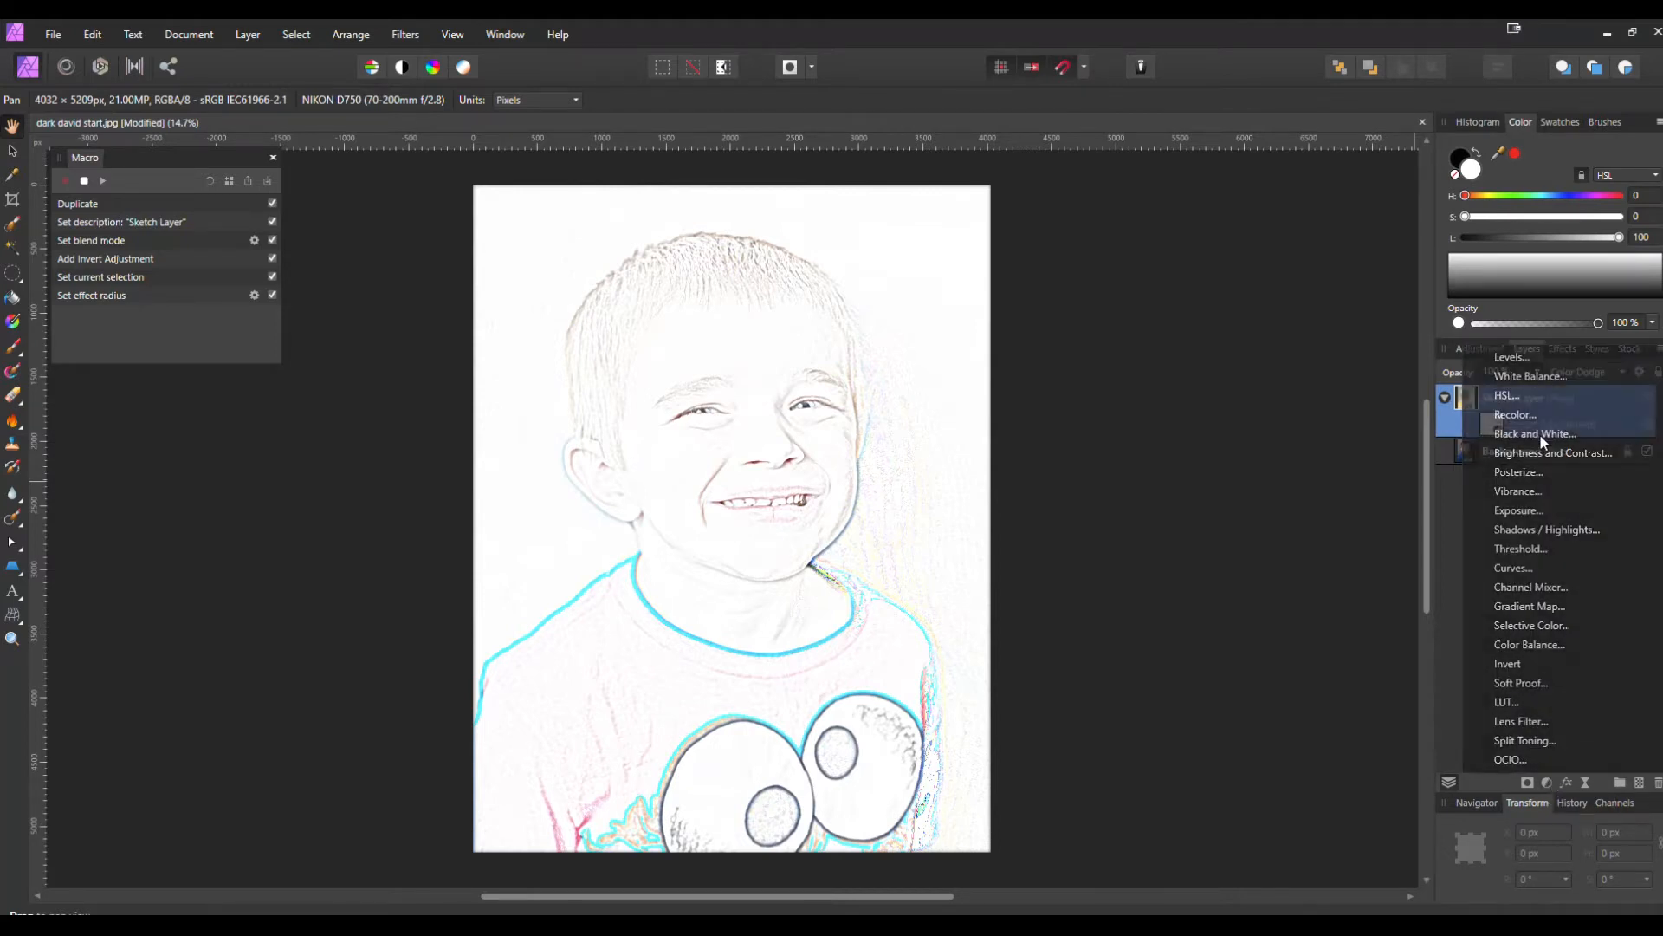
# Step: Add a Black & White adjustment on top of the layer stack and close its settings
pyautogui.click(1535, 433)
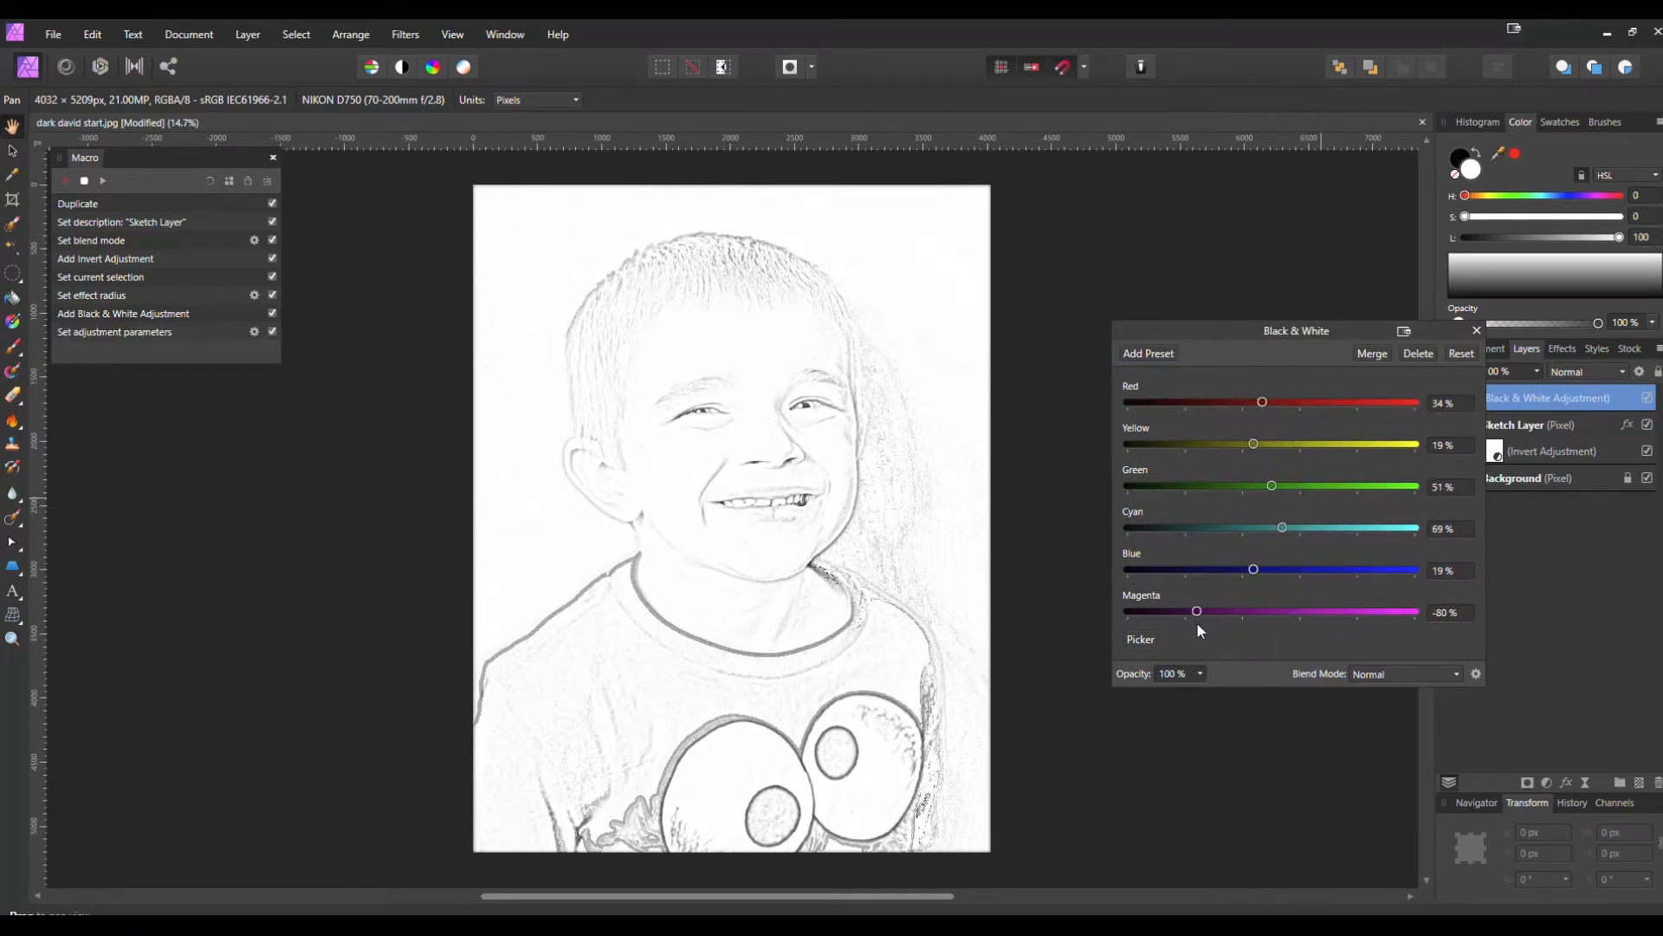
pyautogui.click(1476, 330)
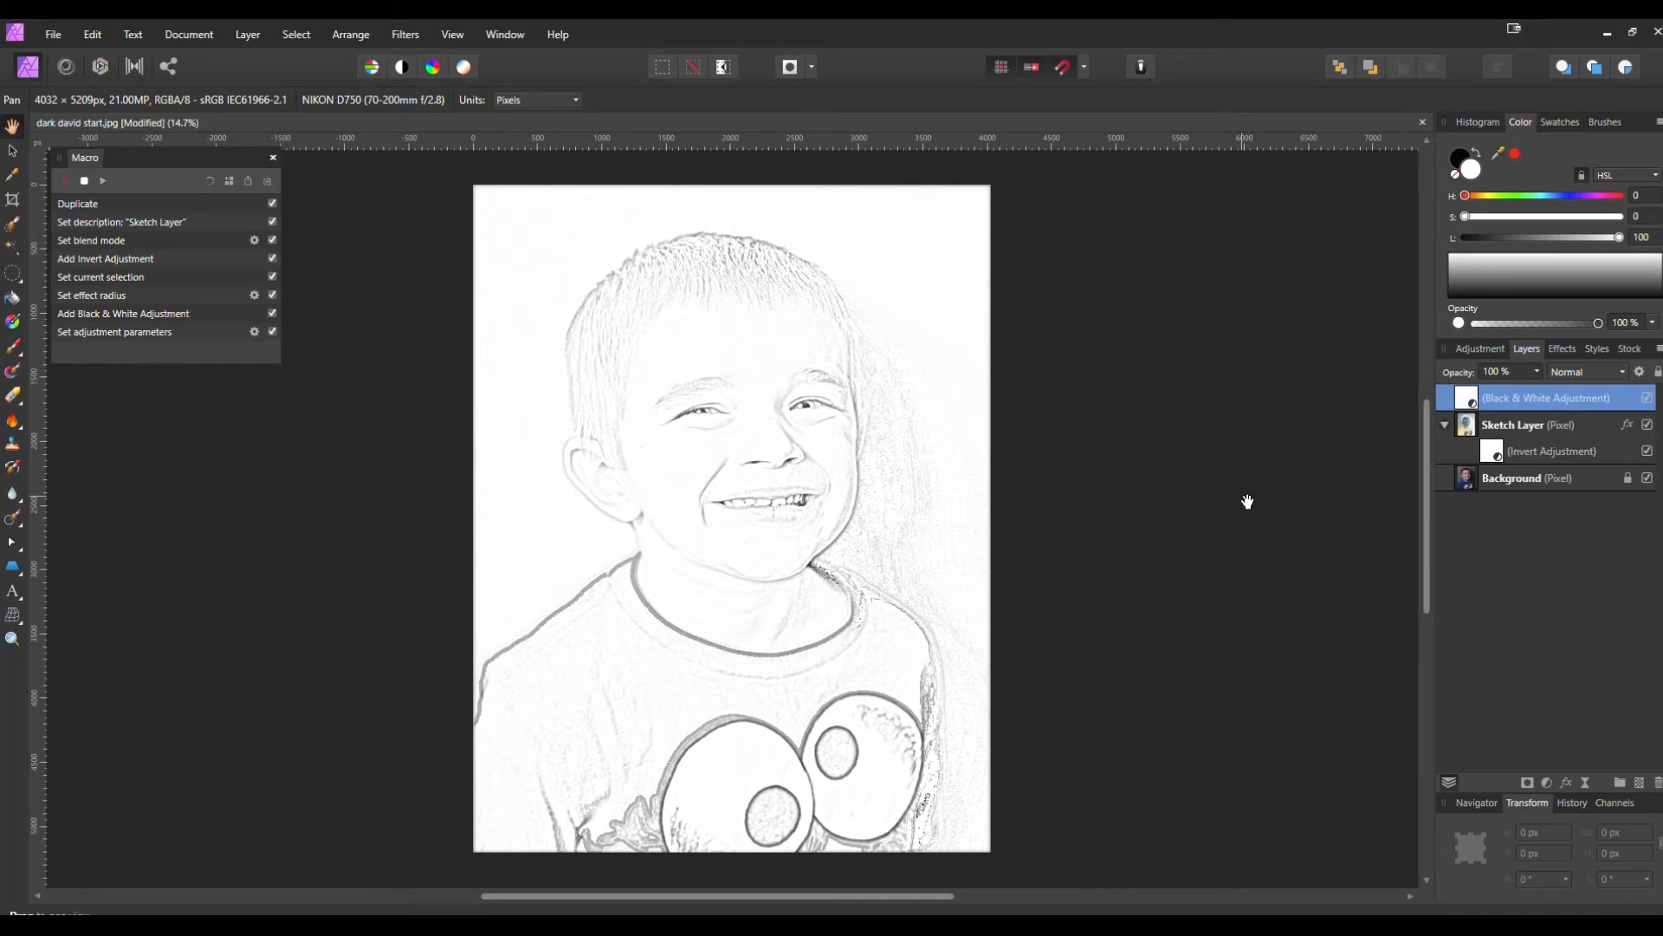
pyautogui.moveTo(1582, 728)
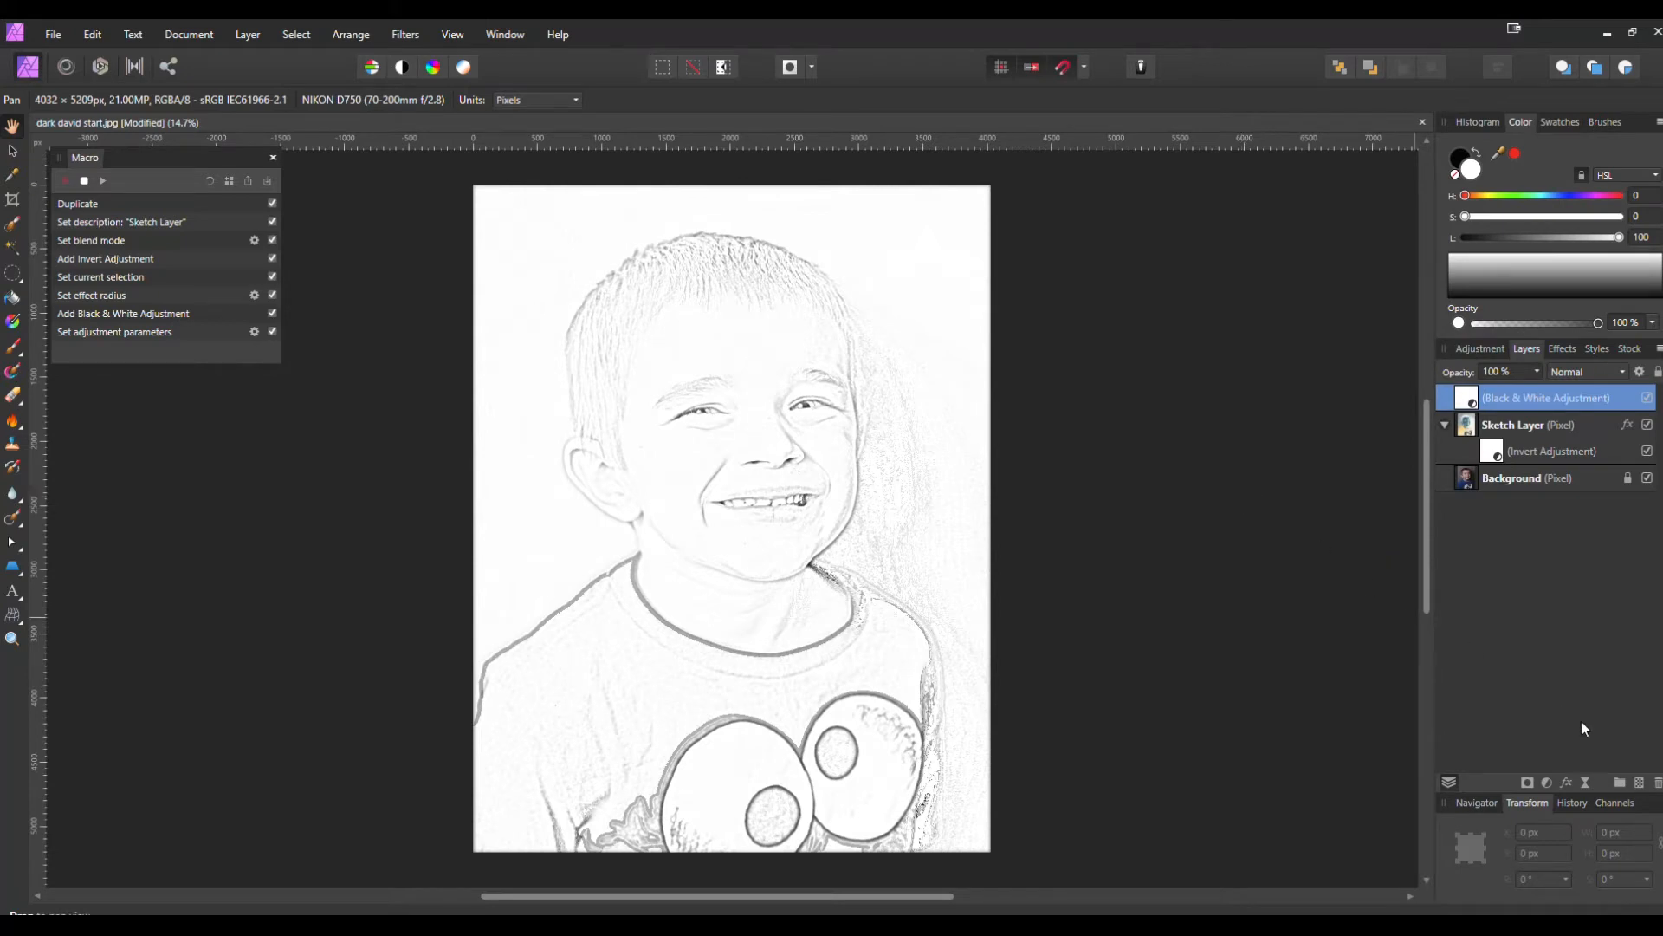
pyautogui.moveTo(1640, 783)
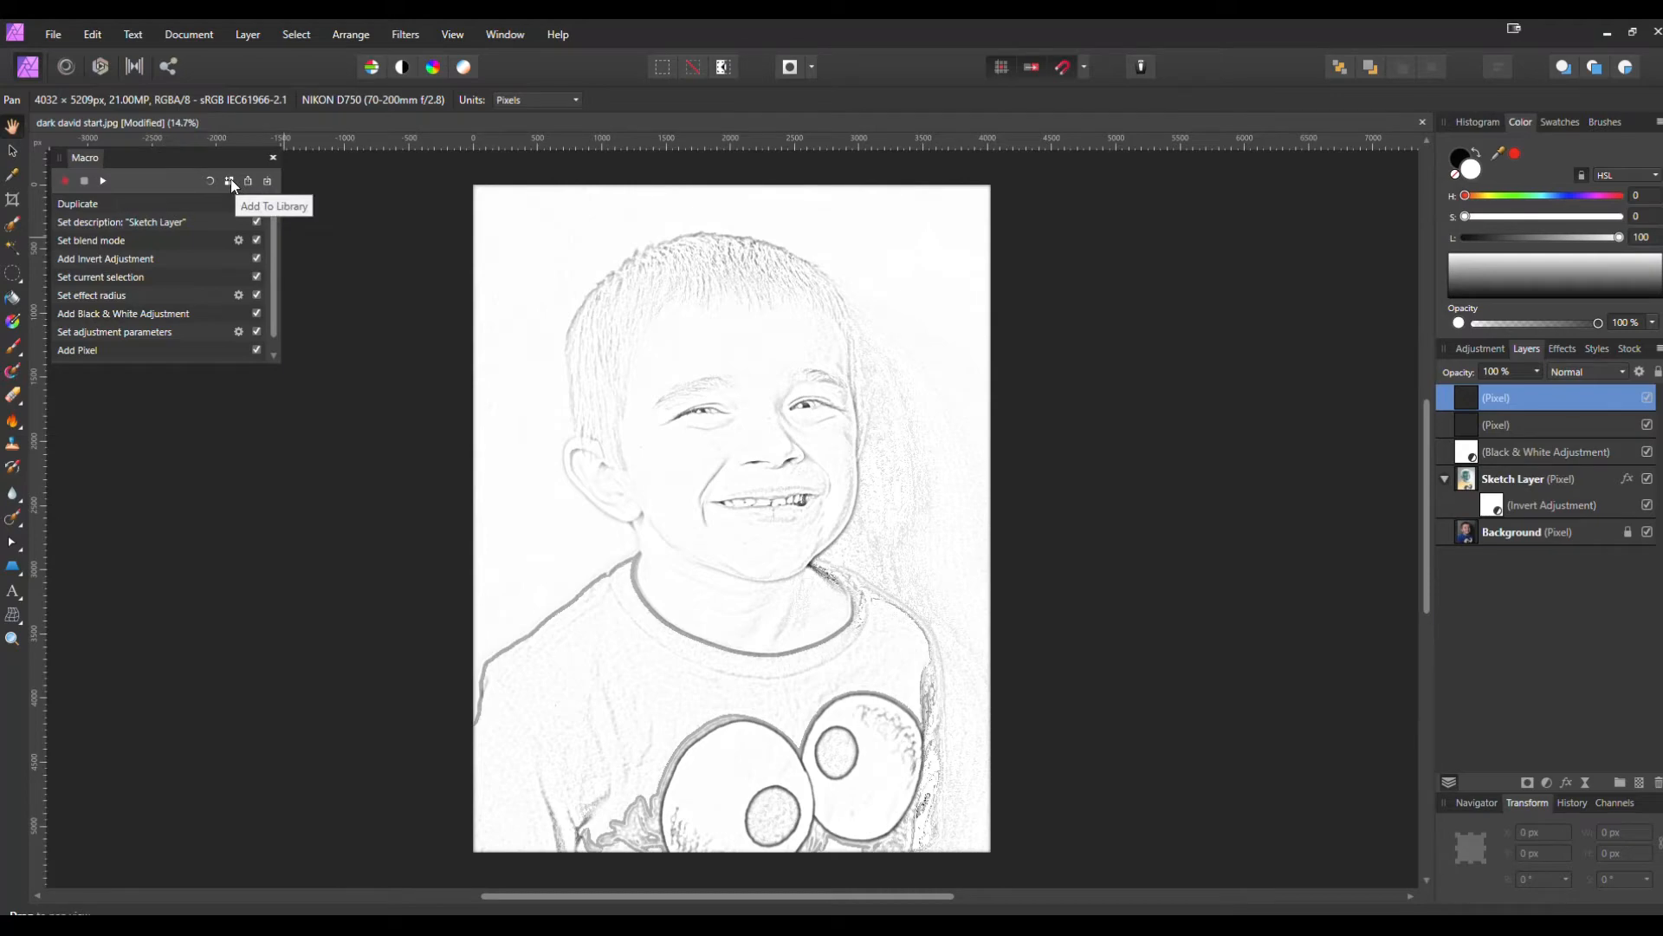
# Step: Add the recorded macro to the library under the name 'Sketch effect'
pyautogui.click(249, 180)
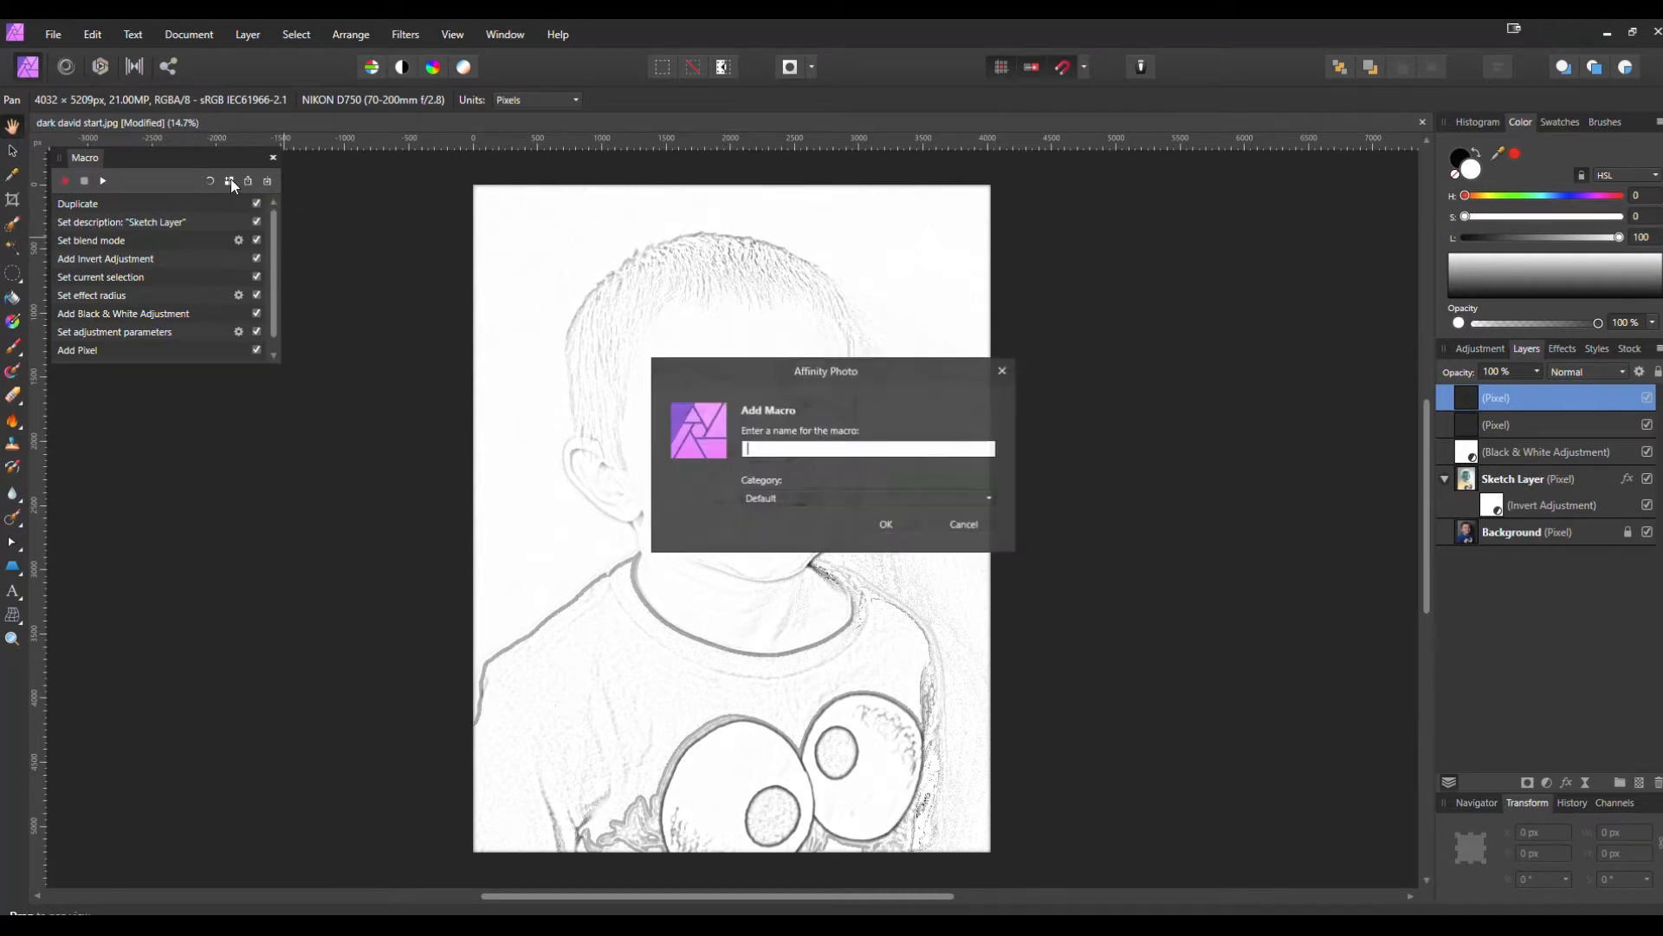
pyautogui.write('Sketch effec')
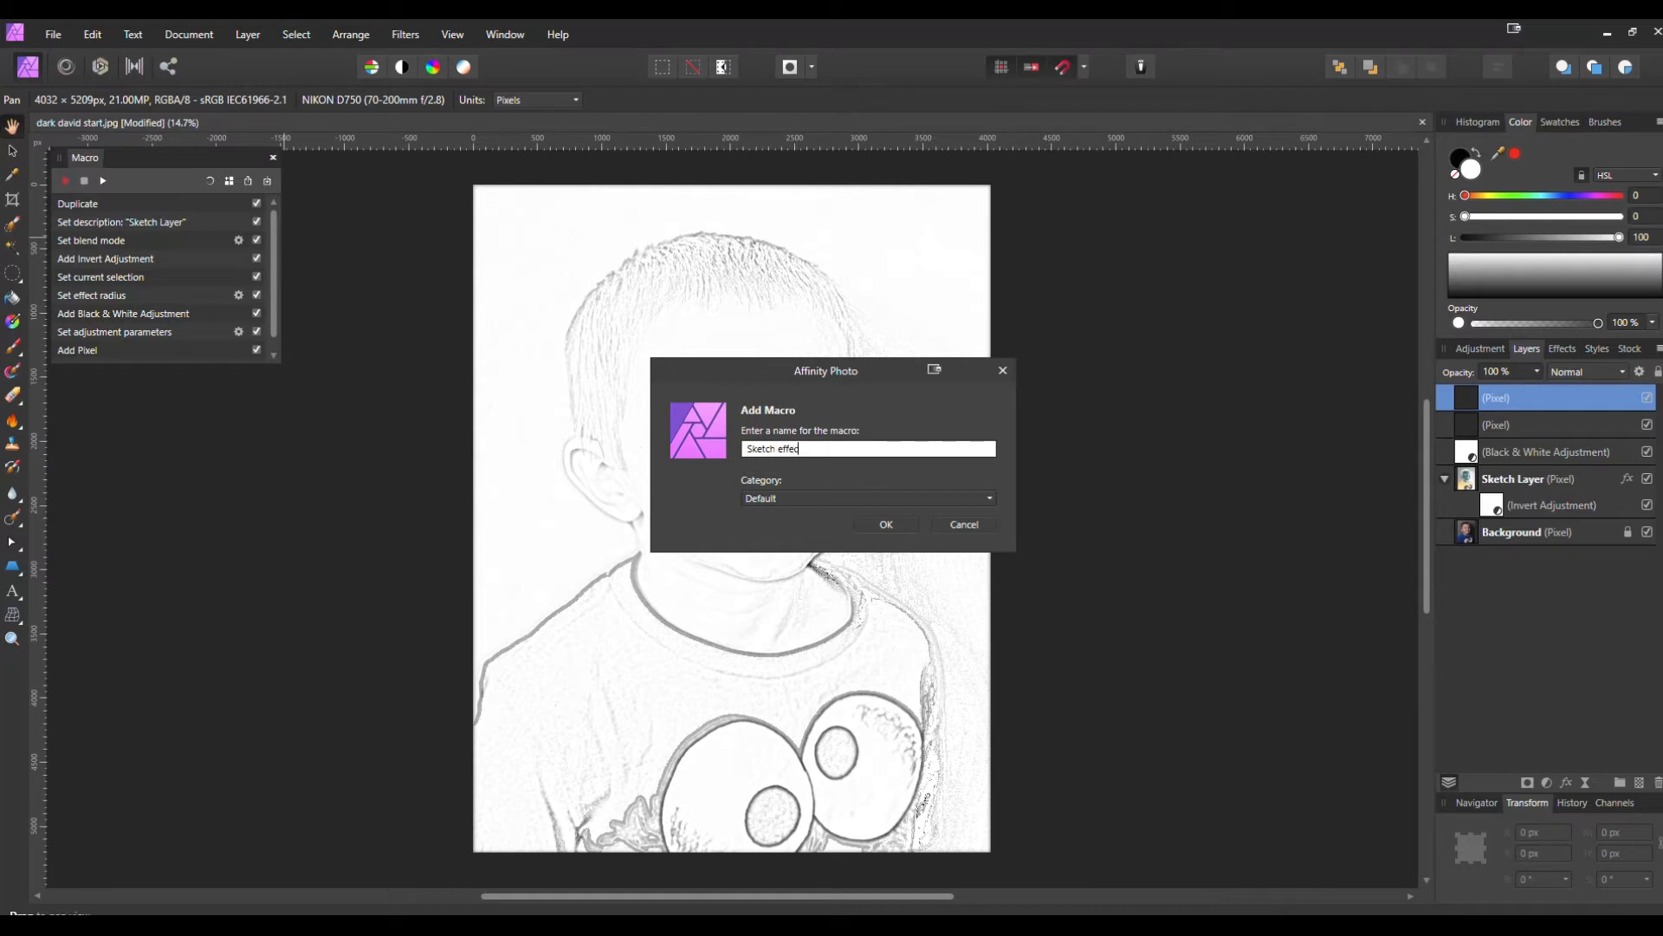
pyautogui.write('t')
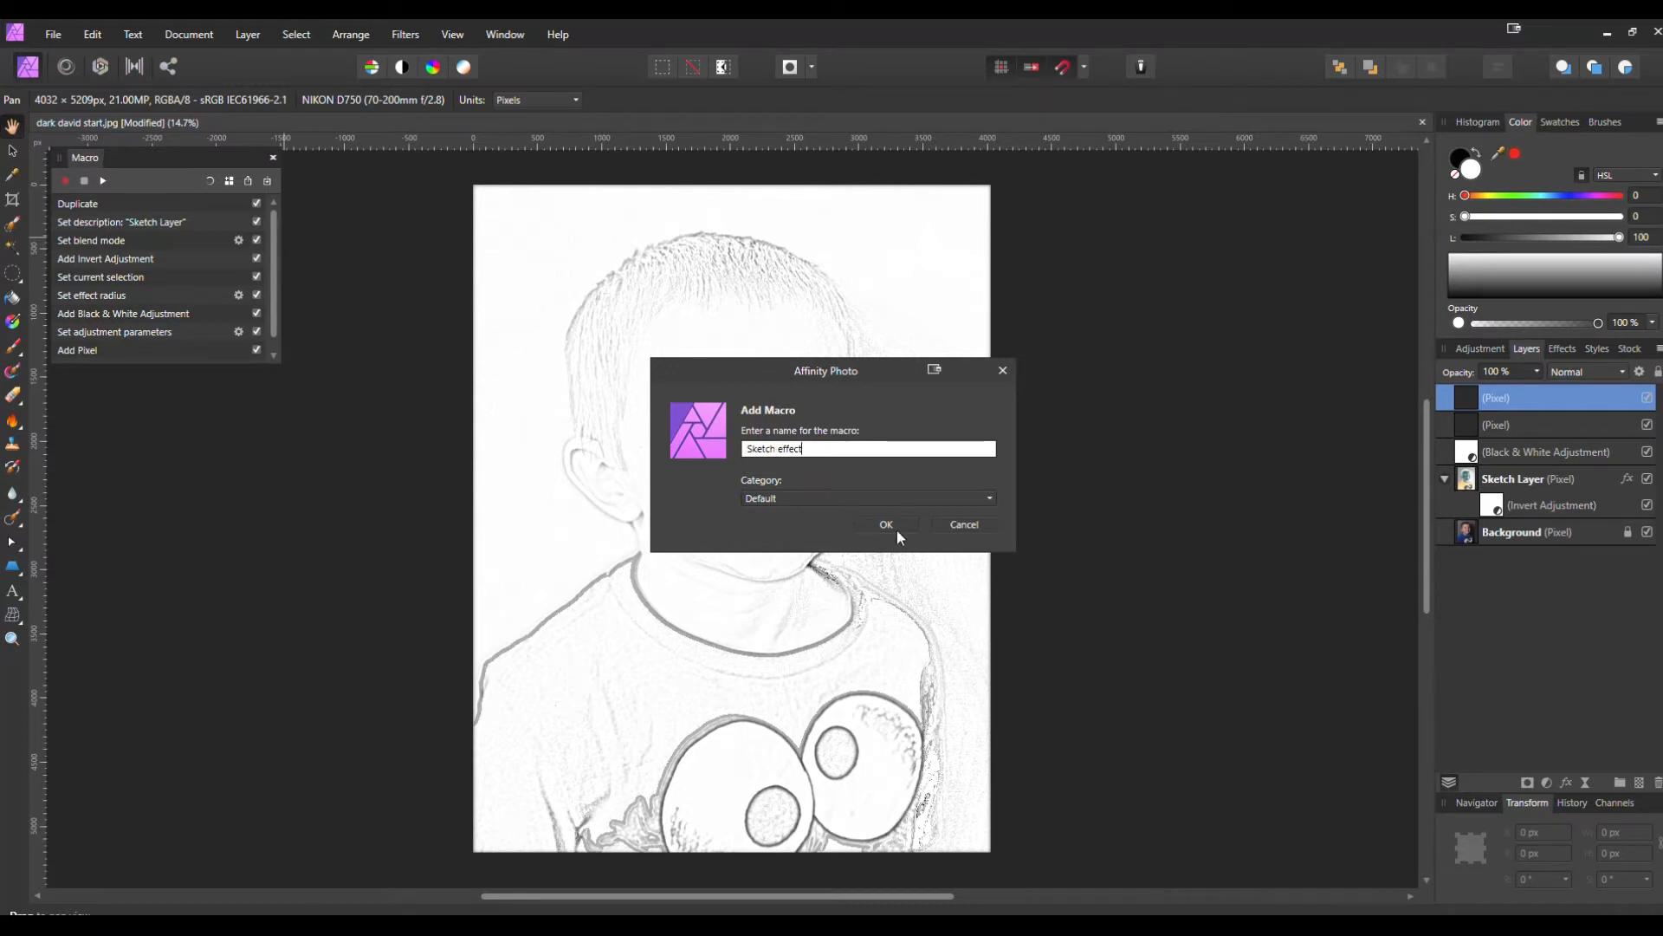
pyautogui.click(886, 524)
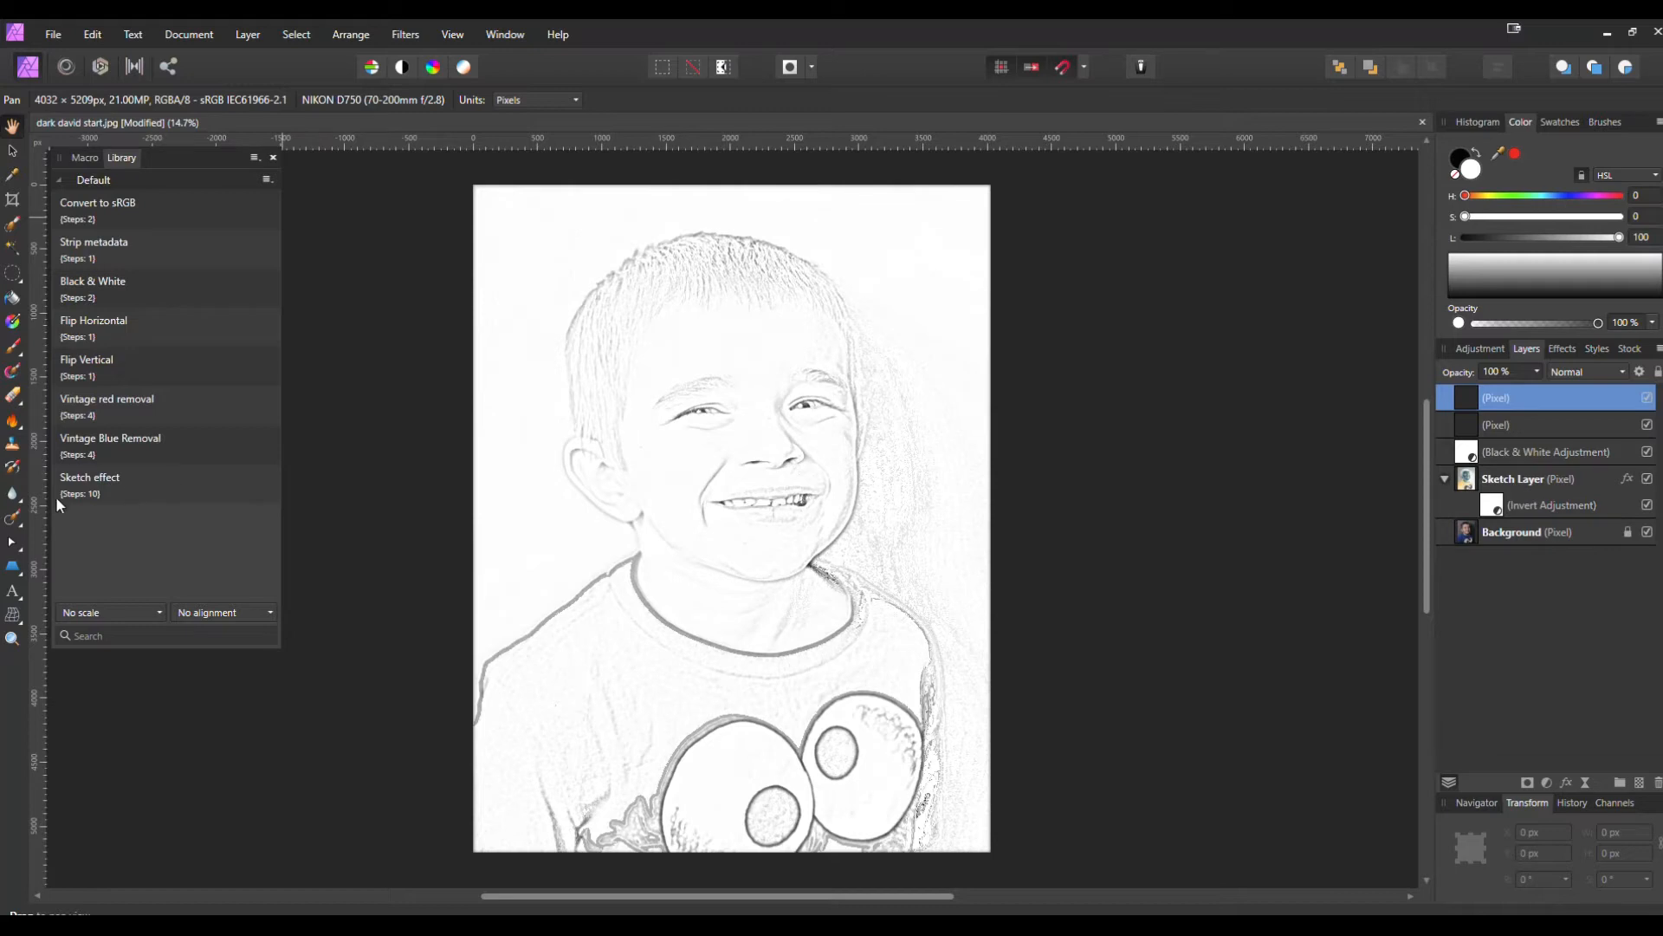
pyautogui.moveTo(181, 487)
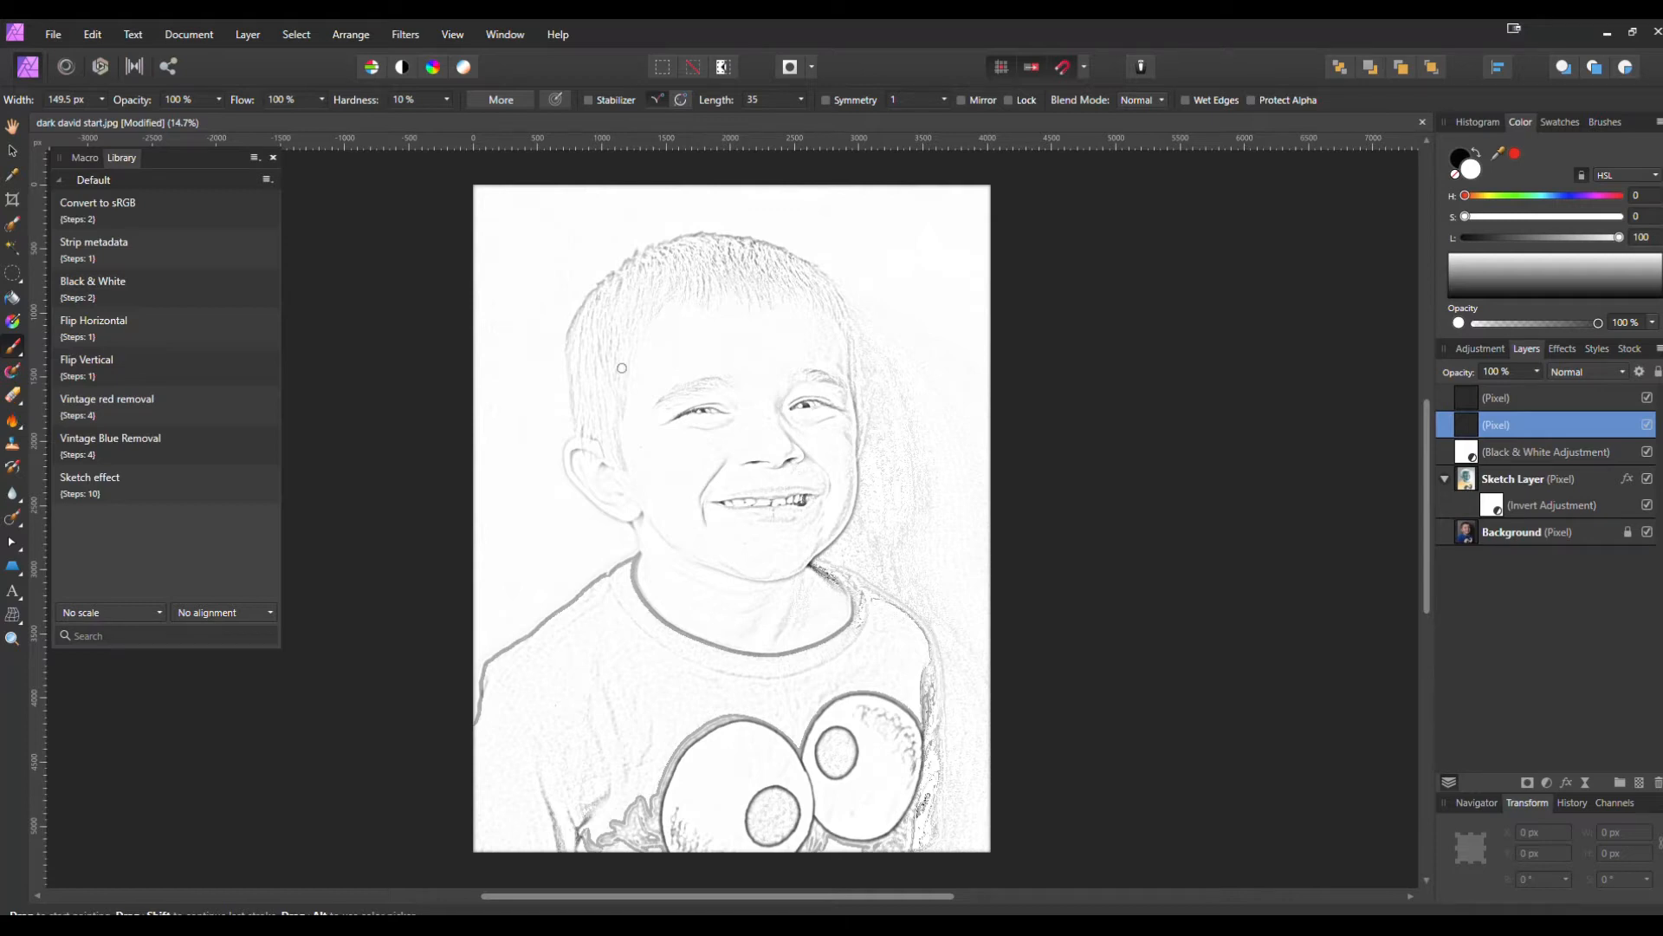
pyautogui.moveTo(136, 330)
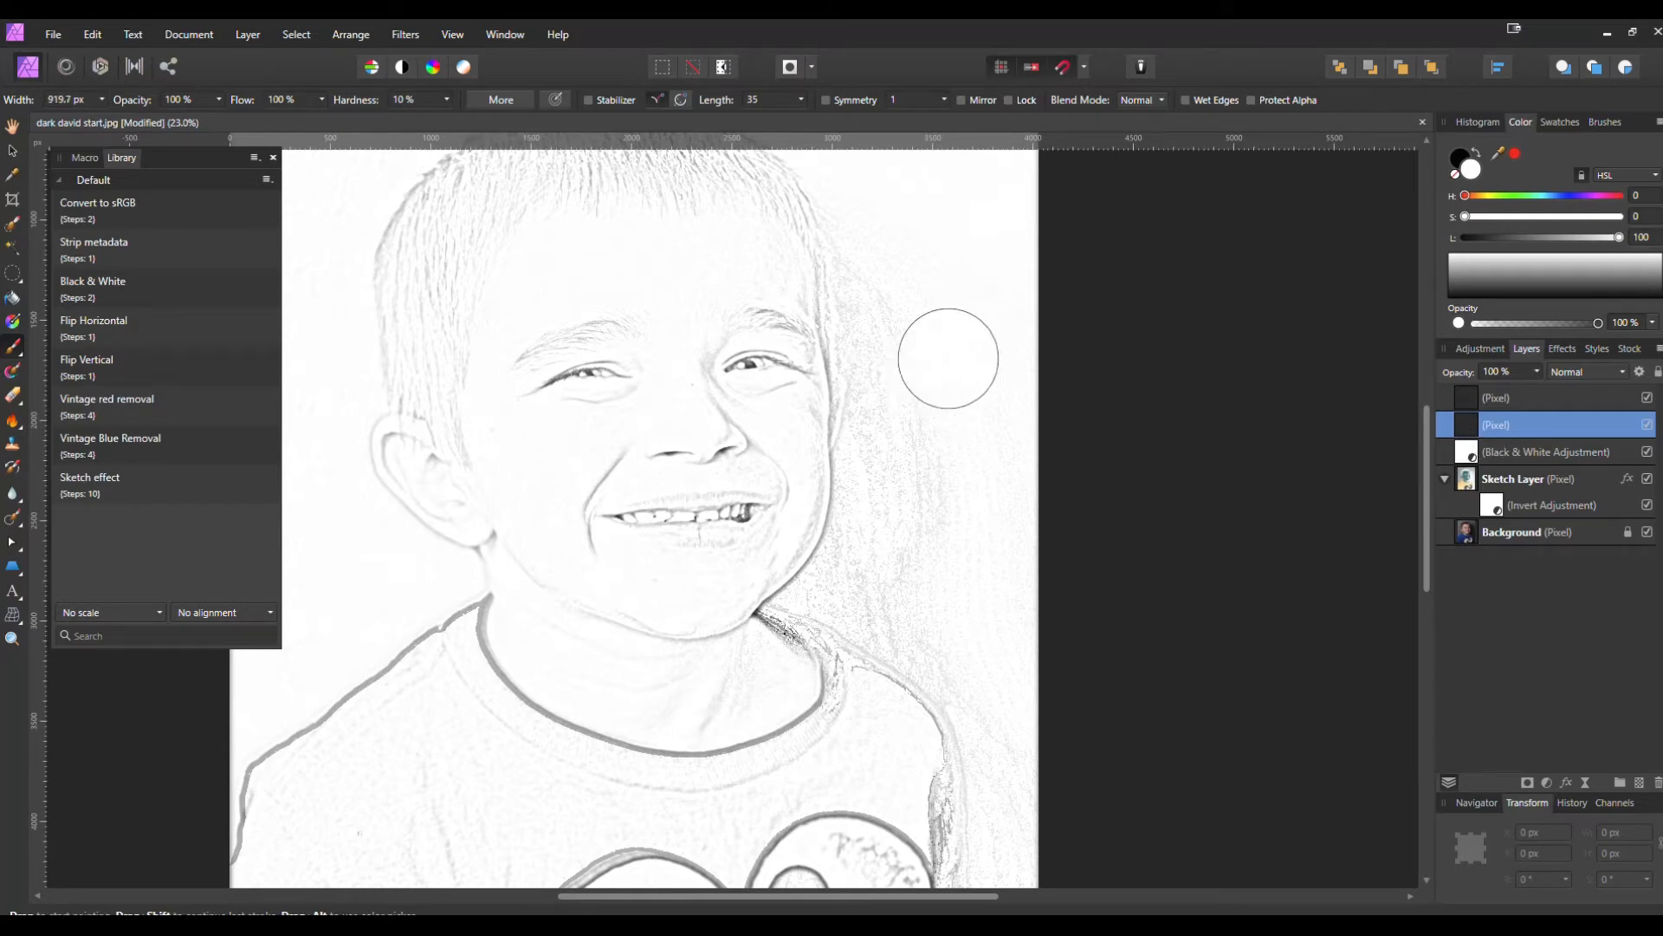
pyautogui.moveTo(1422, 195)
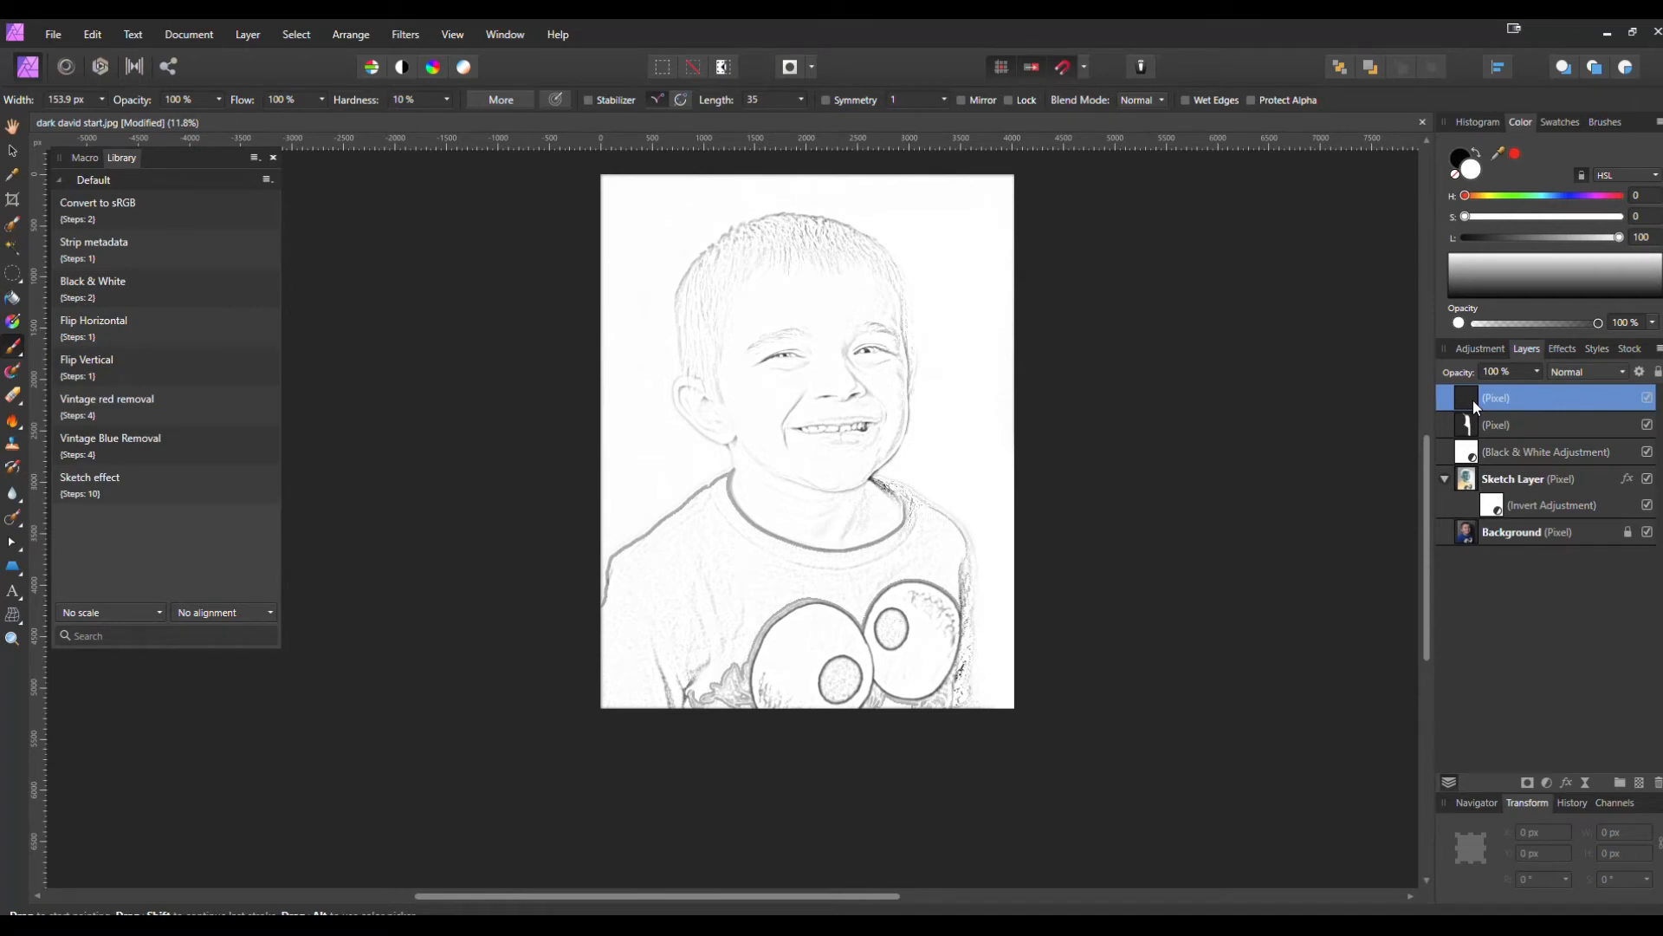
pyautogui.moveTo(87, 274)
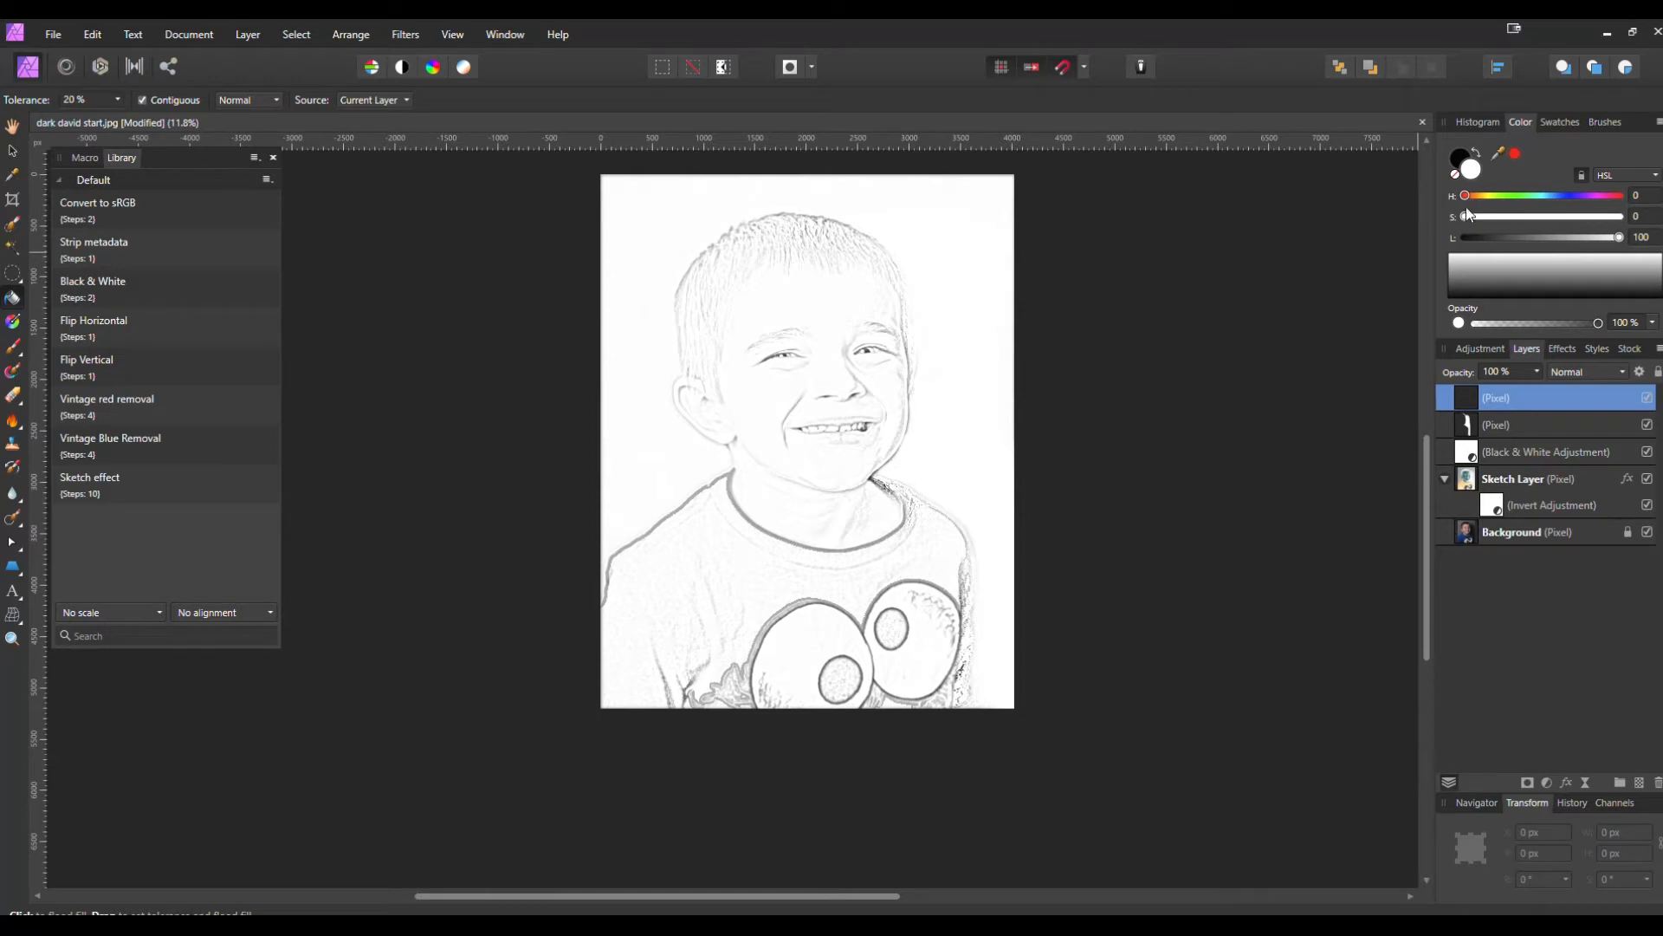
# Step: Saturate the fill colour to red and set that pixel layer's blend mode to Multiply
pyautogui.moveTo(1465, 216); pyautogui.dragTo(1490, 217)
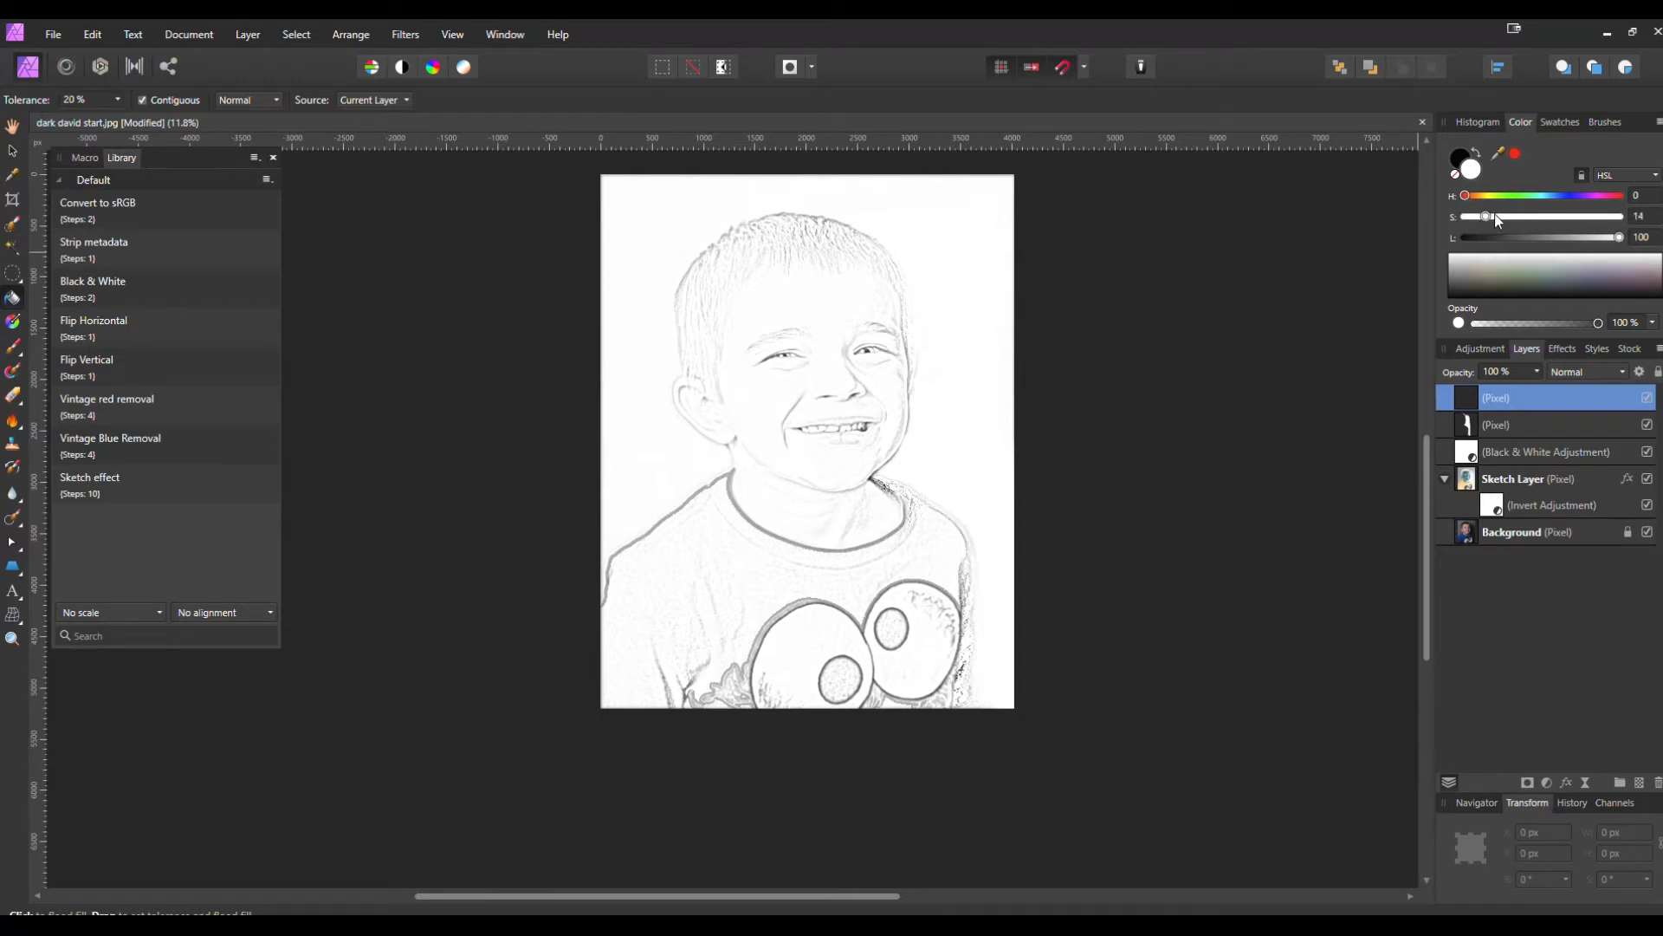
pyautogui.moveTo(1485, 217); pyautogui.dragTo(1617, 217)
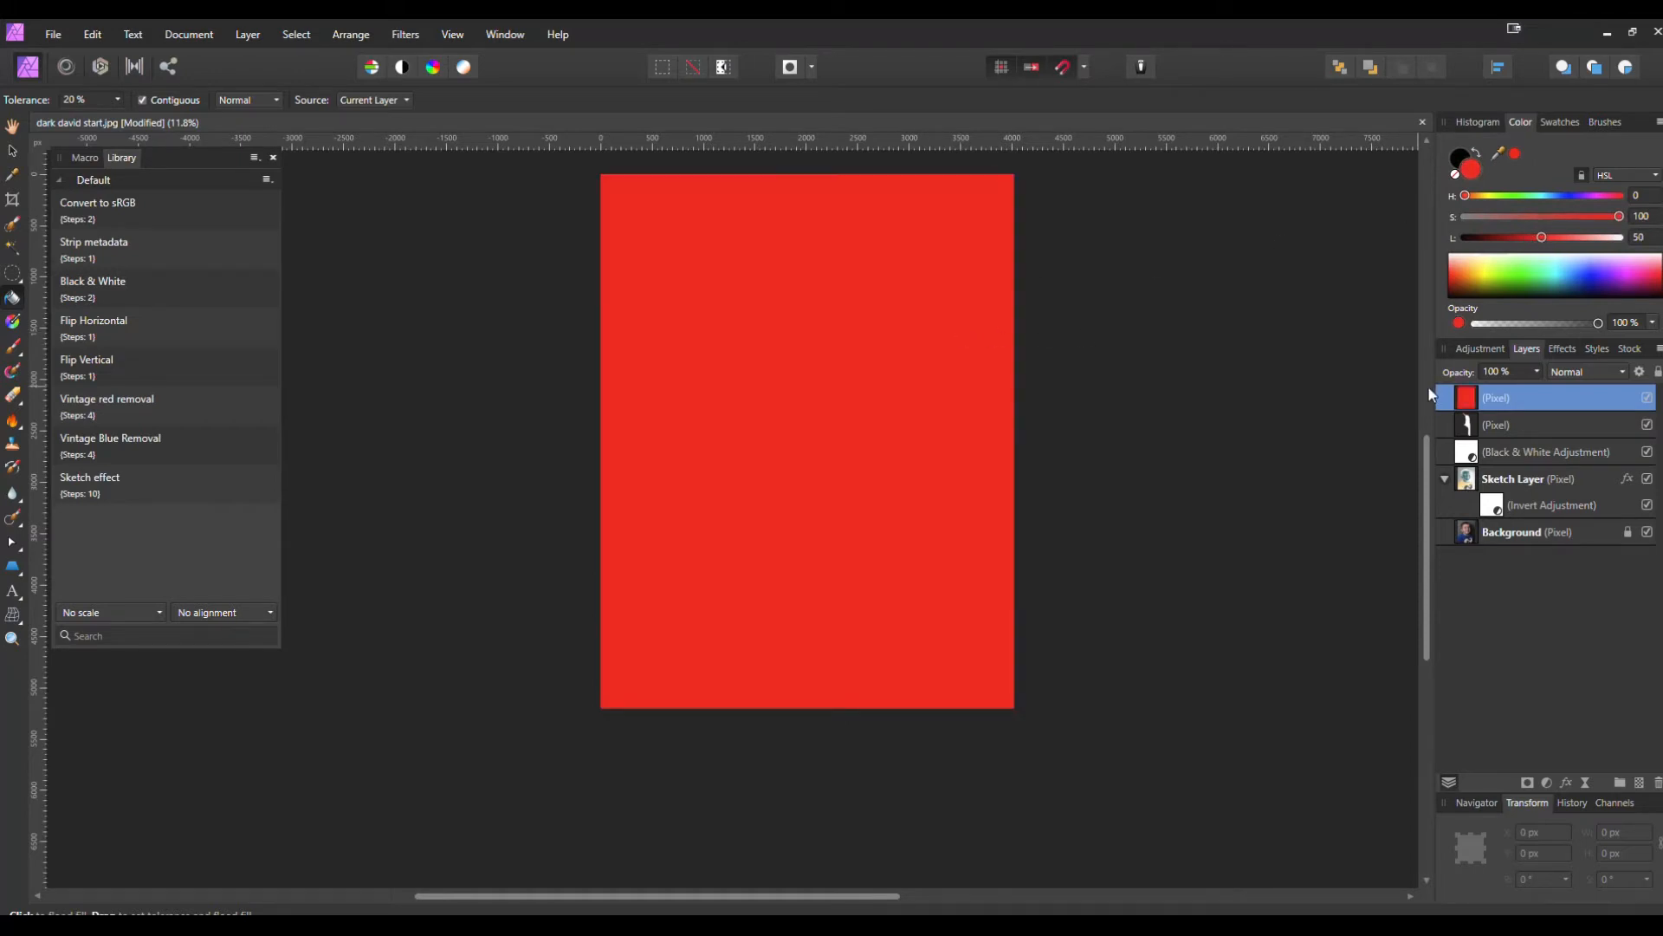
pyautogui.click(1497, 397)
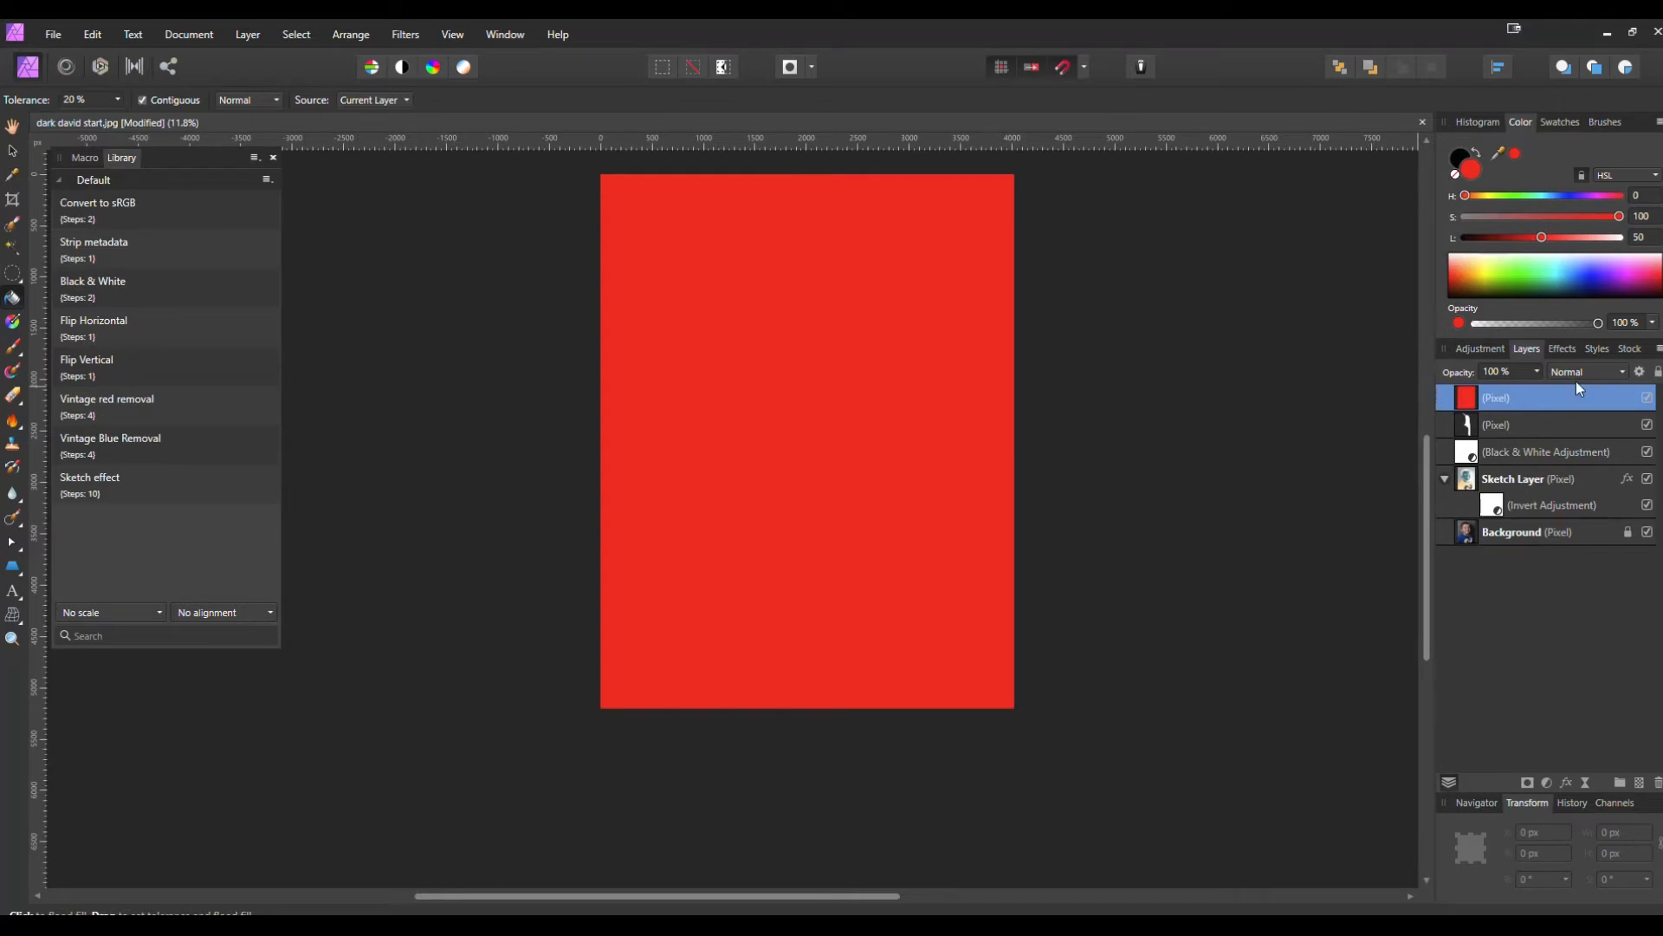
pyautogui.moveTo(1588, 378)
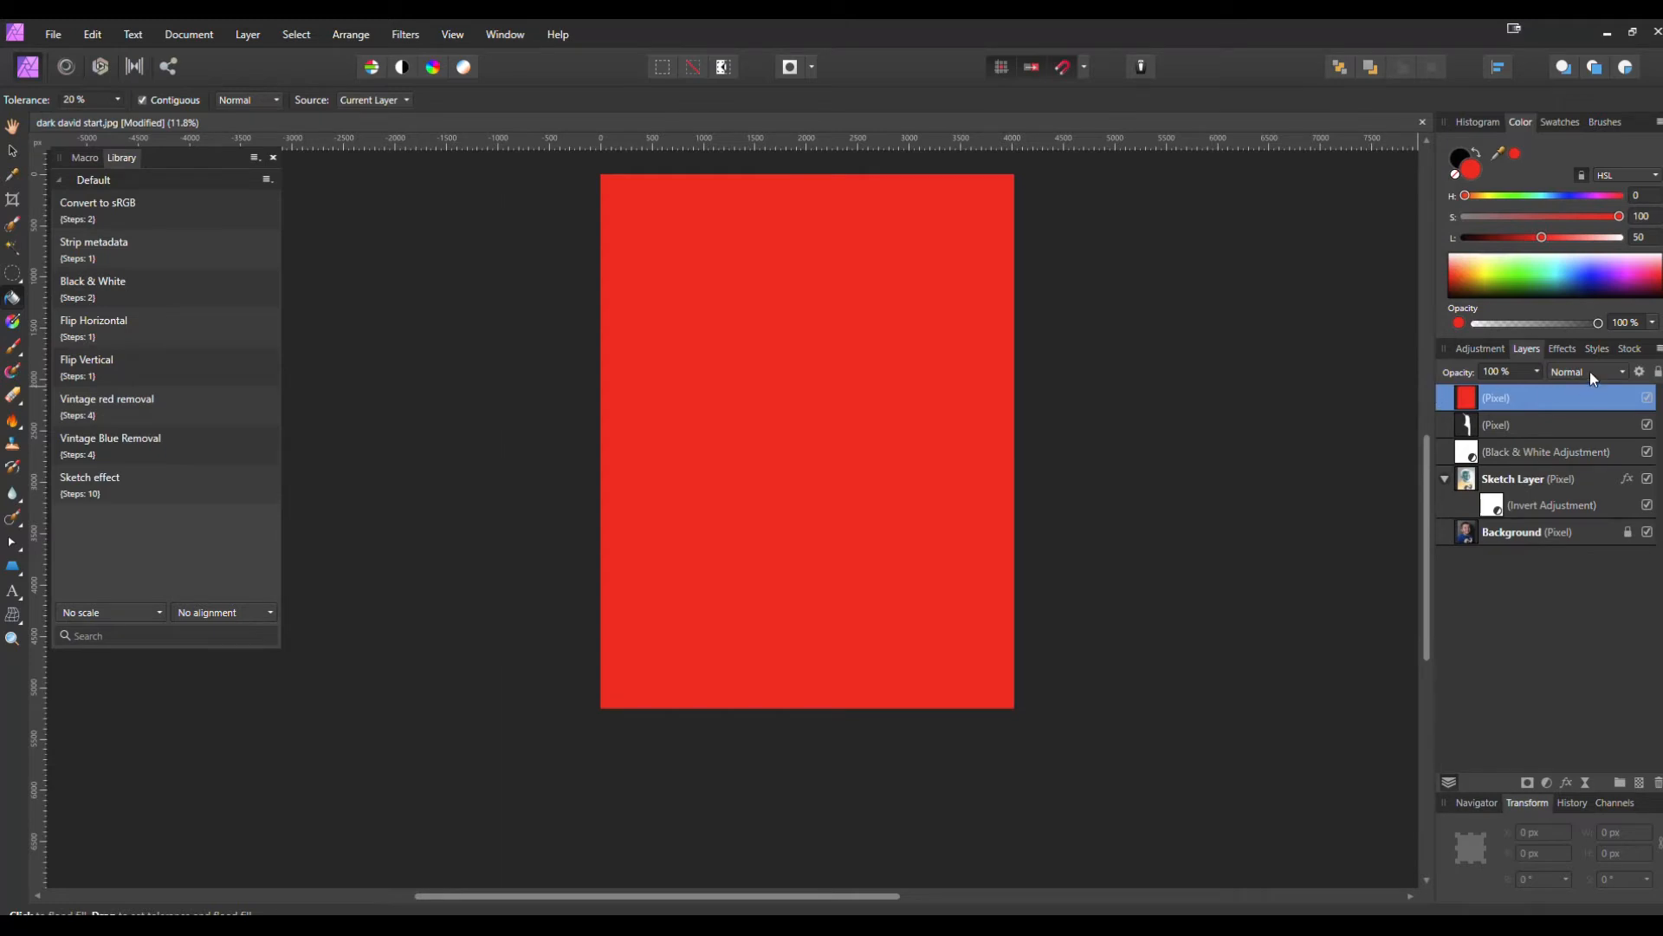
pyautogui.click(1588, 372)
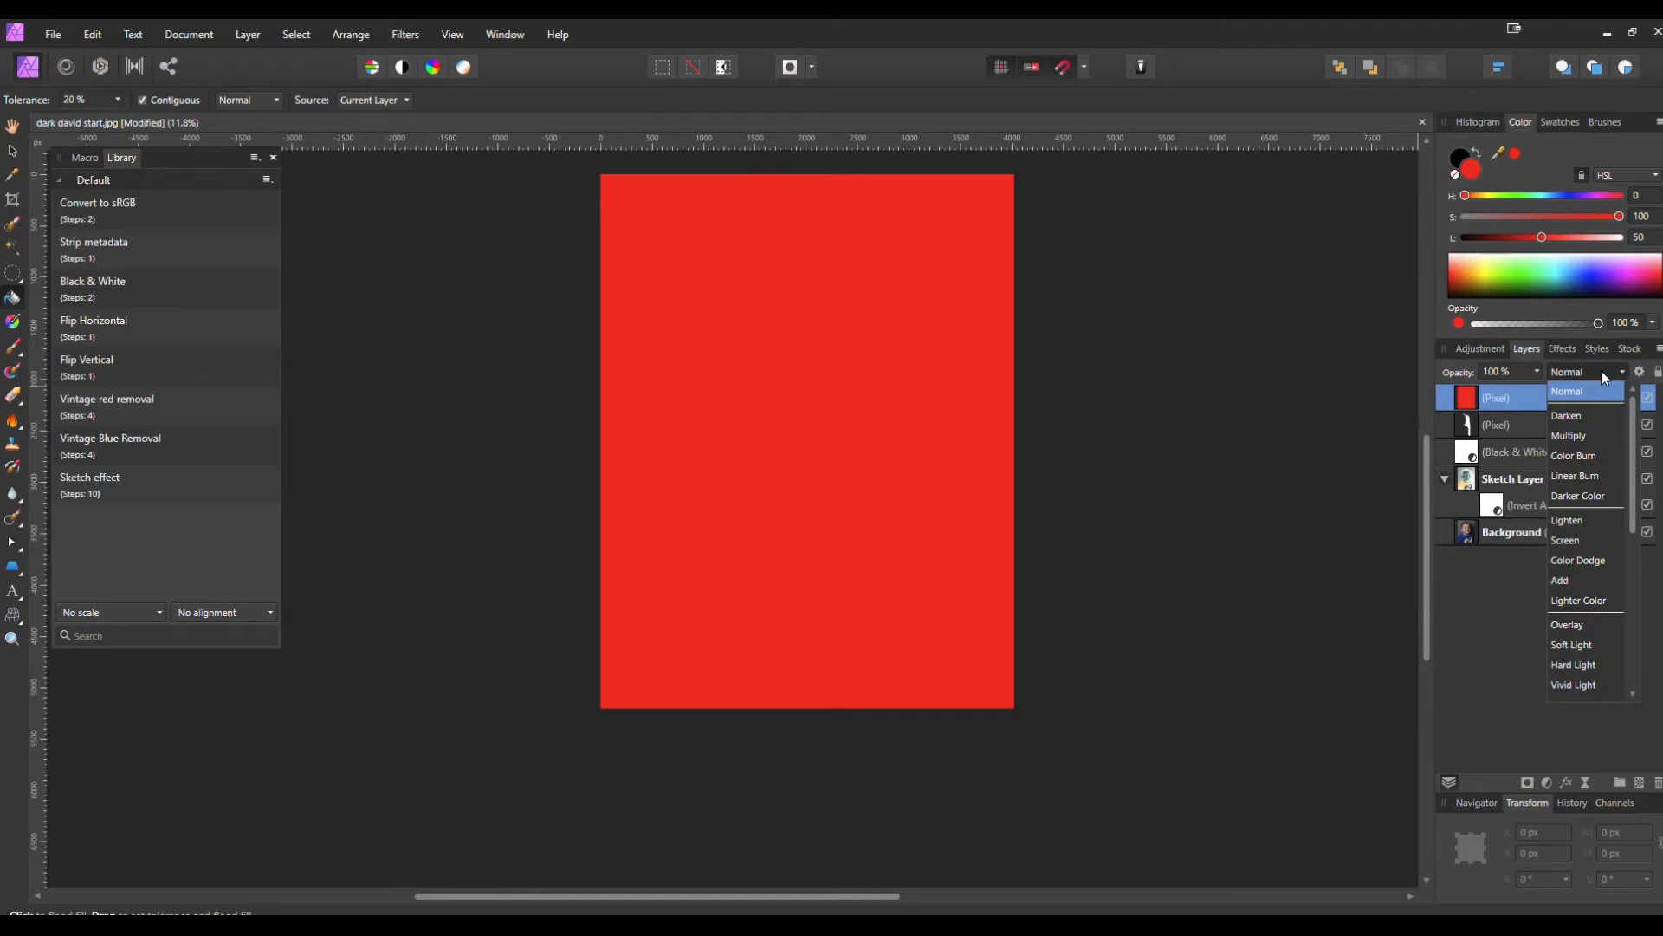
pyautogui.click(1568, 435)
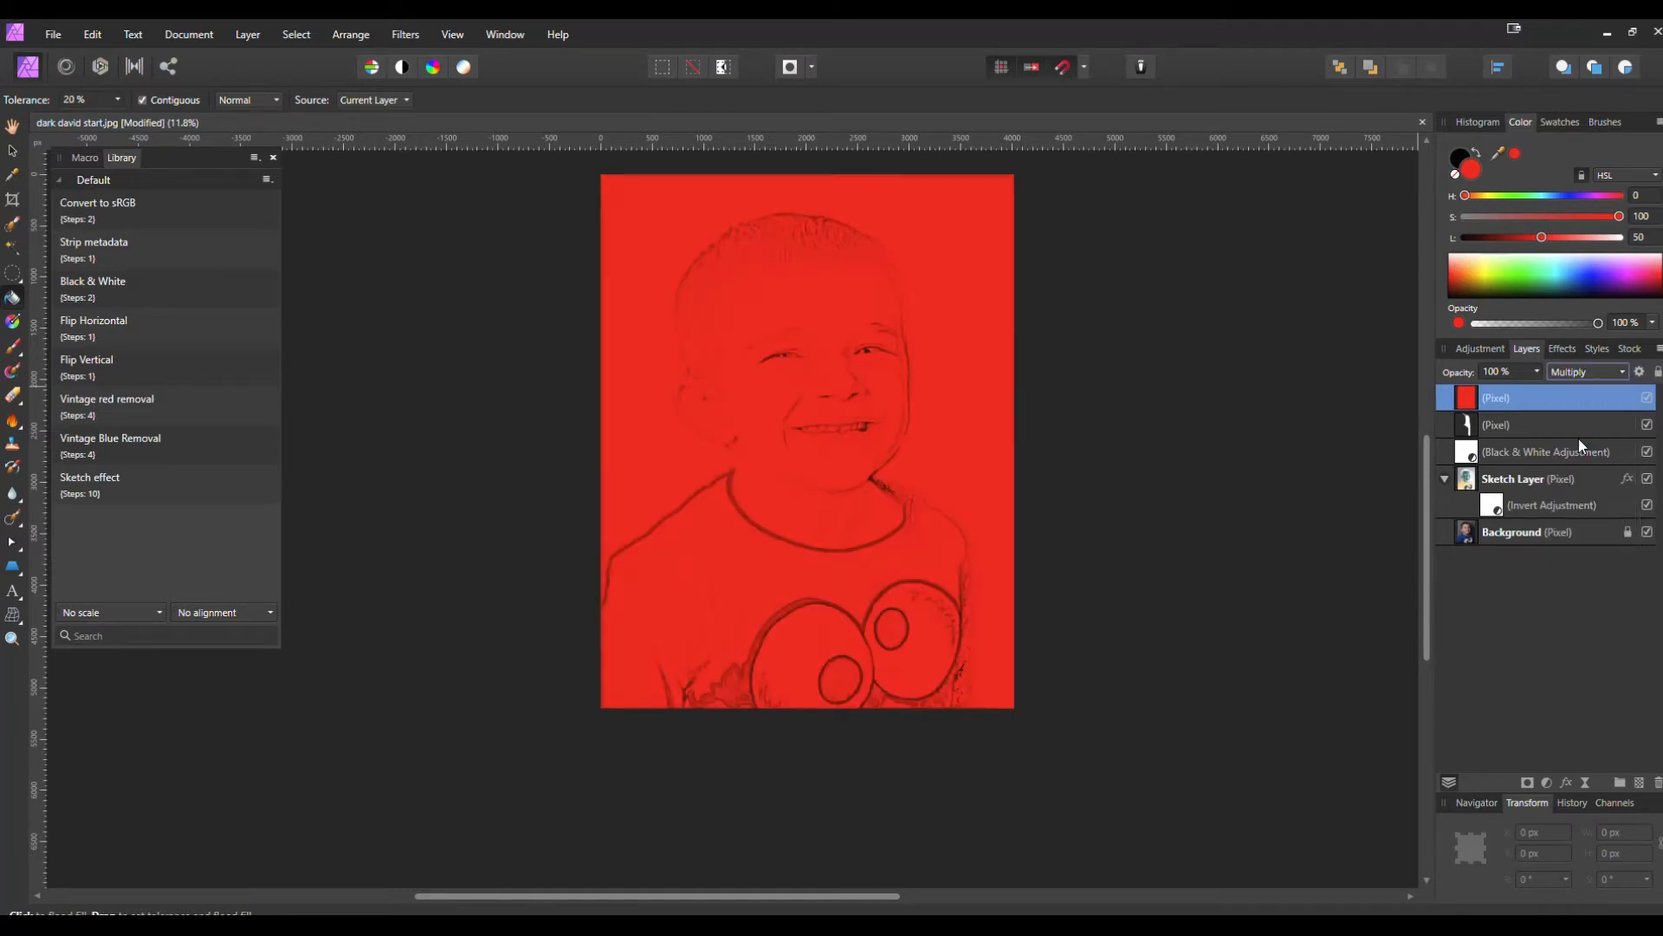
pyautogui.moveTo(1575, 467)
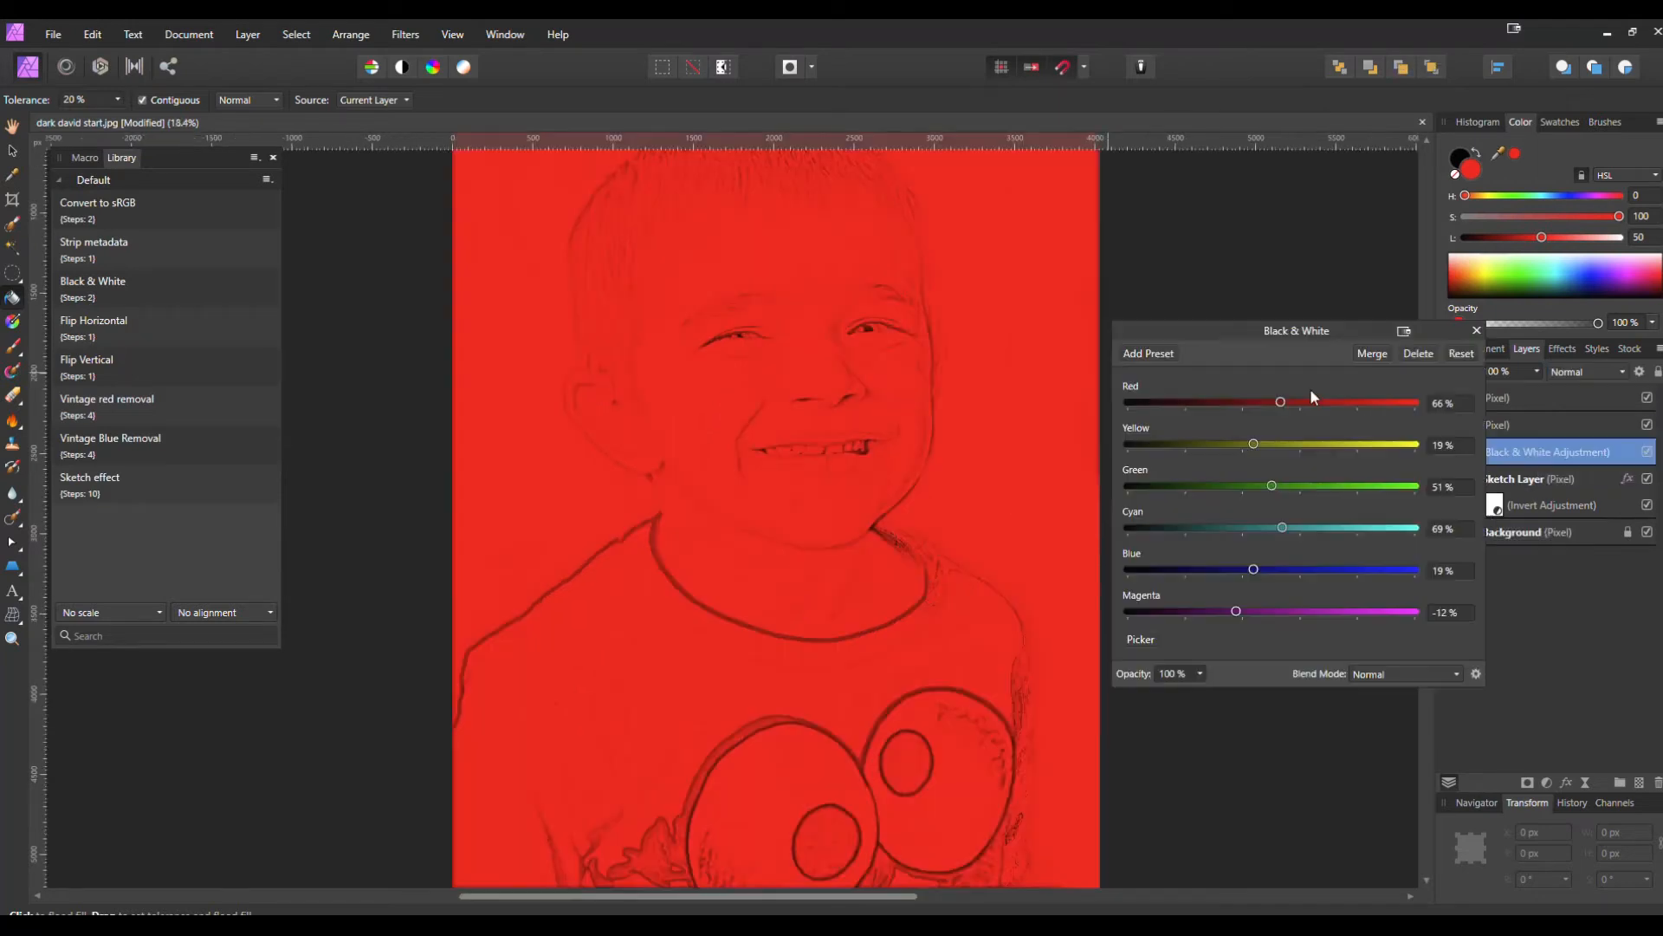
# Step: Lower the Black & White adjustment's Red value to -75% and close the dialog
pyautogui.moveTo(1280, 402); pyautogui.dragTo(1261, 402)
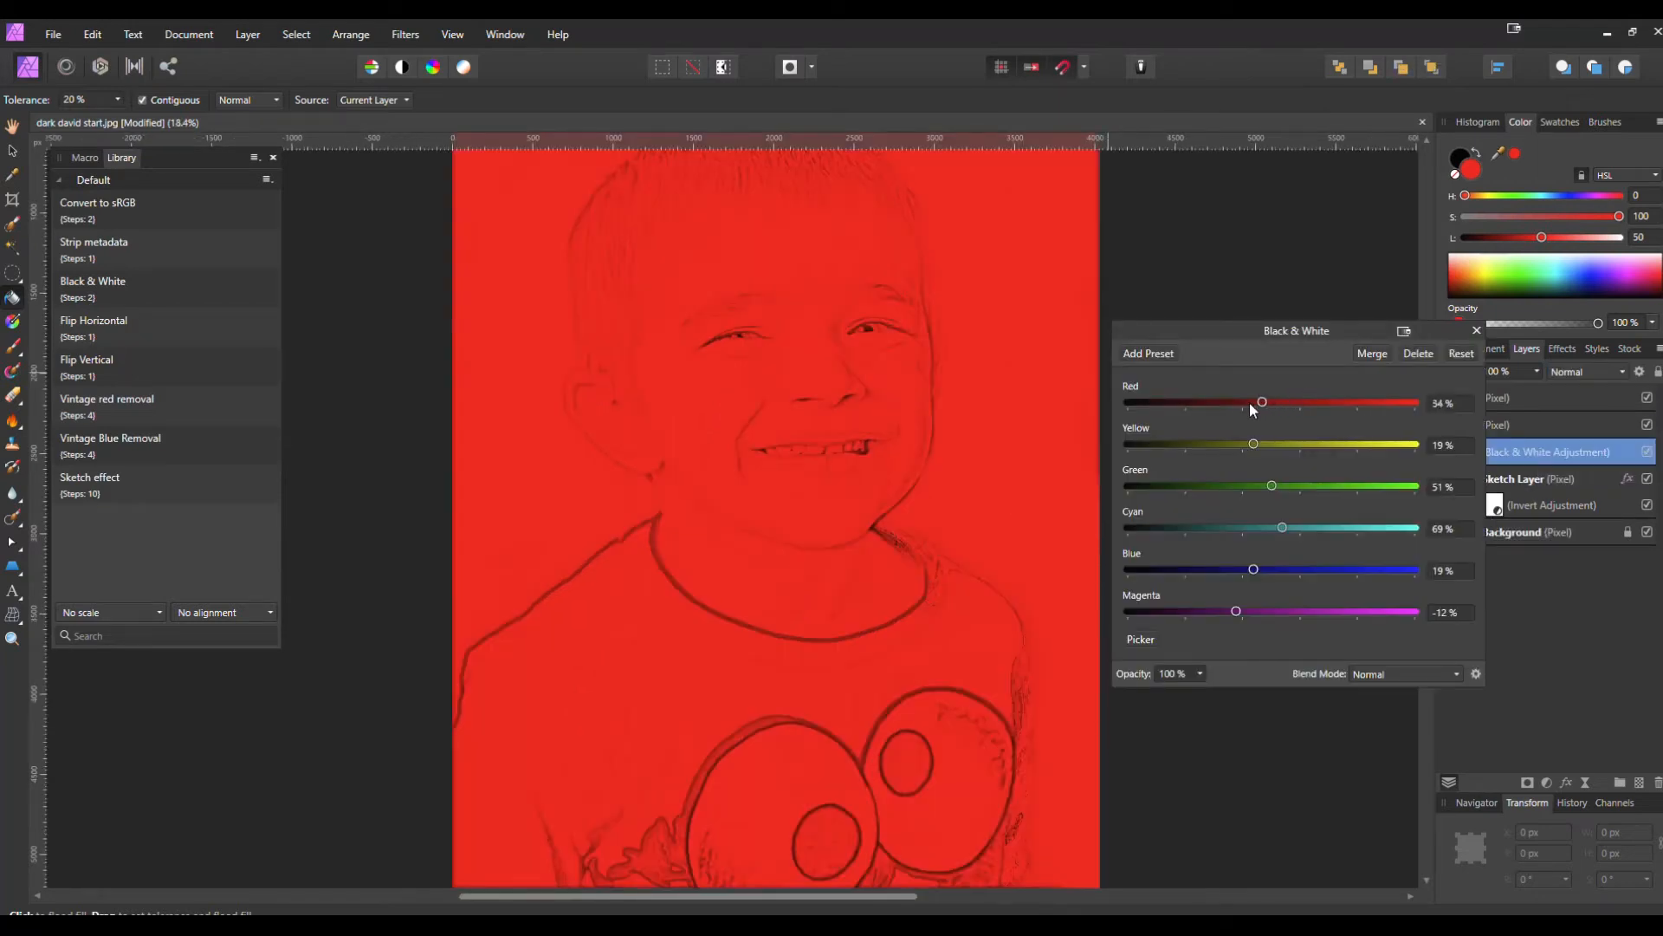
pyautogui.moveTo(1262, 402); pyautogui.dragTo(1199, 402)
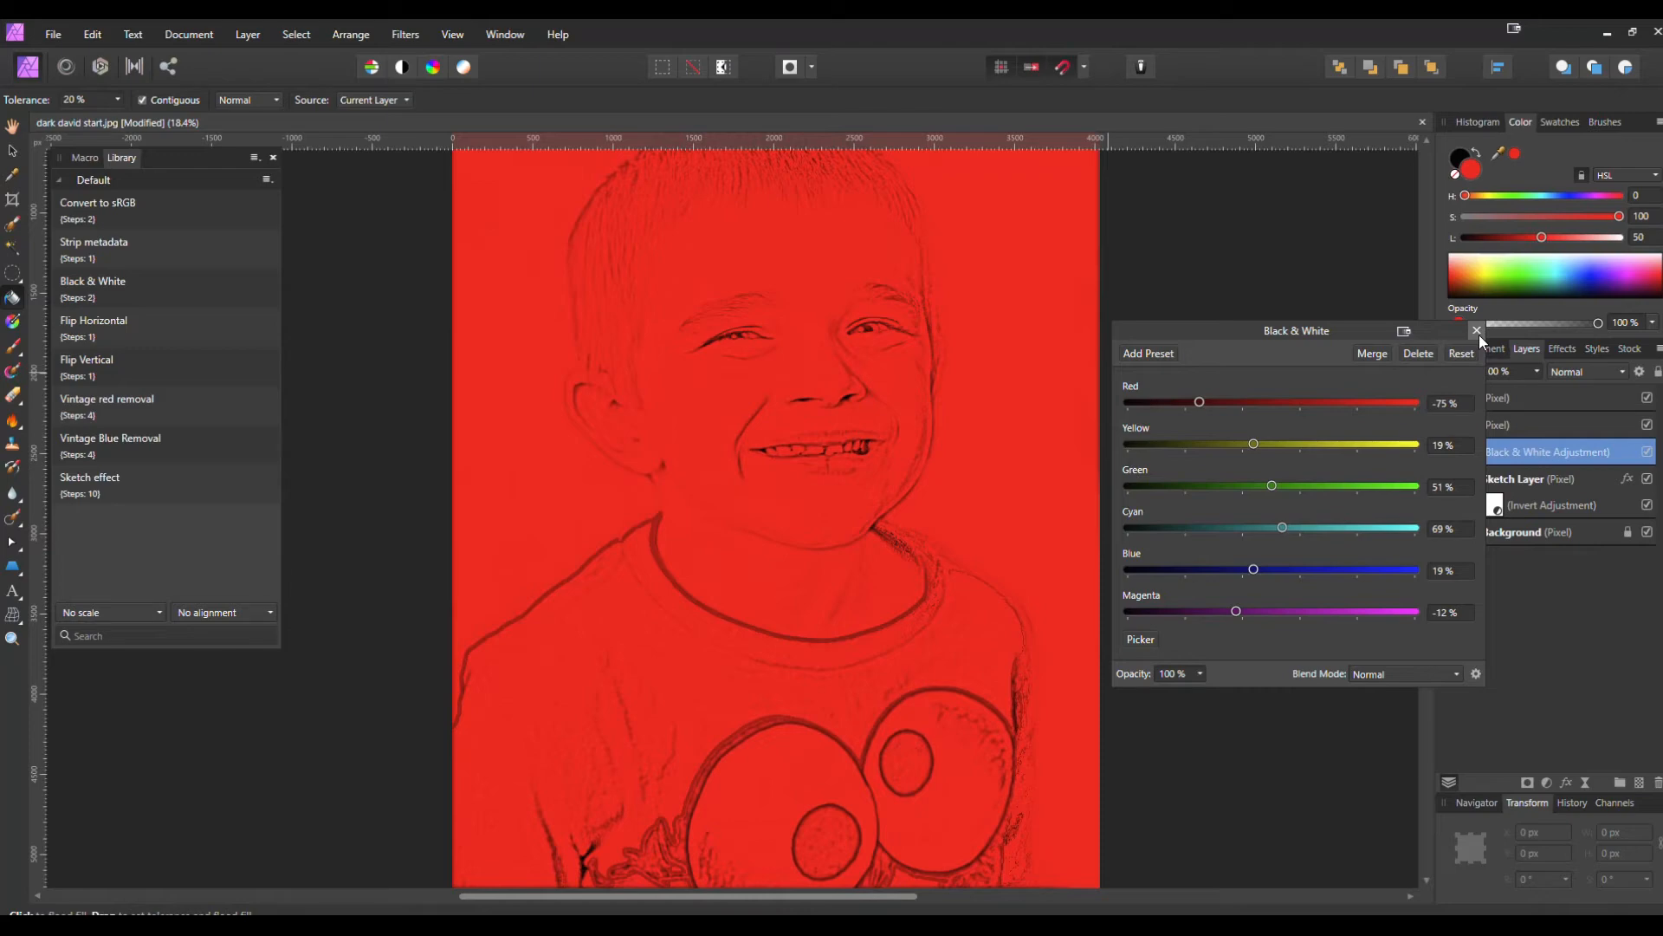
pyautogui.click(1476, 330)
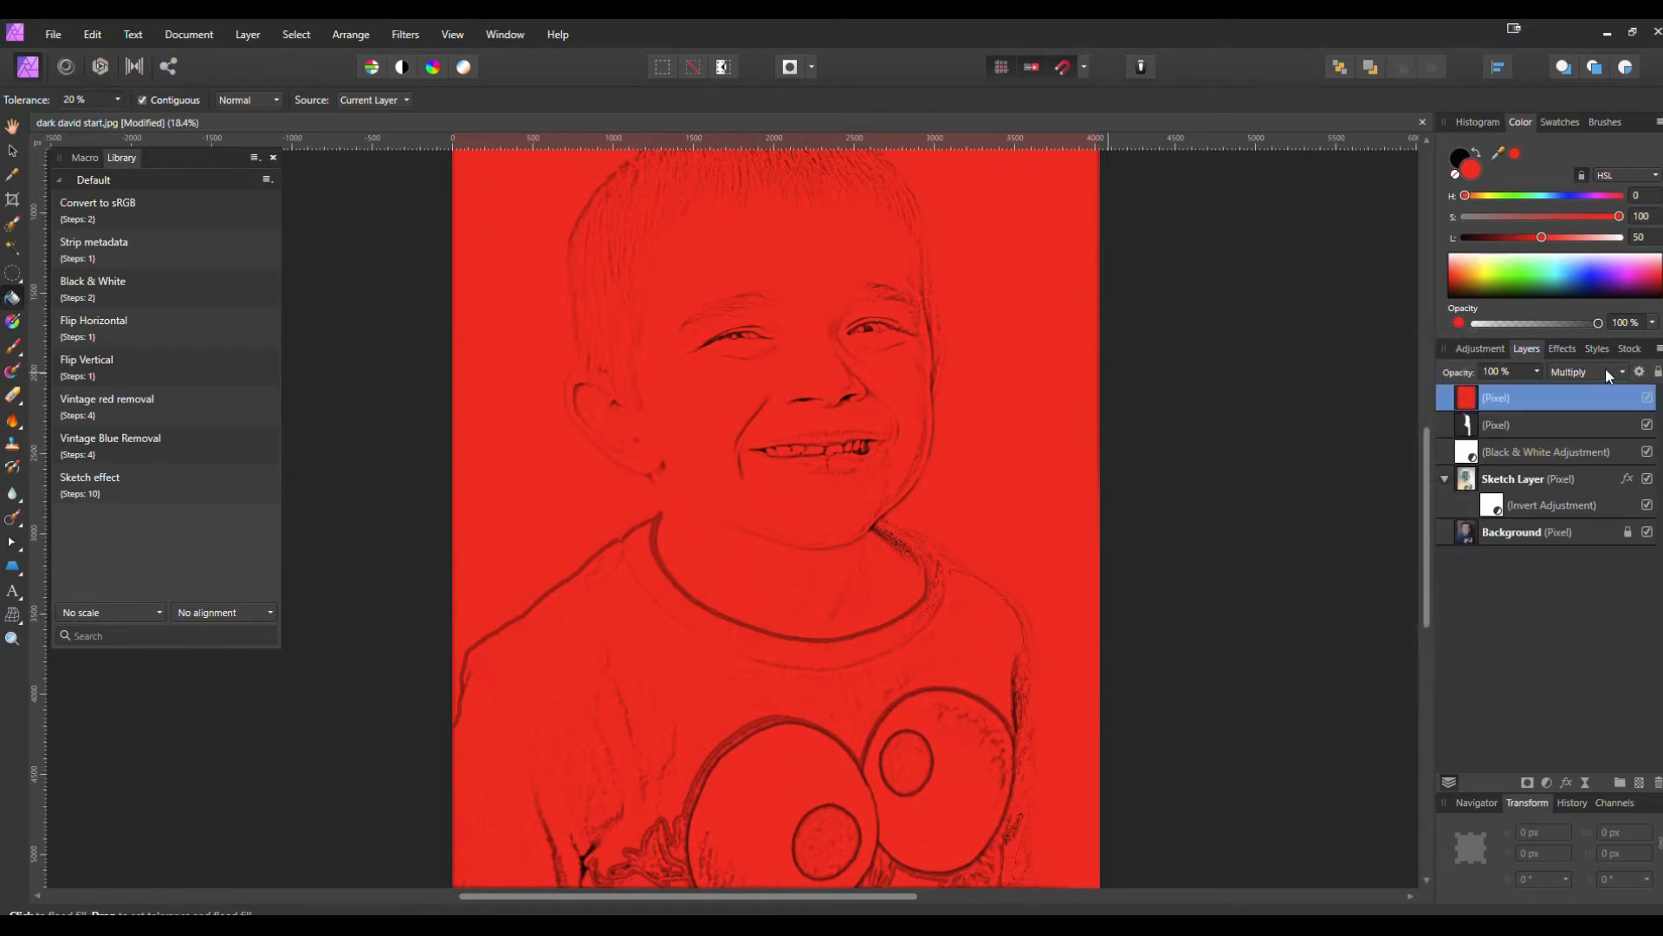
# Step: Switch the red fill to Color Dodge and enable Preserve alpha on Sketch Layer's Gaussian Blur
pyautogui.click(1580, 372)
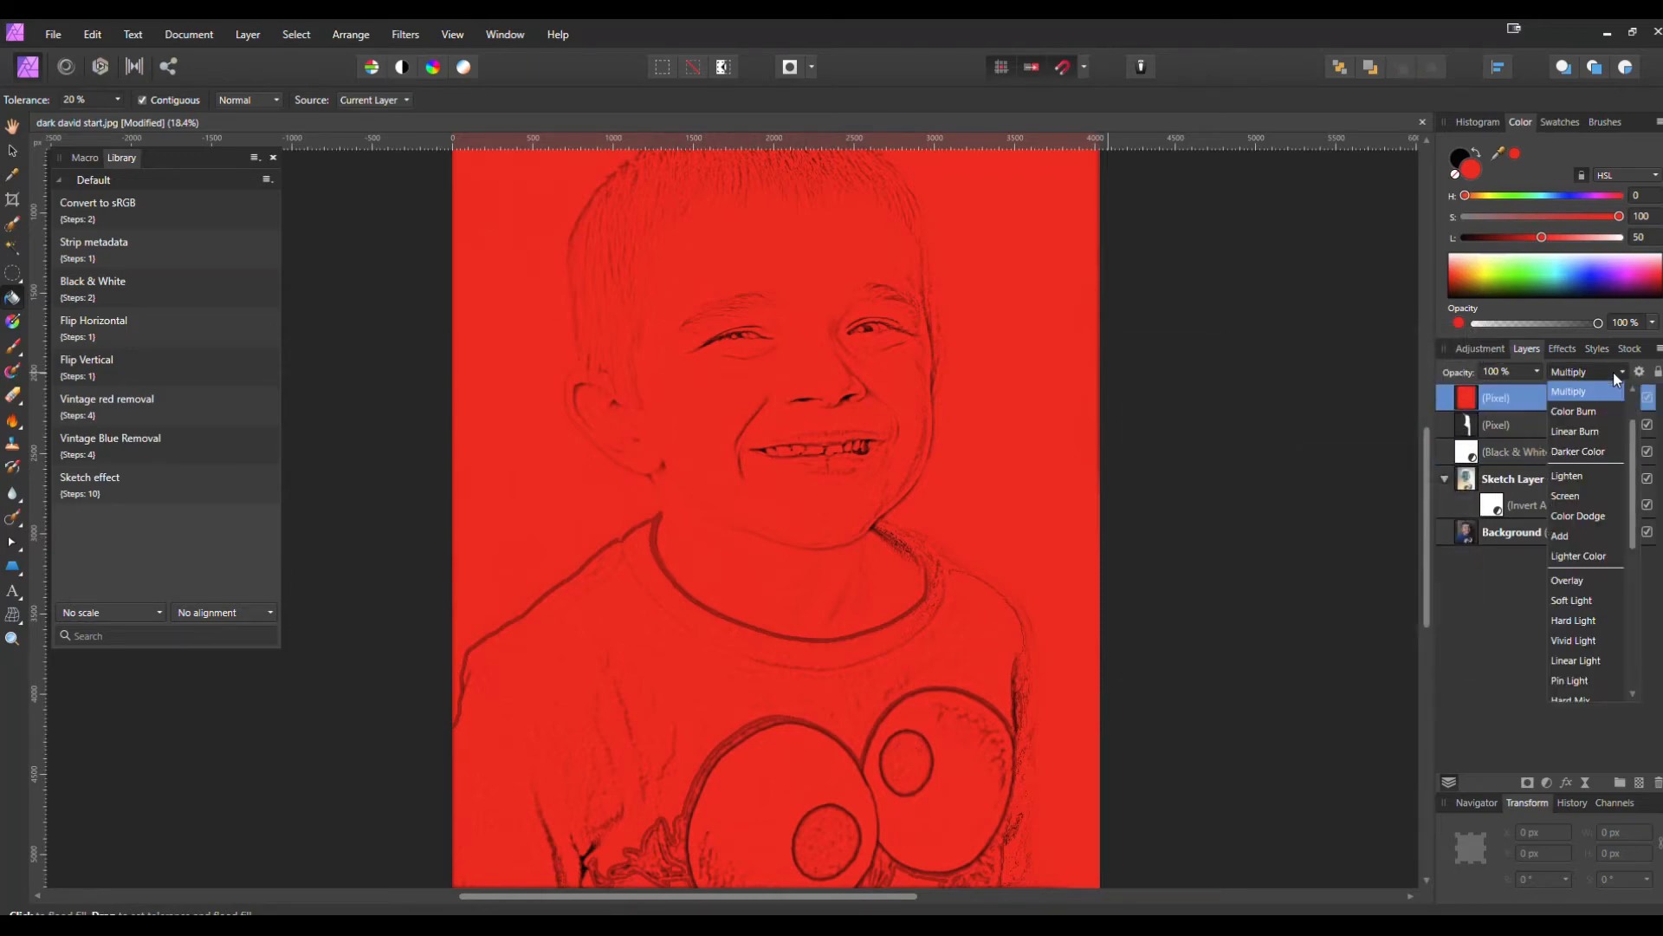
pyautogui.click(1574, 410)
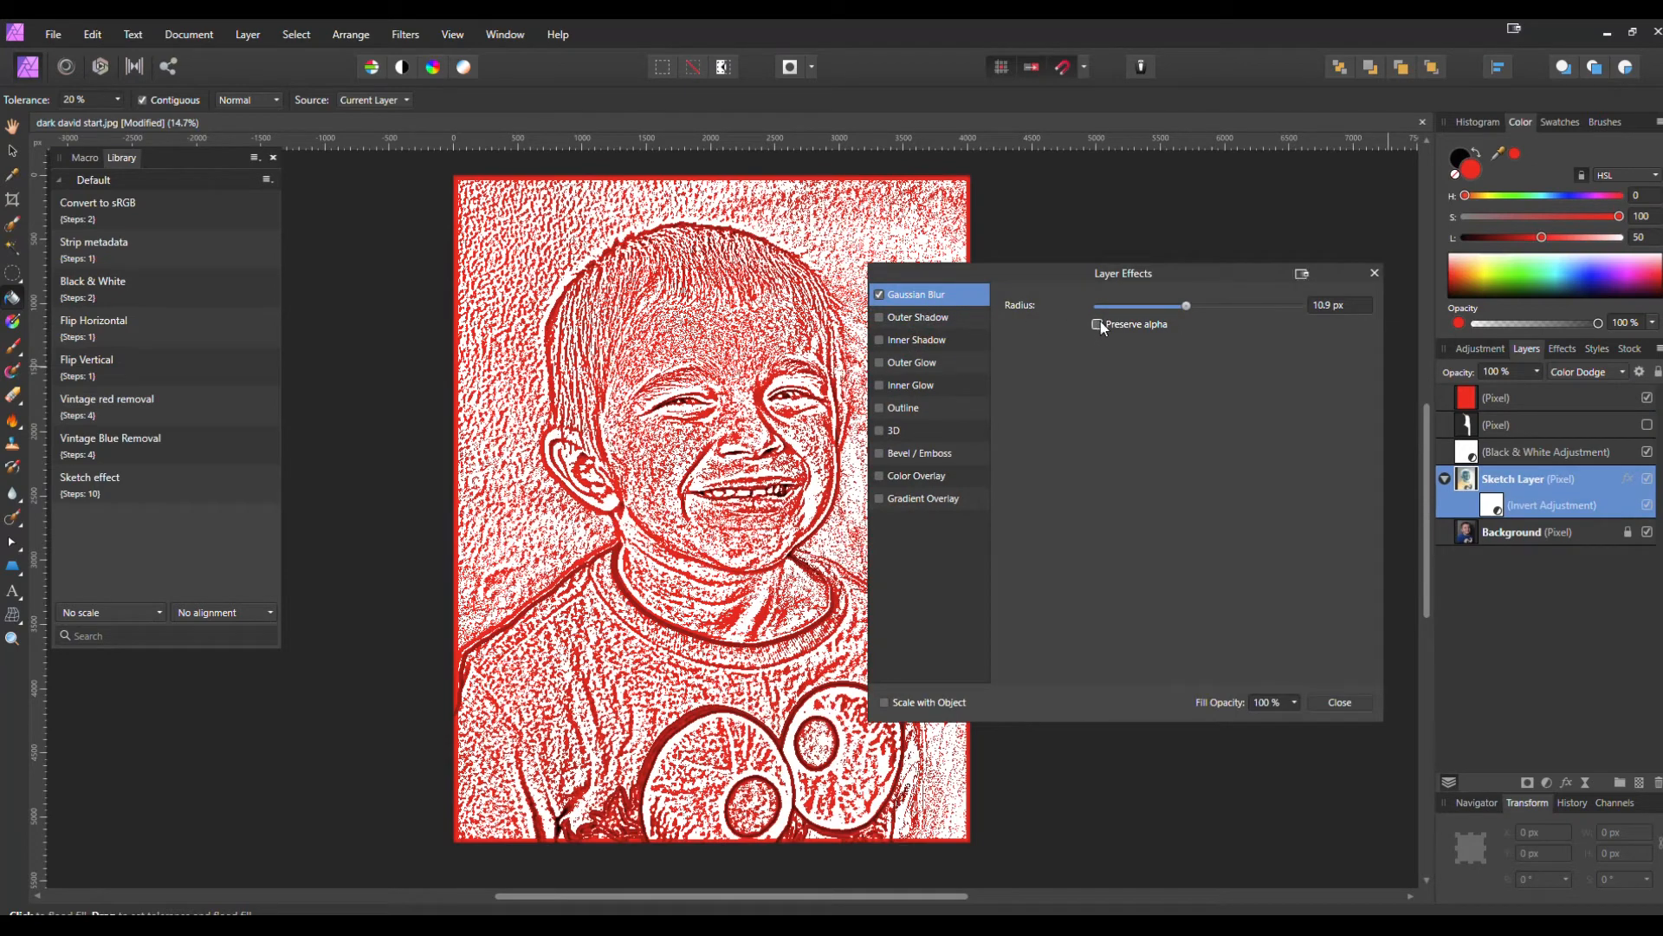
pyautogui.click(1097, 323)
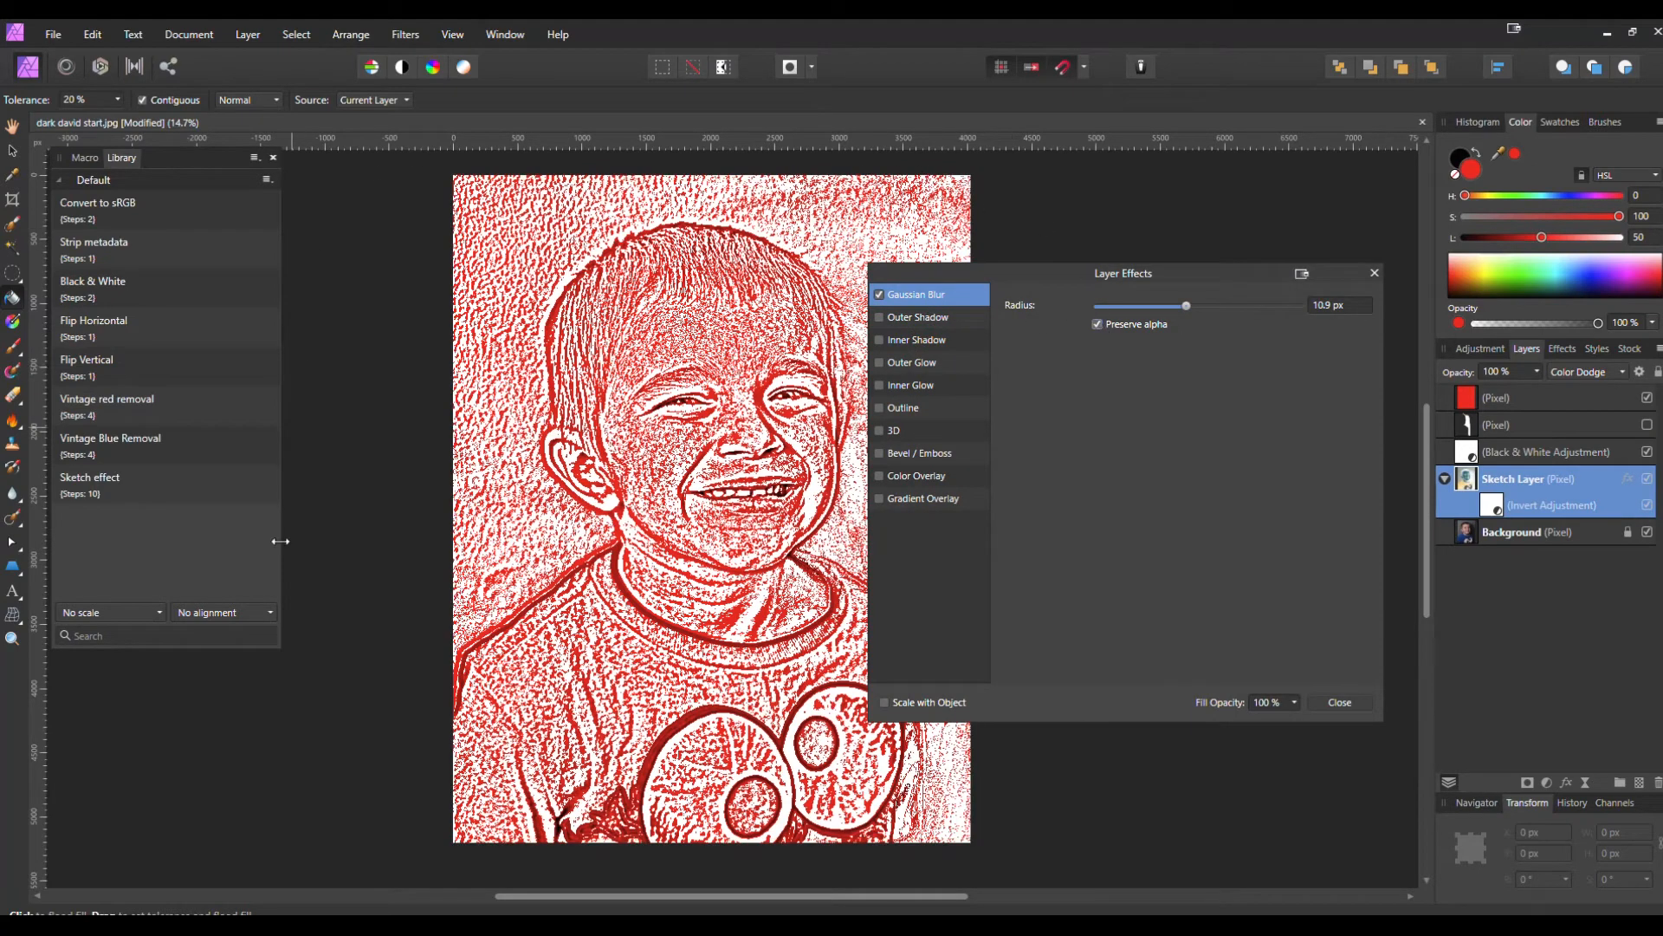
pyautogui.click(1338, 701)
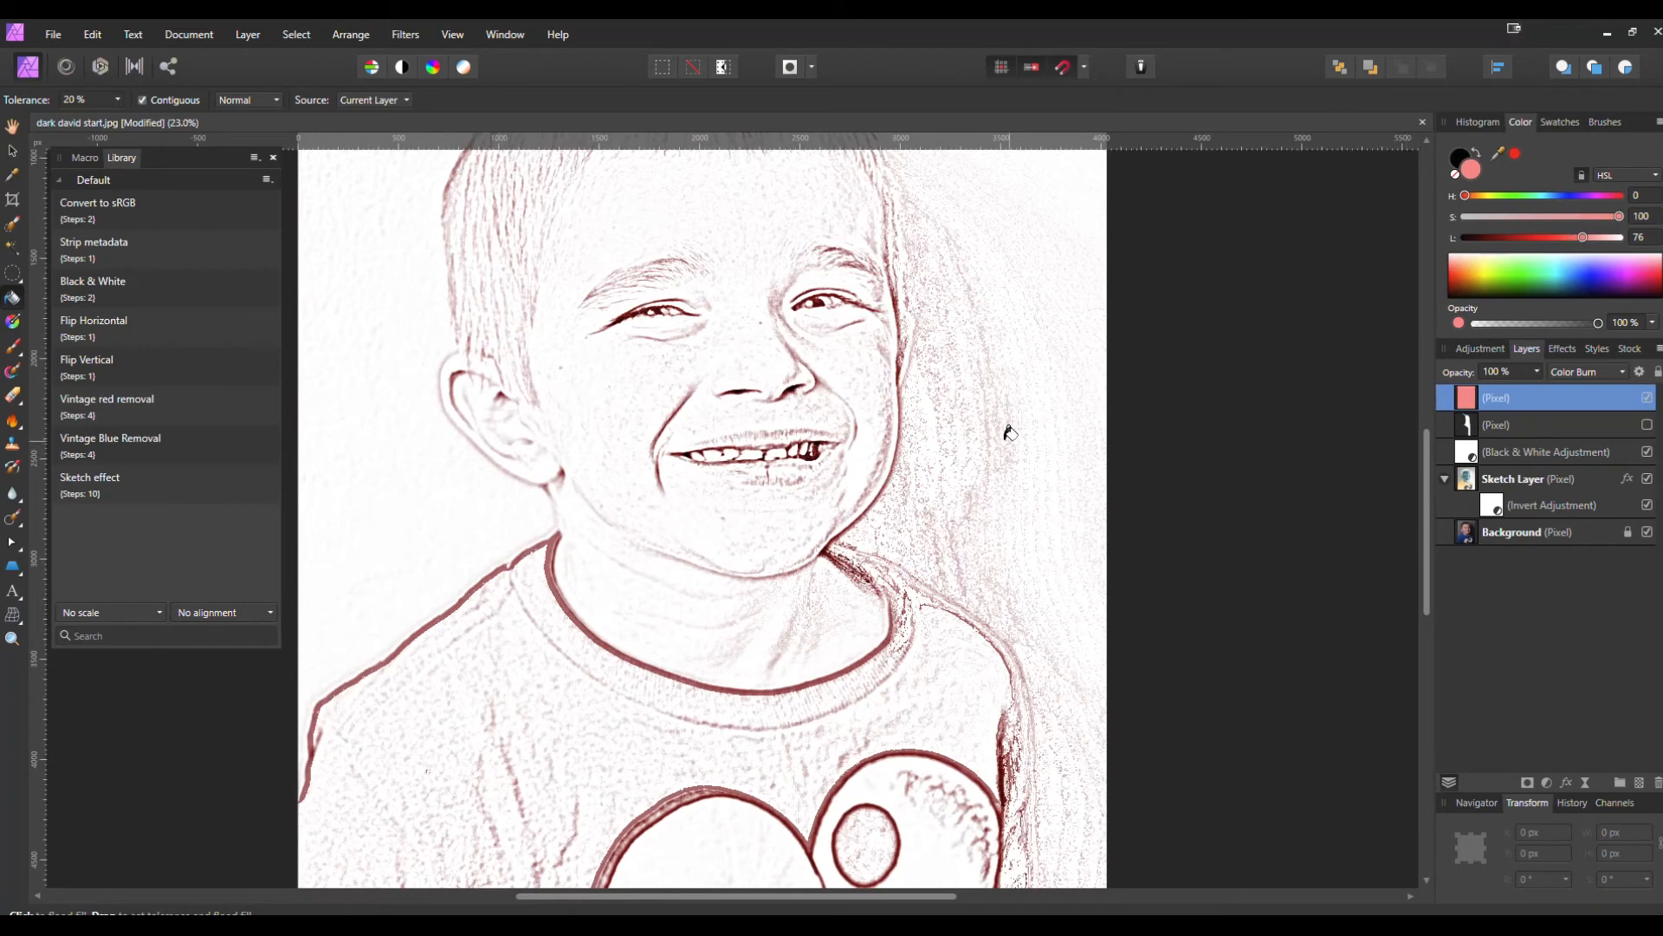
# Step: Adjust the red tint's L slider from very light to near black, ending at mid red
pyautogui.moveTo(1580, 236); pyautogui.dragTo(1563, 236)
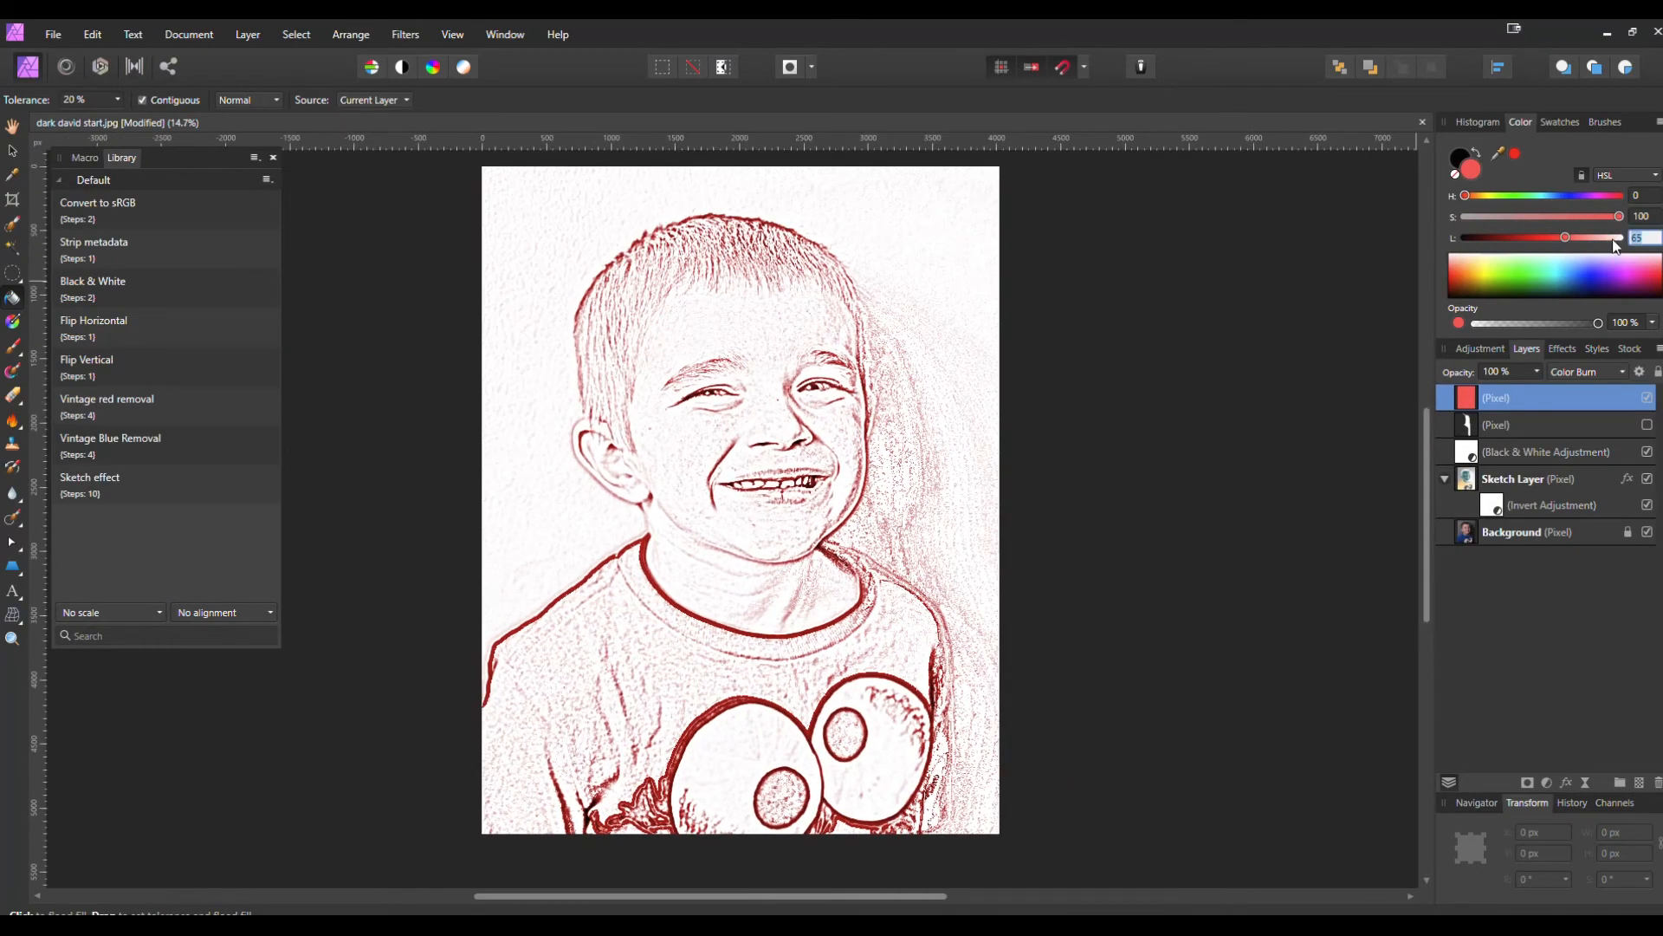
pyautogui.moveTo(1564, 236); pyautogui.dragTo(1542, 236)
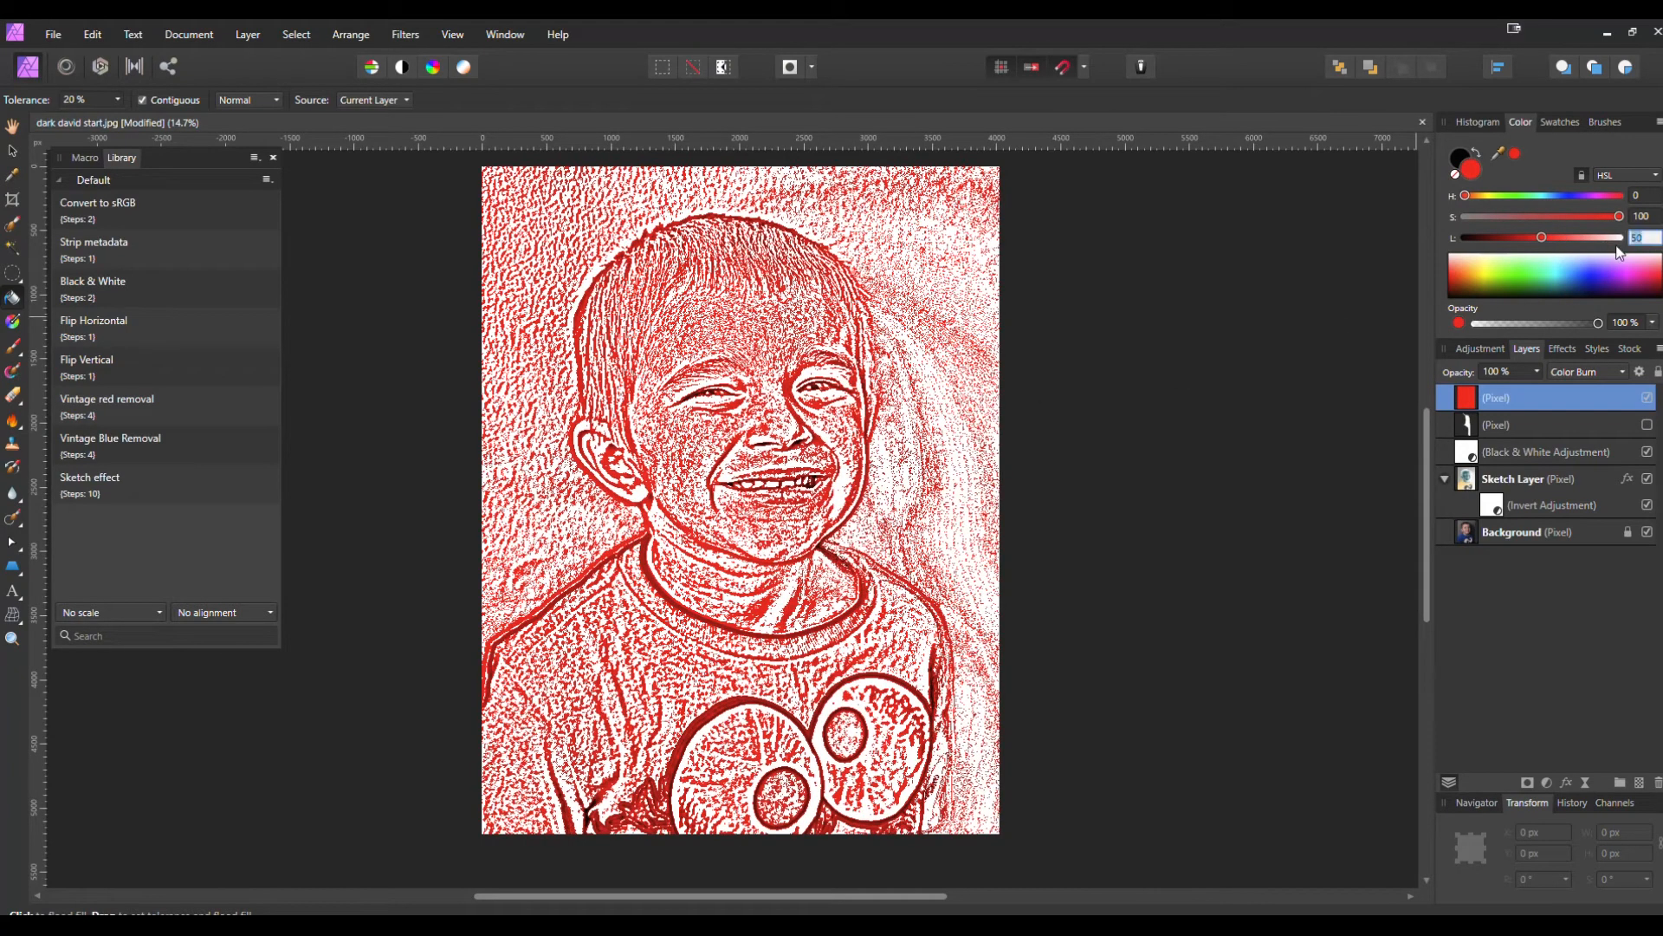
pyautogui.moveTo(1541, 236); pyautogui.dragTo(1518, 236)
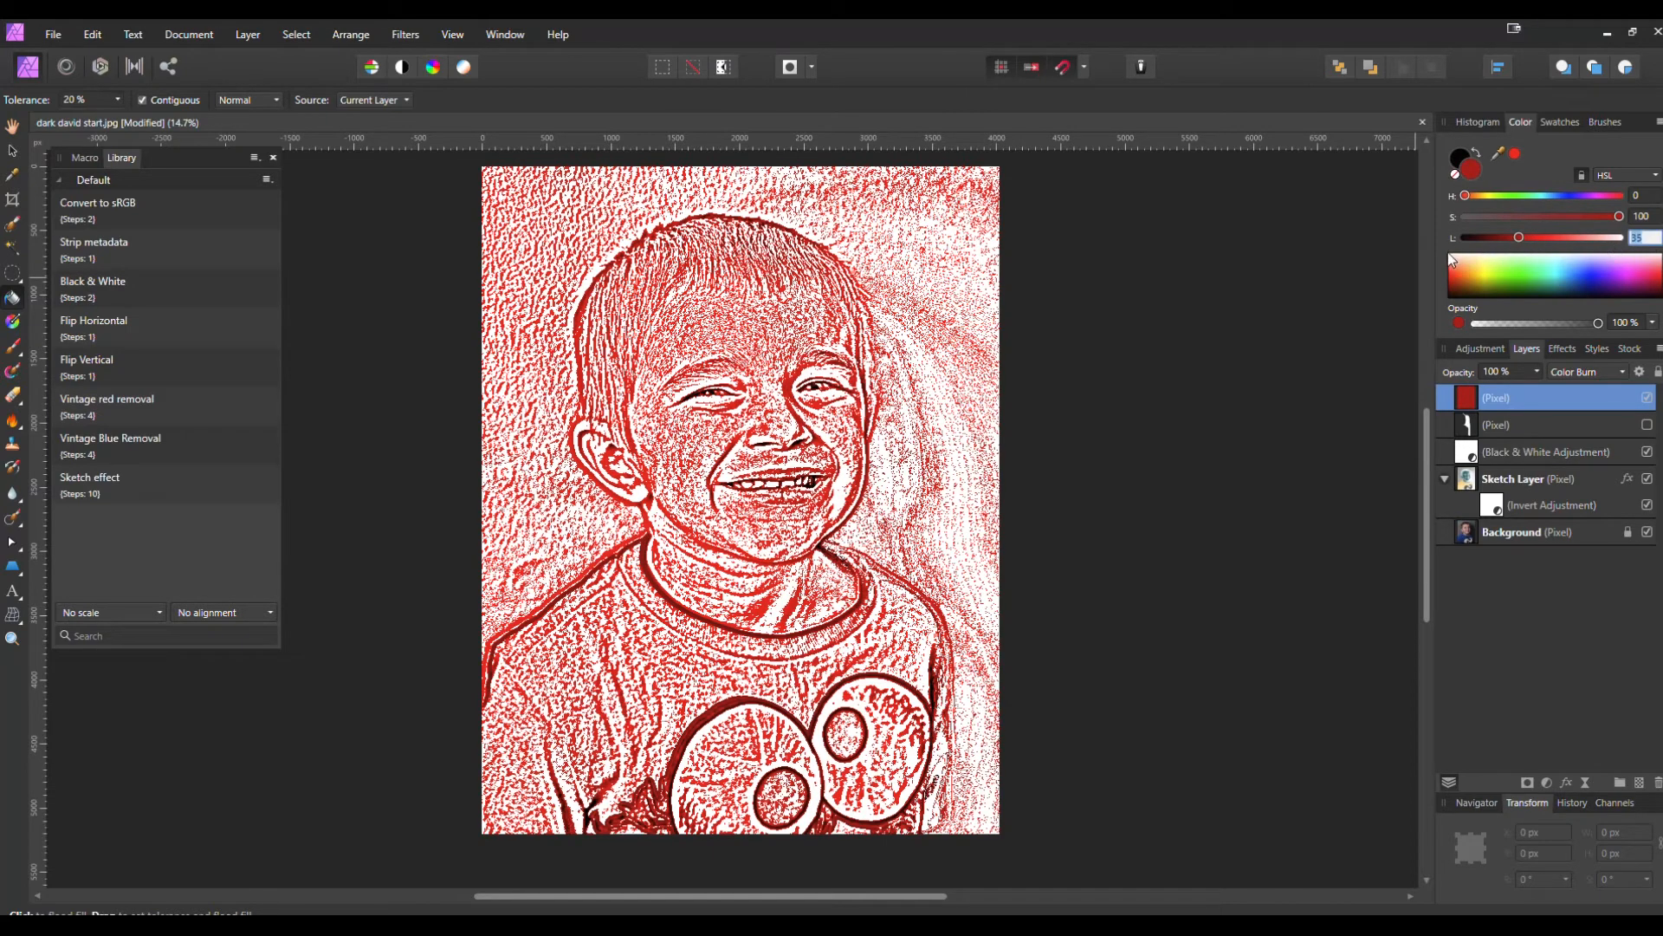
pyautogui.moveTo(1485, 246)
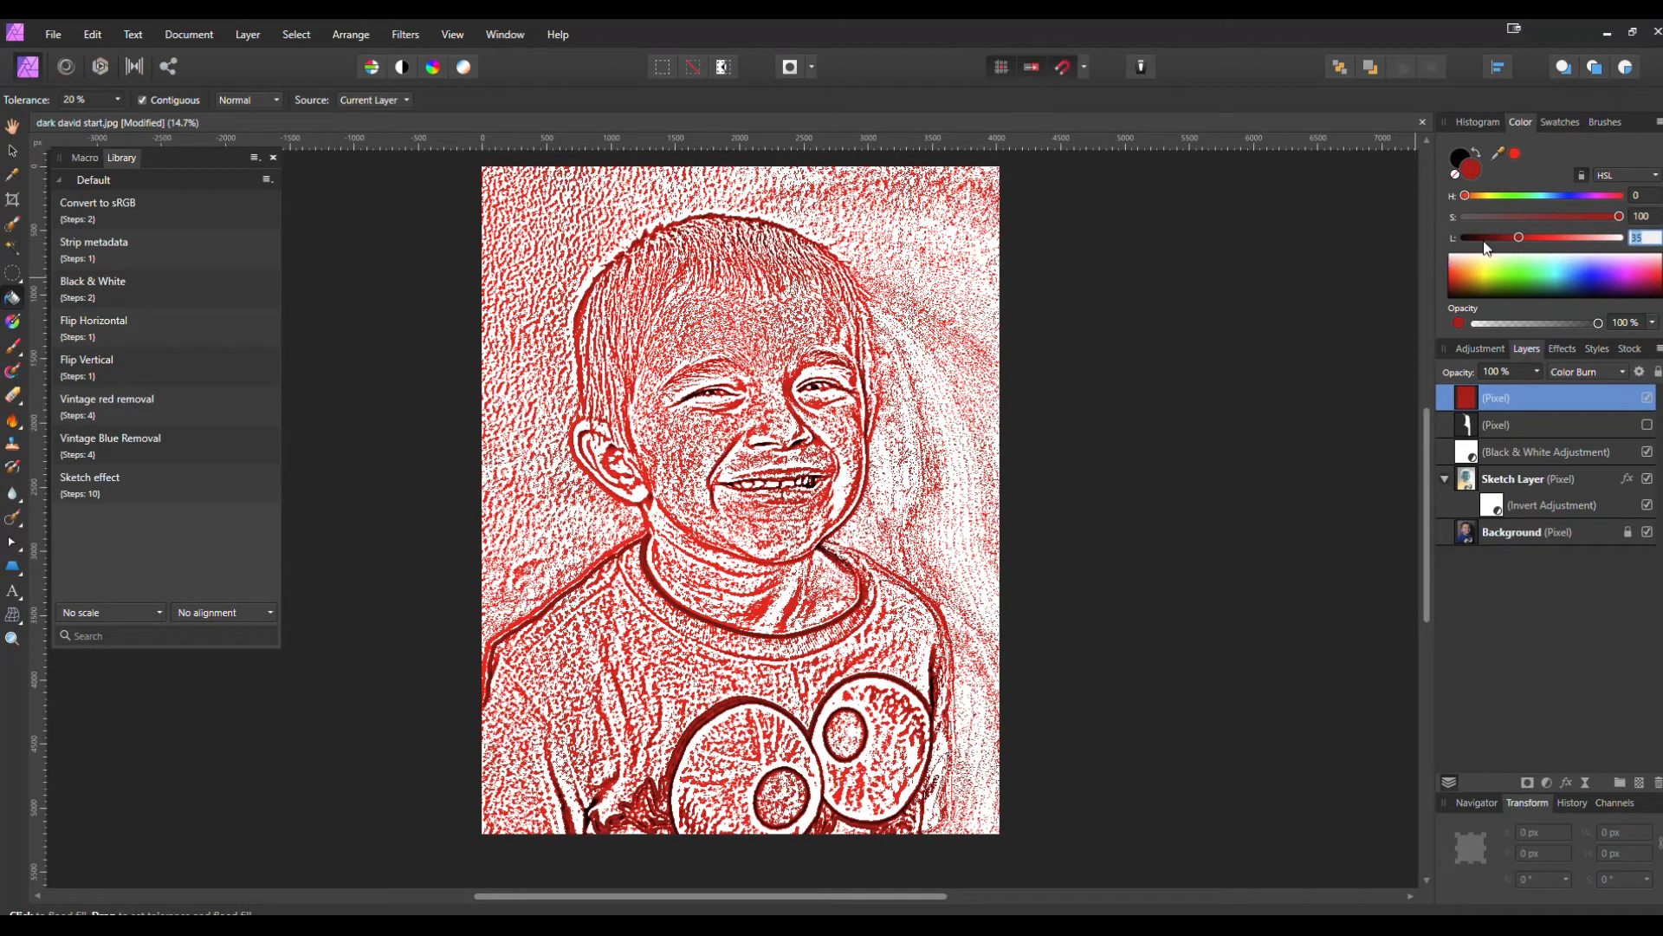
pyautogui.moveTo(1518, 237); pyautogui.dragTo(1472, 237)
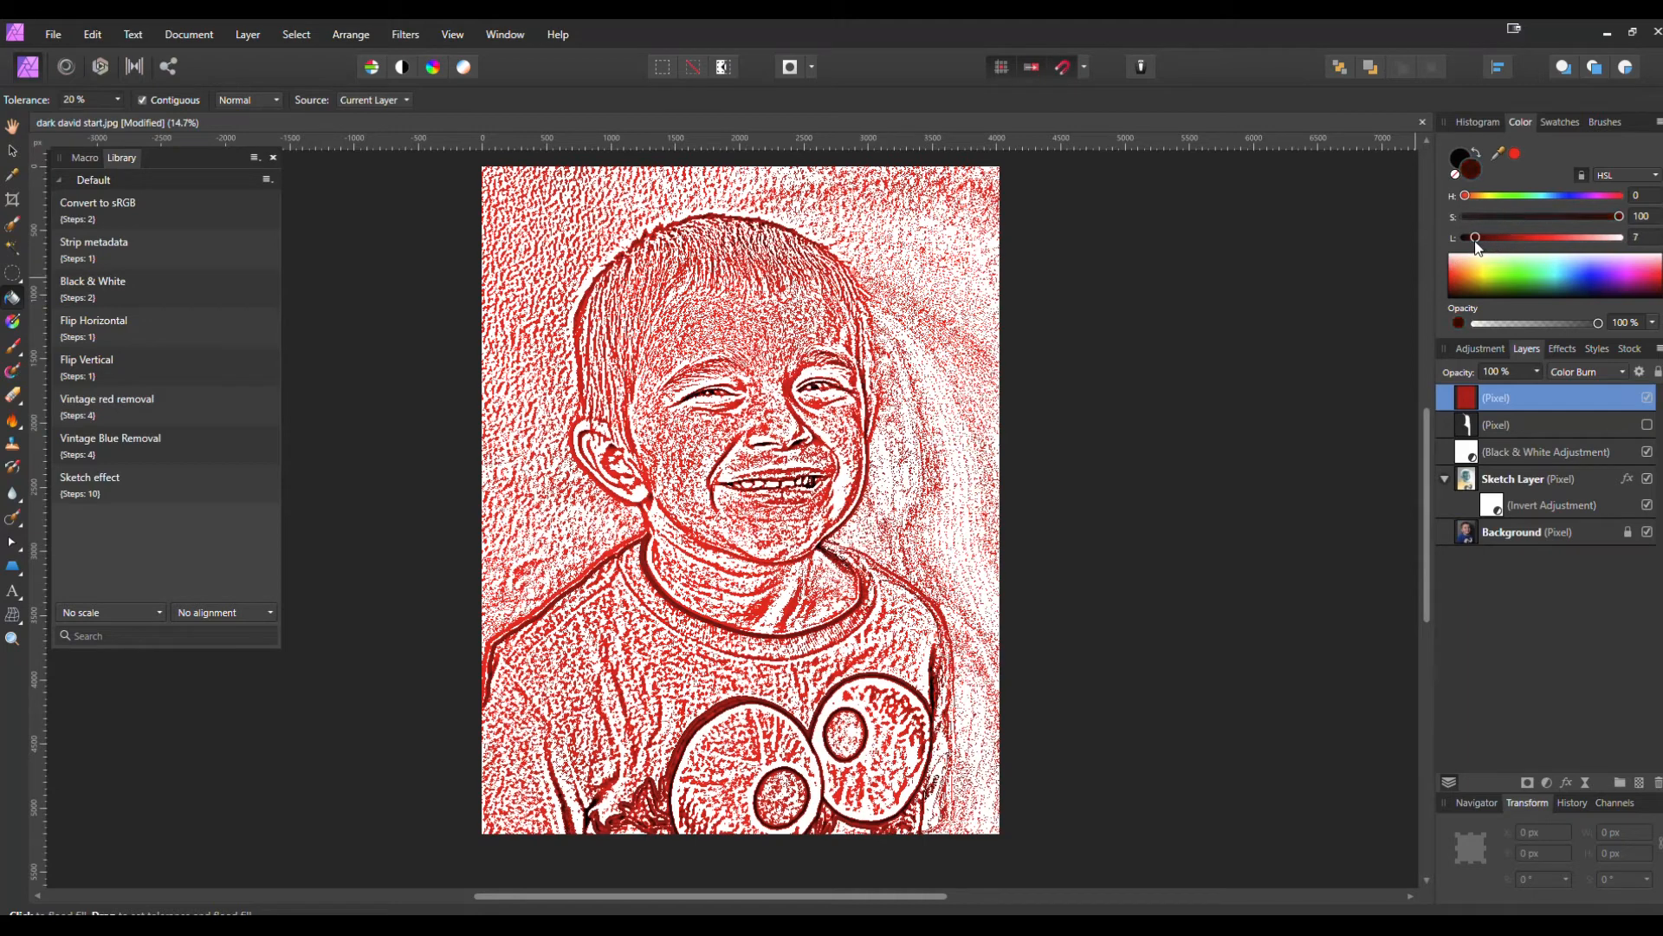
pyautogui.moveTo(1474, 237); pyautogui.dragTo(1480, 238)
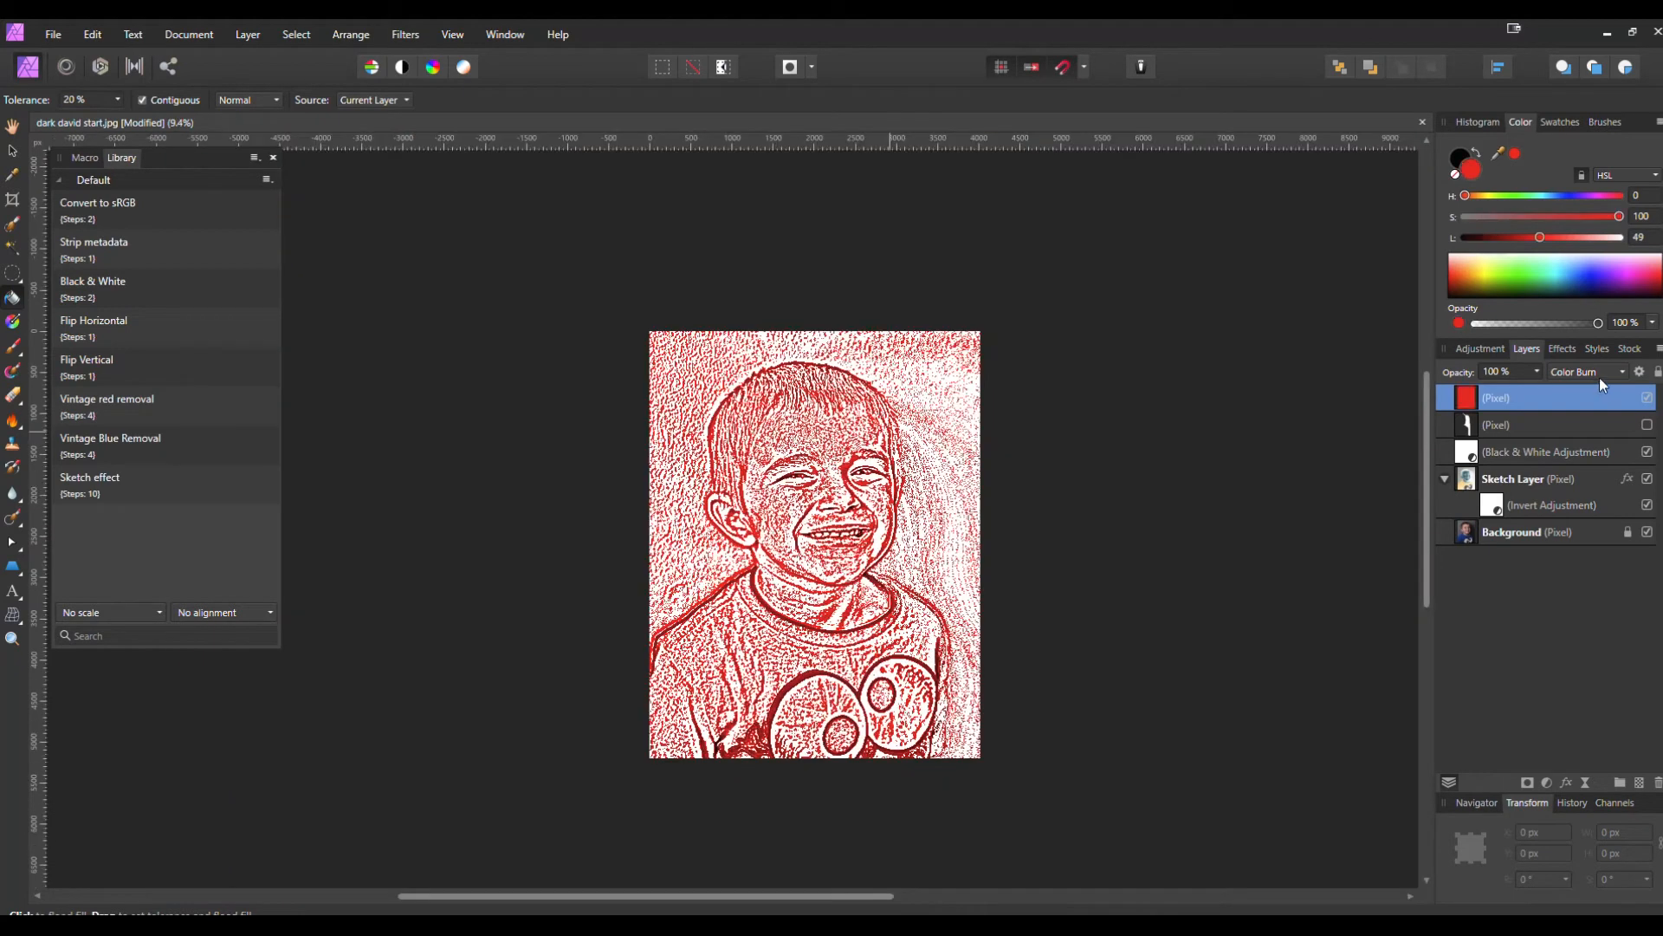
# Step: Switch the red fill layer's blend mode to Overlay
pyautogui.click(1586, 372)
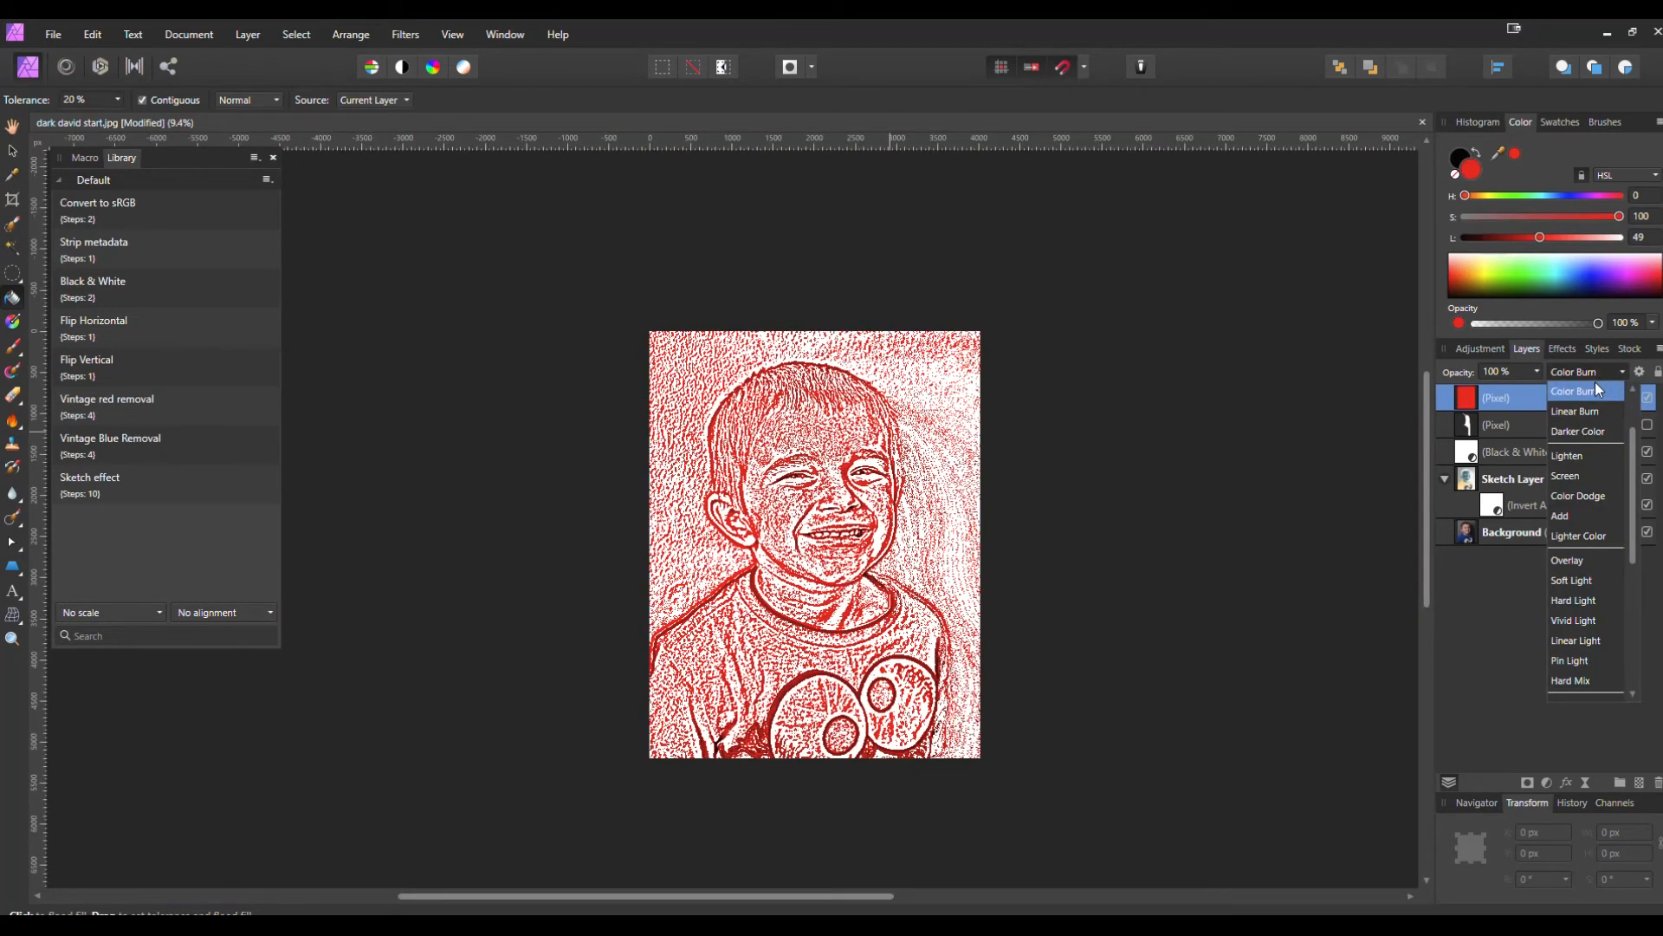
pyautogui.click(1567, 476)
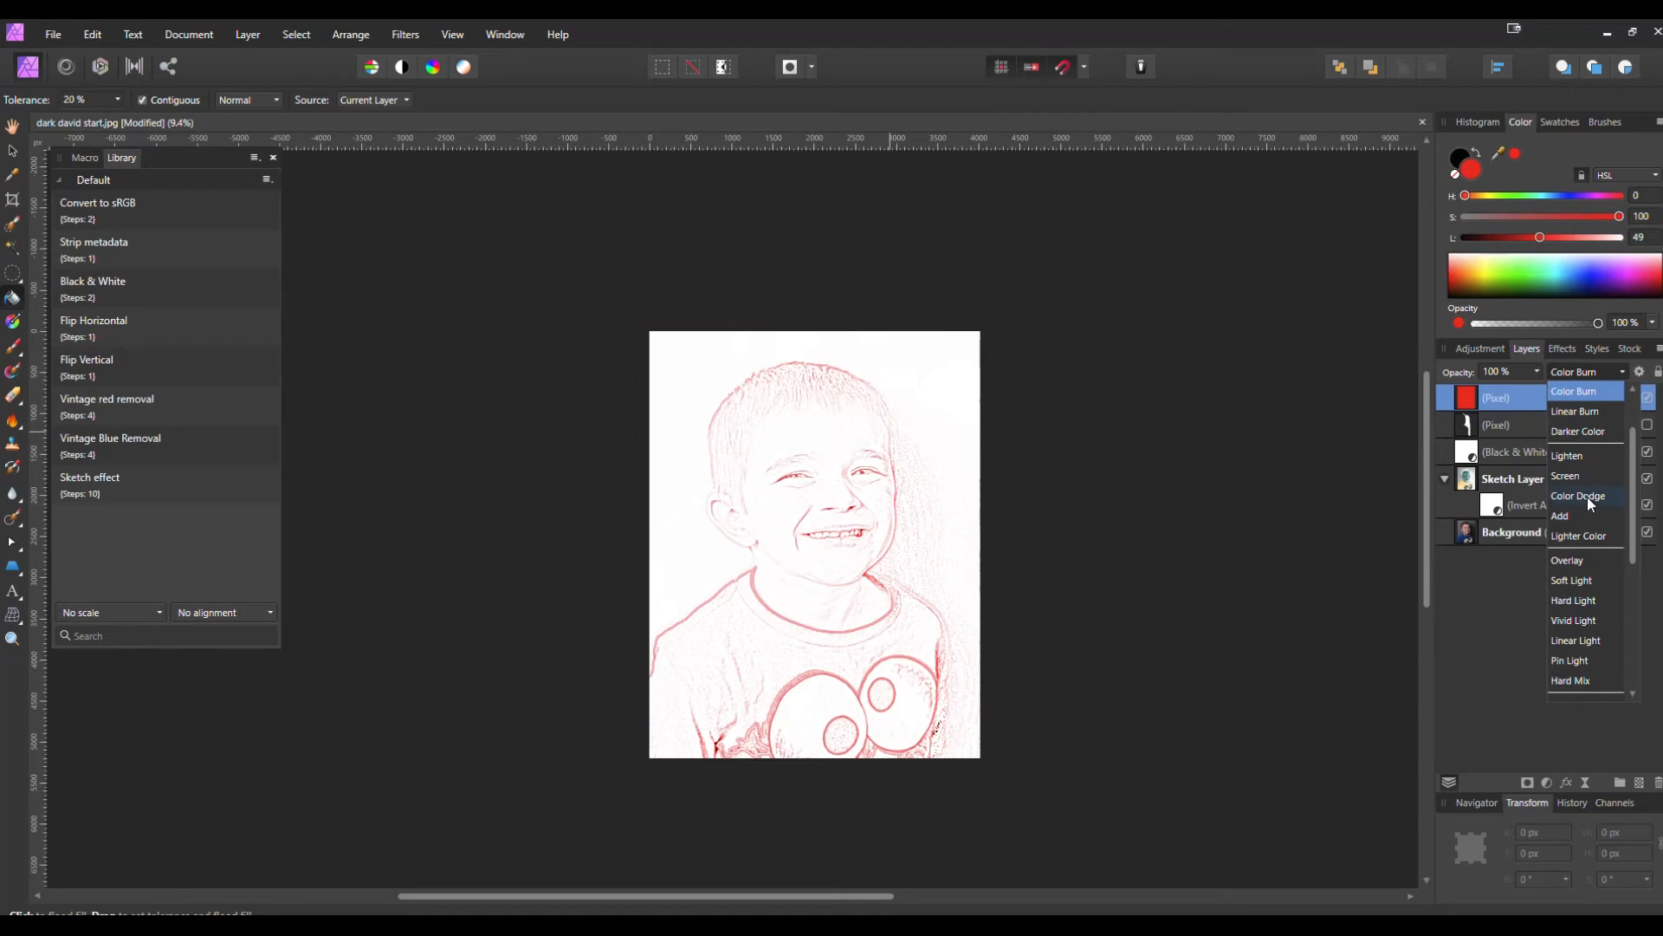
pyautogui.click(1567, 560)
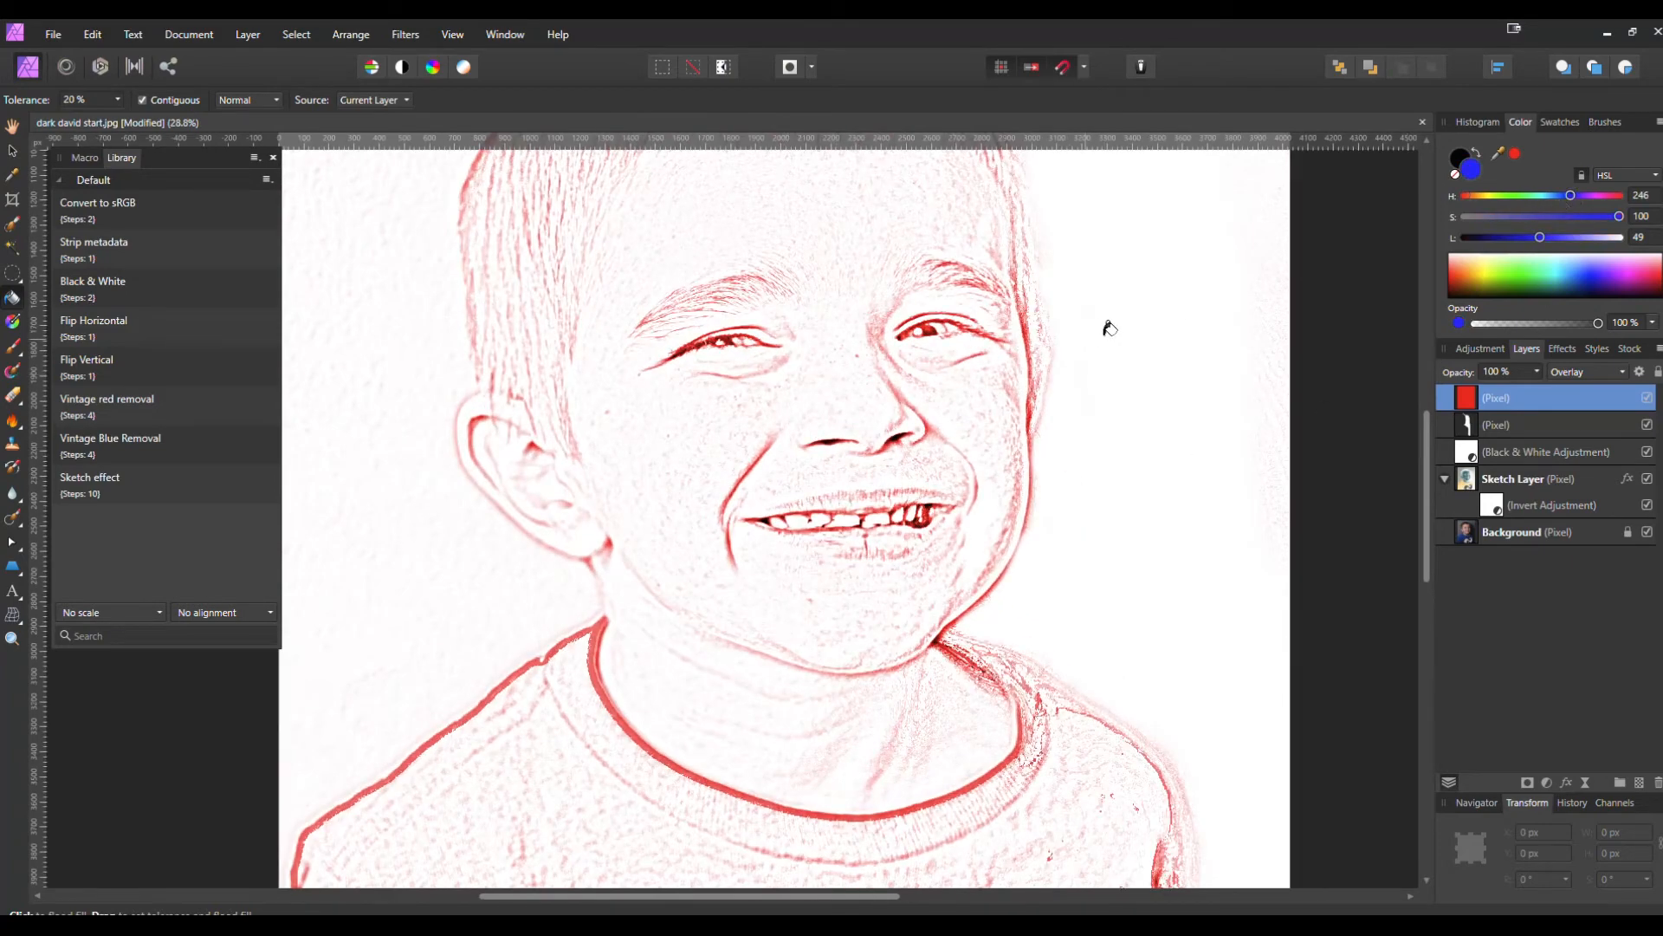
pyautogui.moveTo(1194, 382)
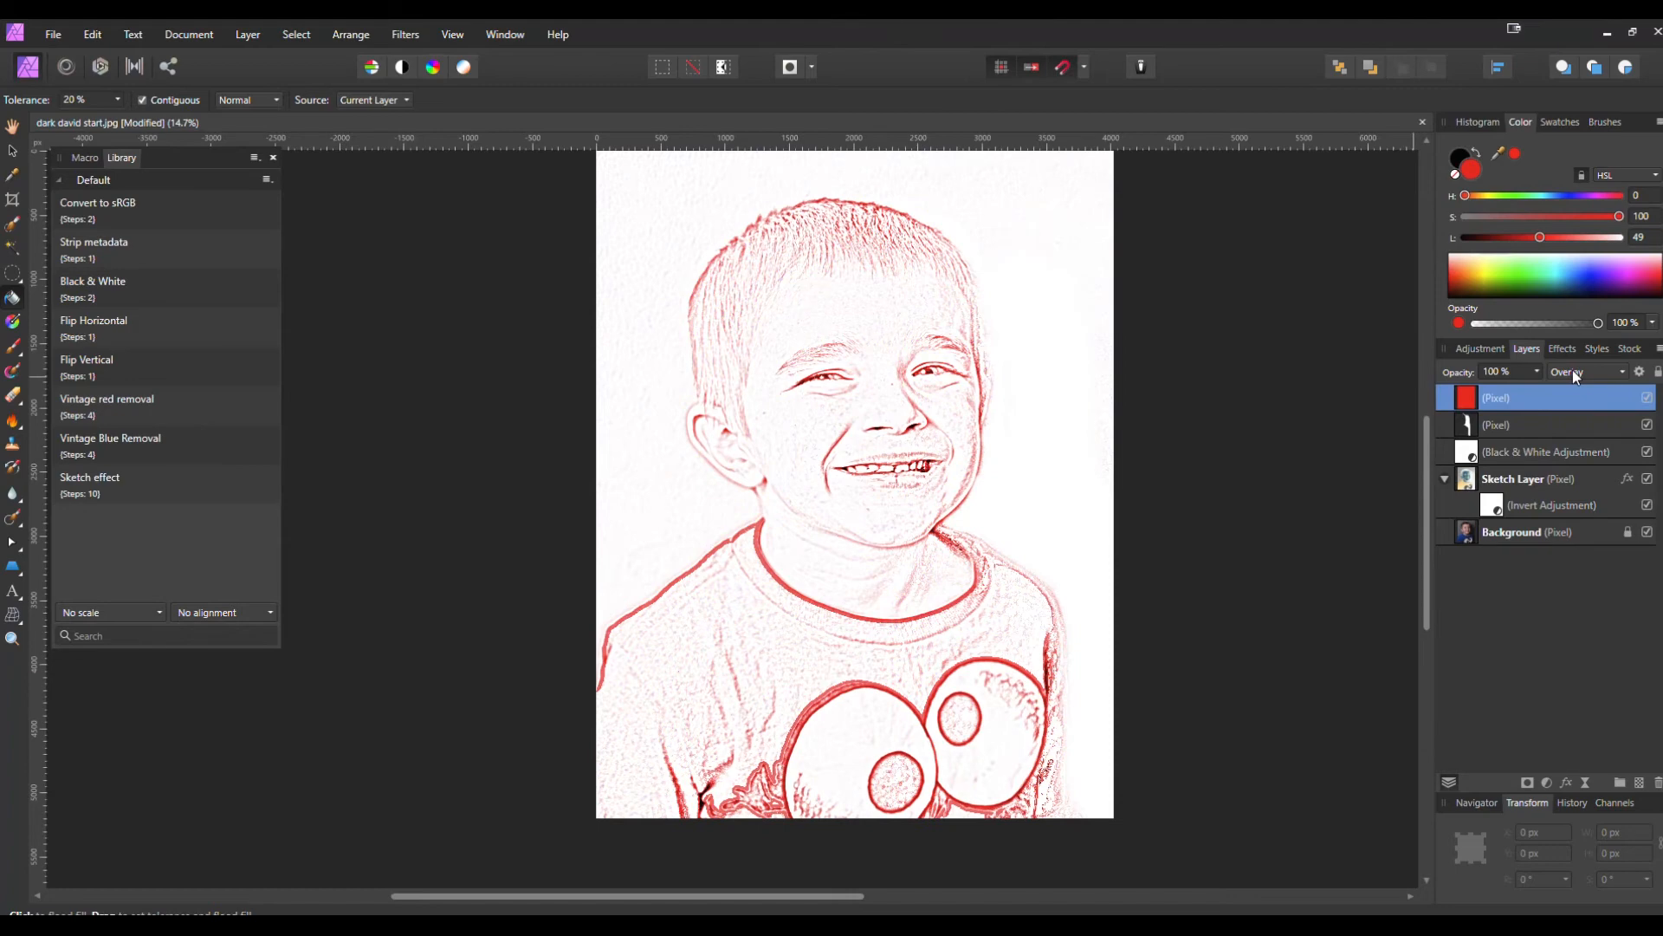
# Step: Set the red fill layer to Vivid Light and switch to the second boy's photo
pyautogui.click(1589, 372)
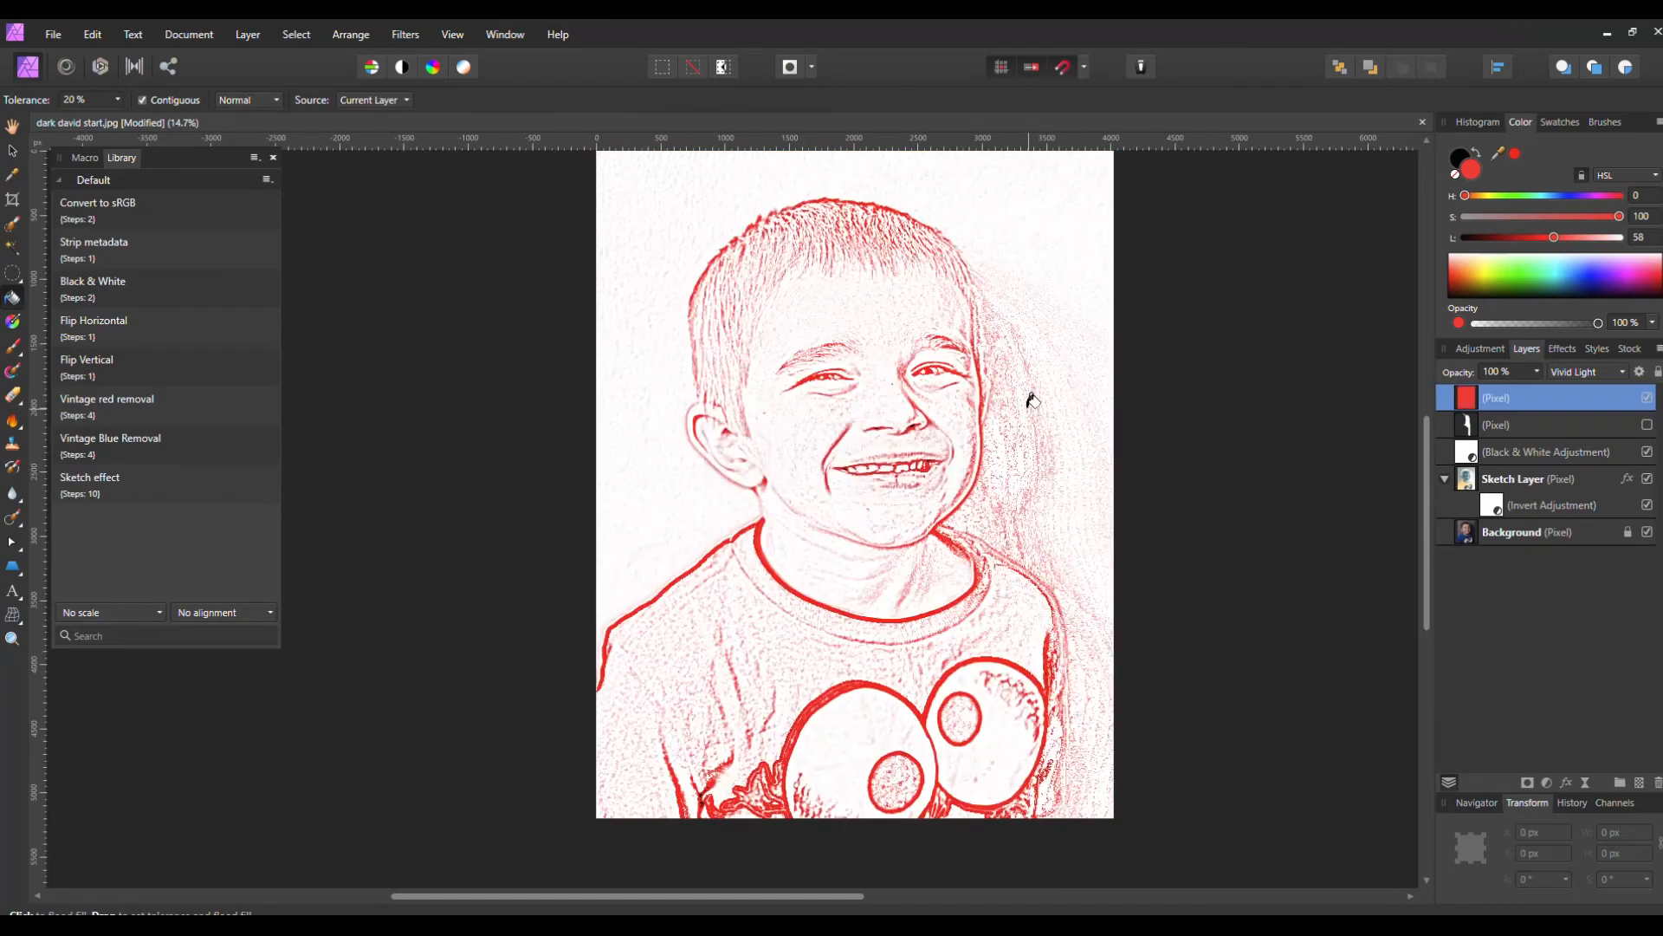
pyautogui.click(1419, 123)
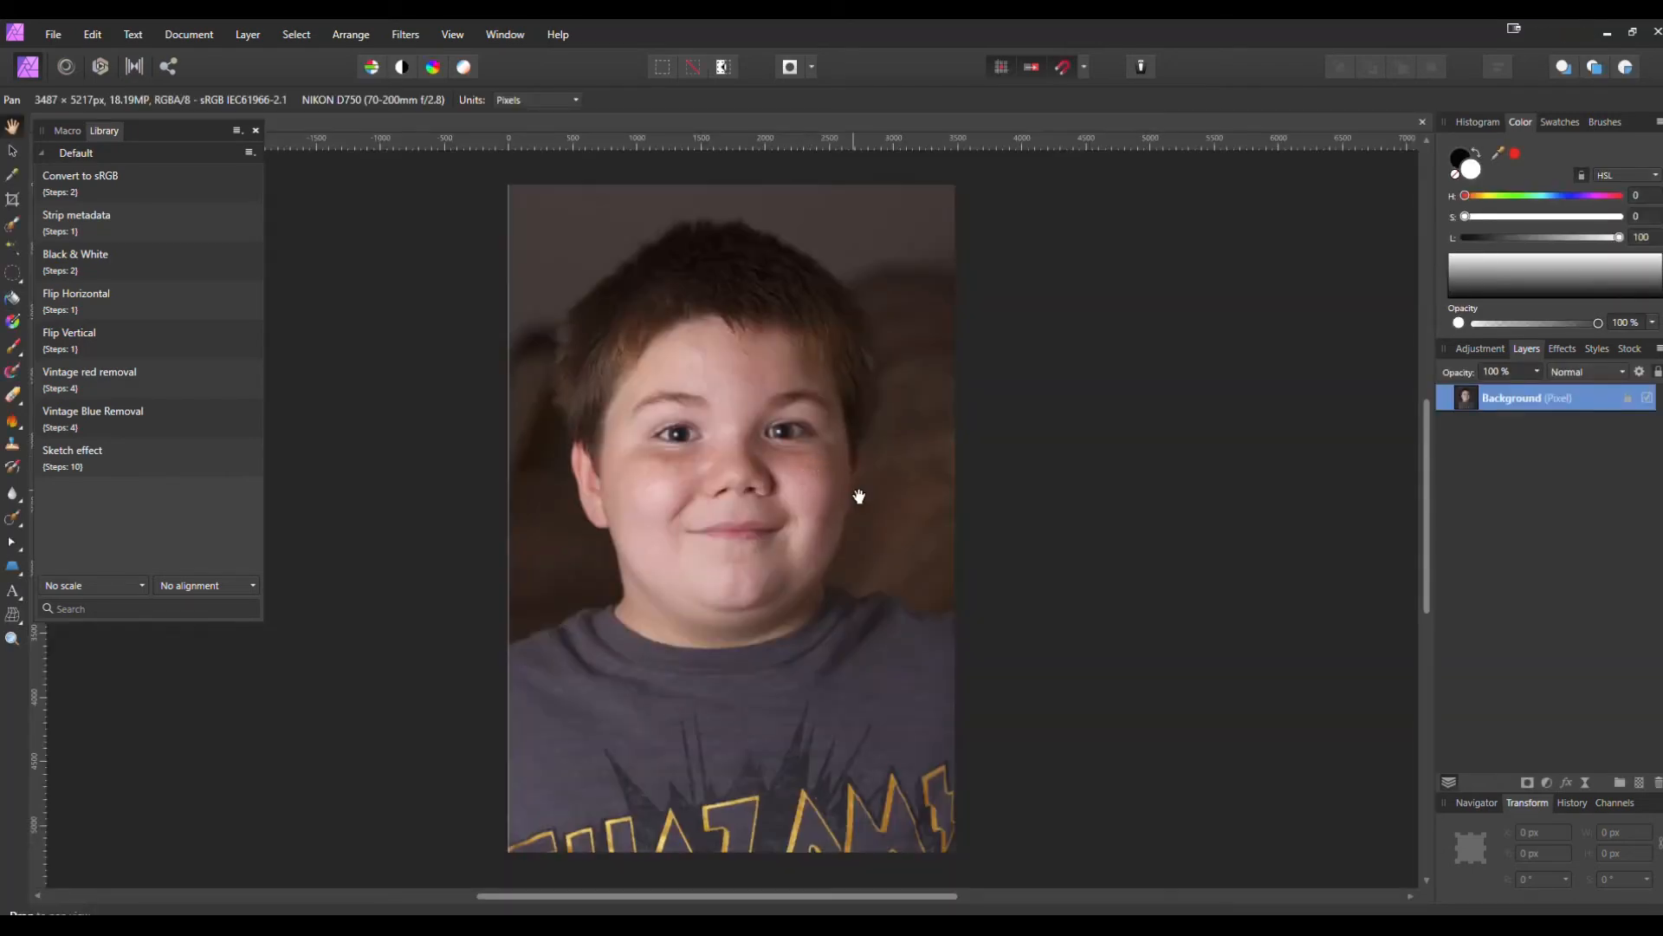
pyautogui.moveTo(165, 453)
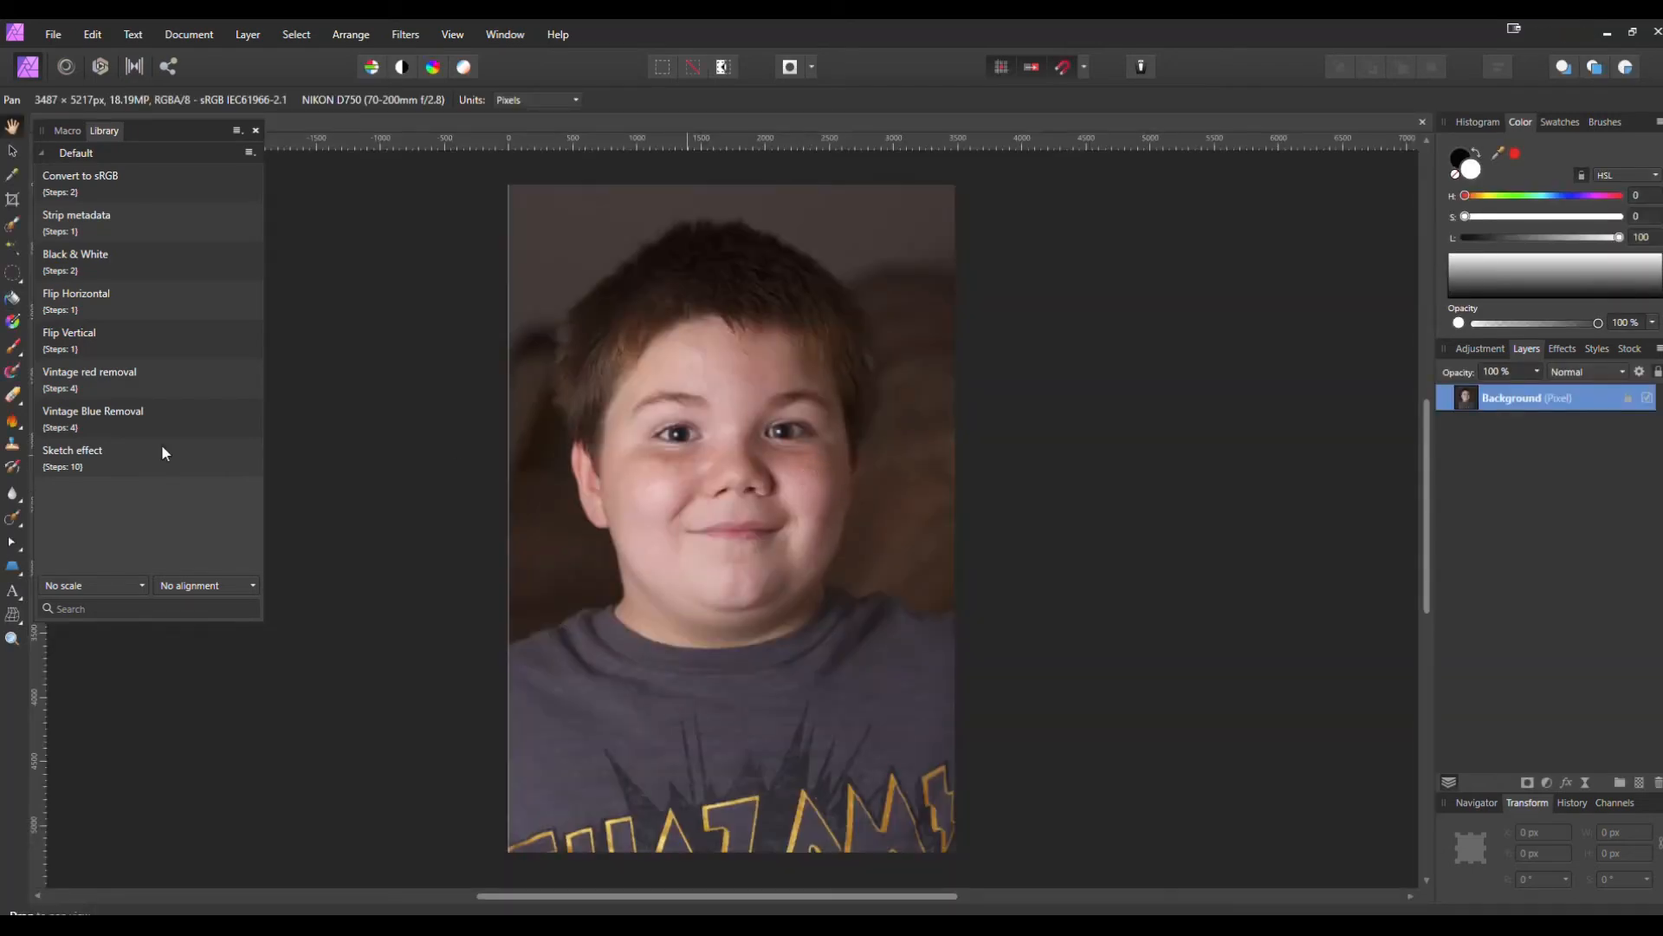
# Step: Run the Sketch macro with 38.3 px blur, Red at -22%, and an orange-filled layer
pyautogui.click(72, 450)
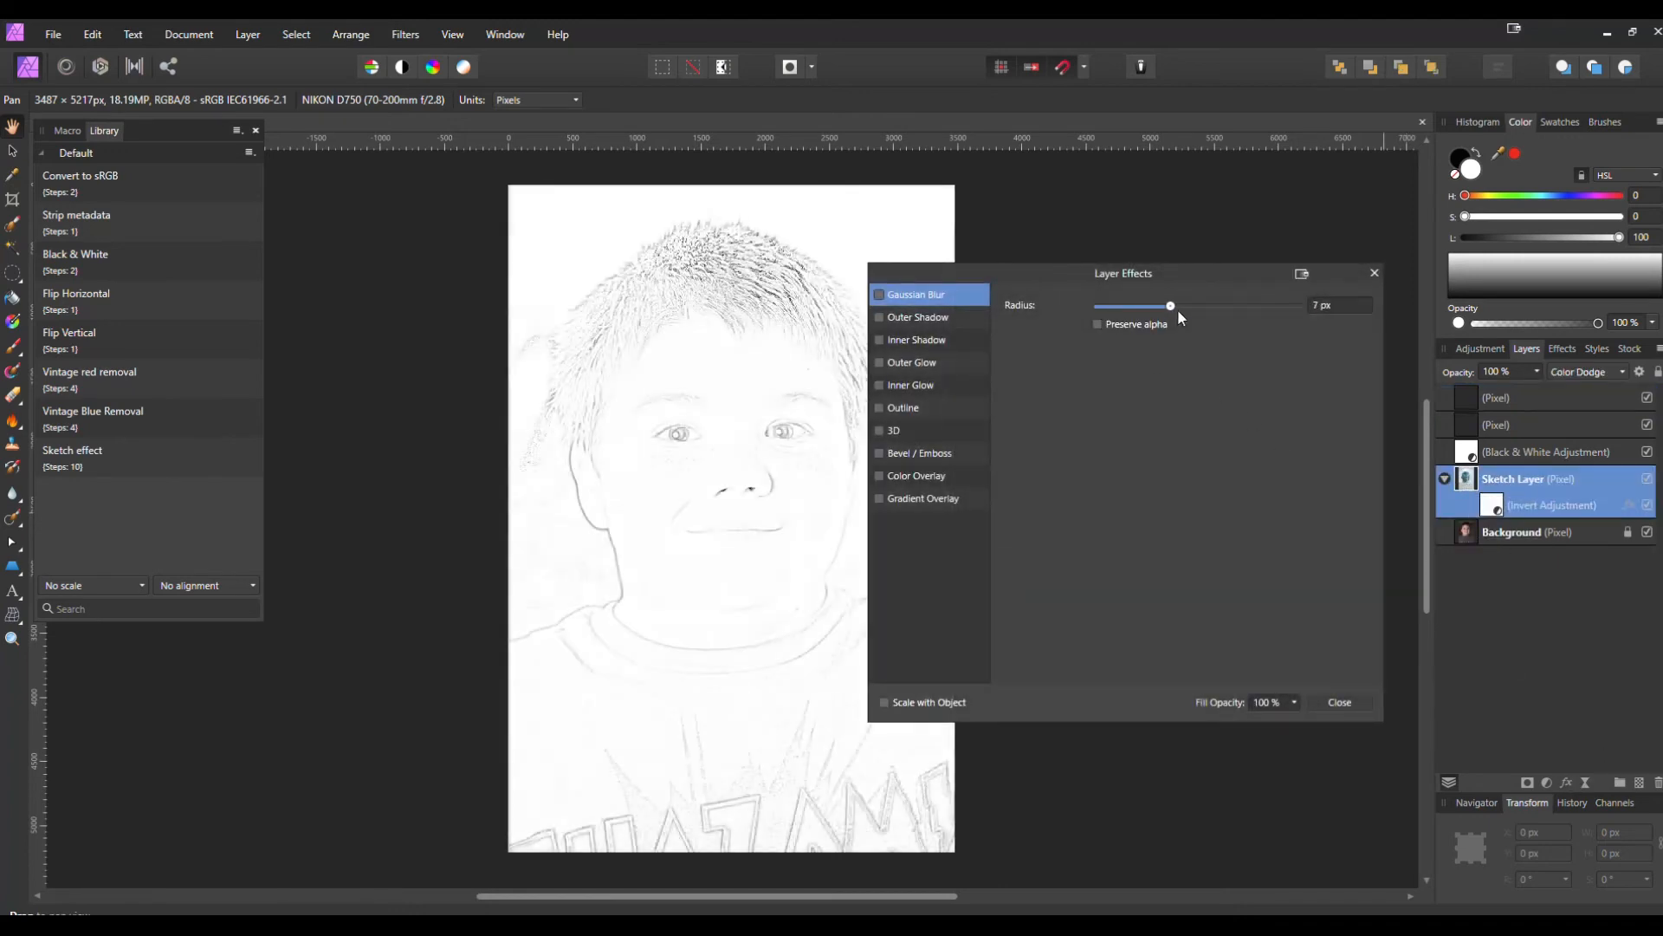
pyautogui.moveTo(1170, 305); pyautogui.dragTo(1219, 306)
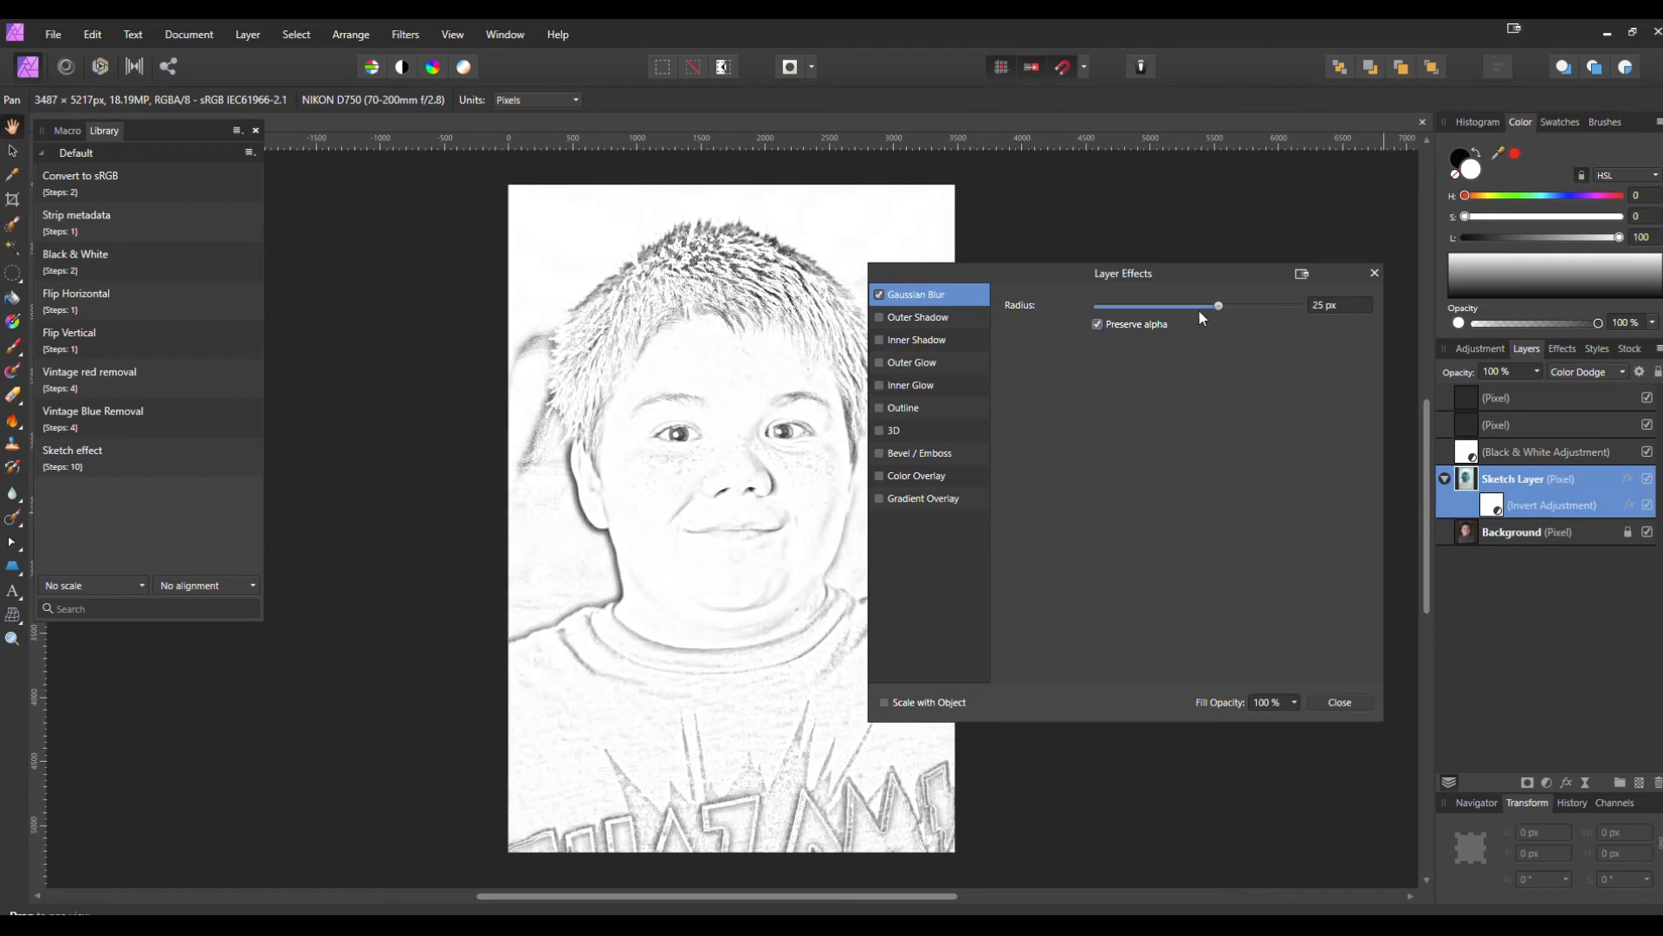
pyautogui.moveTo(1216, 306); pyautogui.dragTo(1249, 306)
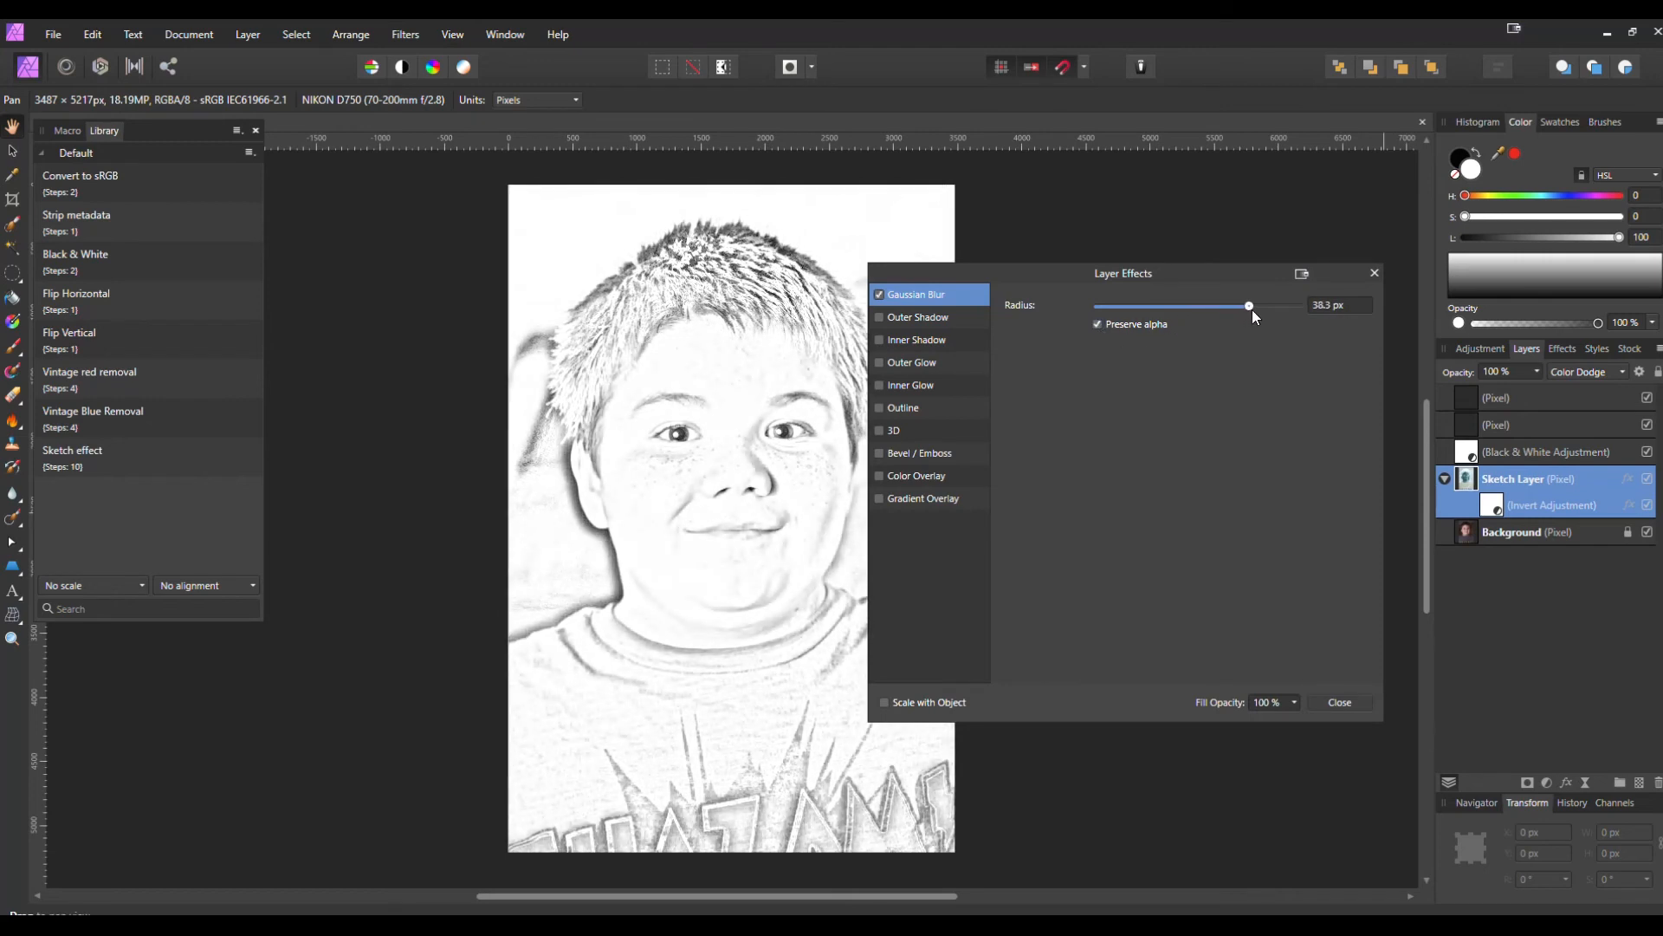
pyautogui.click(1339, 701)
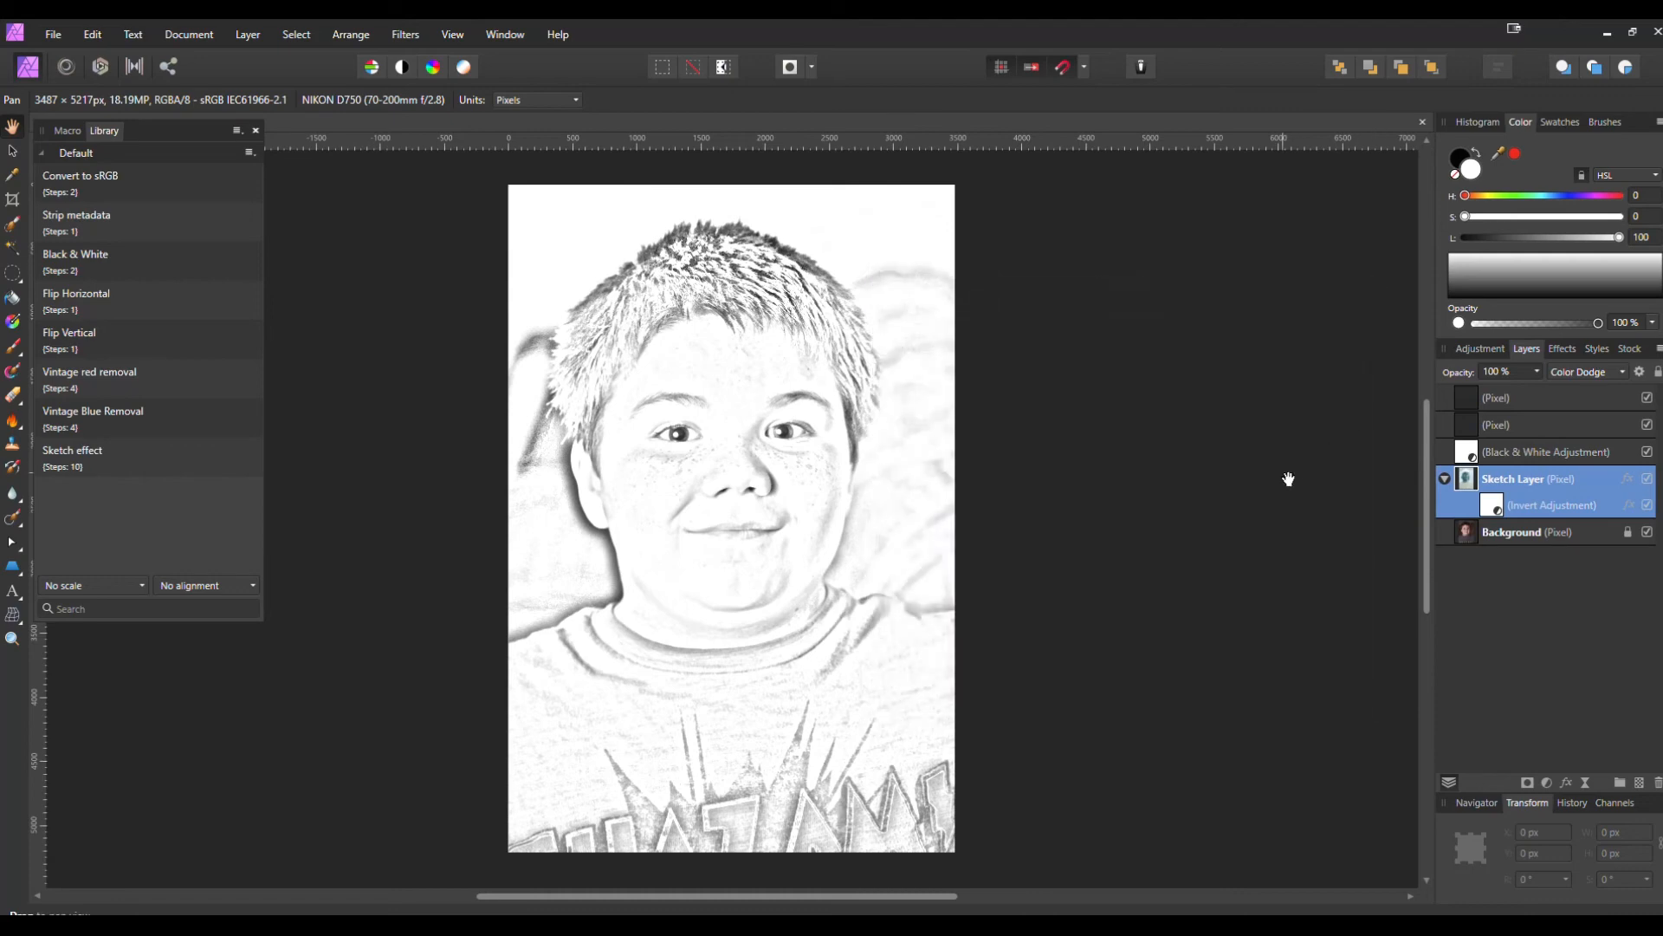
pyautogui.moveTo(1294, 499)
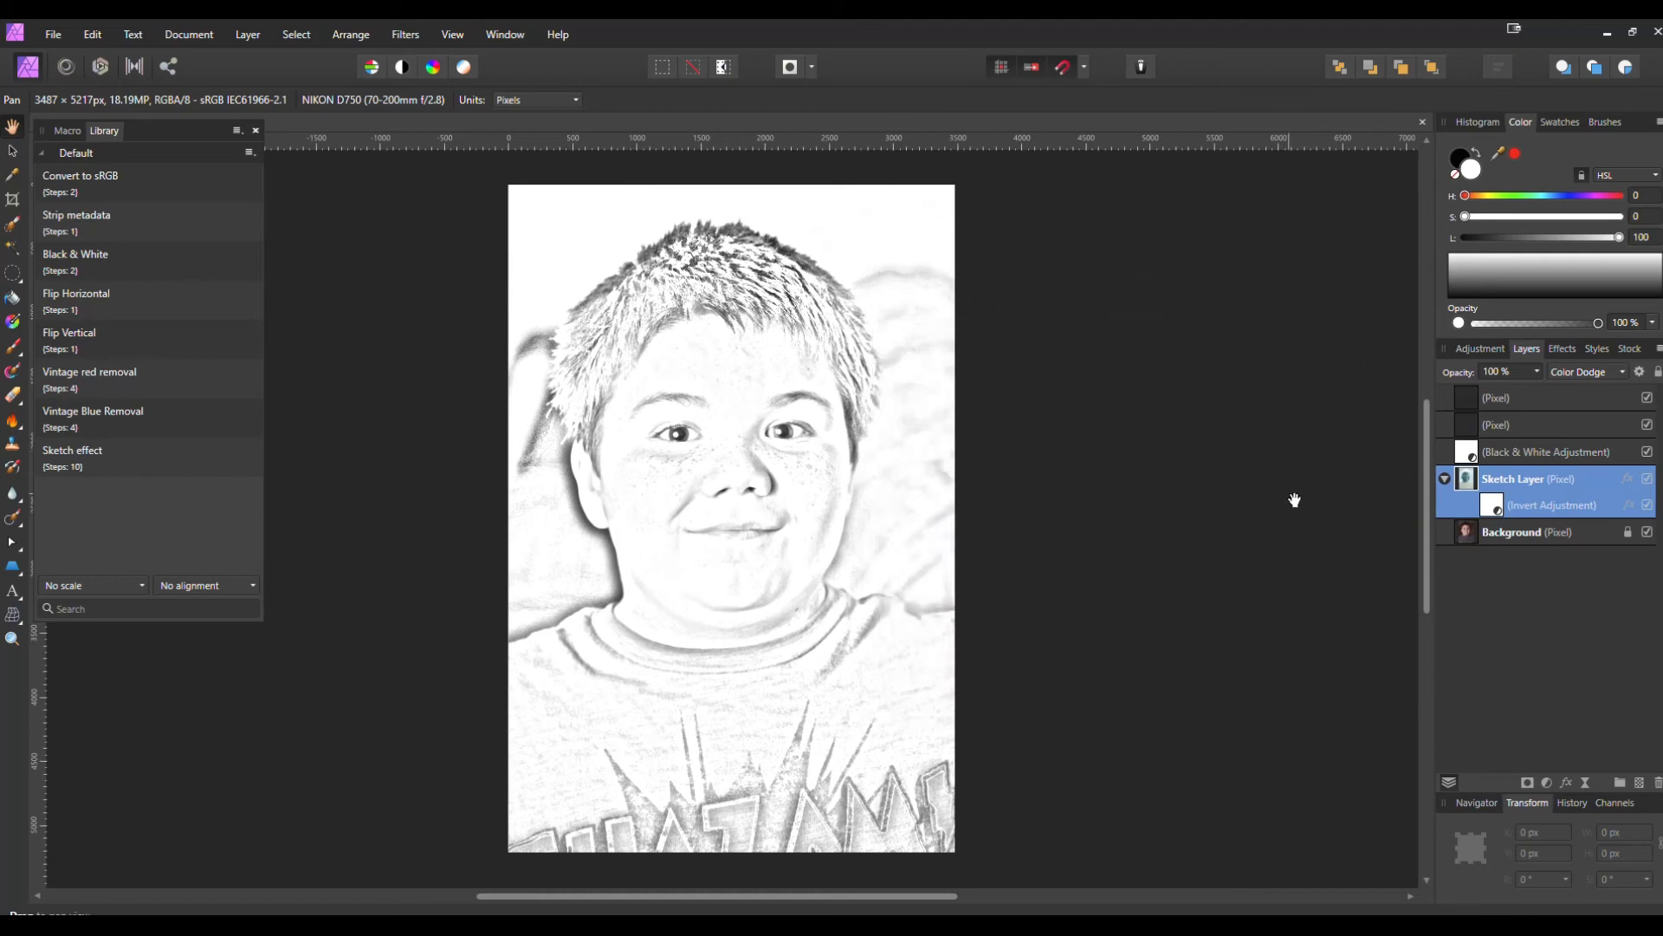
pyautogui.moveTo(1336, 495)
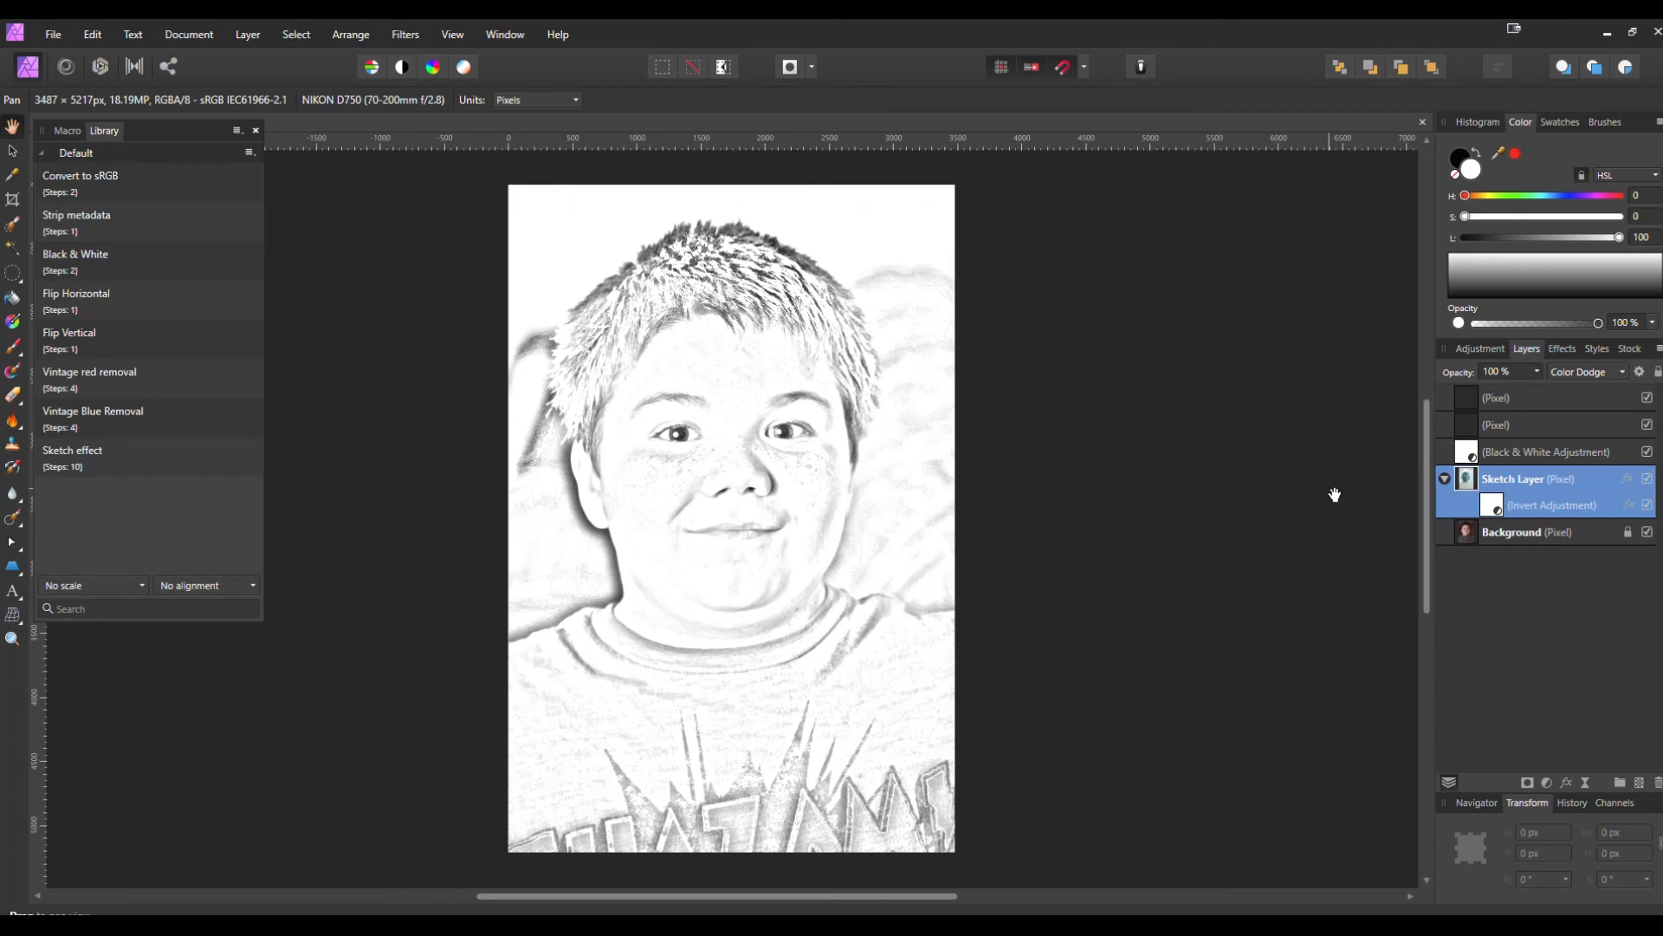
pyautogui.moveTo(1516, 483)
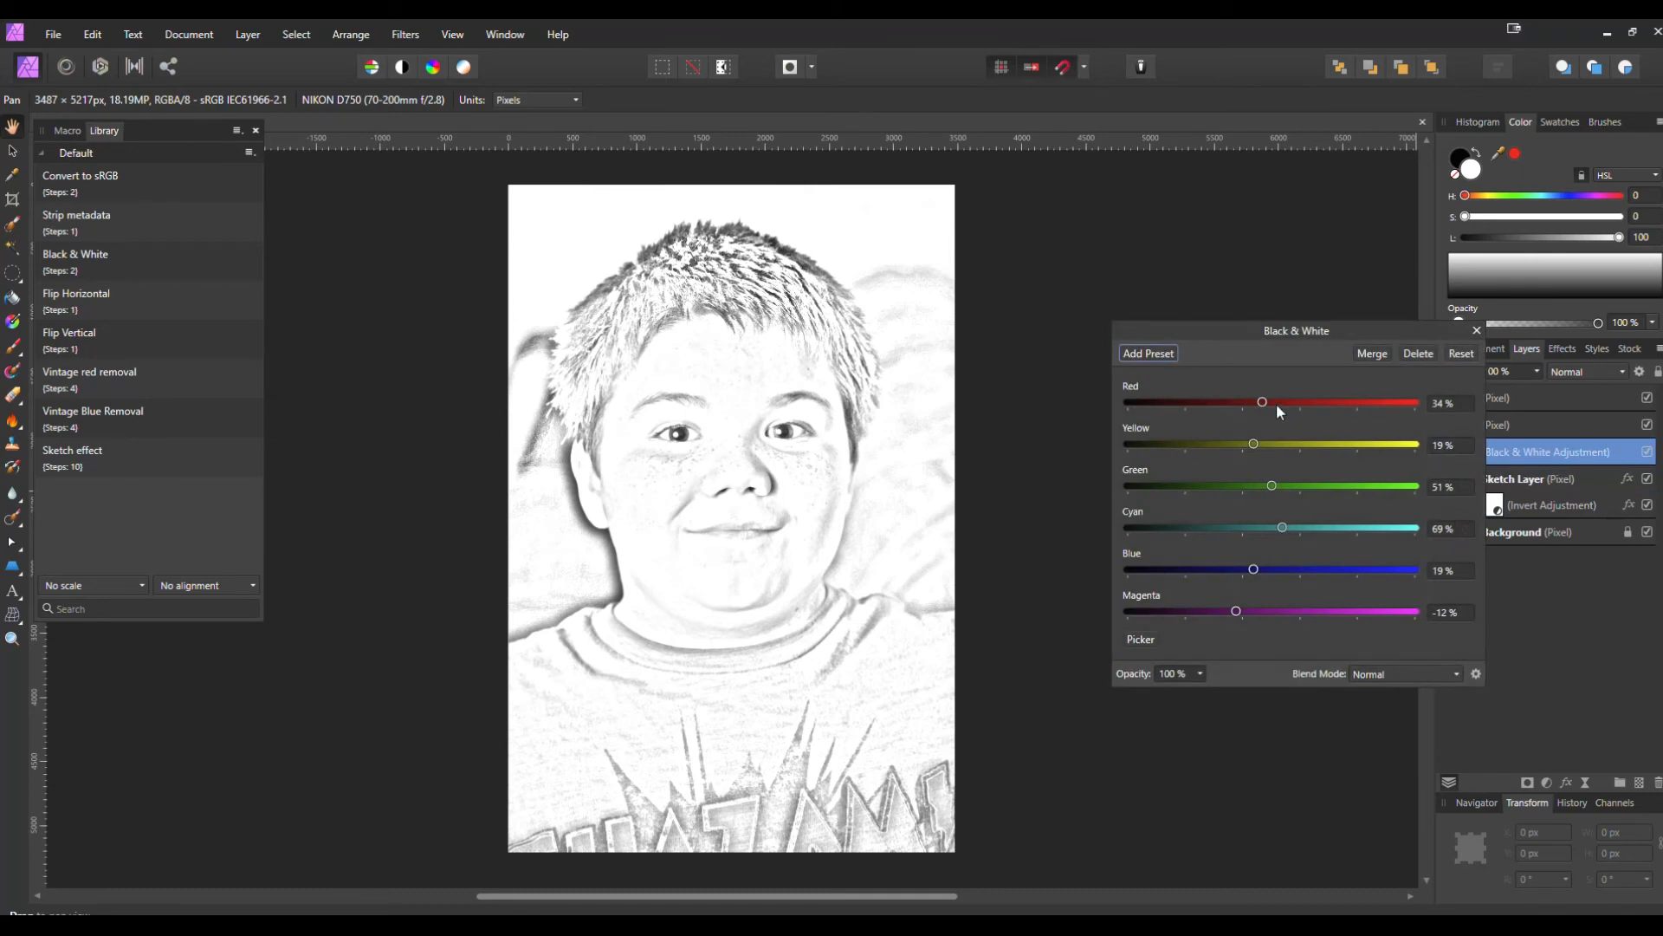
pyautogui.moveTo(1261, 402); pyautogui.dragTo(1229, 402)
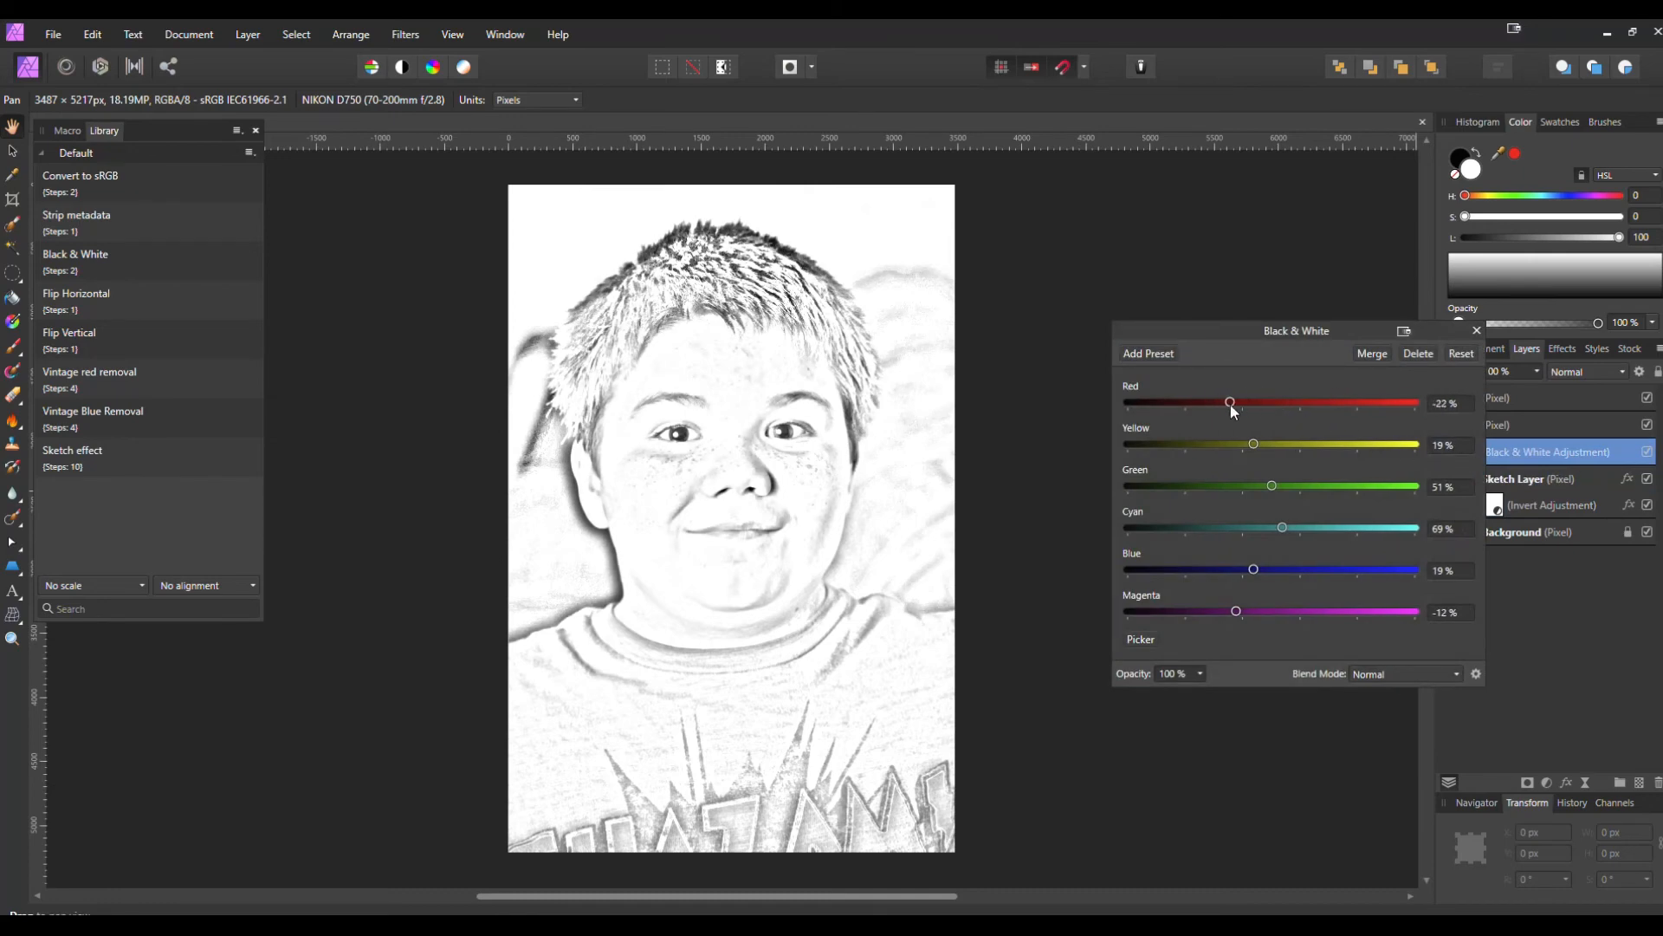
pyautogui.click(1475, 330)
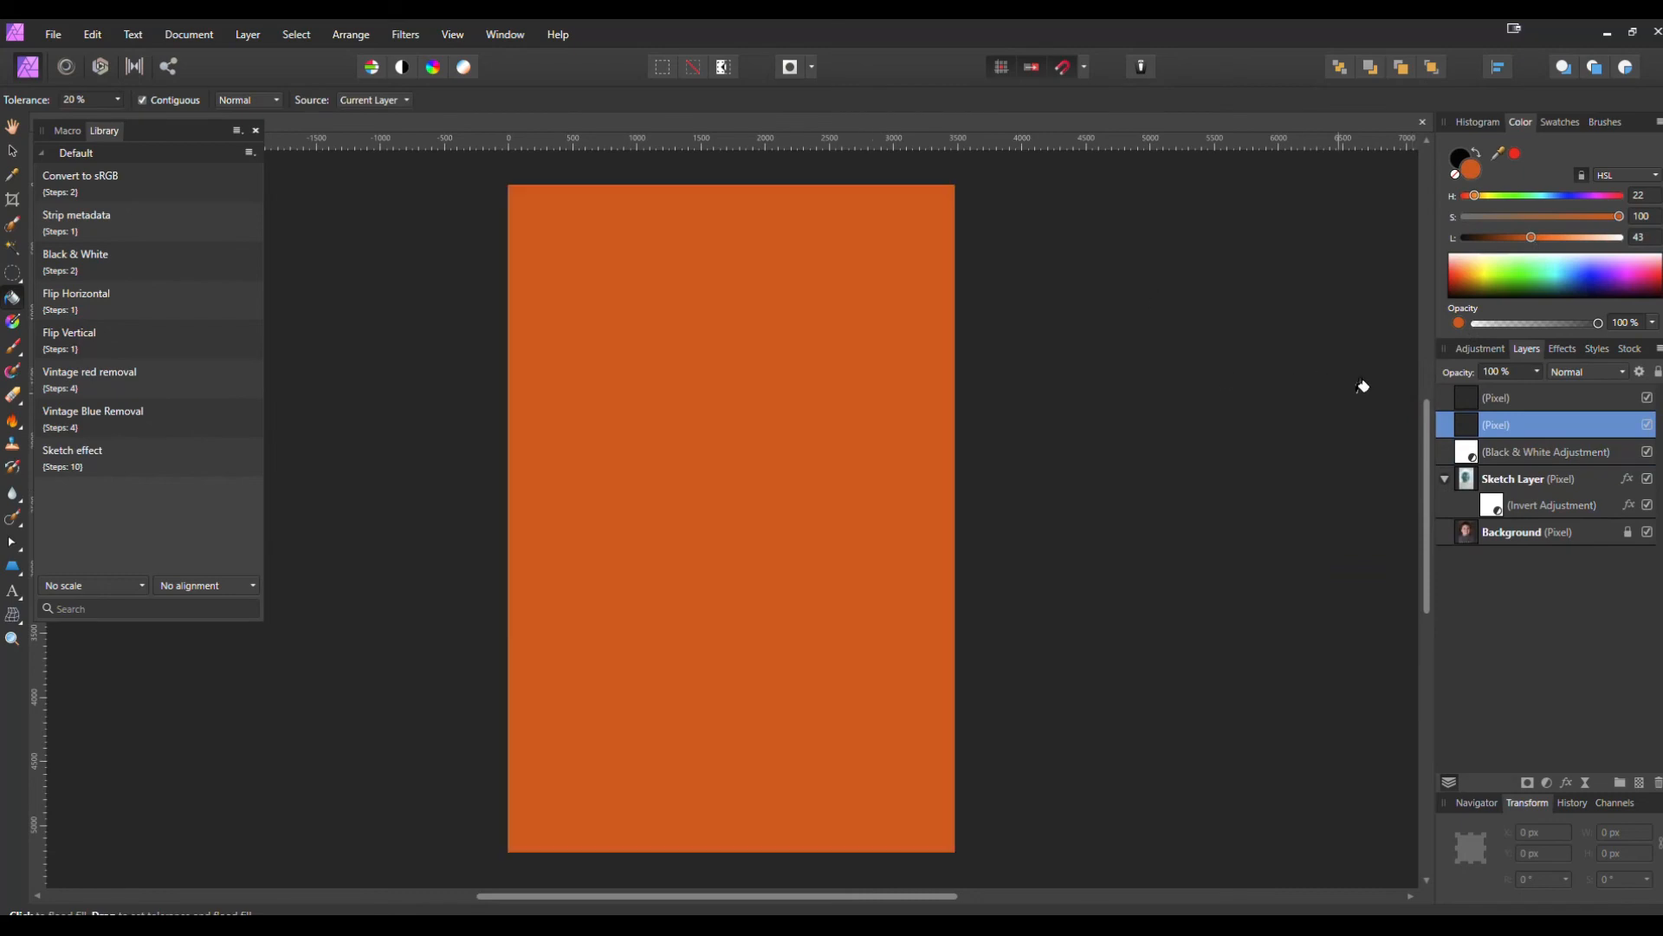
# Step: Set the orange pixel layer's blend mode to Overlay
pyautogui.click(1588, 371)
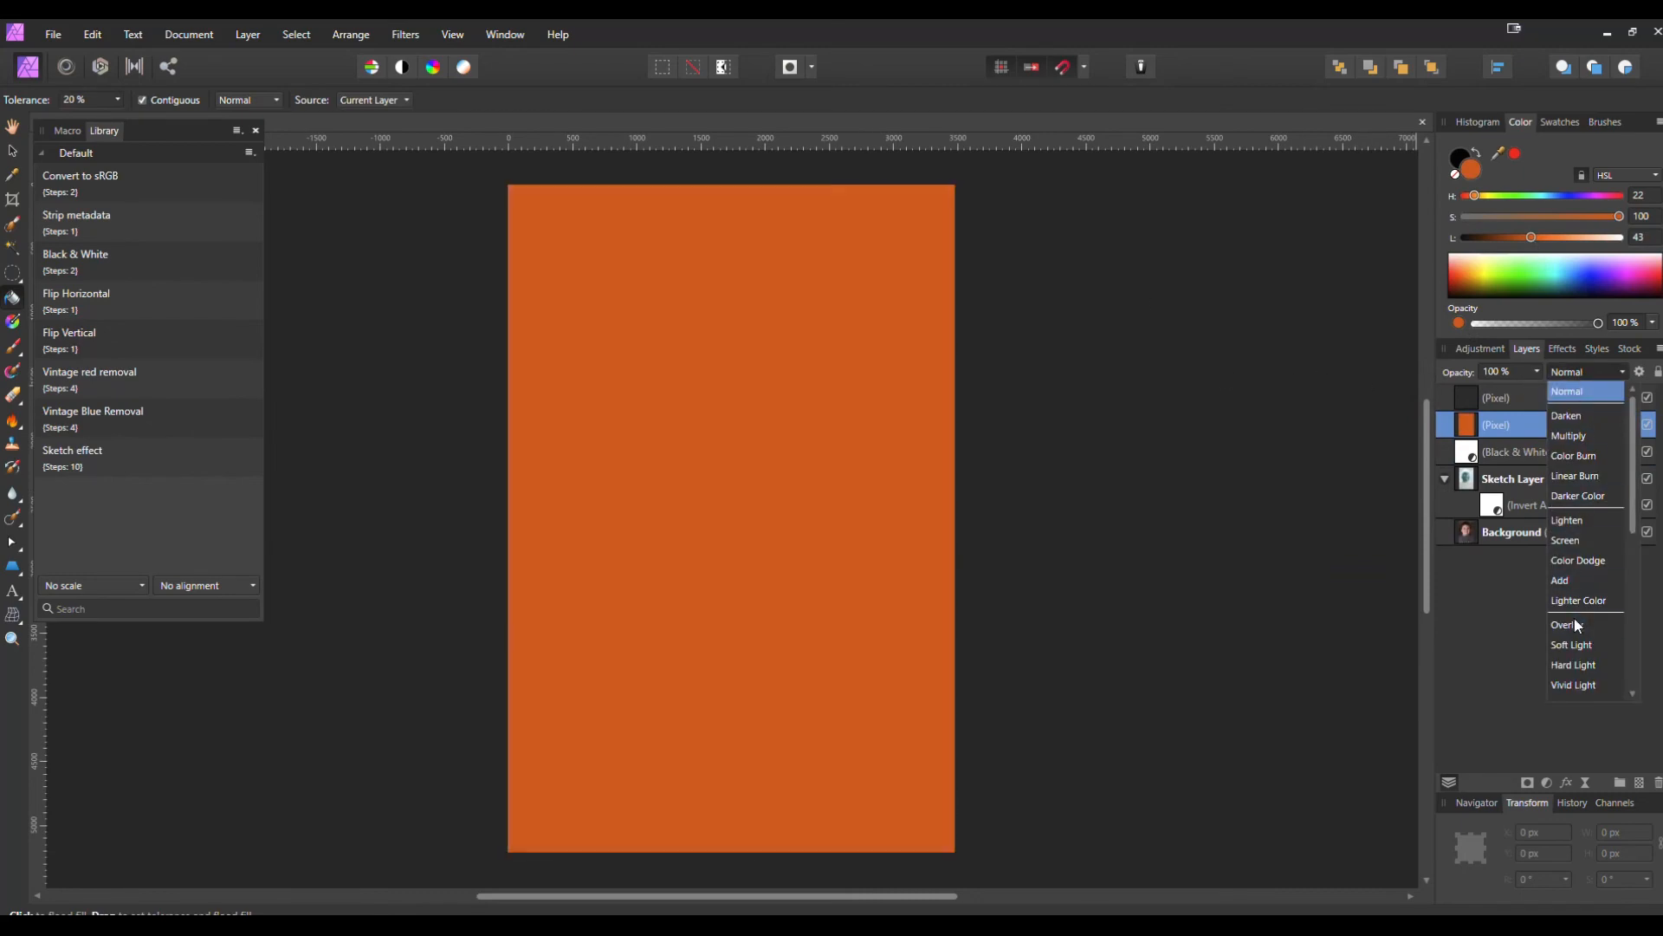
pyautogui.click(1564, 624)
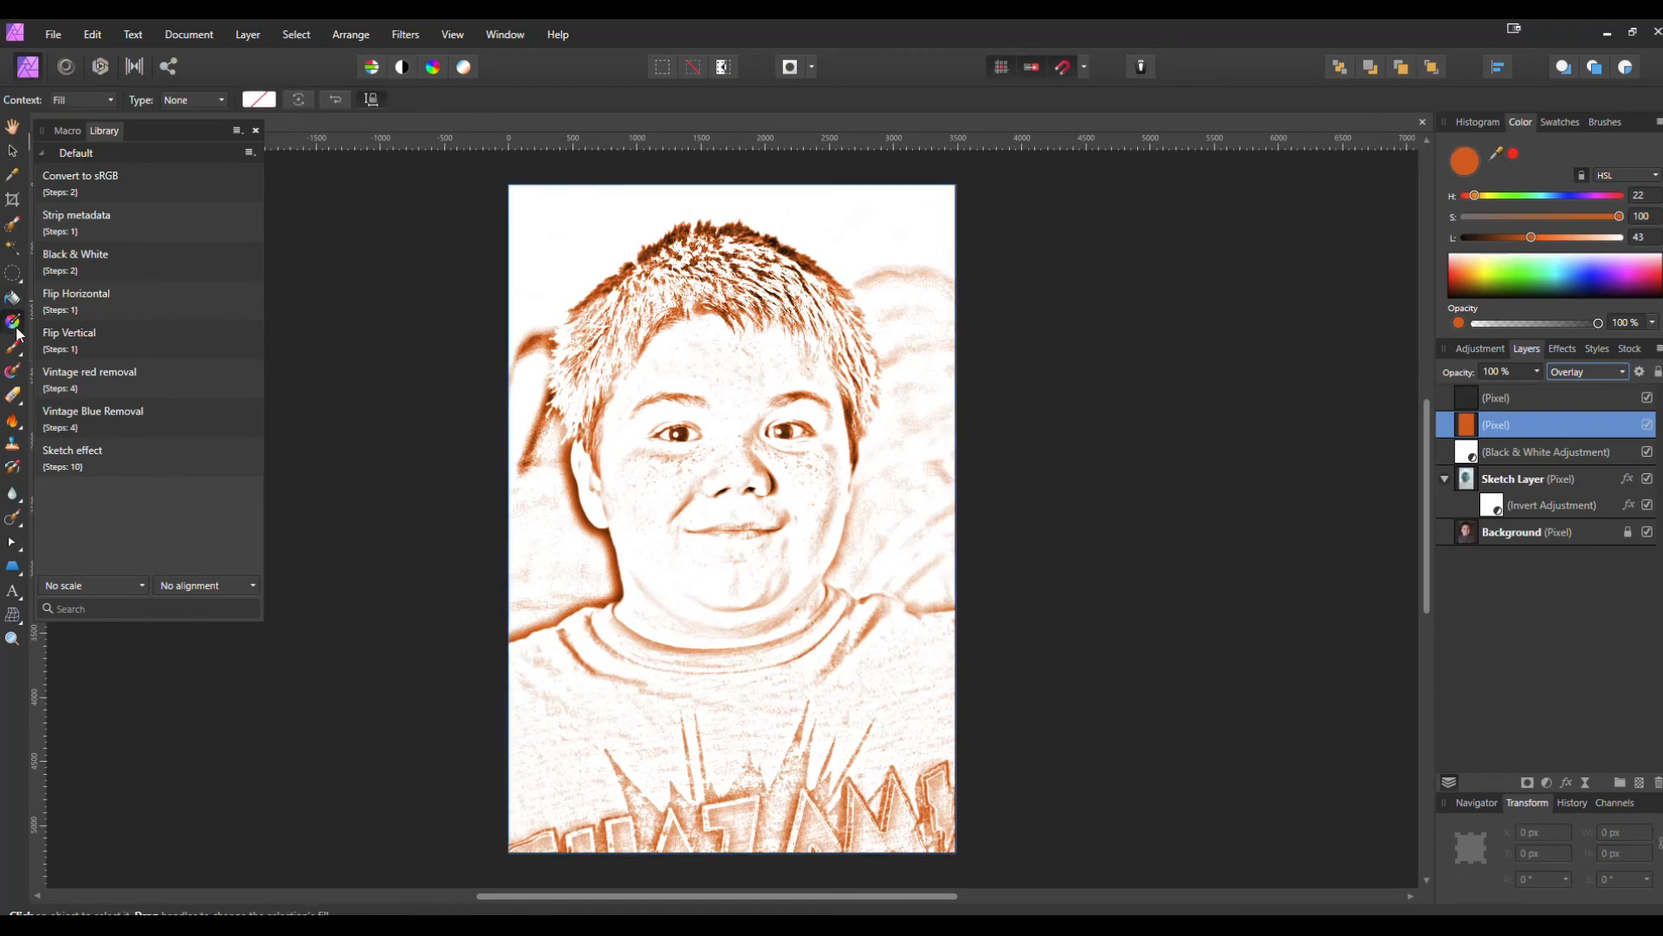
# Step: Drag a diagonal linear gradient from hair to shirt, trying orange-red and yellow-green lower colours
pyautogui.moveTo(591, 269); pyautogui.dragTo(833, 778)
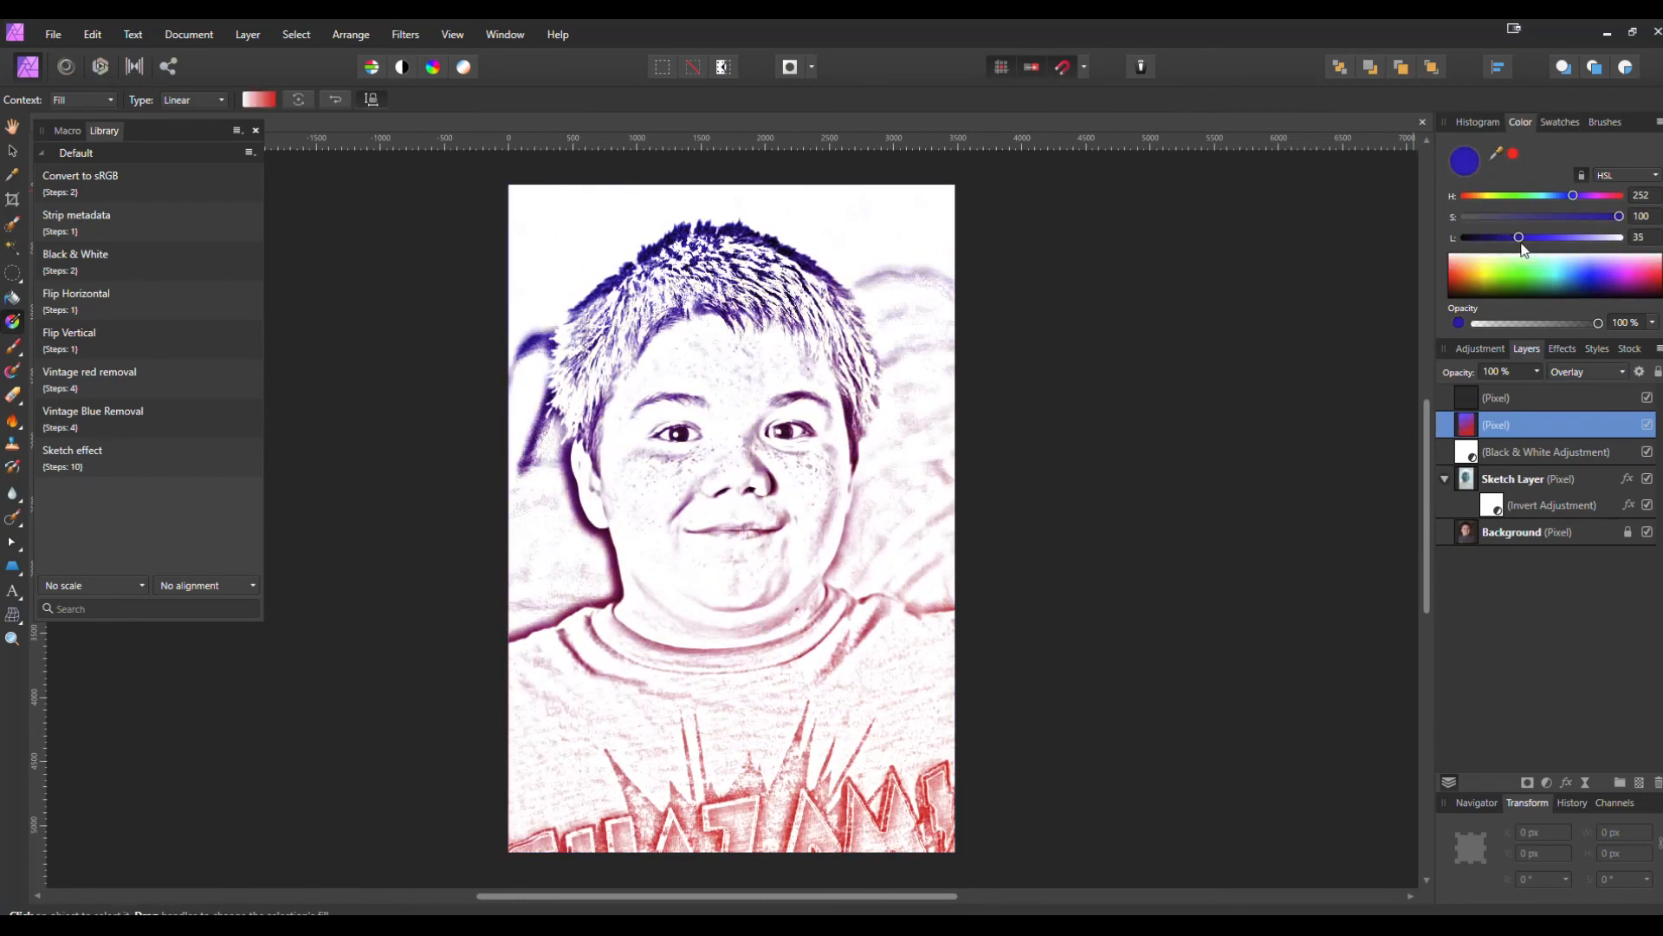
pyautogui.moveTo(647, 232); pyautogui.dragTo(835, 782)
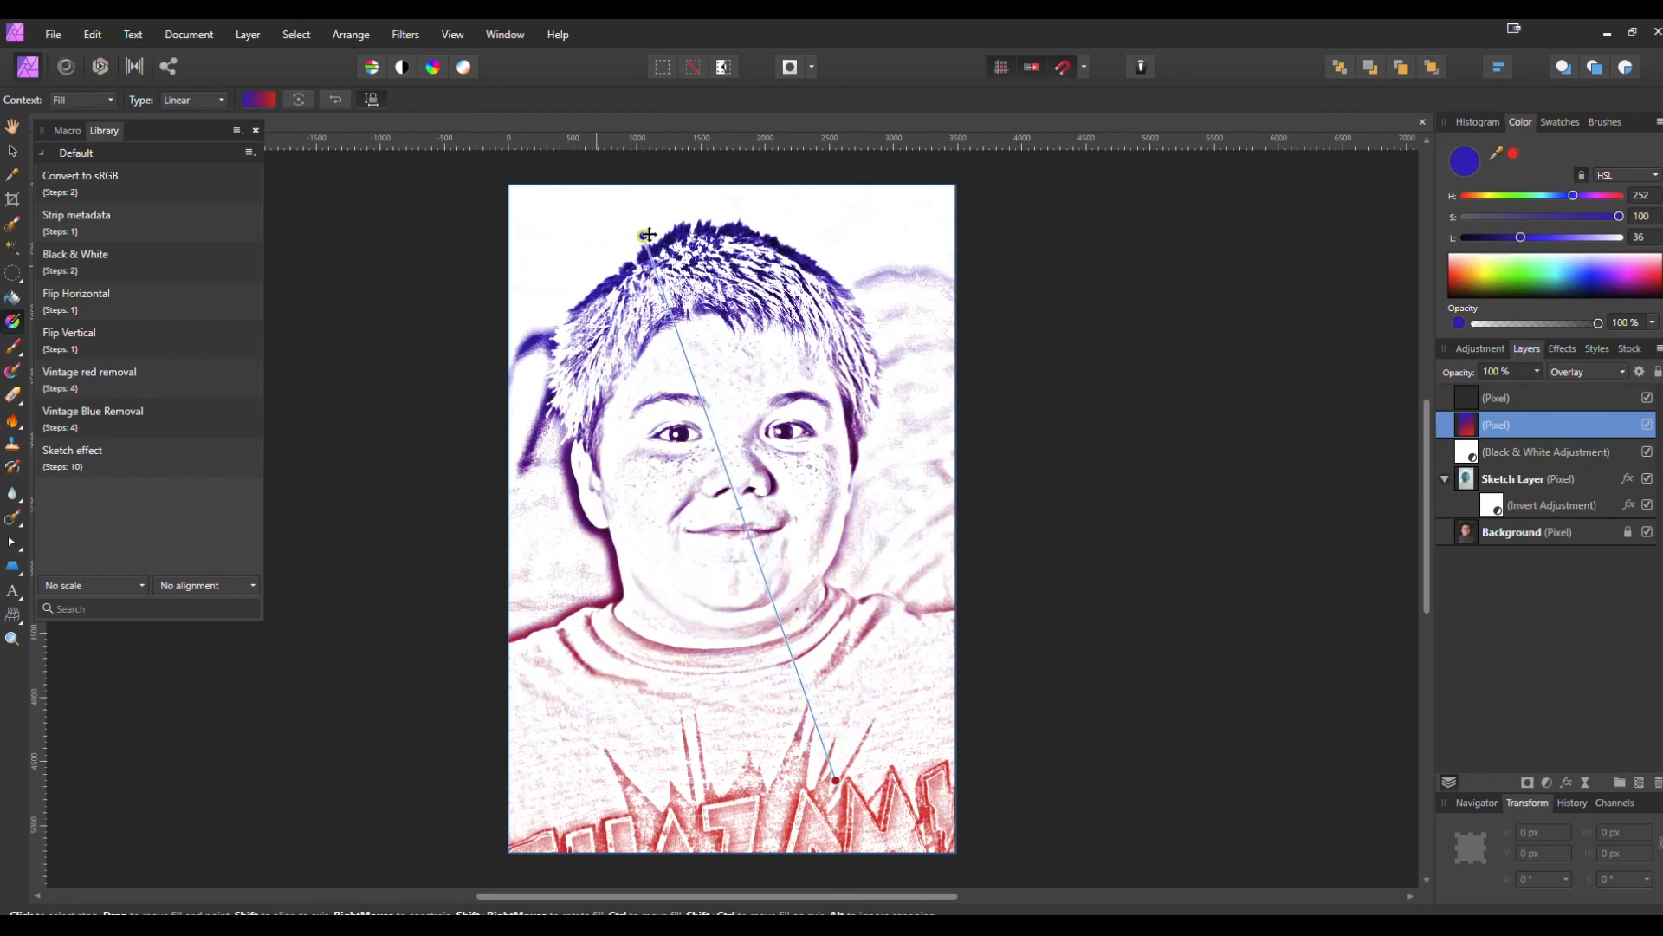
pyautogui.moveTo(1573, 195); pyautogui.dragTo(1471, 195)
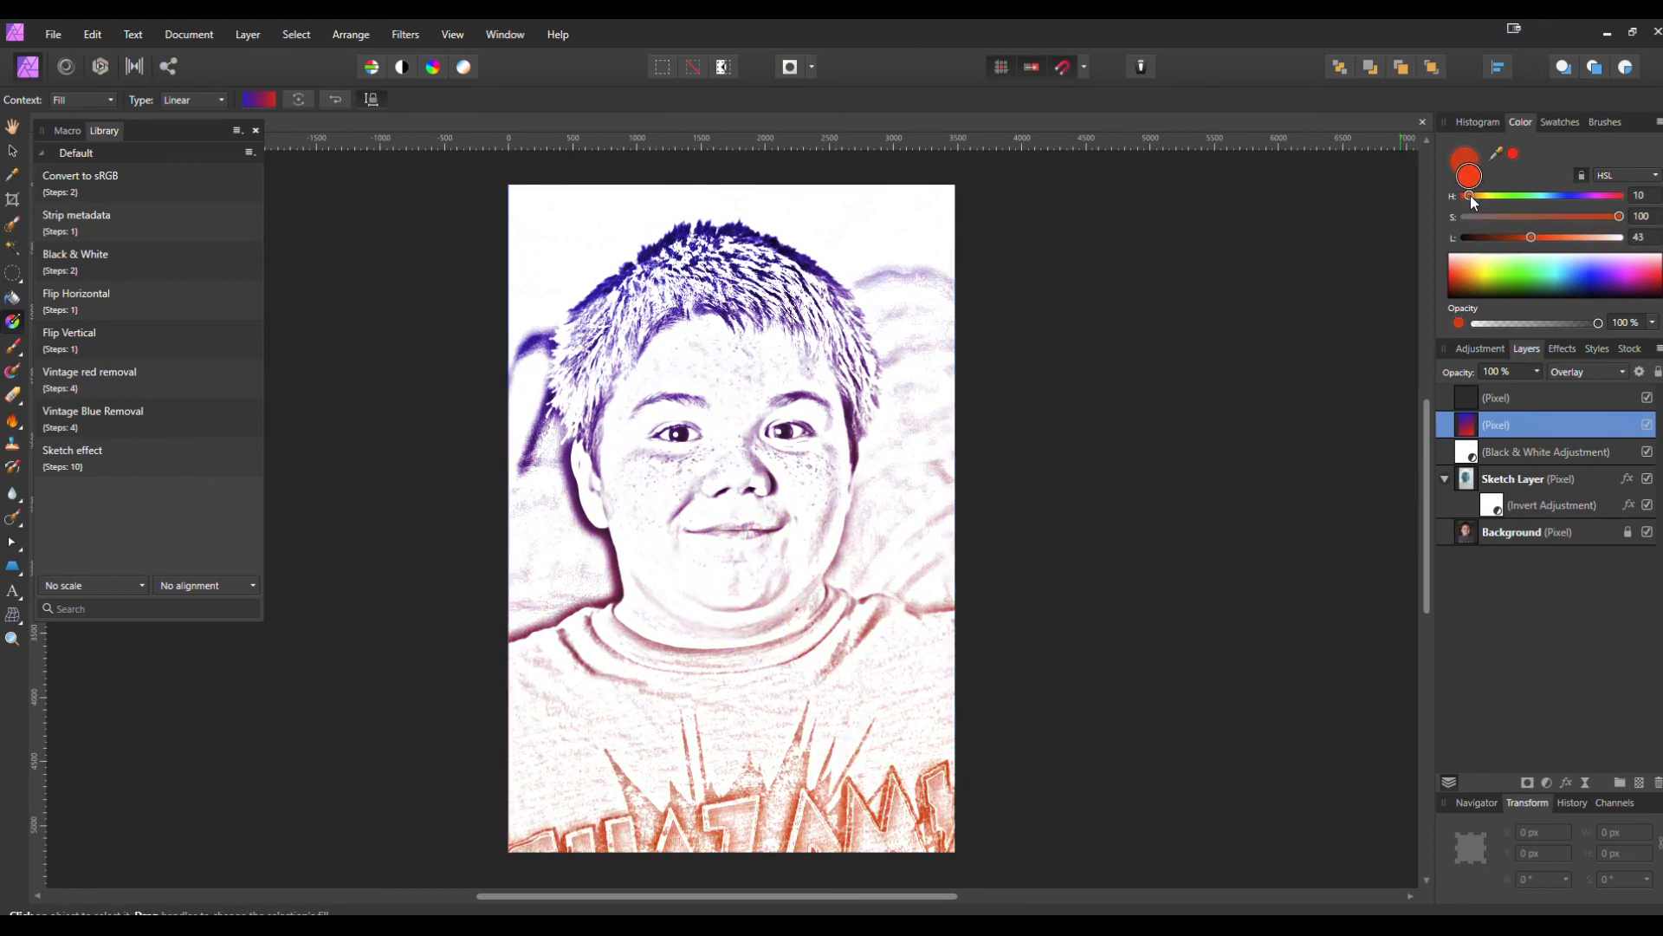
pyautogui.moveTo(623, 300); pyautogui.dragTo(837, 780)
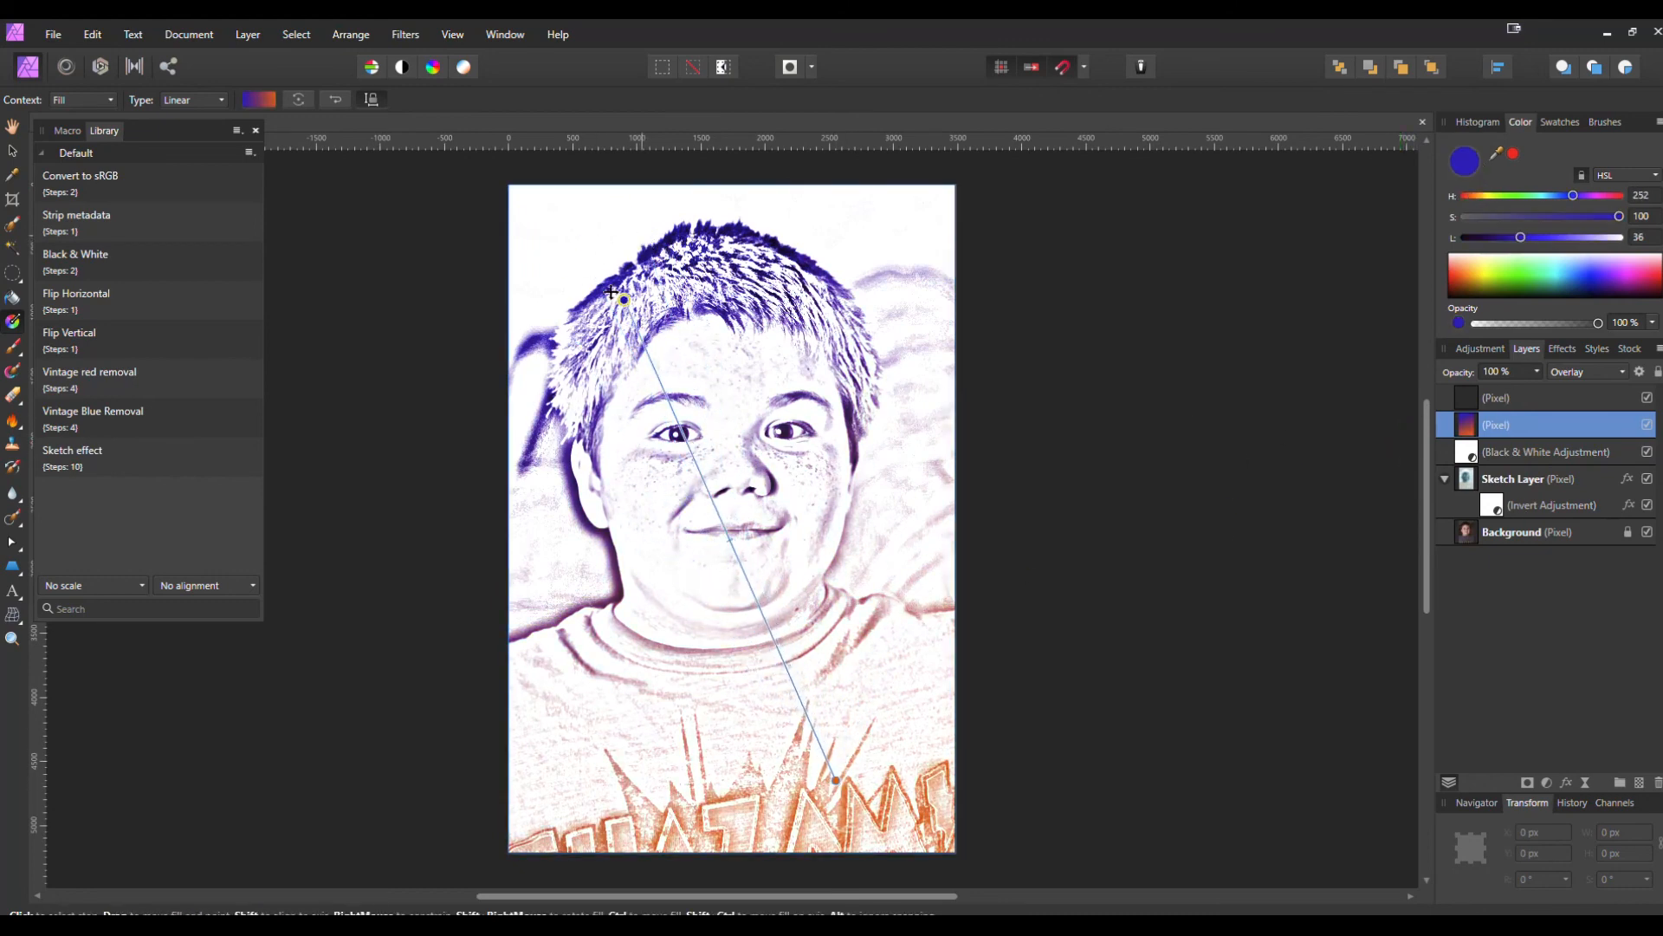
pyautogui.moveTo(623, 300); pyautogui.dragTo(576, 255)
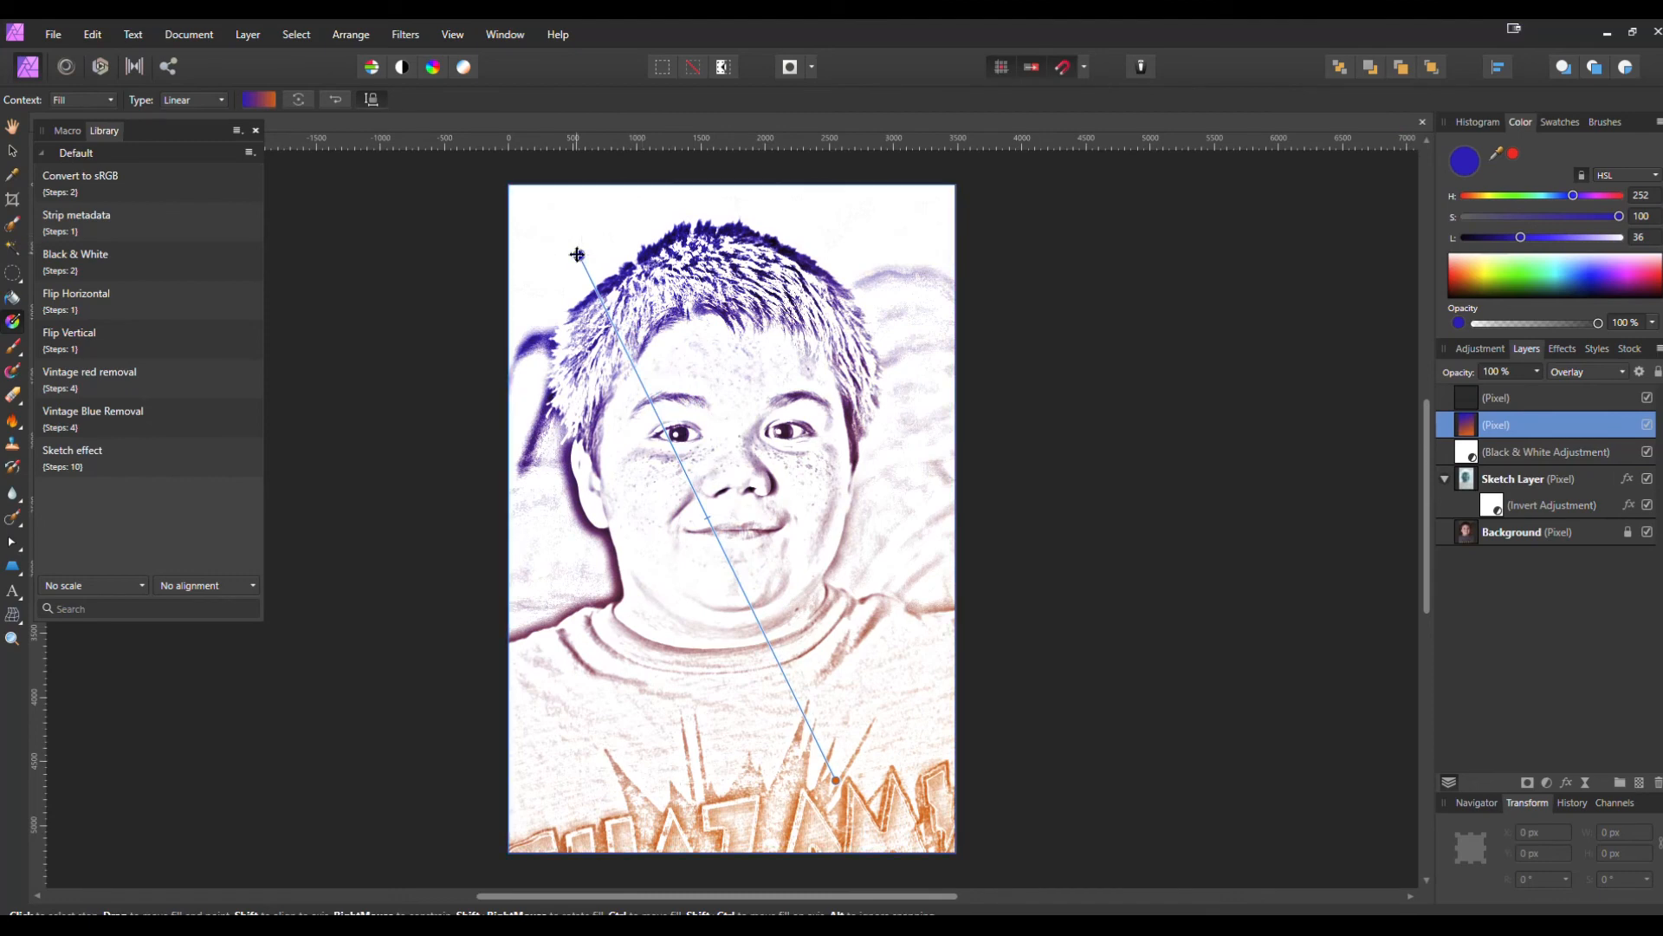
pyautogui.moveTo(577, 255); pyautogui.dragTo(534, 505)
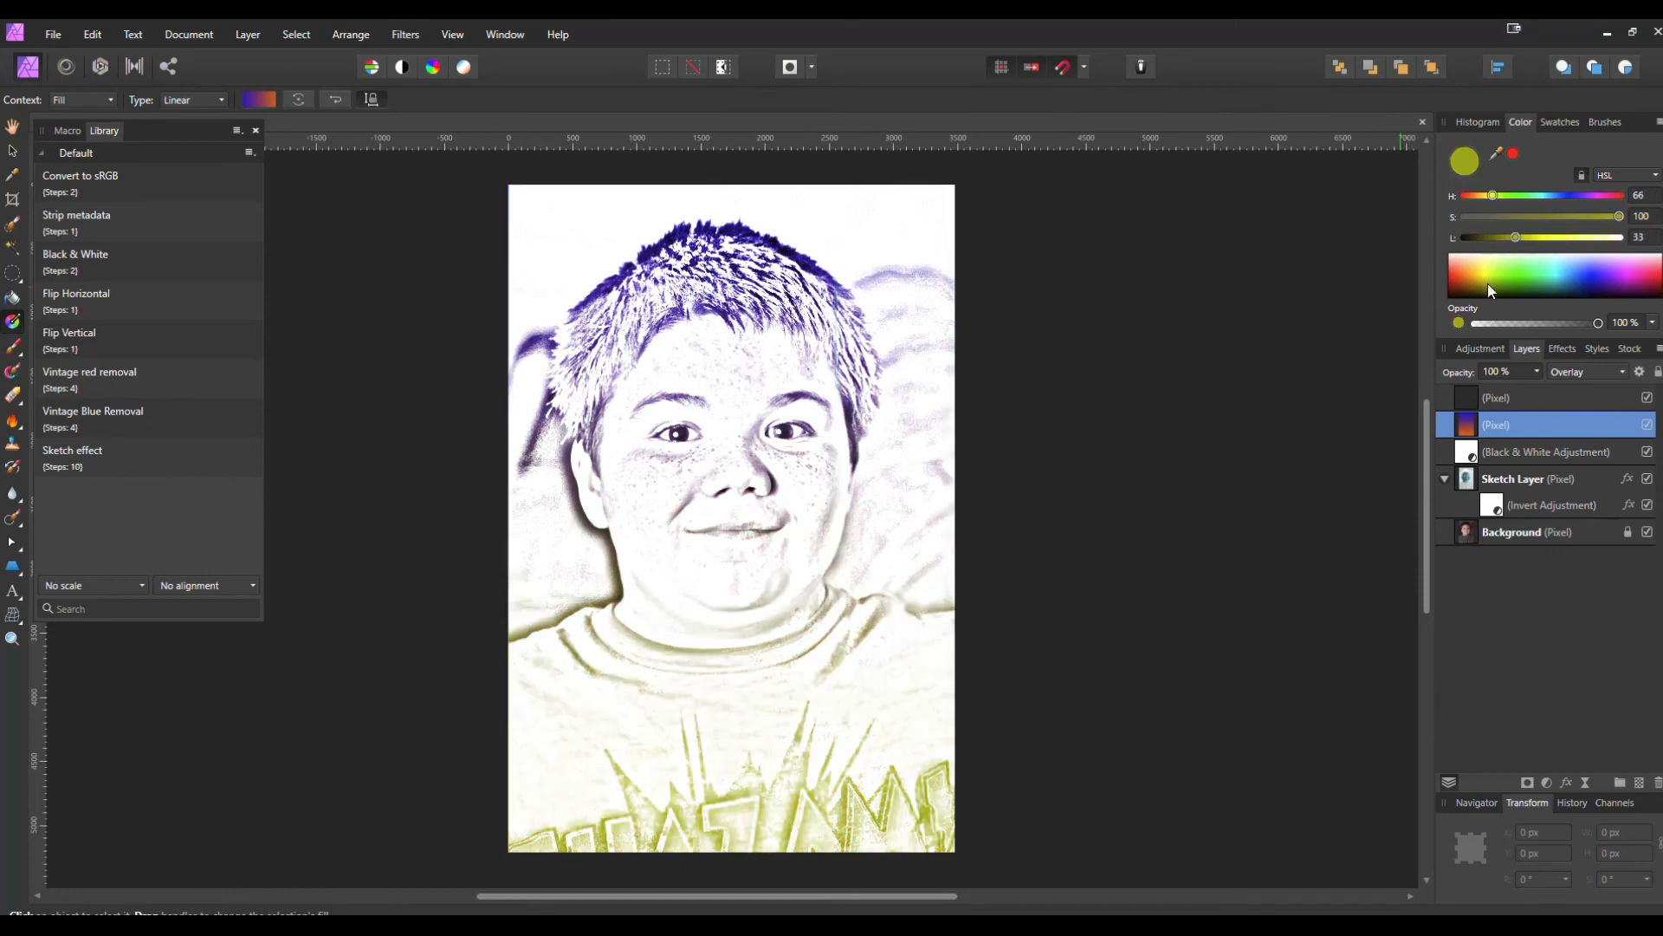
pyautogui.moveTo(546, 282); pyautogui.dragTo(938, 569)
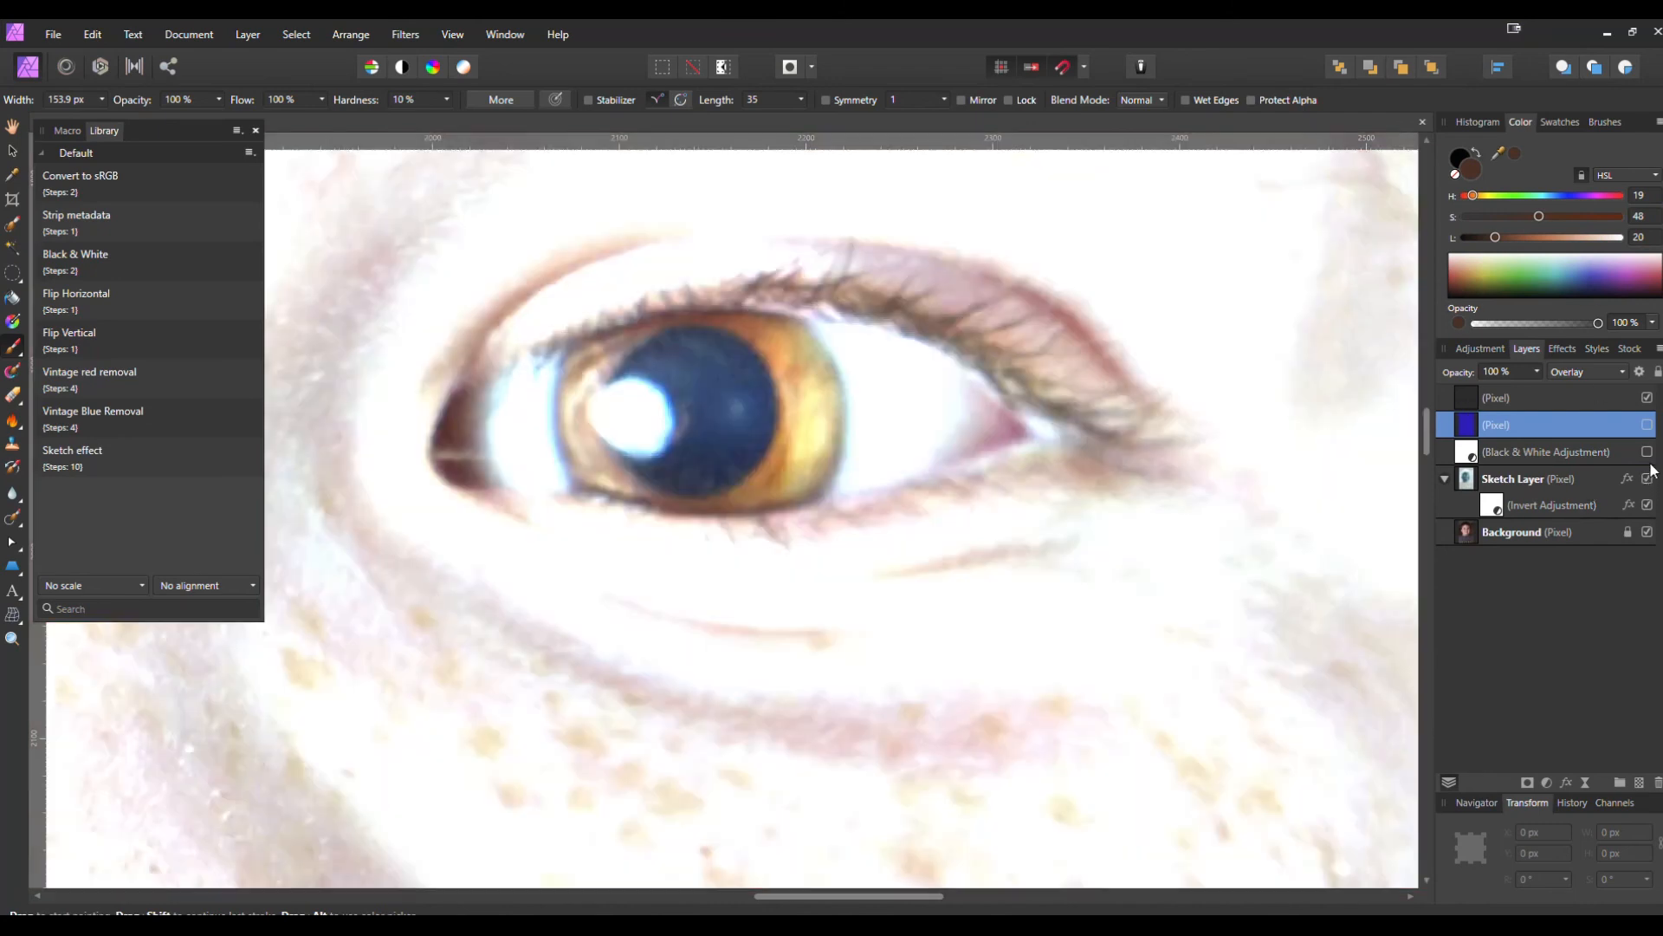
# Step: Add a Color-blend paint layer and paint both irises brown
pyautogui.click(1588, 372)
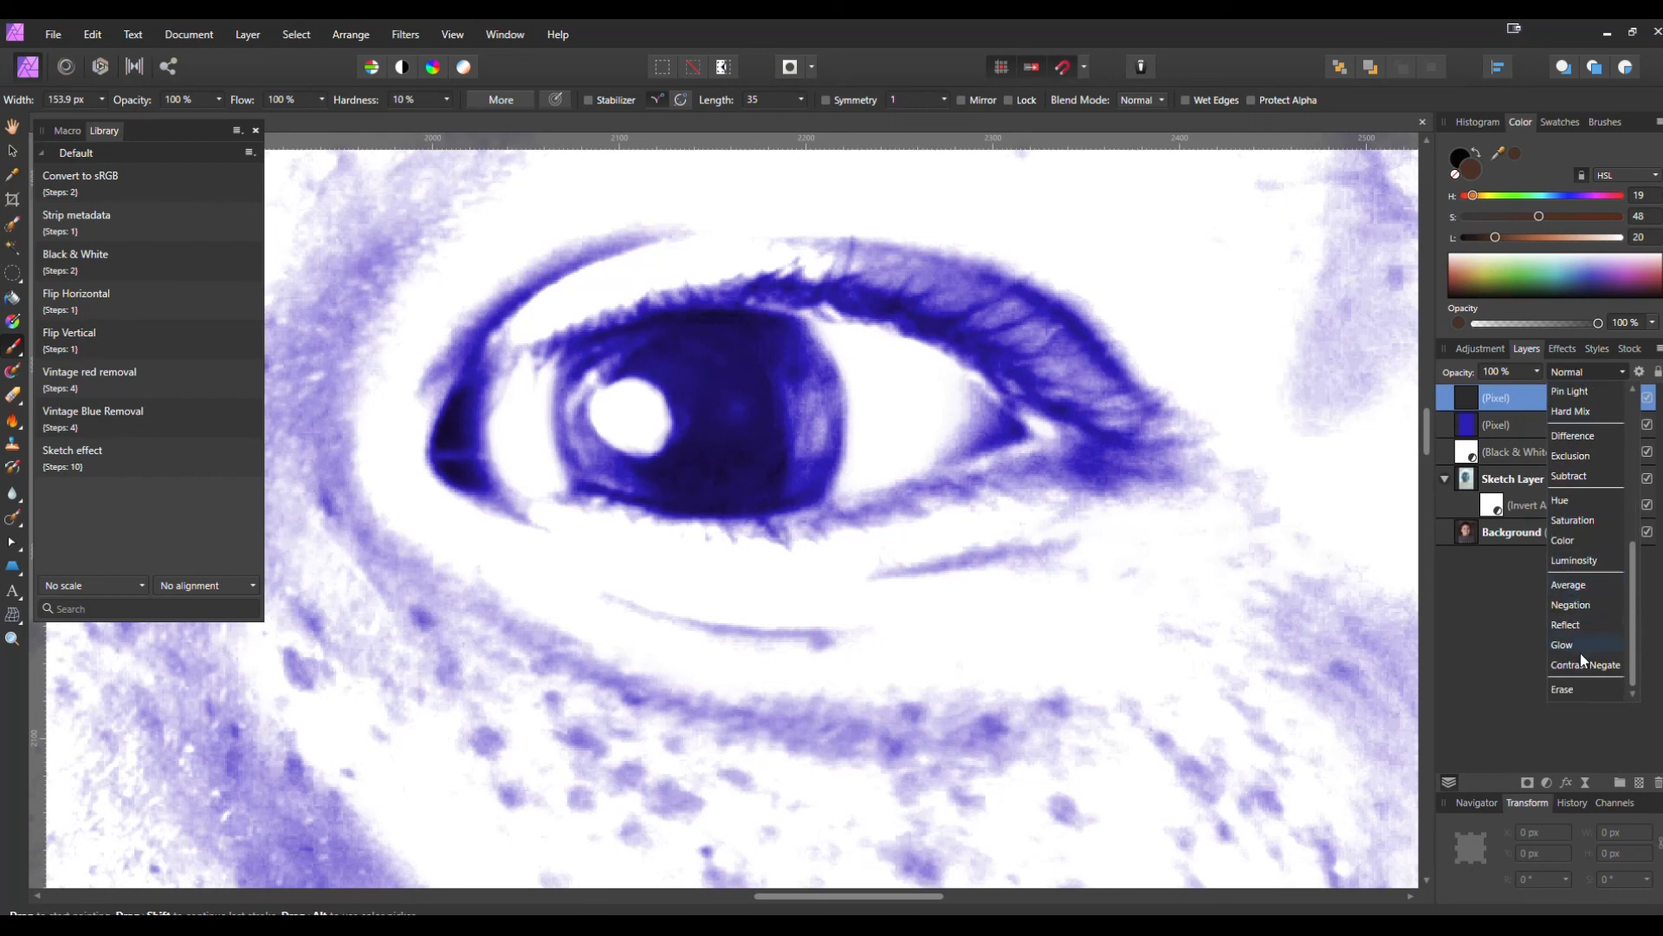
pyautogui.click(1561, 540)
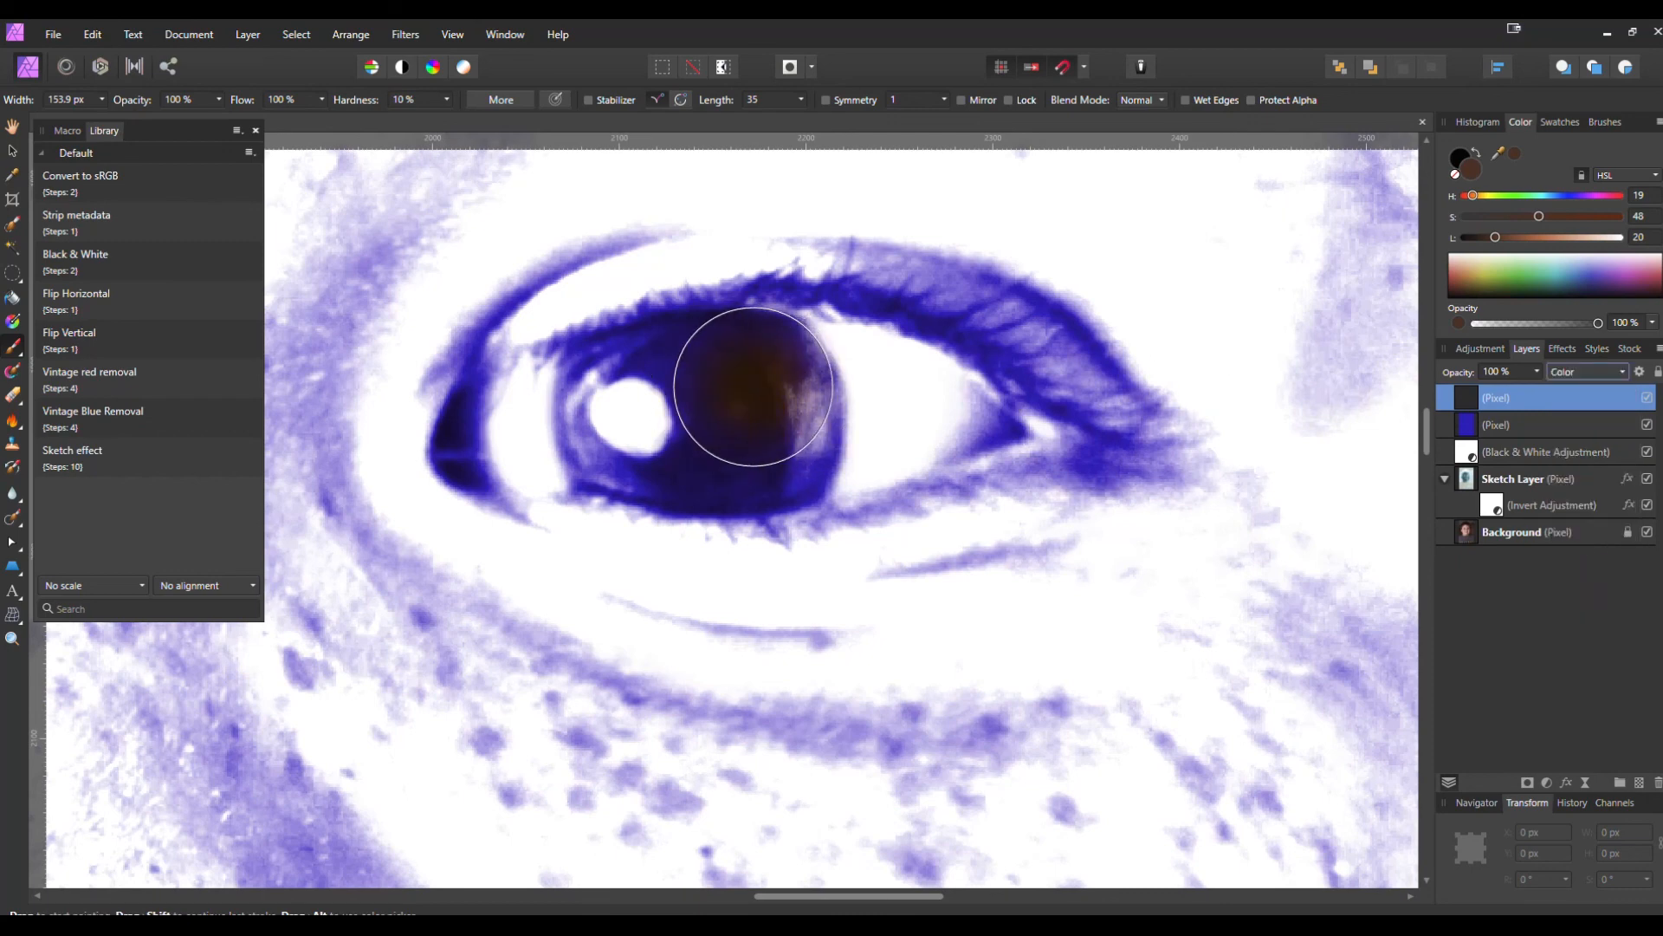
pyautogui.moveTo(753, 382); pyautogui.dragTo(801, 424)
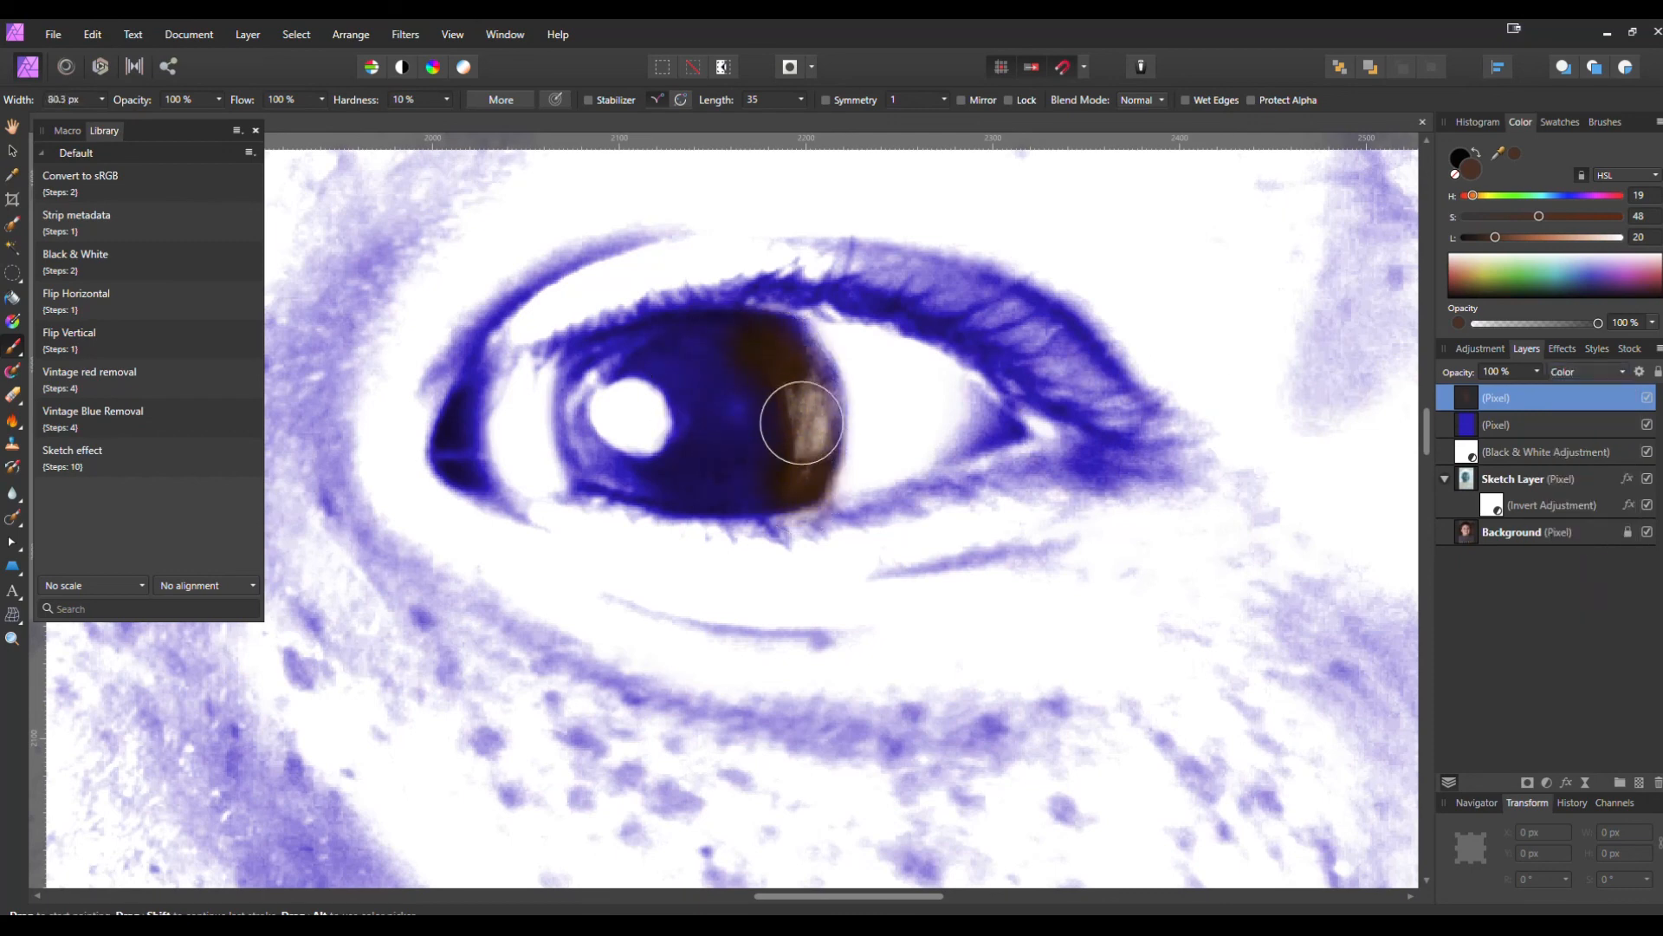
pyautogui.moveTo(801, 425); pyautogui.dragTo(676, 470)
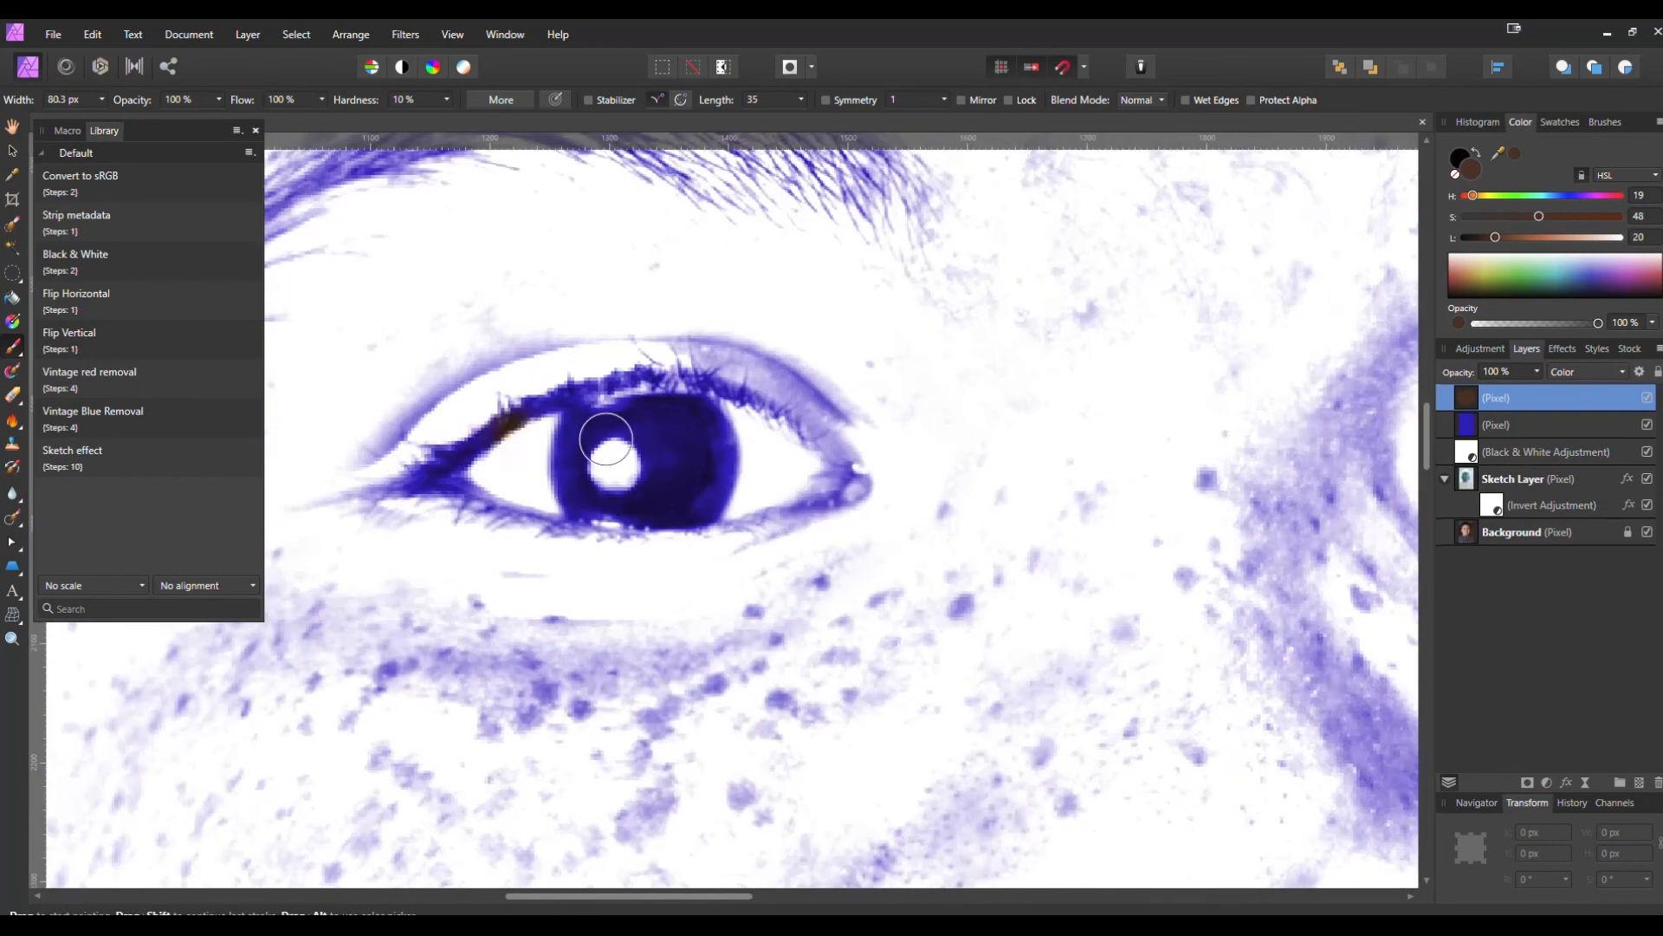
pyautogui.moveTo(605, 440); pyautogui.dragTo(700, 414)
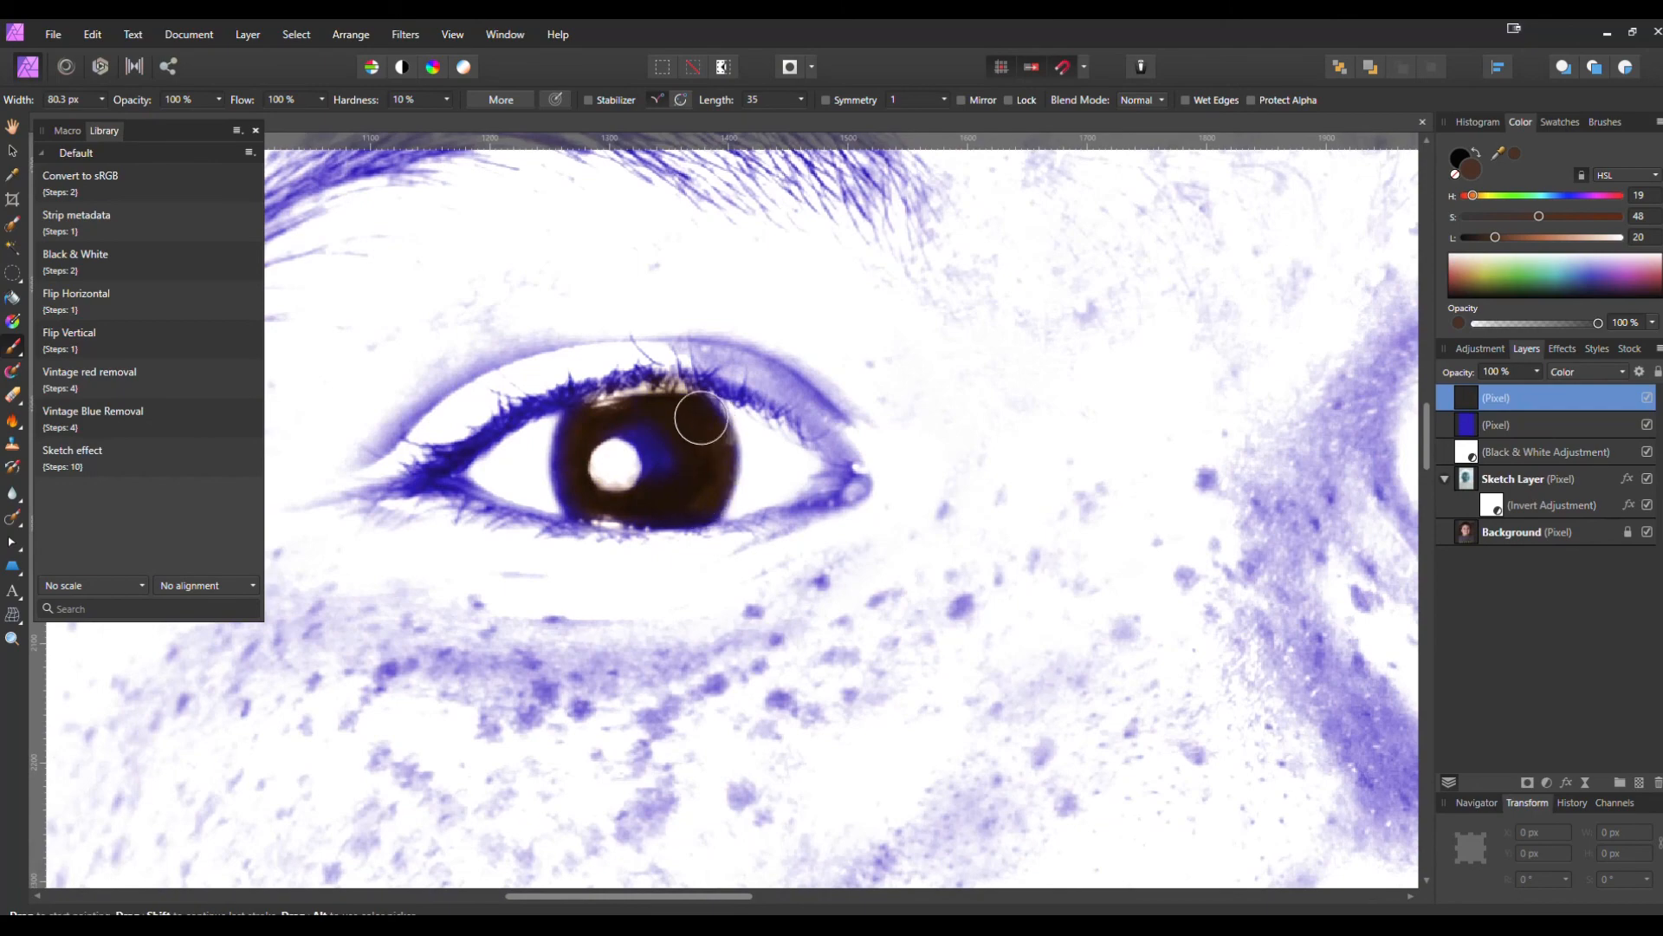
pyautogui.moveTo(705, 416); pyautogui.dragTo(697, 467)
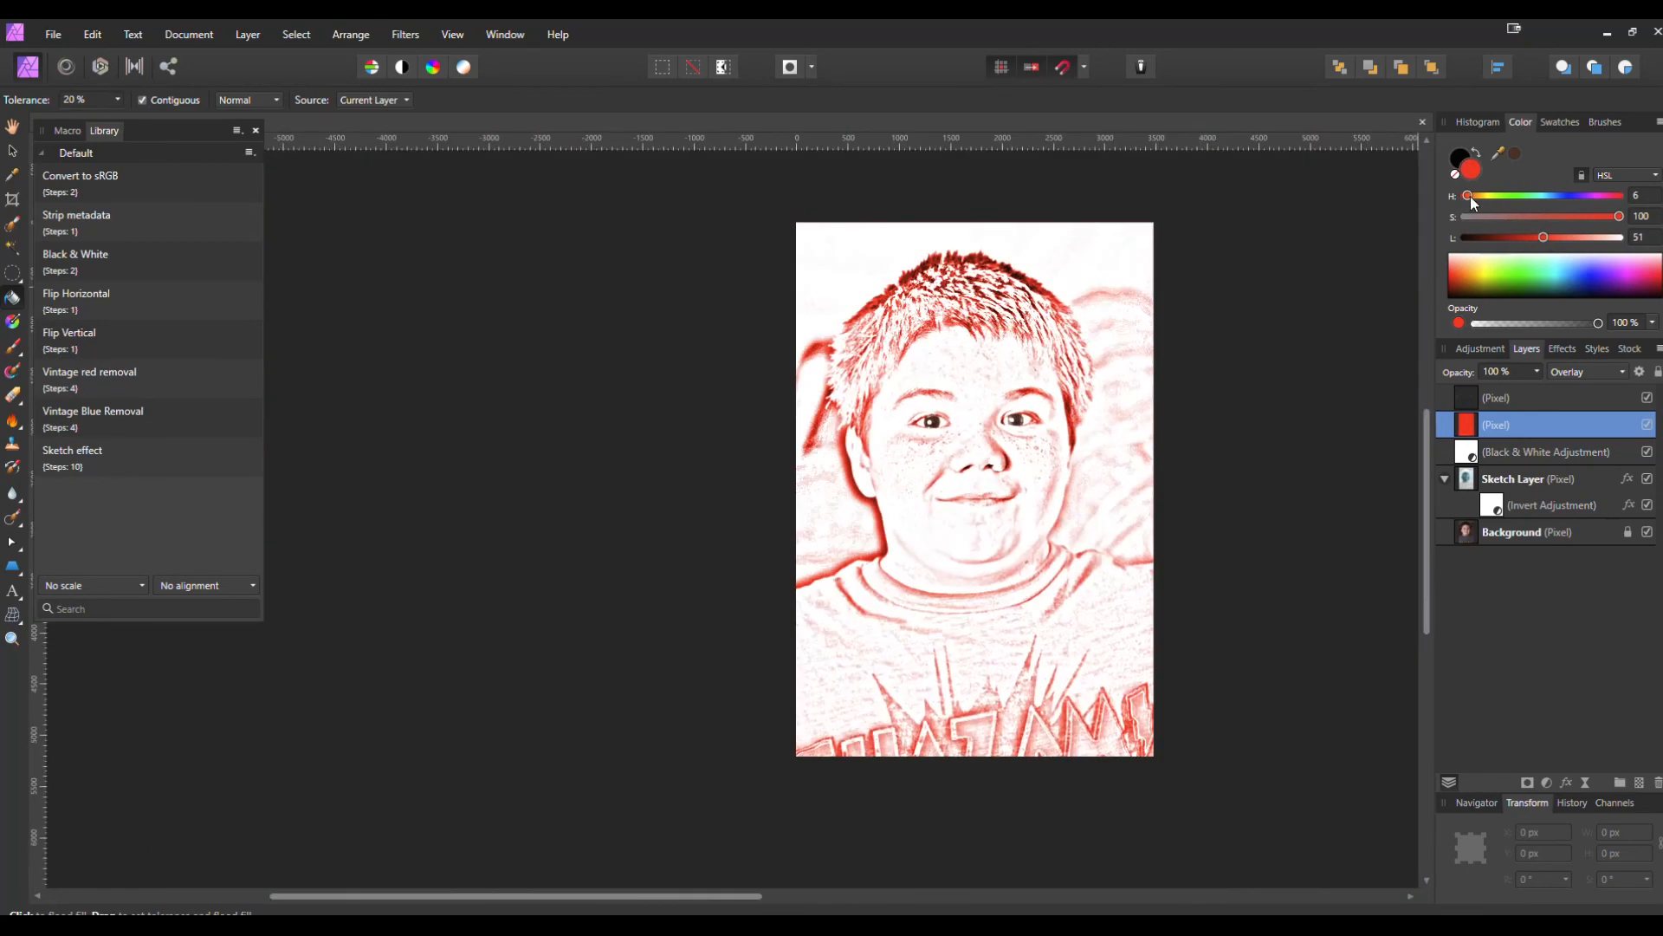
# Step: Pick a violet colour and brush it over the boy's eyebrow
pyautogui.moveTo(1467, 195); pyautogui.dragTo(1473, 195)
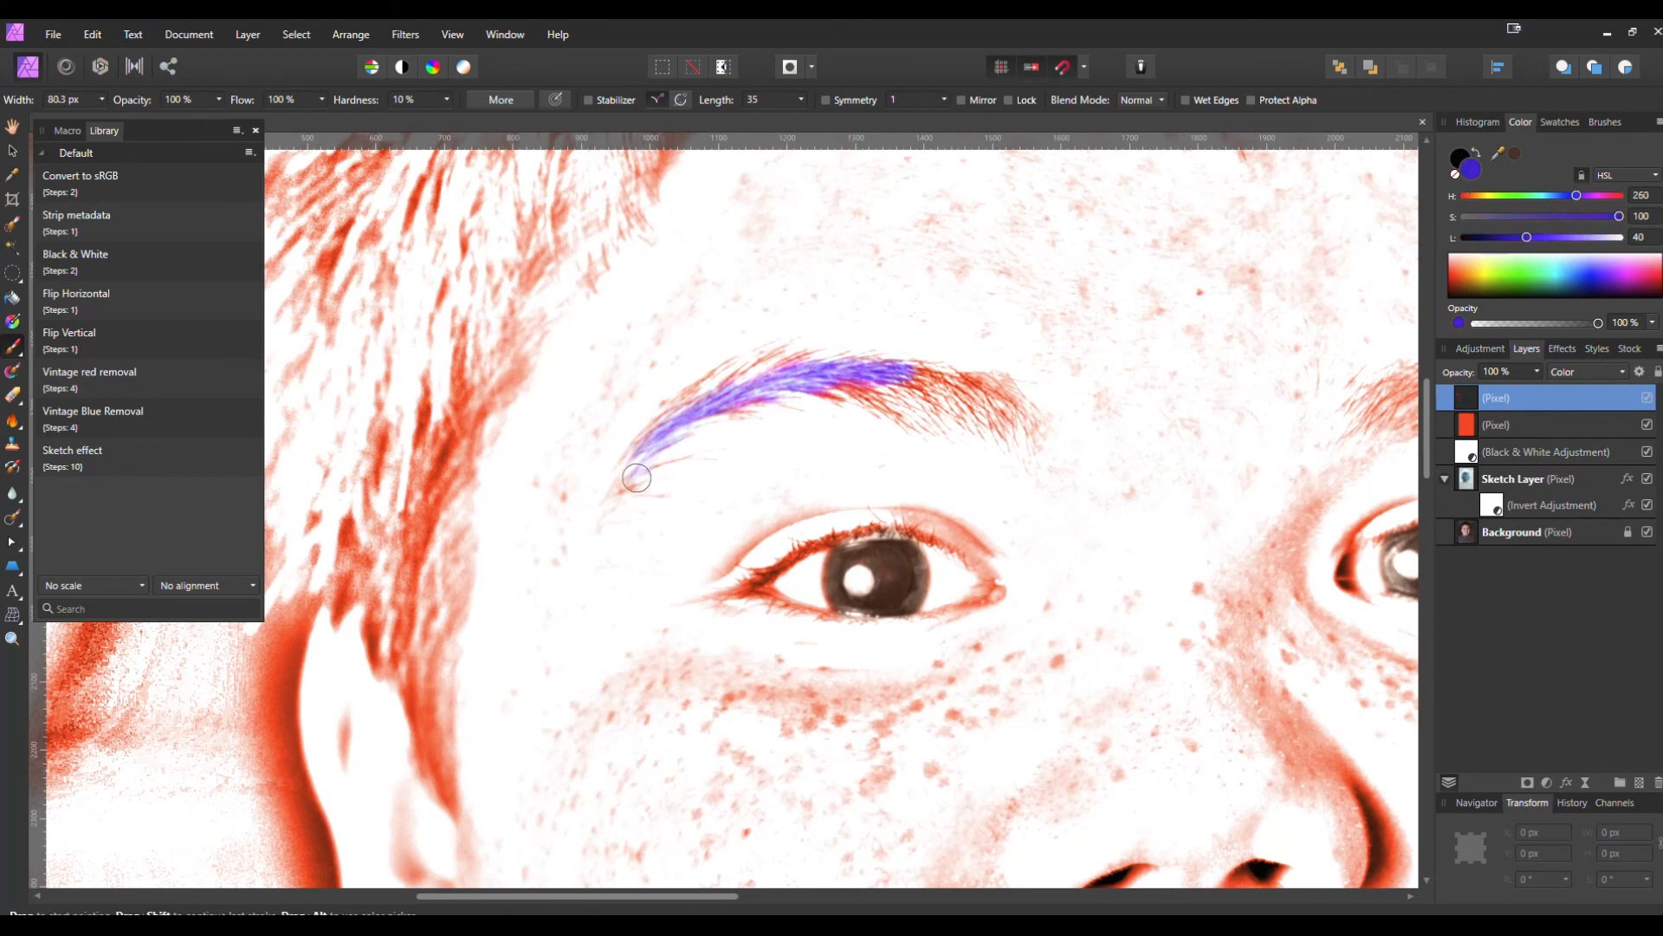
pyautogui.moveTo(637, 478); pyautogui.dragTo(969, 435)
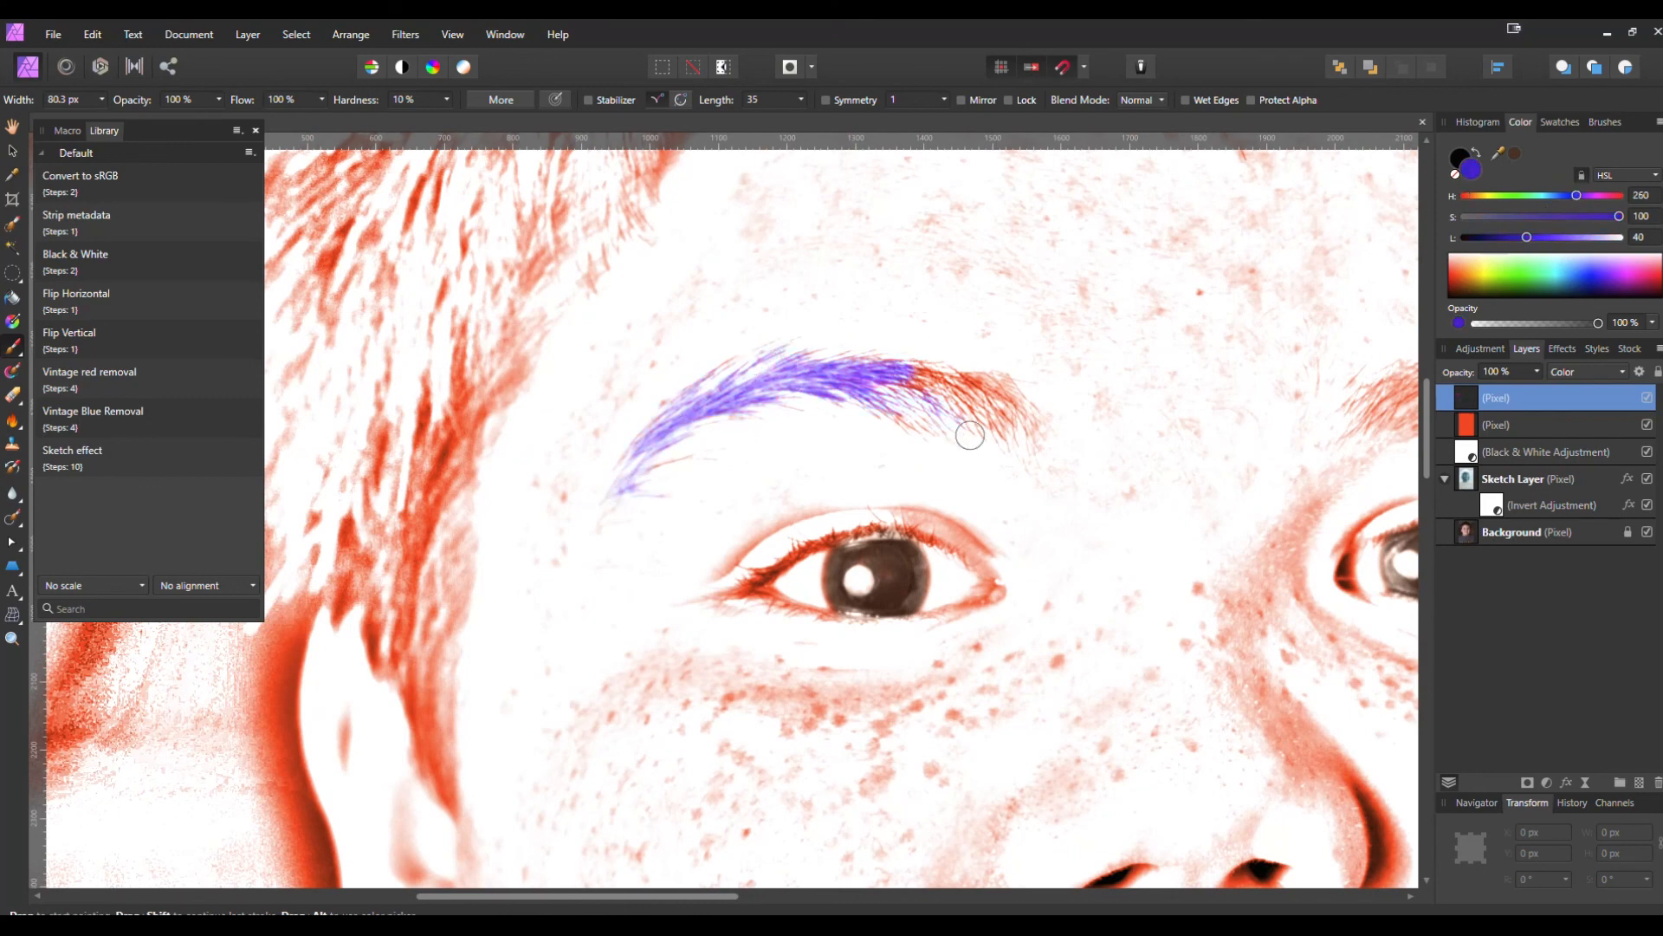